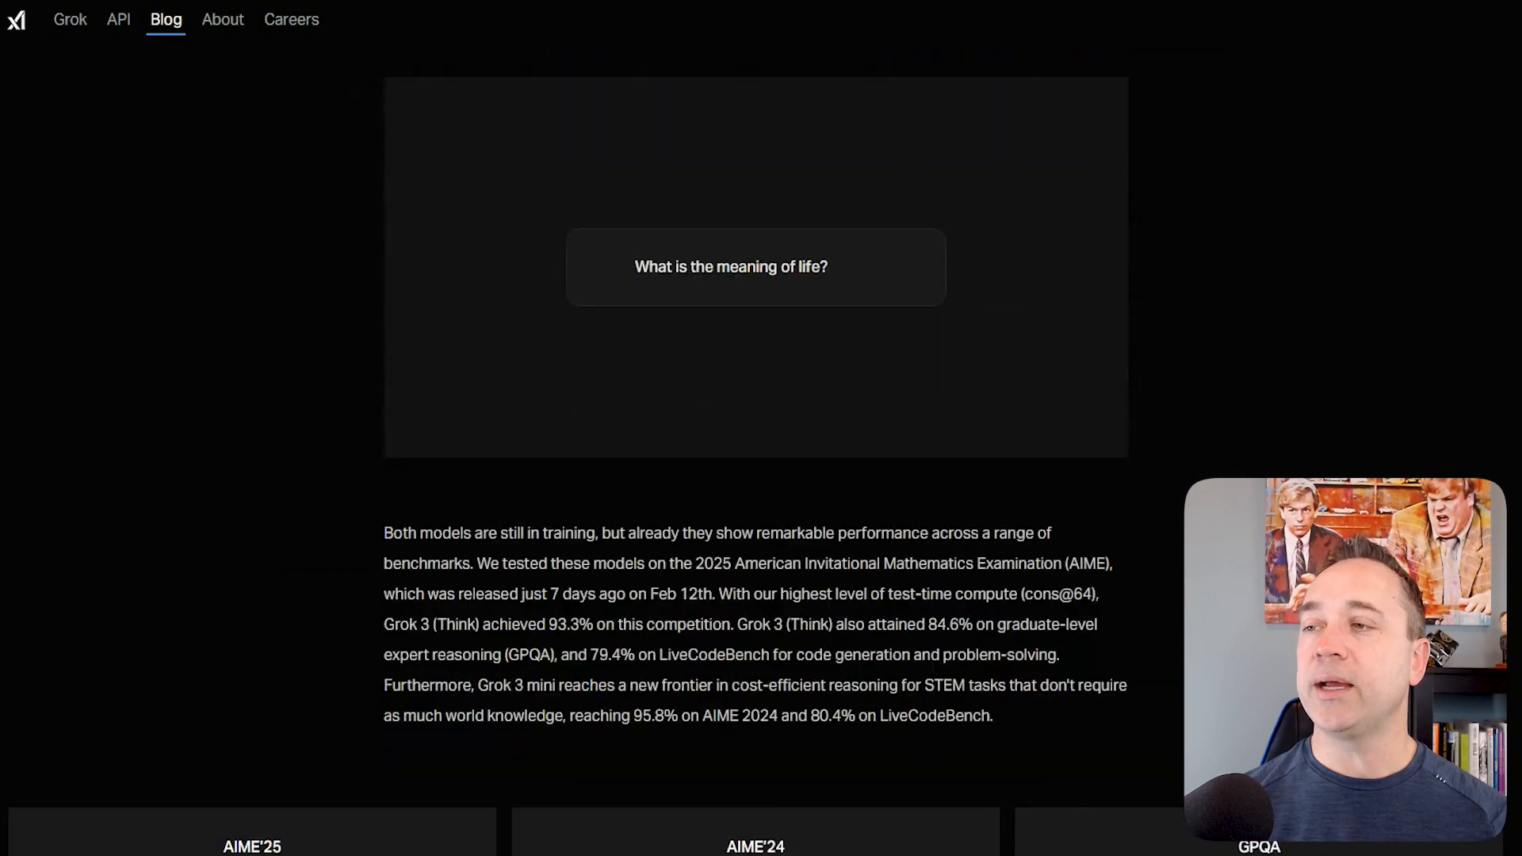
# Send the /emer AI upskilling trends prompt for sales and marketing in 2025.
pyautogui.scroll(-3)
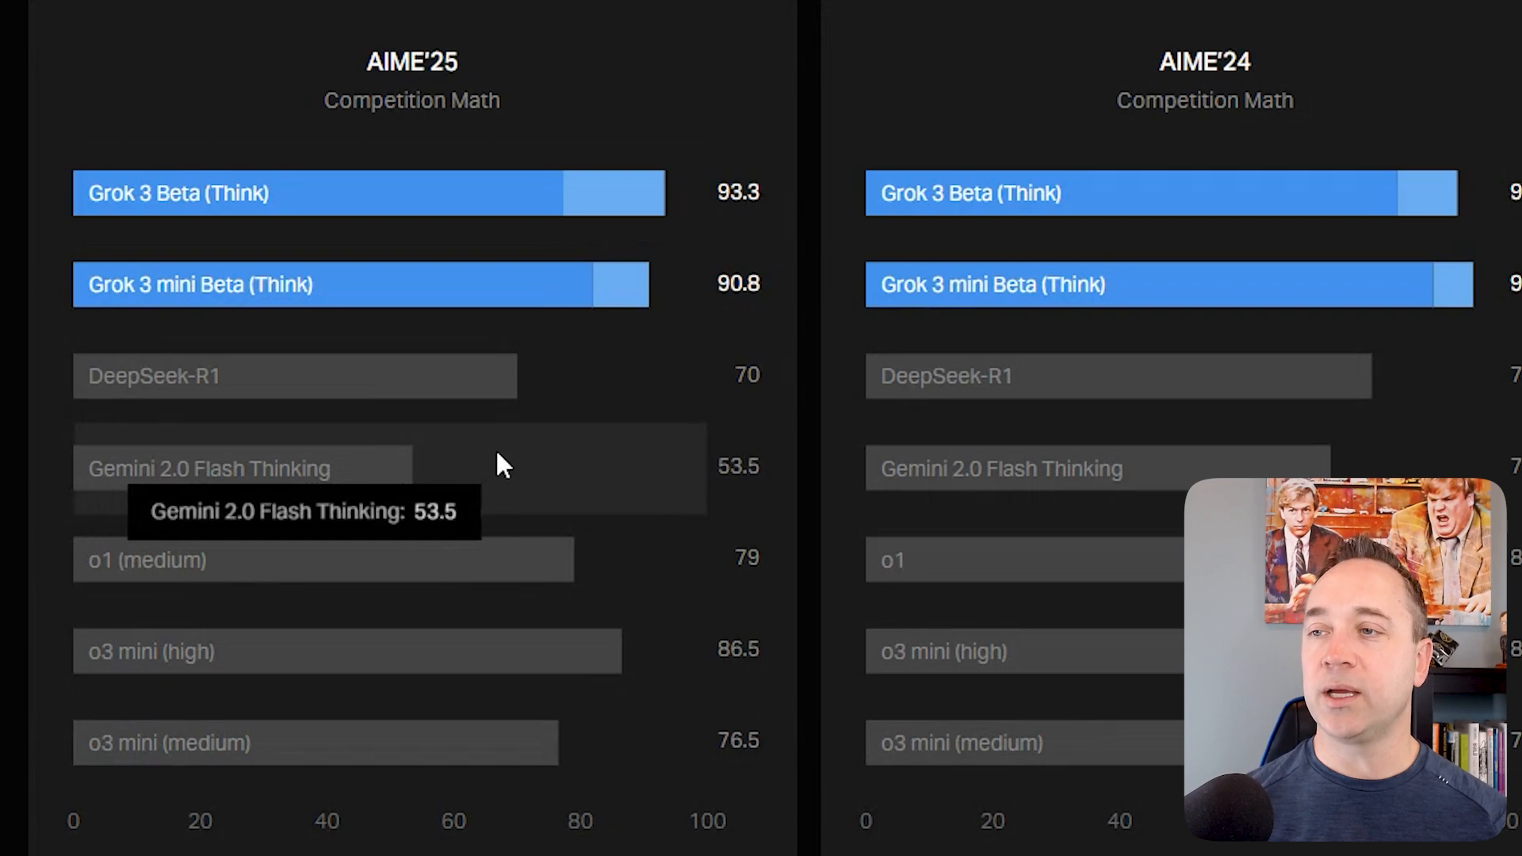
pyautogui.moveTo(420, 502)
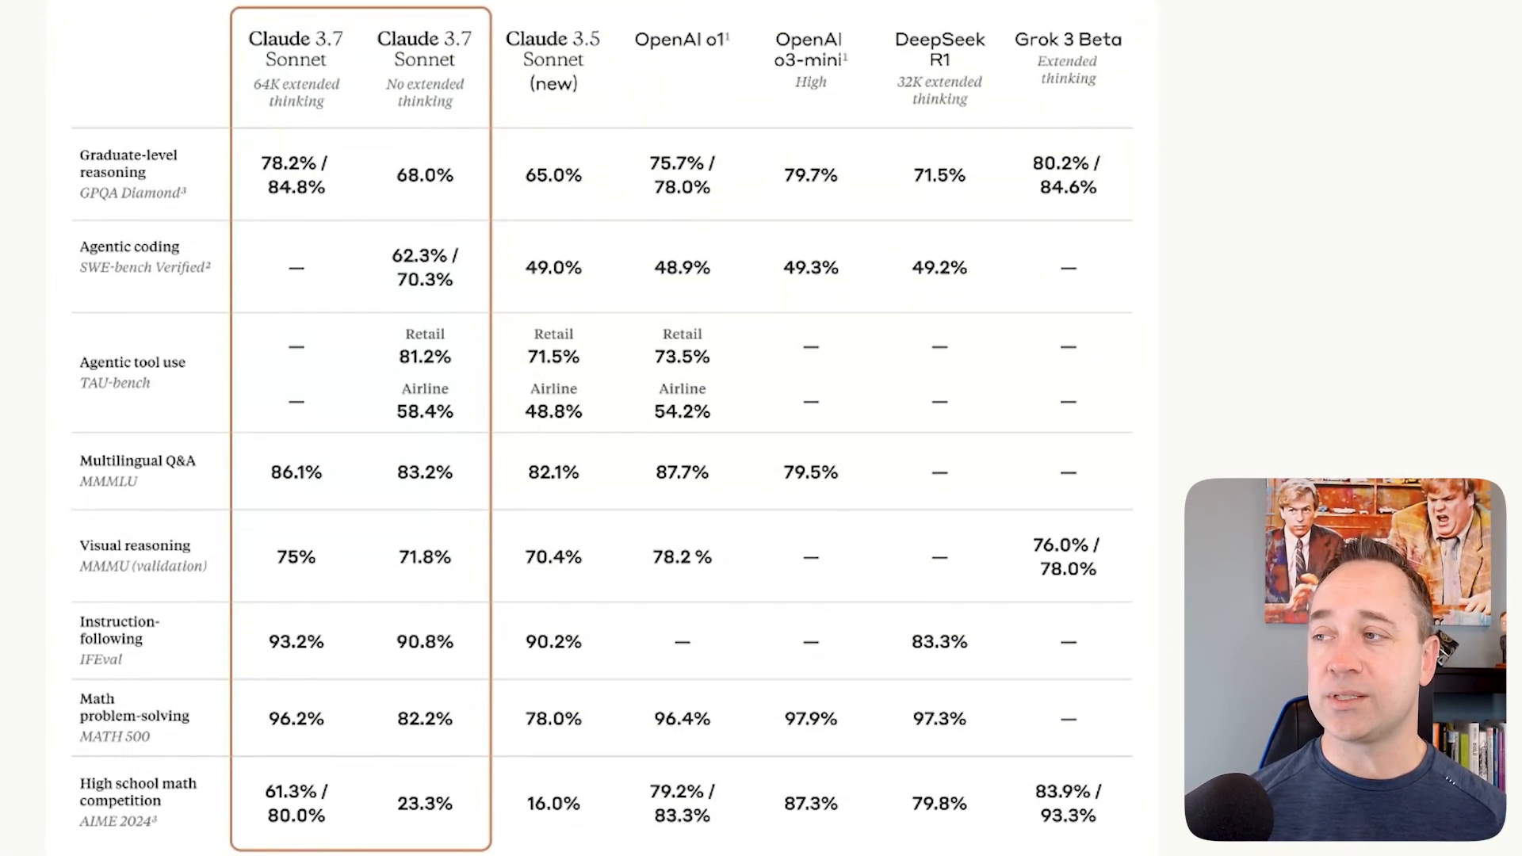
pyautogui.moveTo(495, 177)
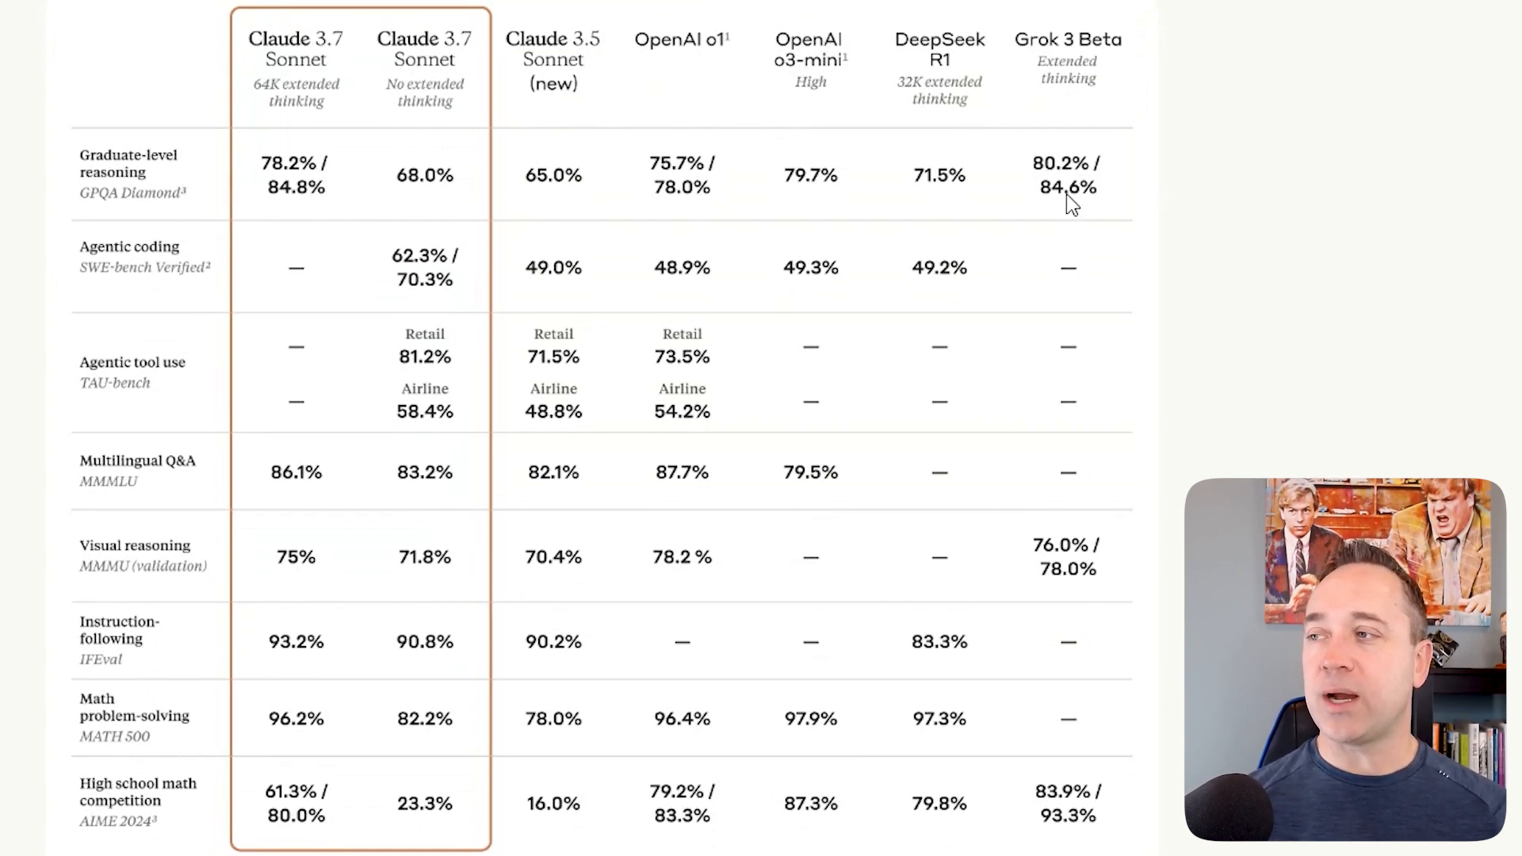
pyautogui.moveTo(585, 225)
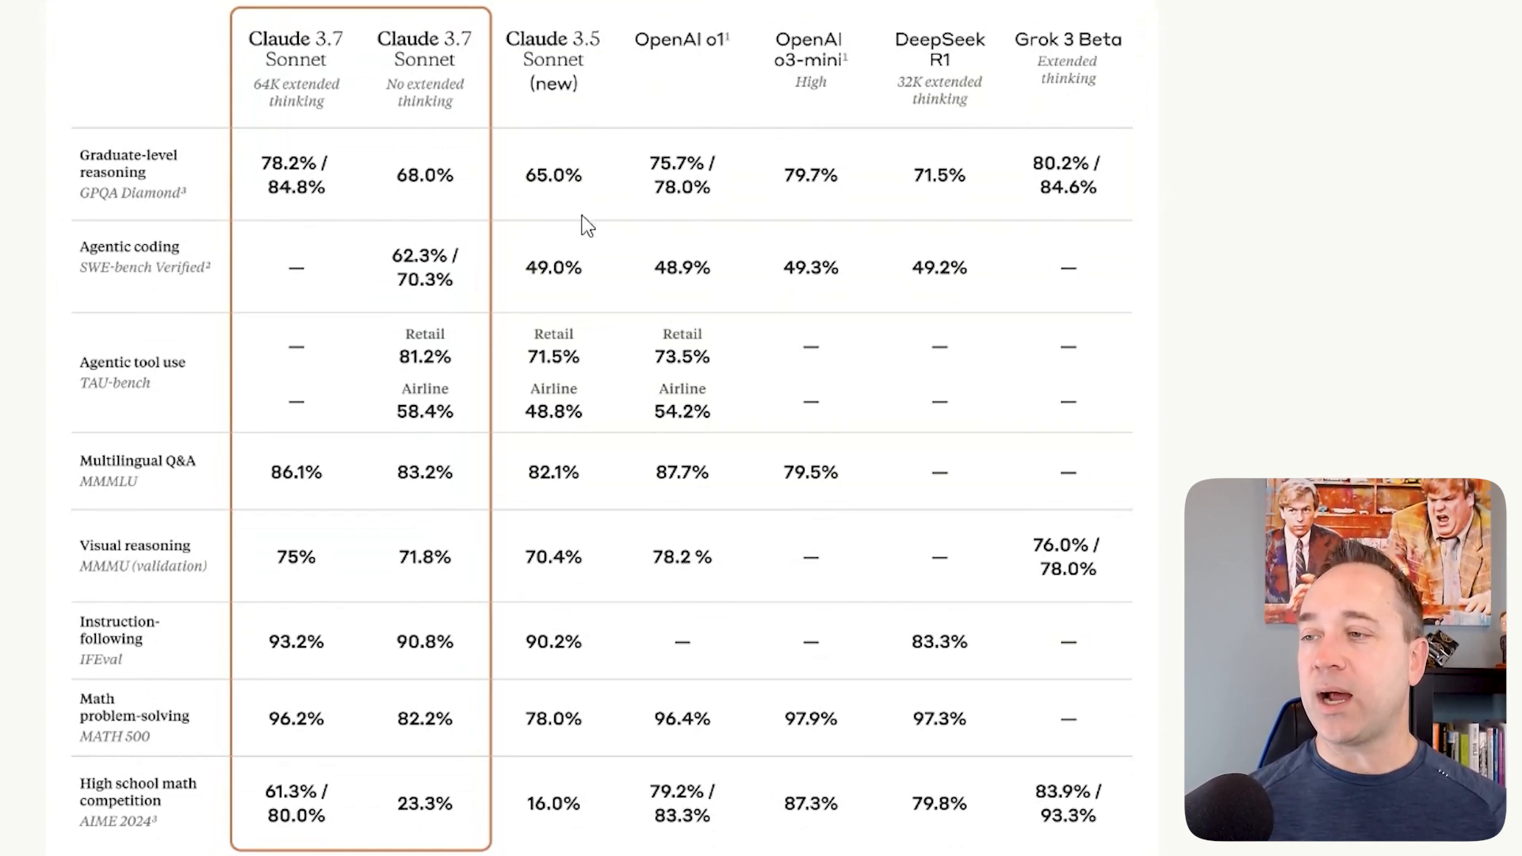
pyautogui.moveTo(304, 578)
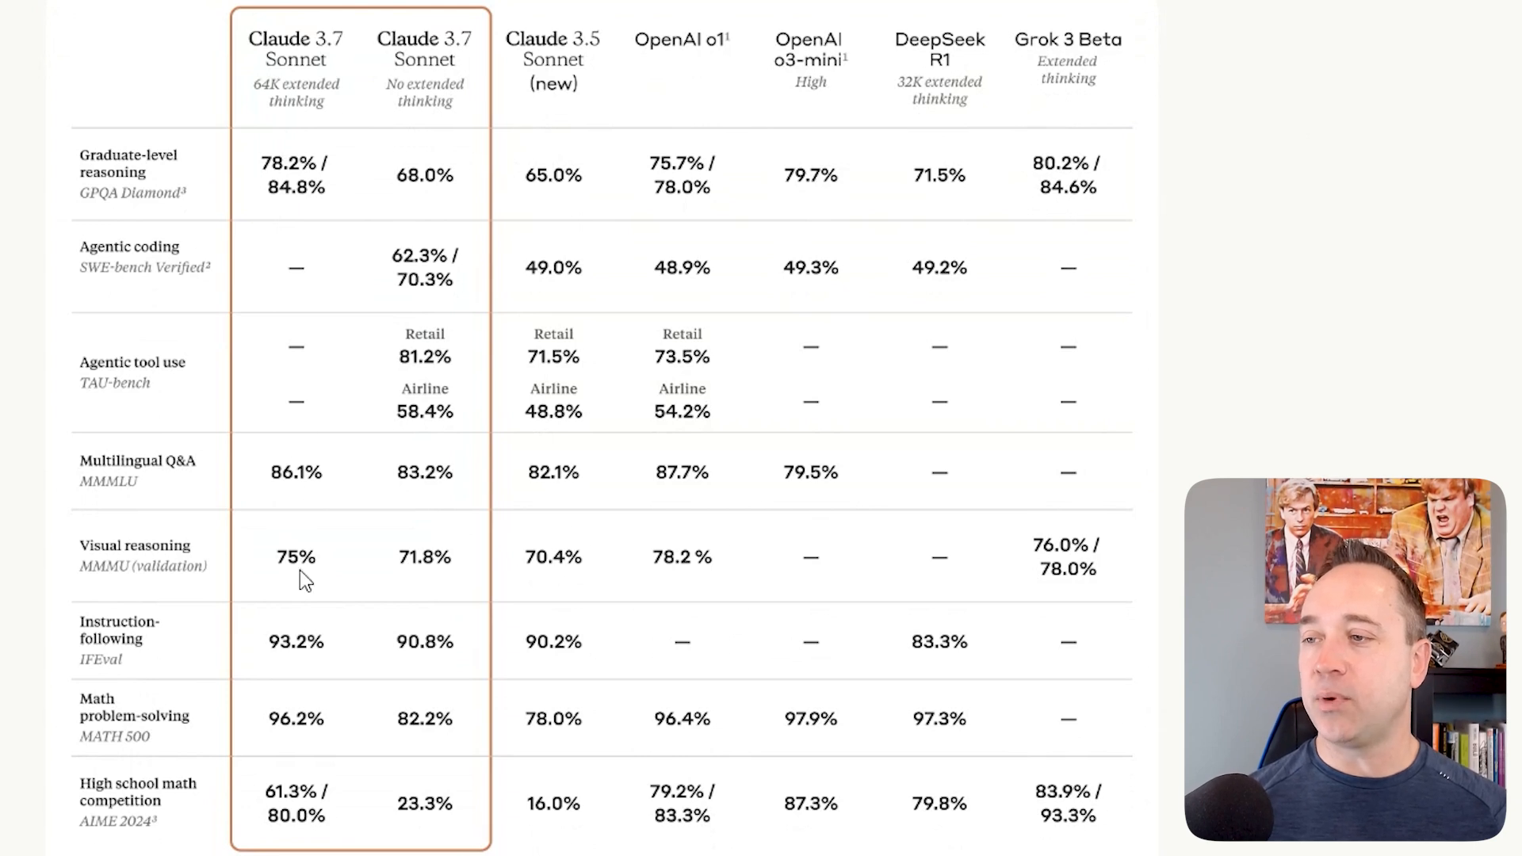
pyautogui.moveTo(405, 774)
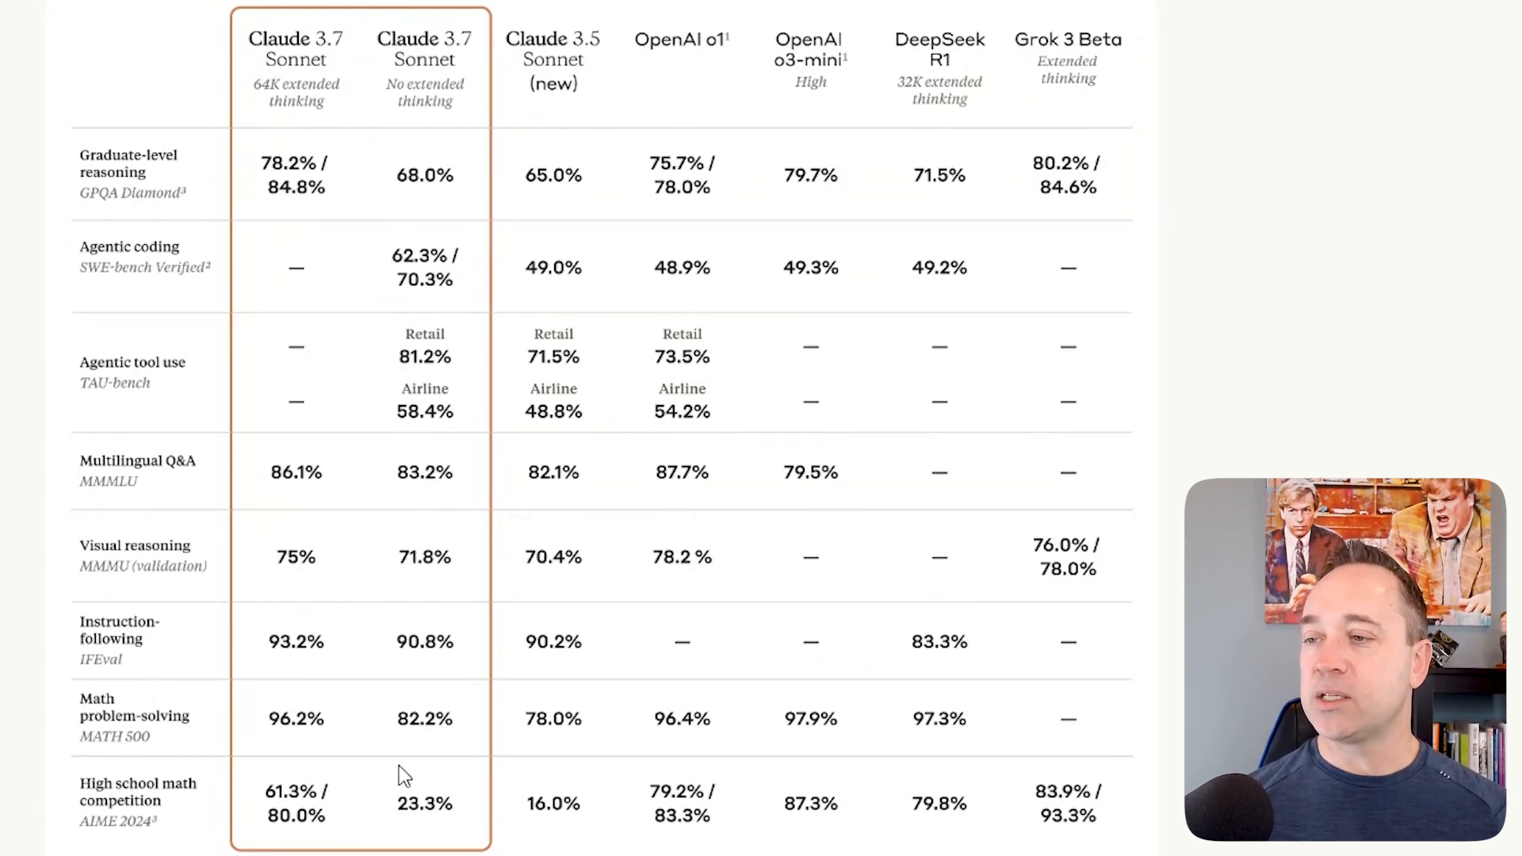
pyautogui.moveTo(194, 849)
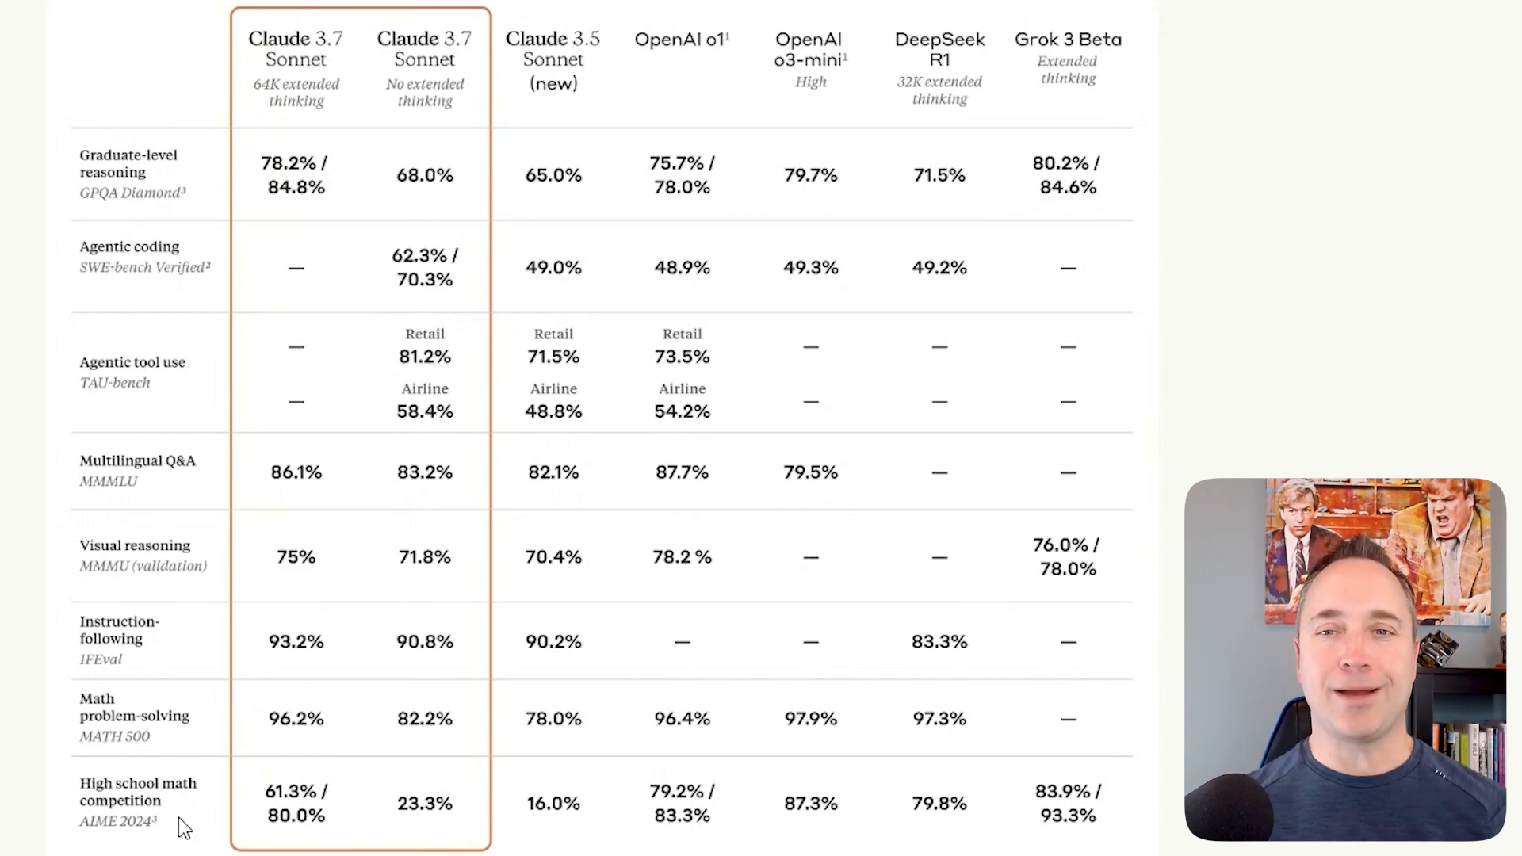
pyautogui.moveTo(7, 284)
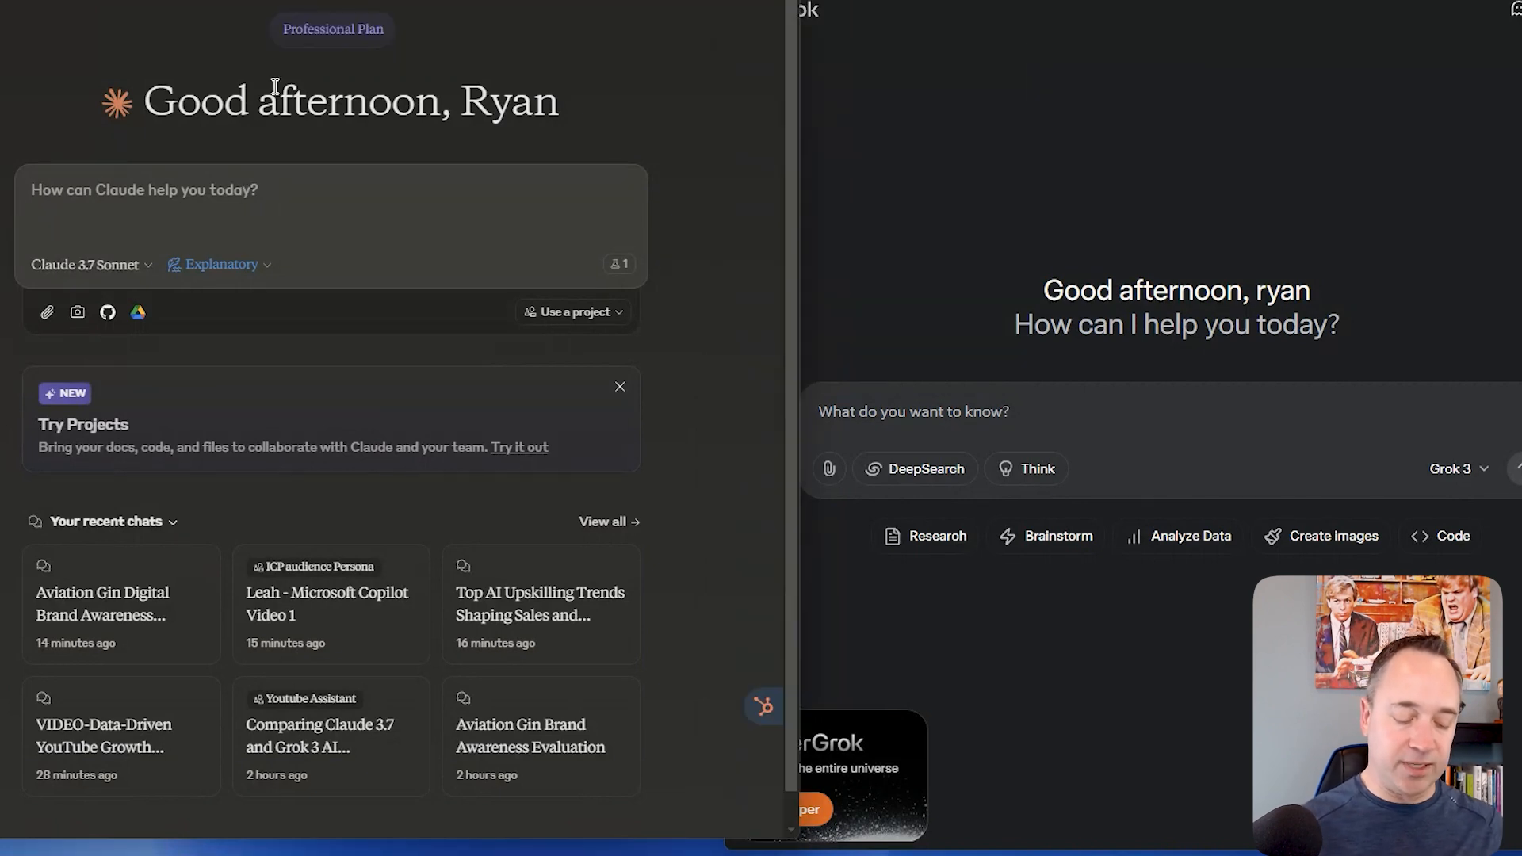
pyautogui.write('/emer')
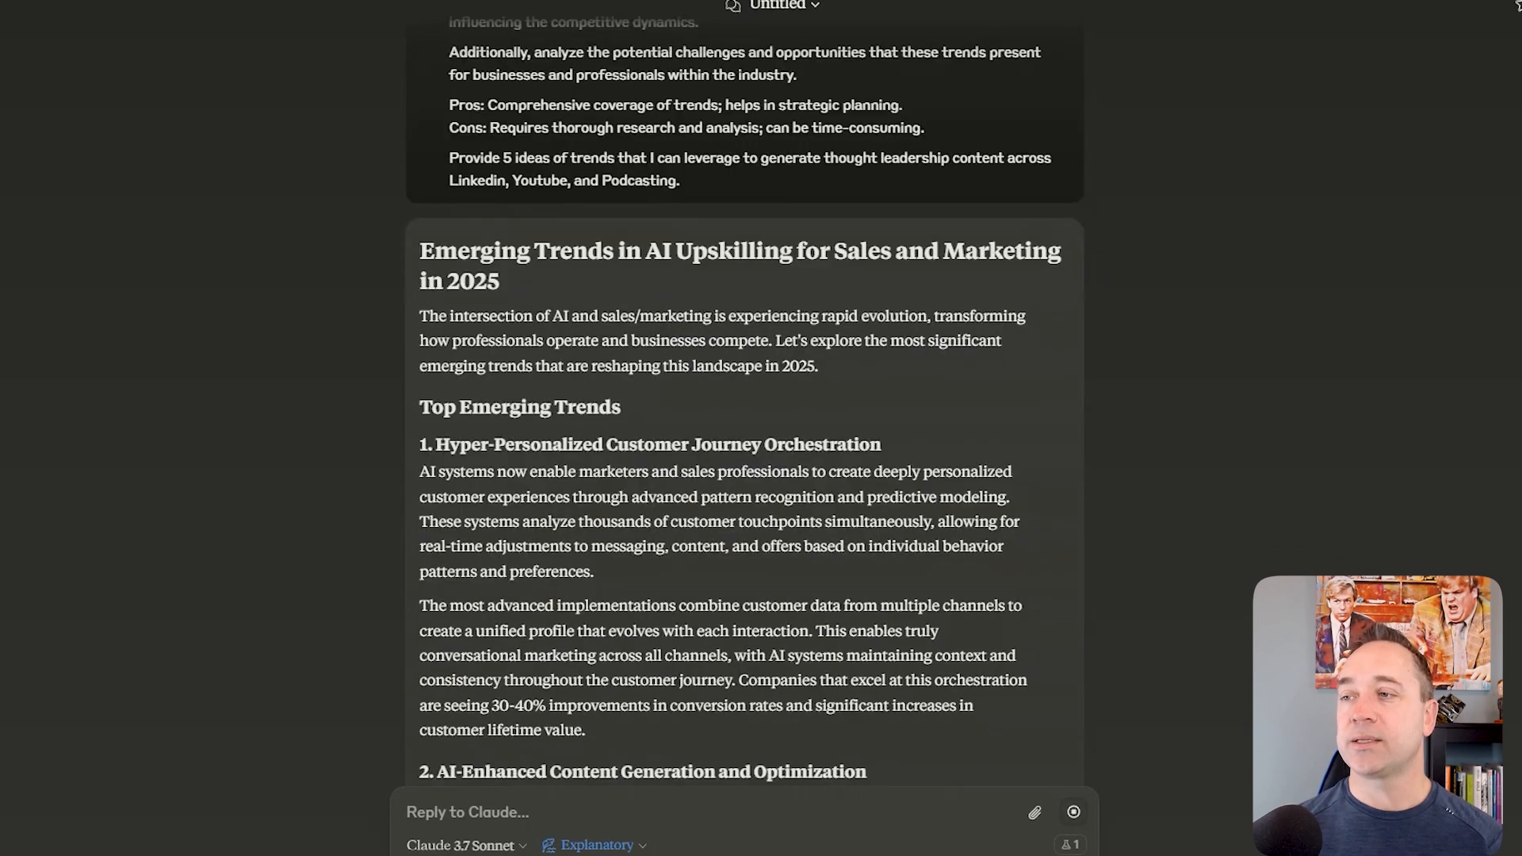
pyautogui.scroll(-3)
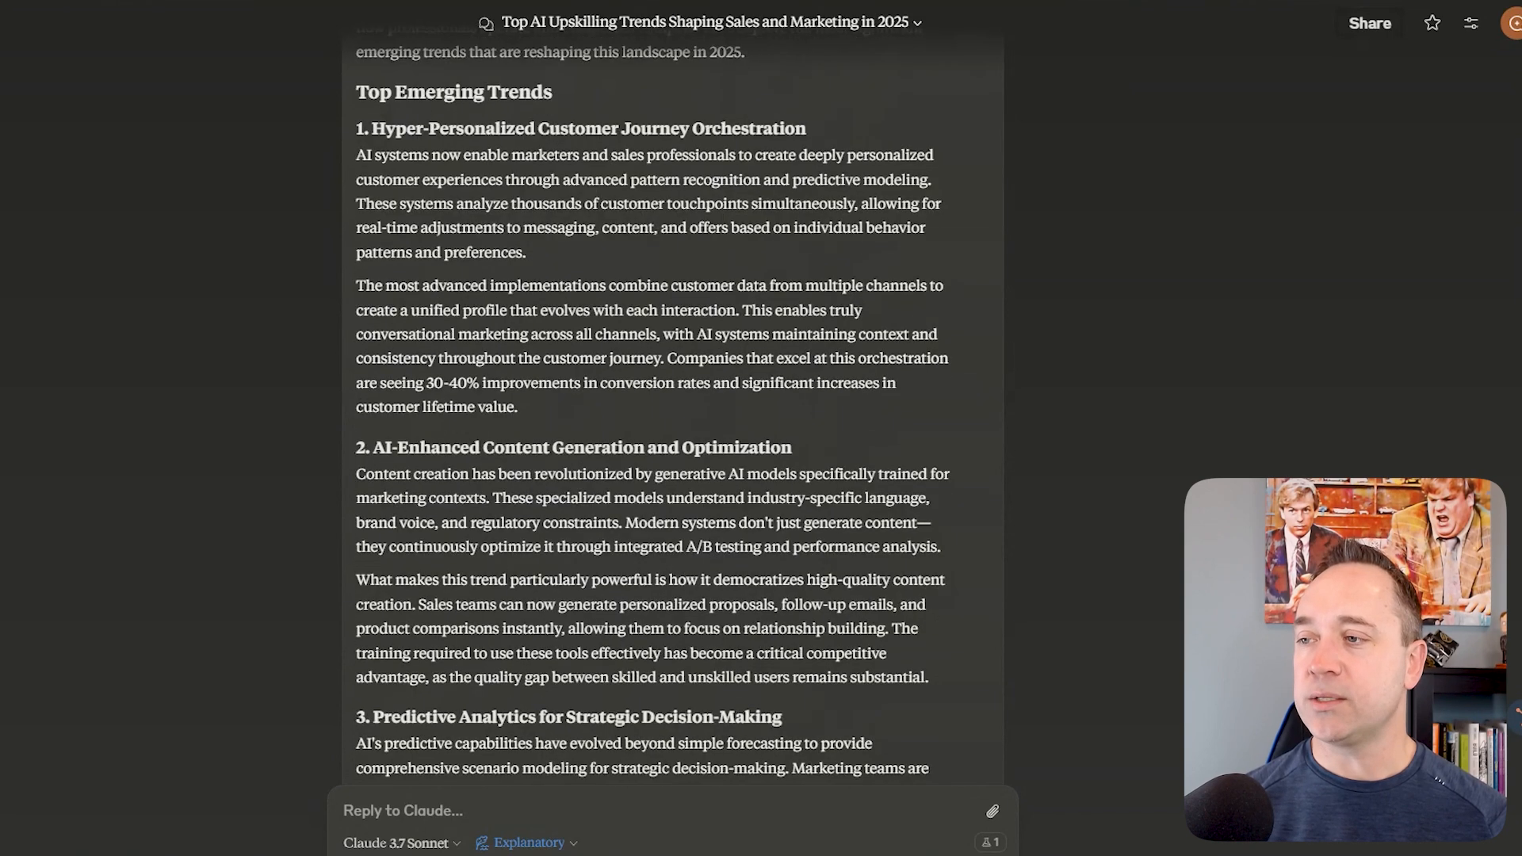
pyautogui.scroll(-3)
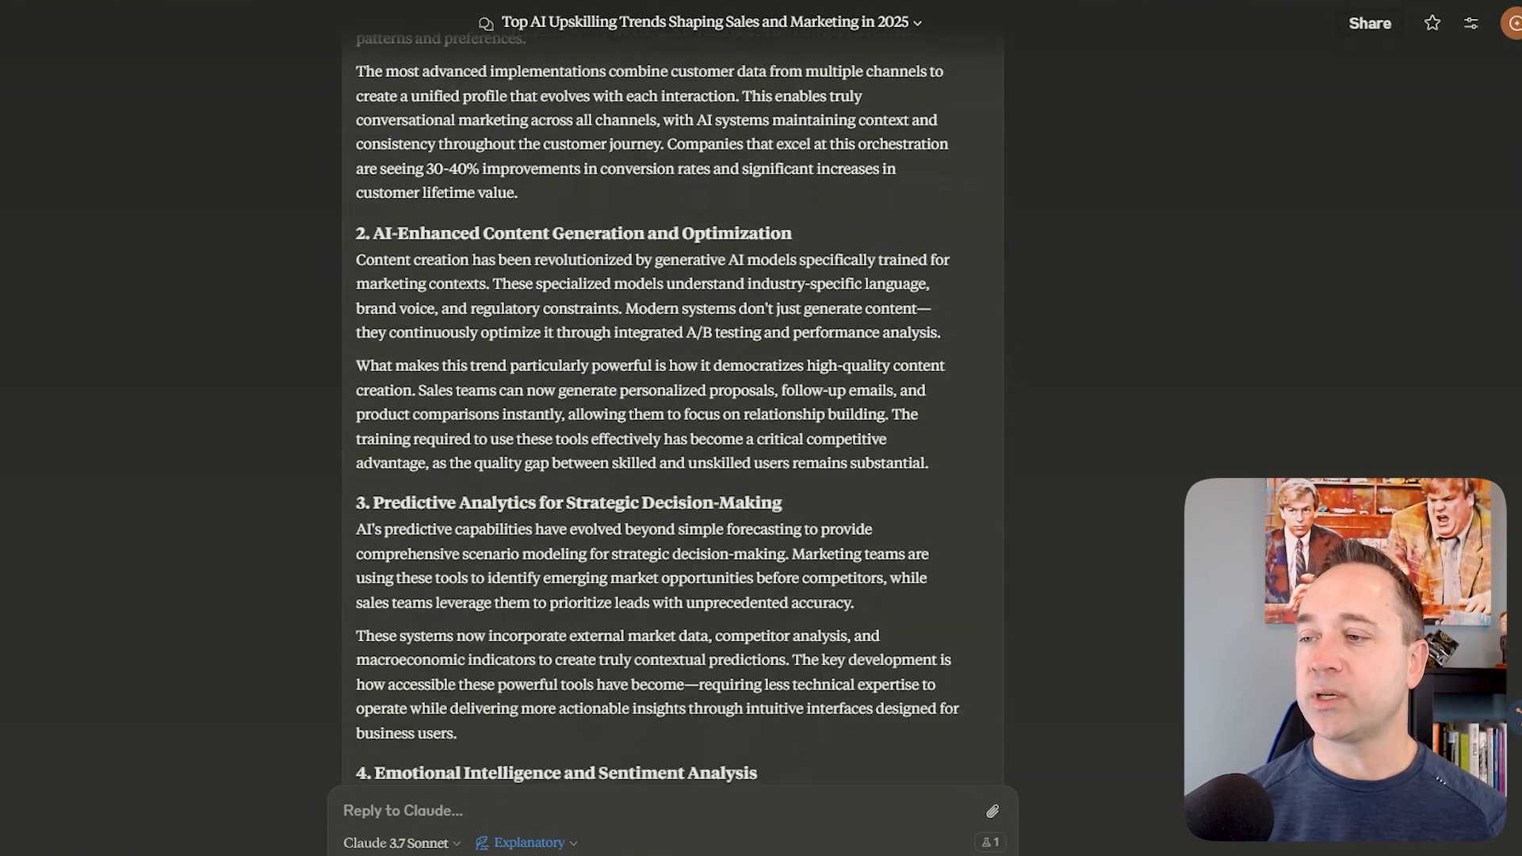
pyautogui.scroll(-3)
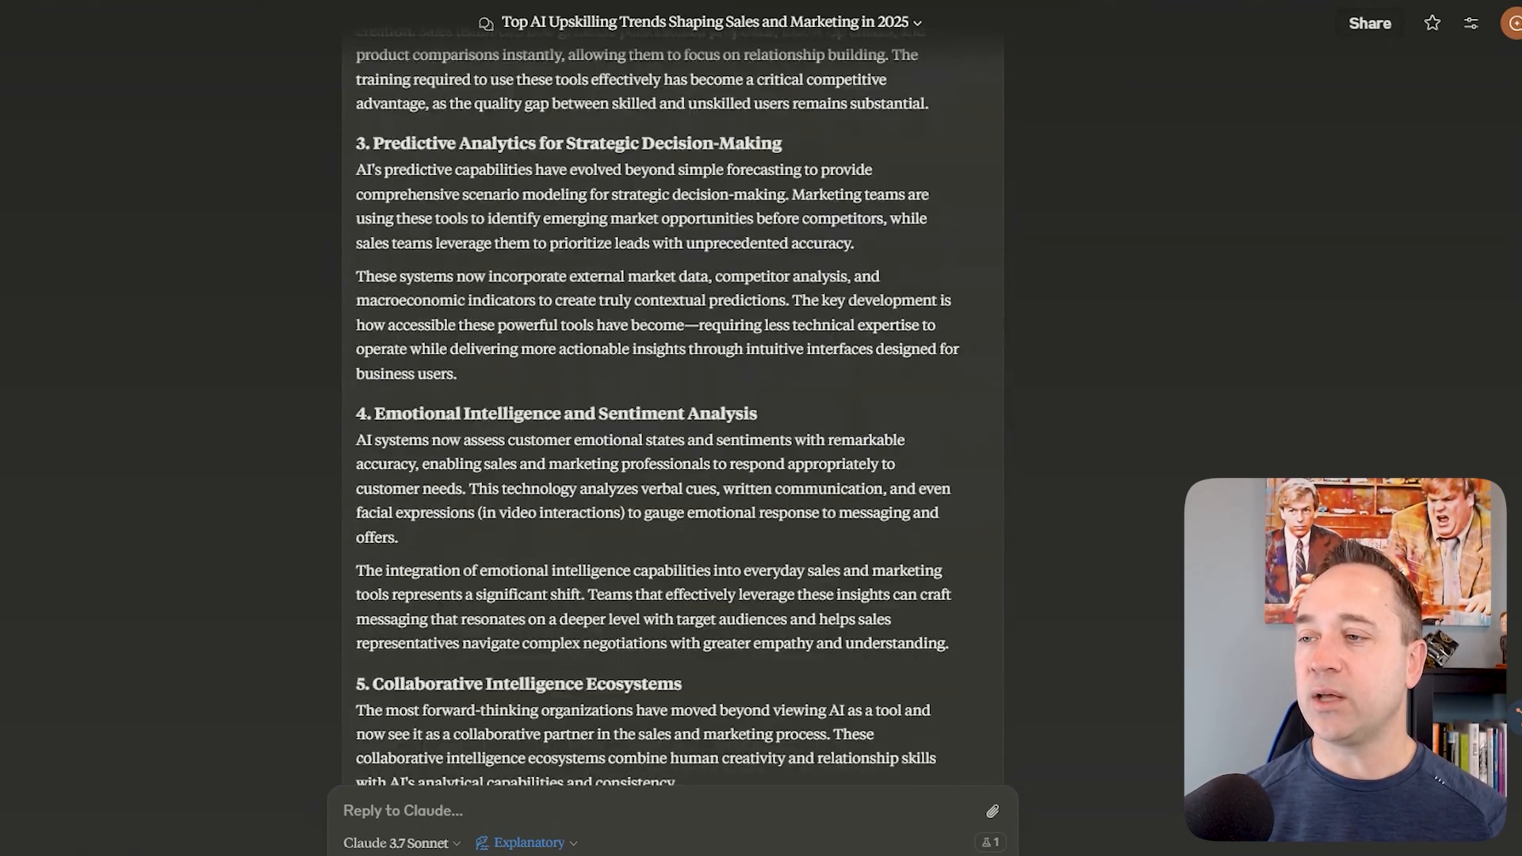
pyautogui.scroll(-3)
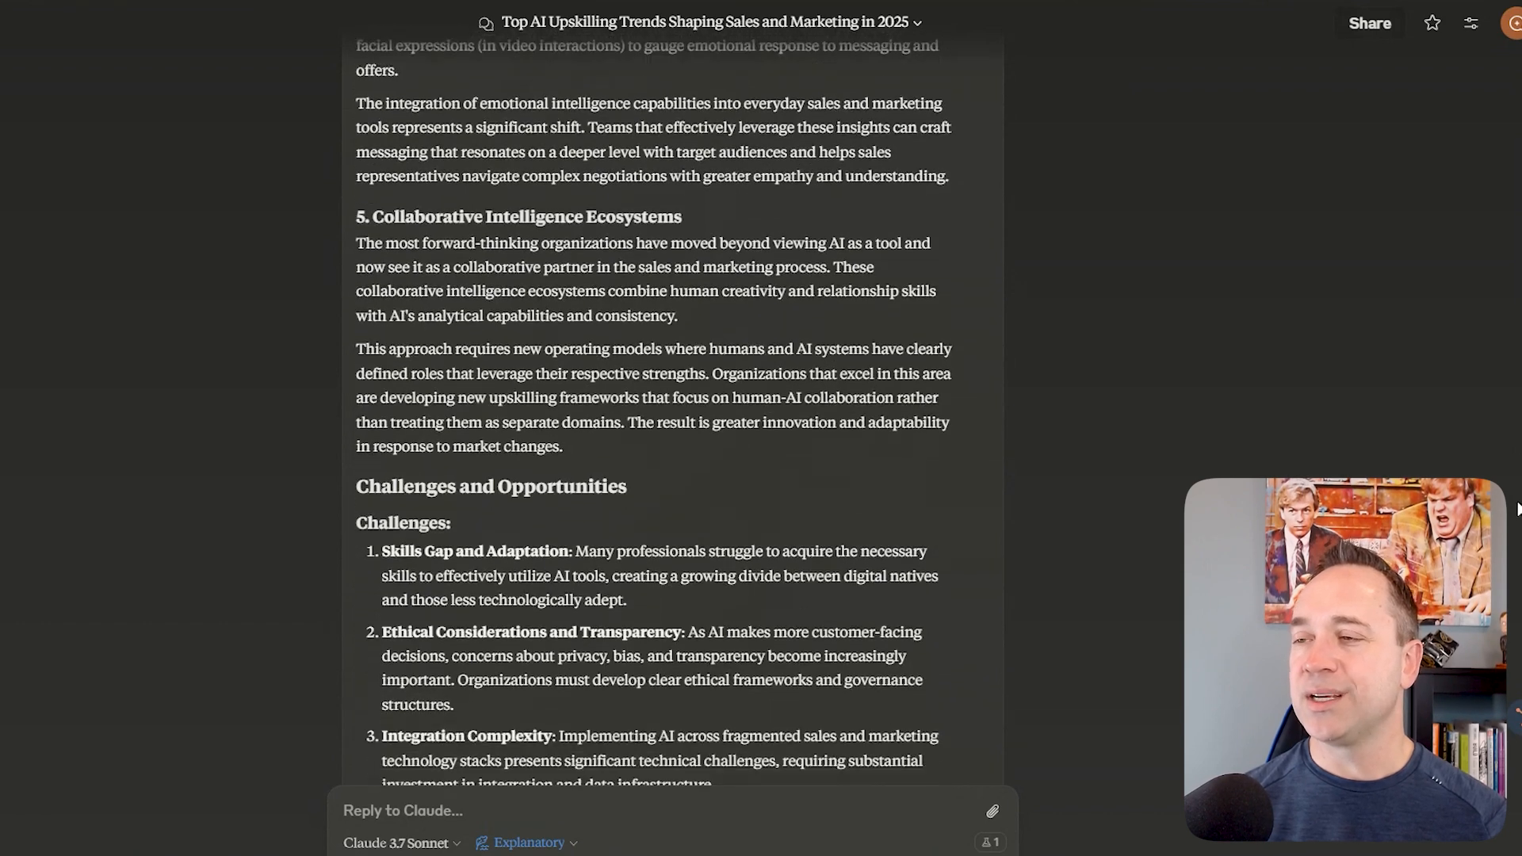
pyautogui.scroll(-3)
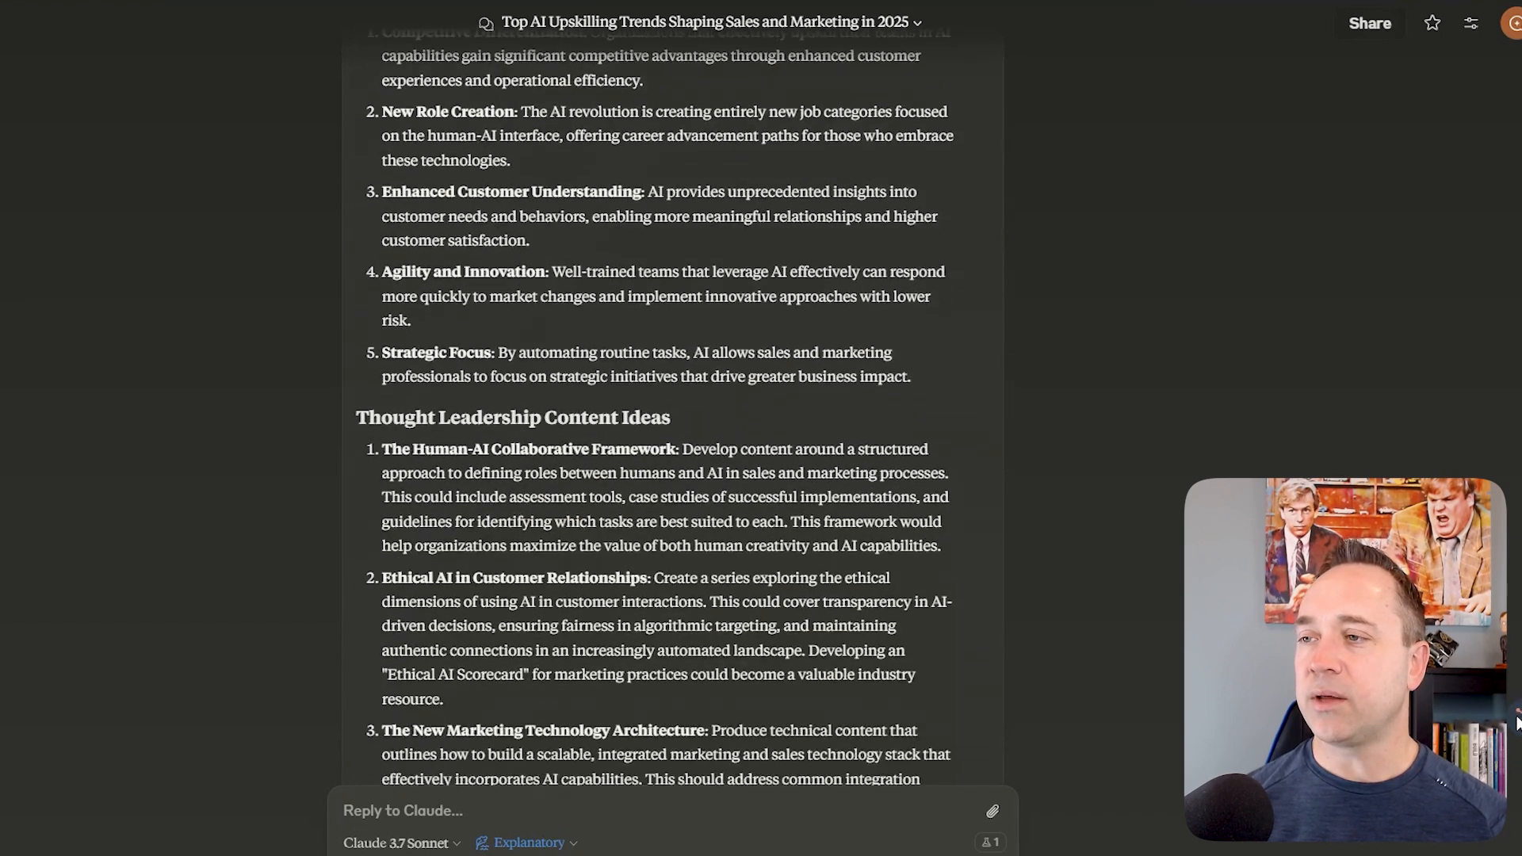
pyautogui.scroll(-3)
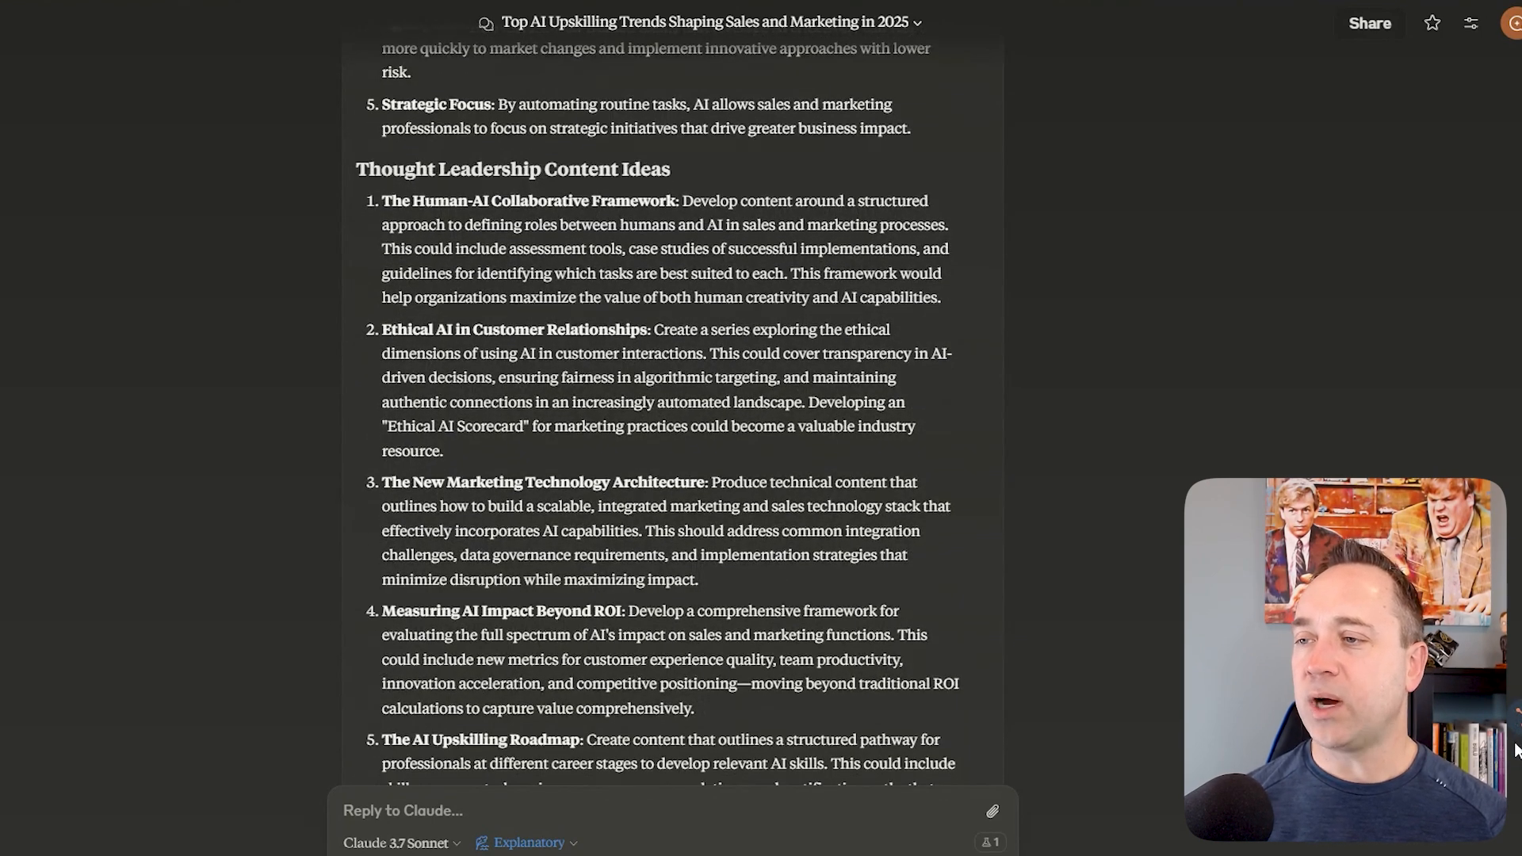
pyautogui.scroll(-3)
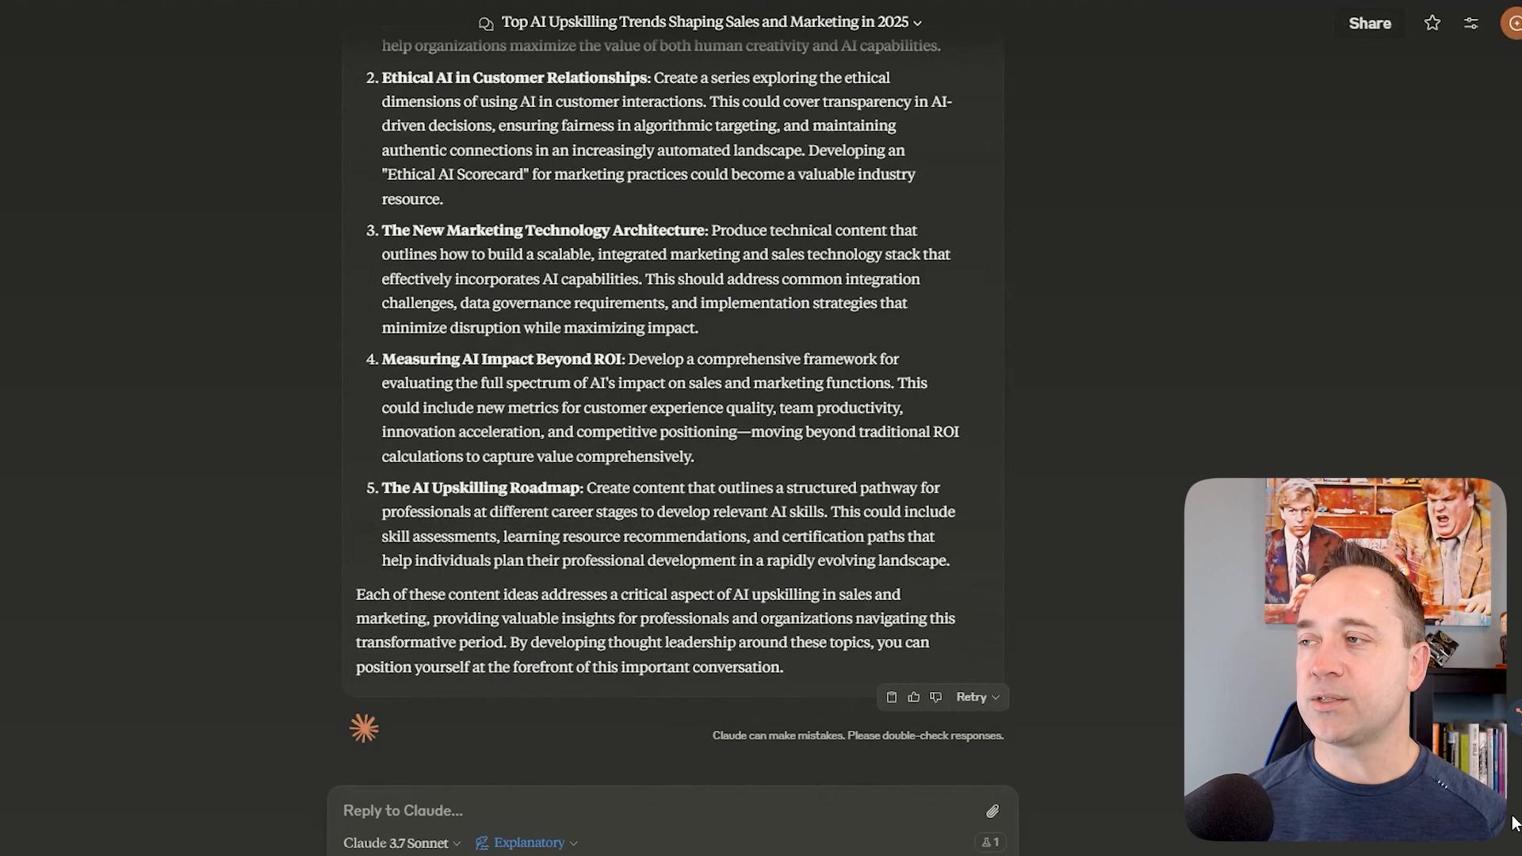
pyautogui.scroll(3)
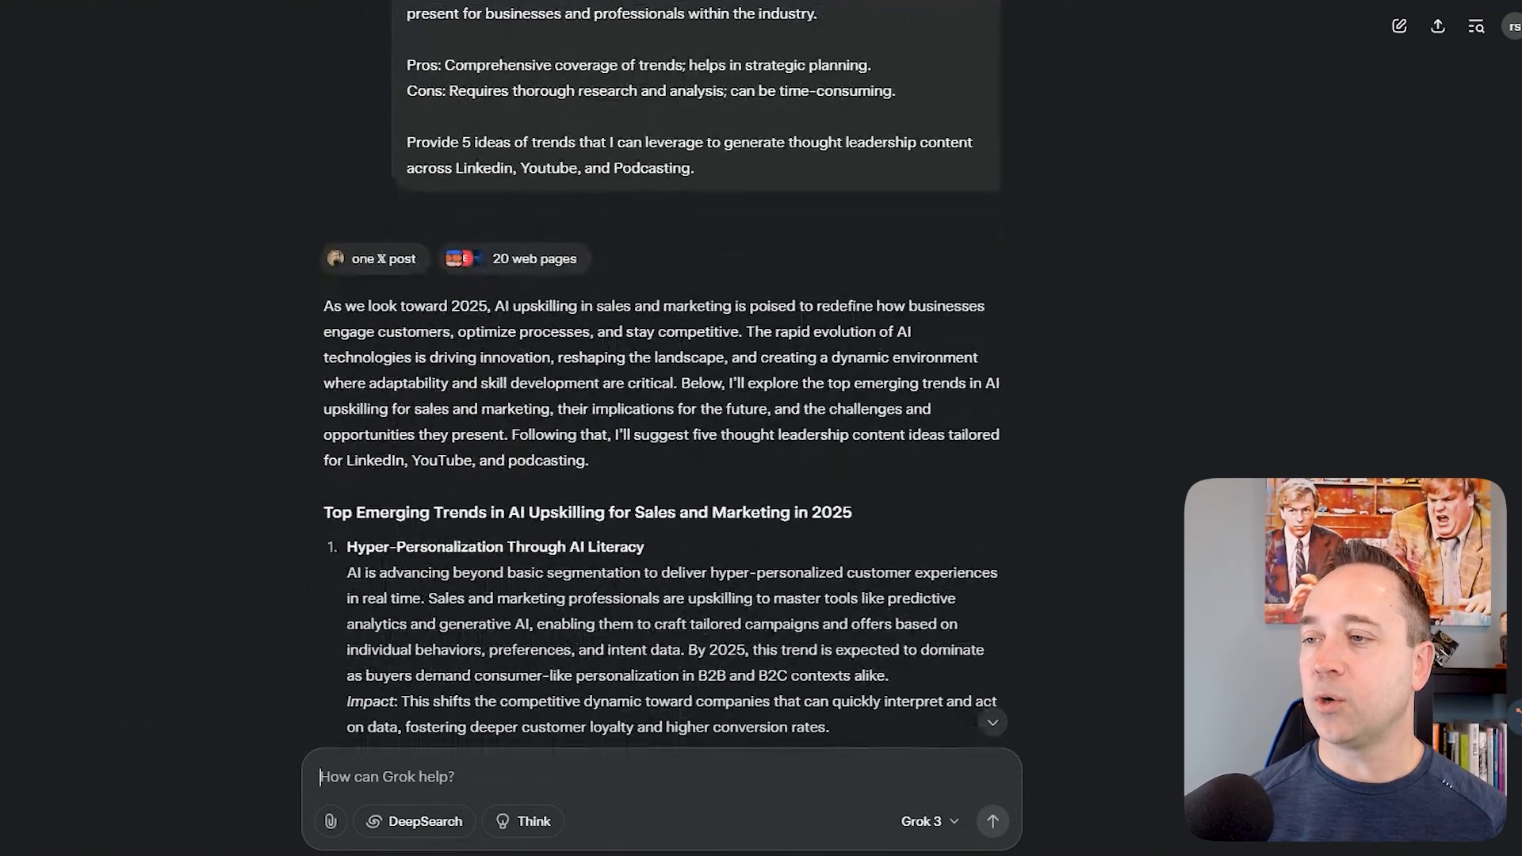
pyautogui.scroll(-3)
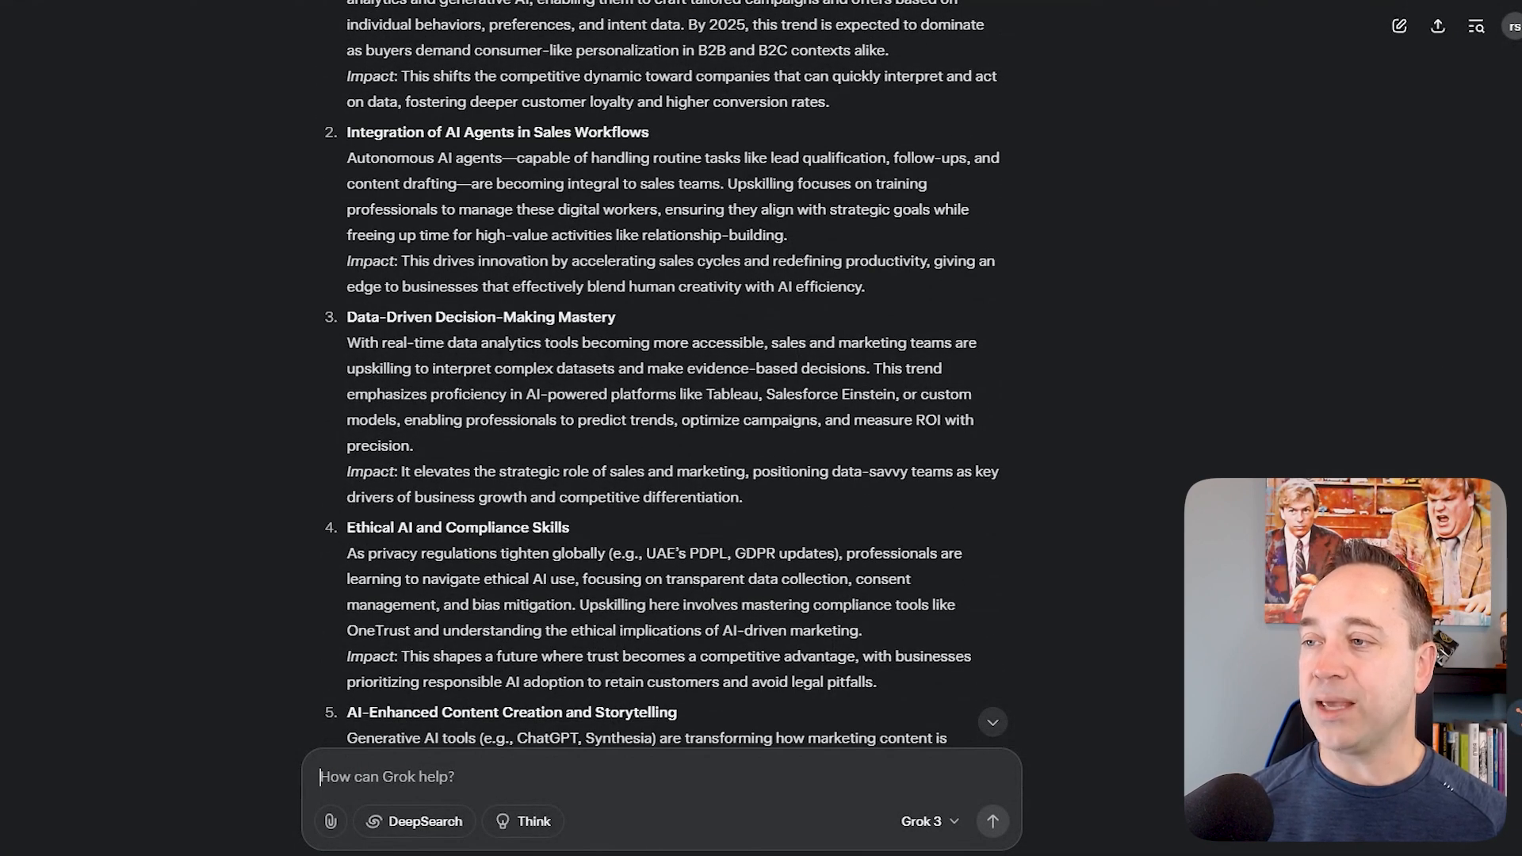
pyautogui.scroll(-3)
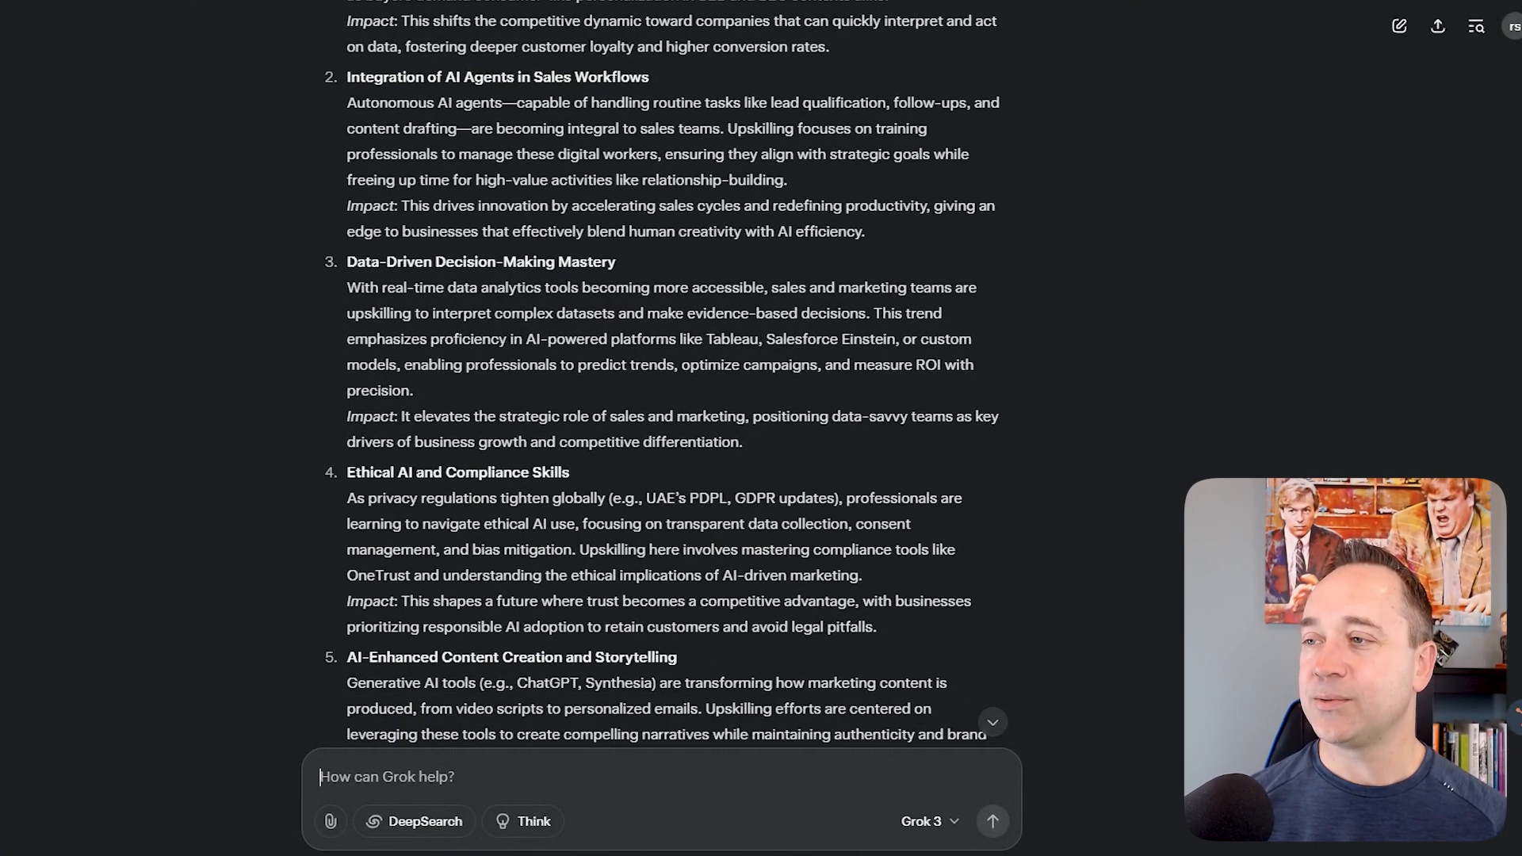
pyautogui.scroll(-3)
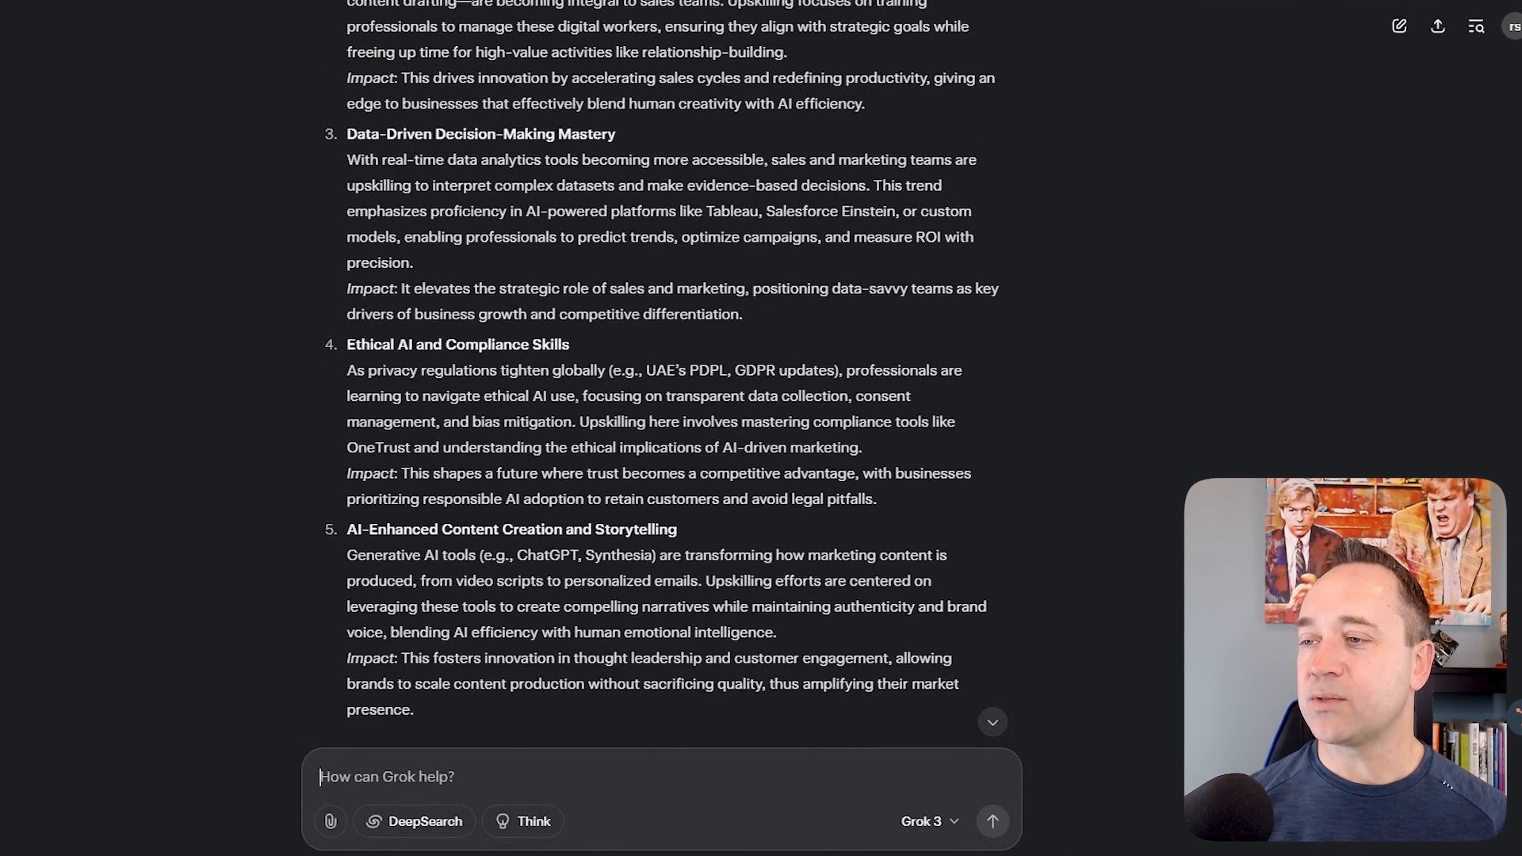
pyautogui.scroll(-3)
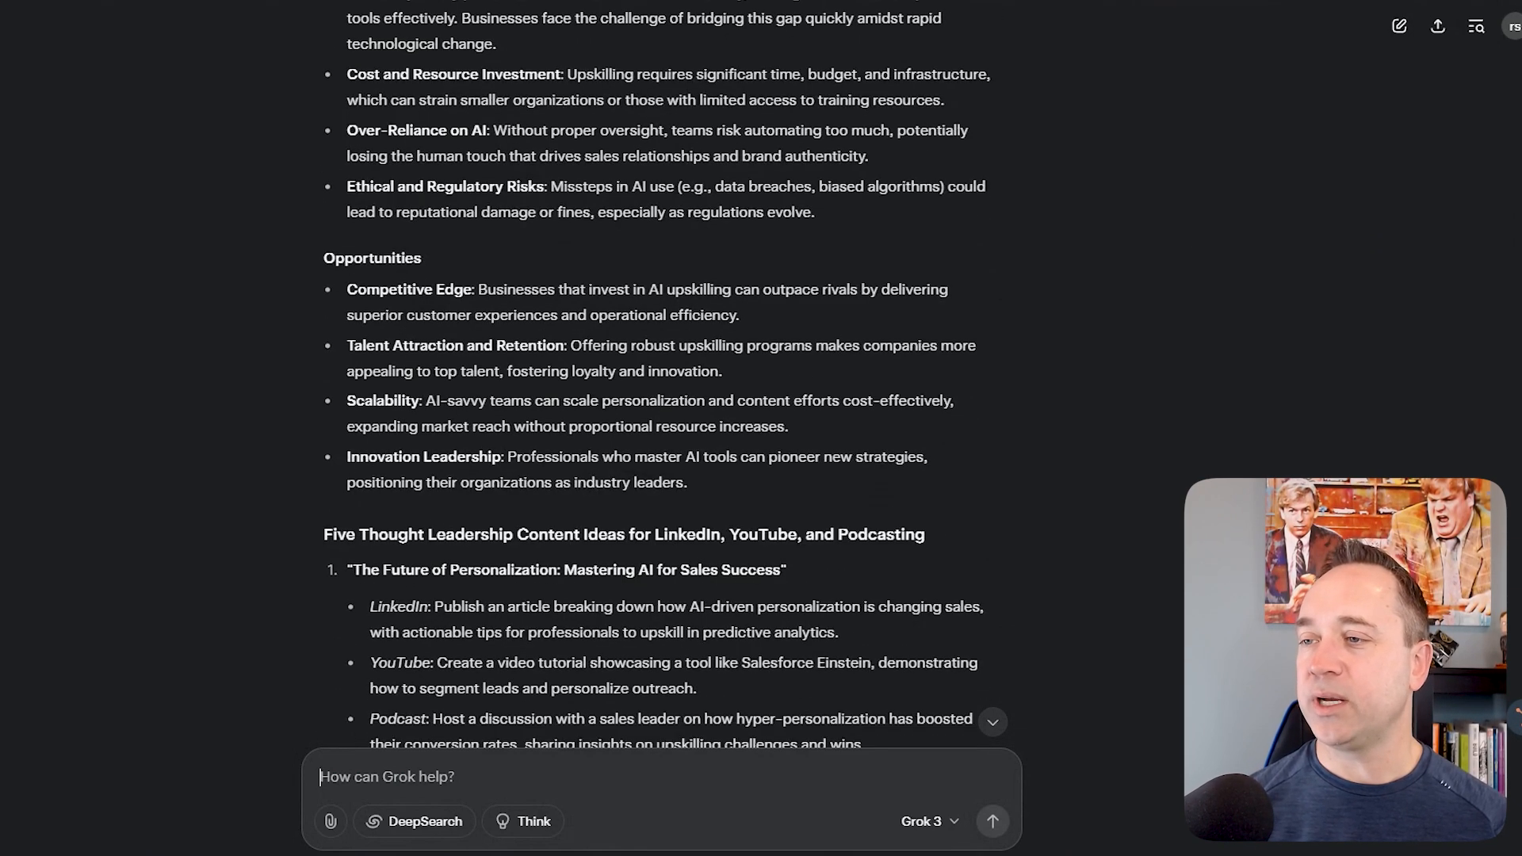
pyautogui.scroll(-3)
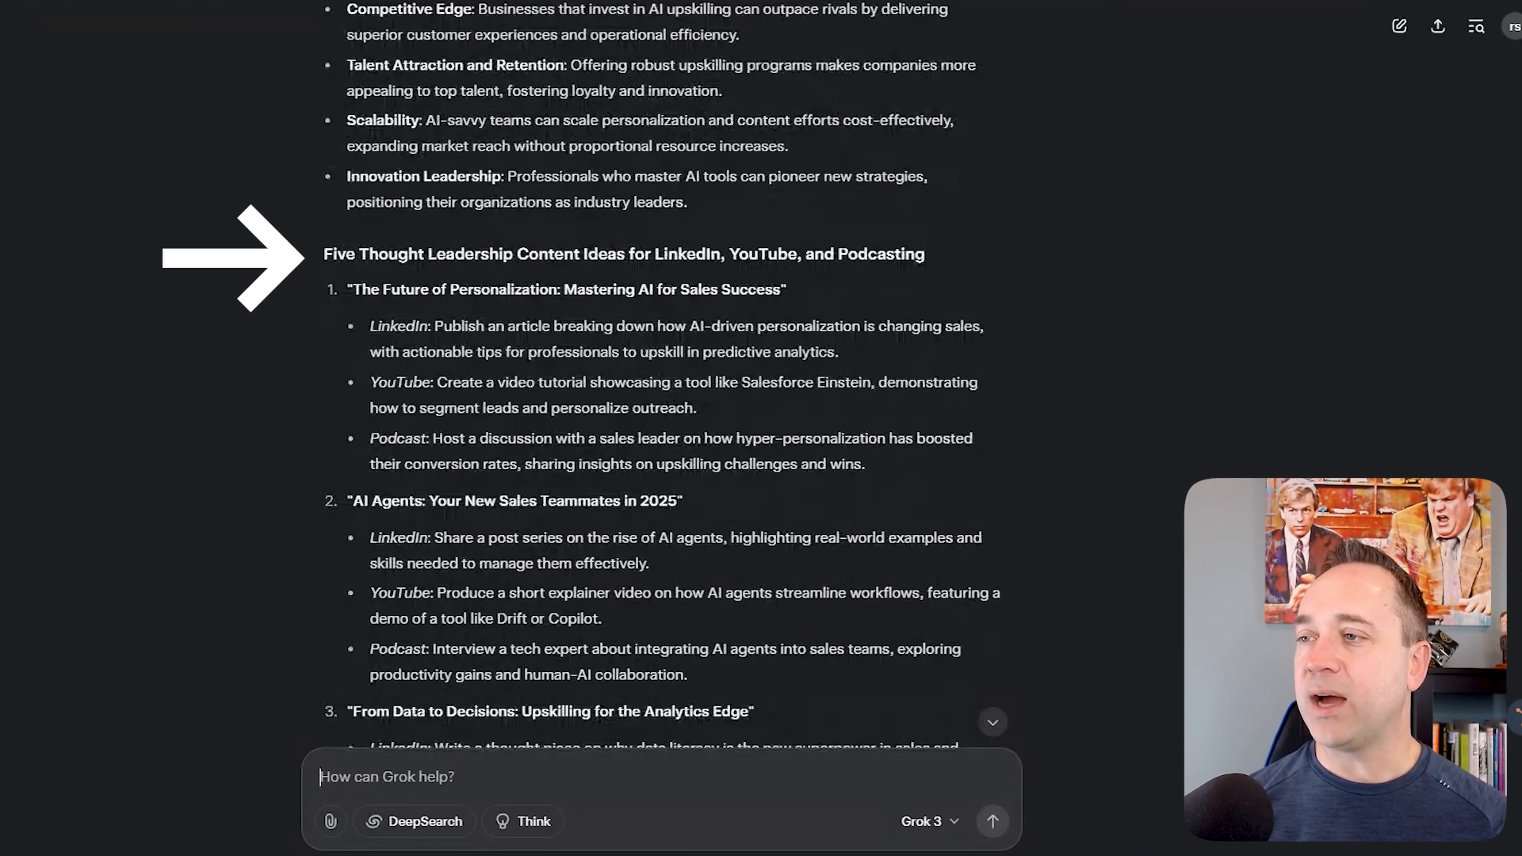
pyautogui.scroll(-3)
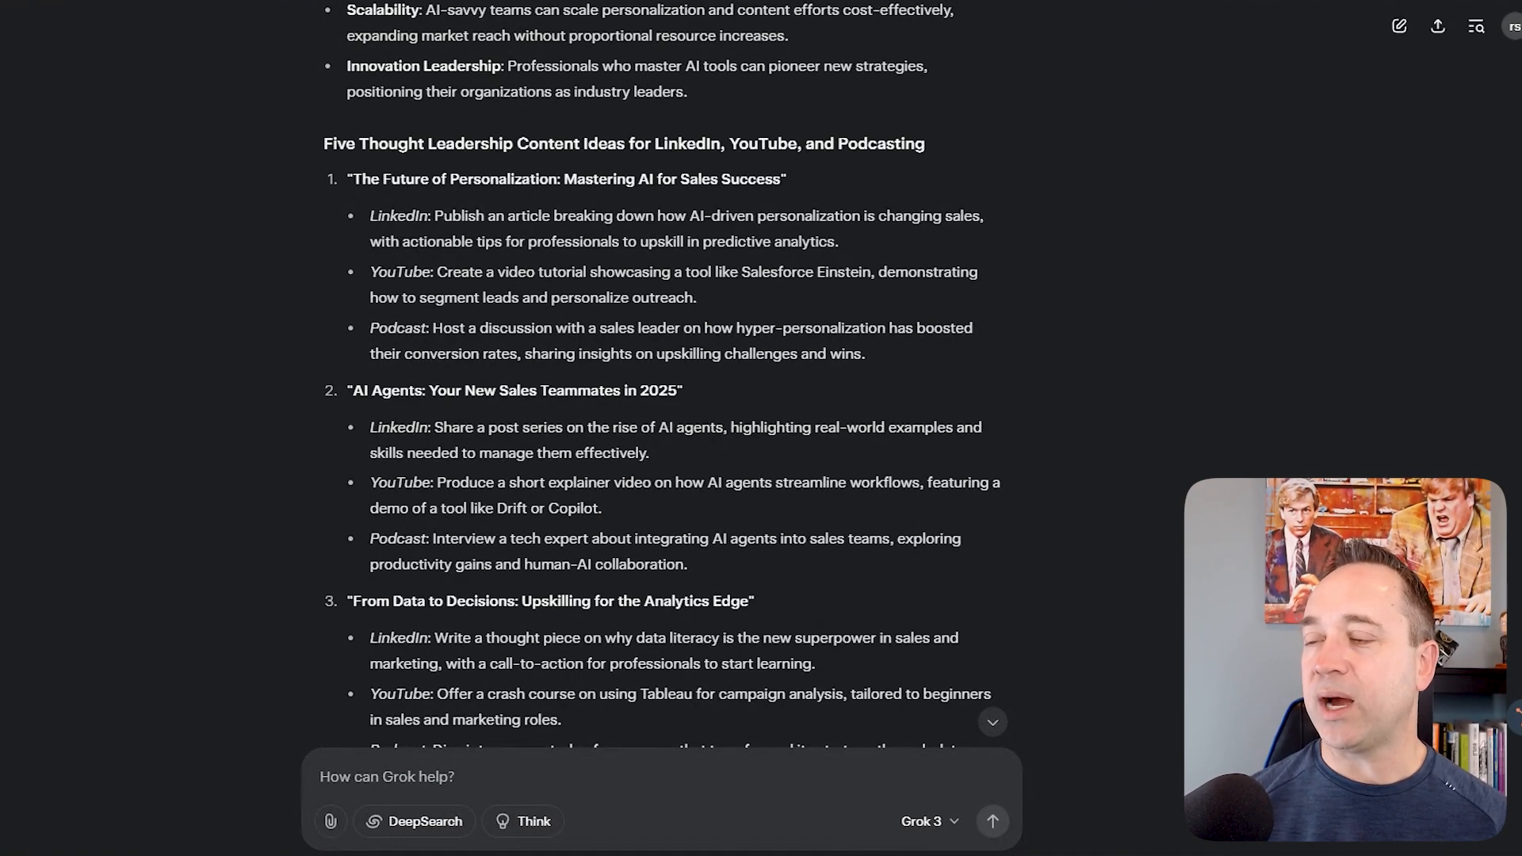
pyautogui.scroll(-3)
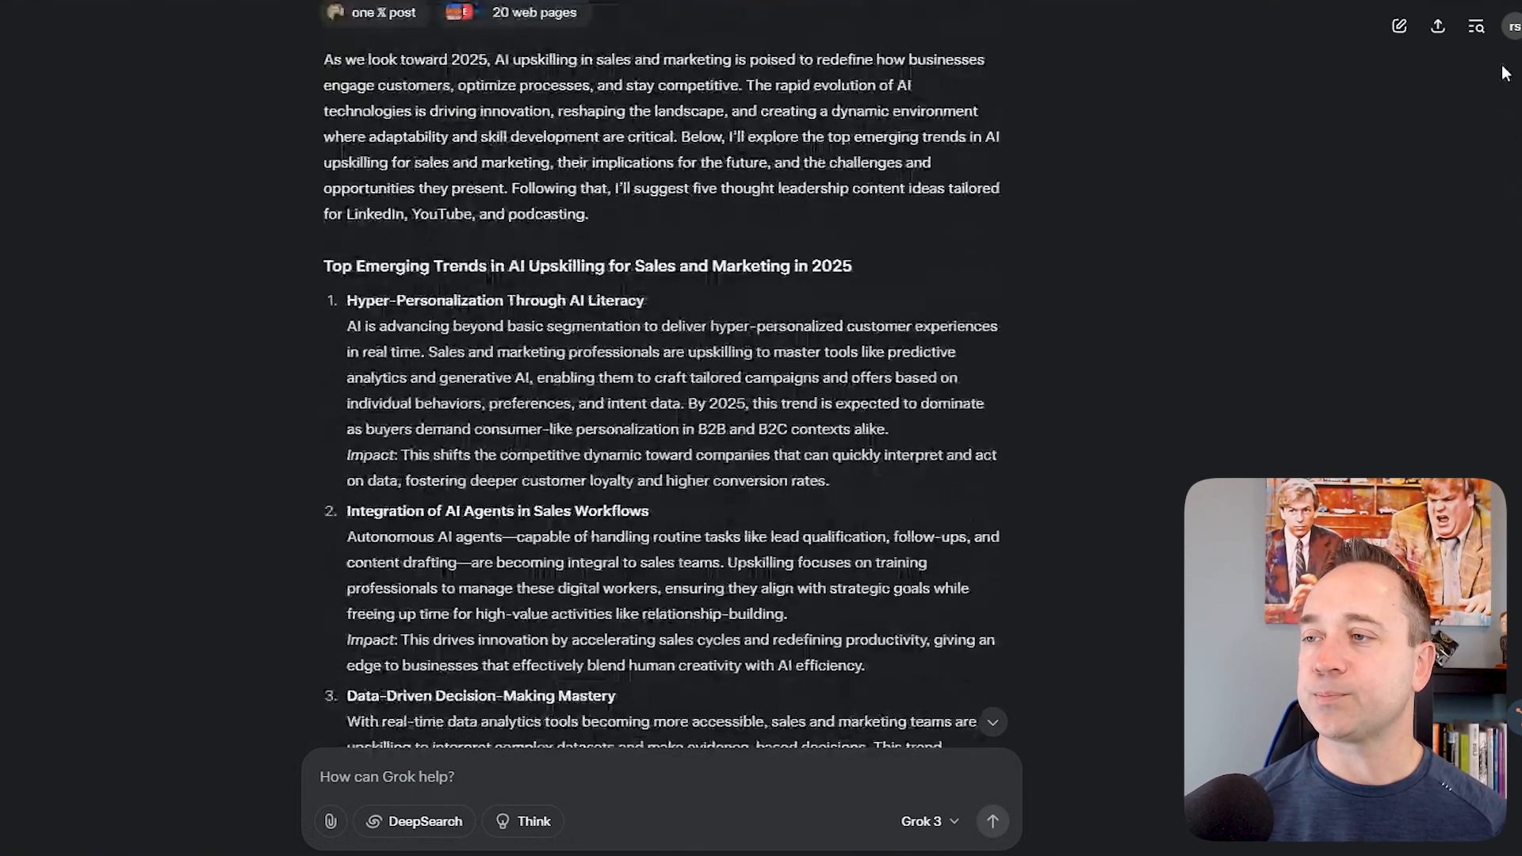
pyautogui.scroll(-3)
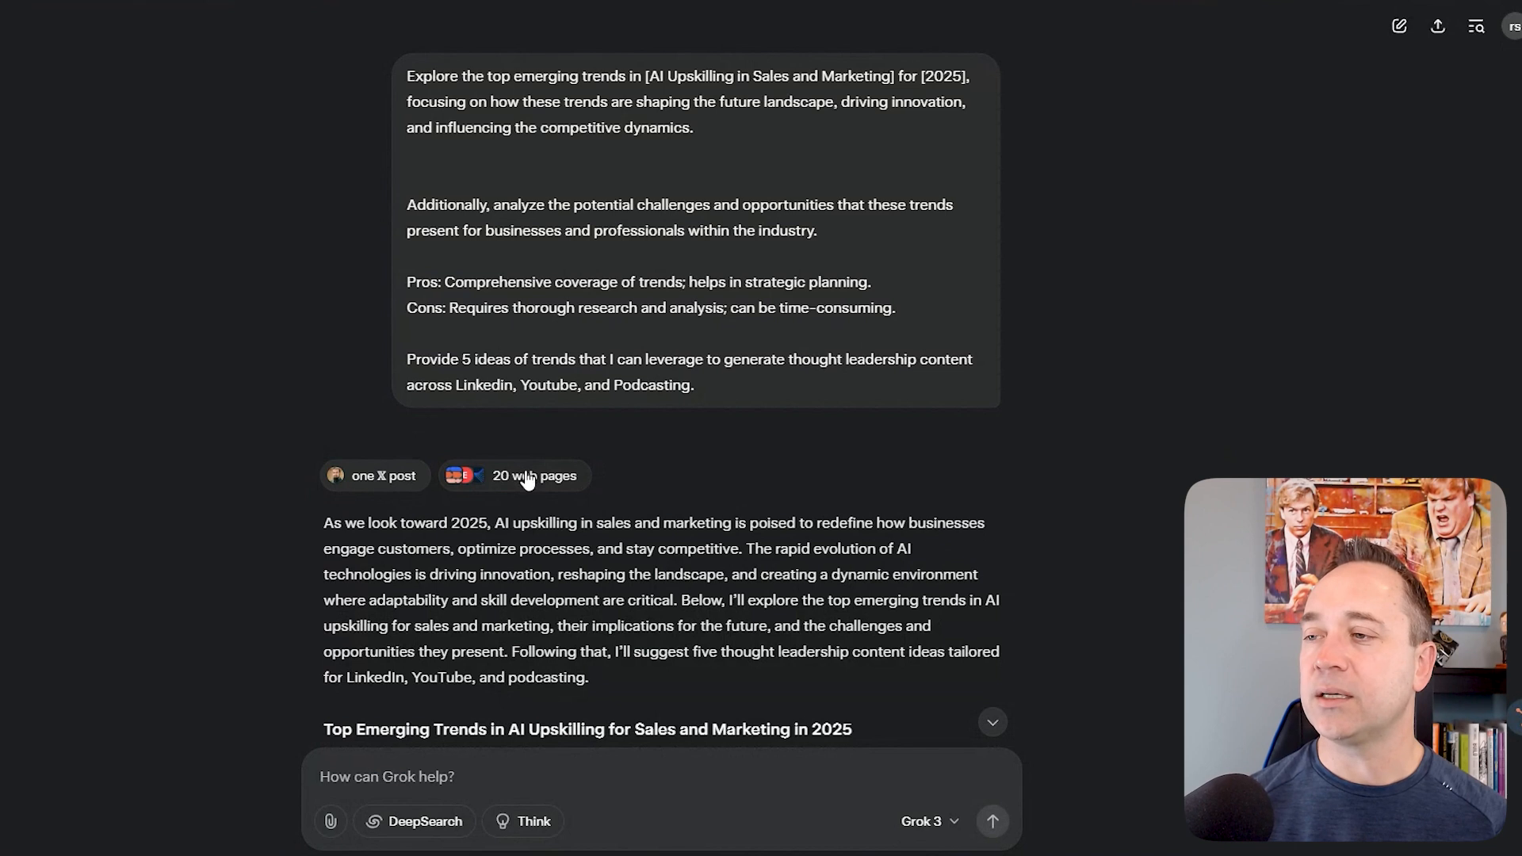
# Review Grok's 20 cited web sources, including Ortto, McKinsey, PwC and IBM pages.
pyautogui.click(514, 476)
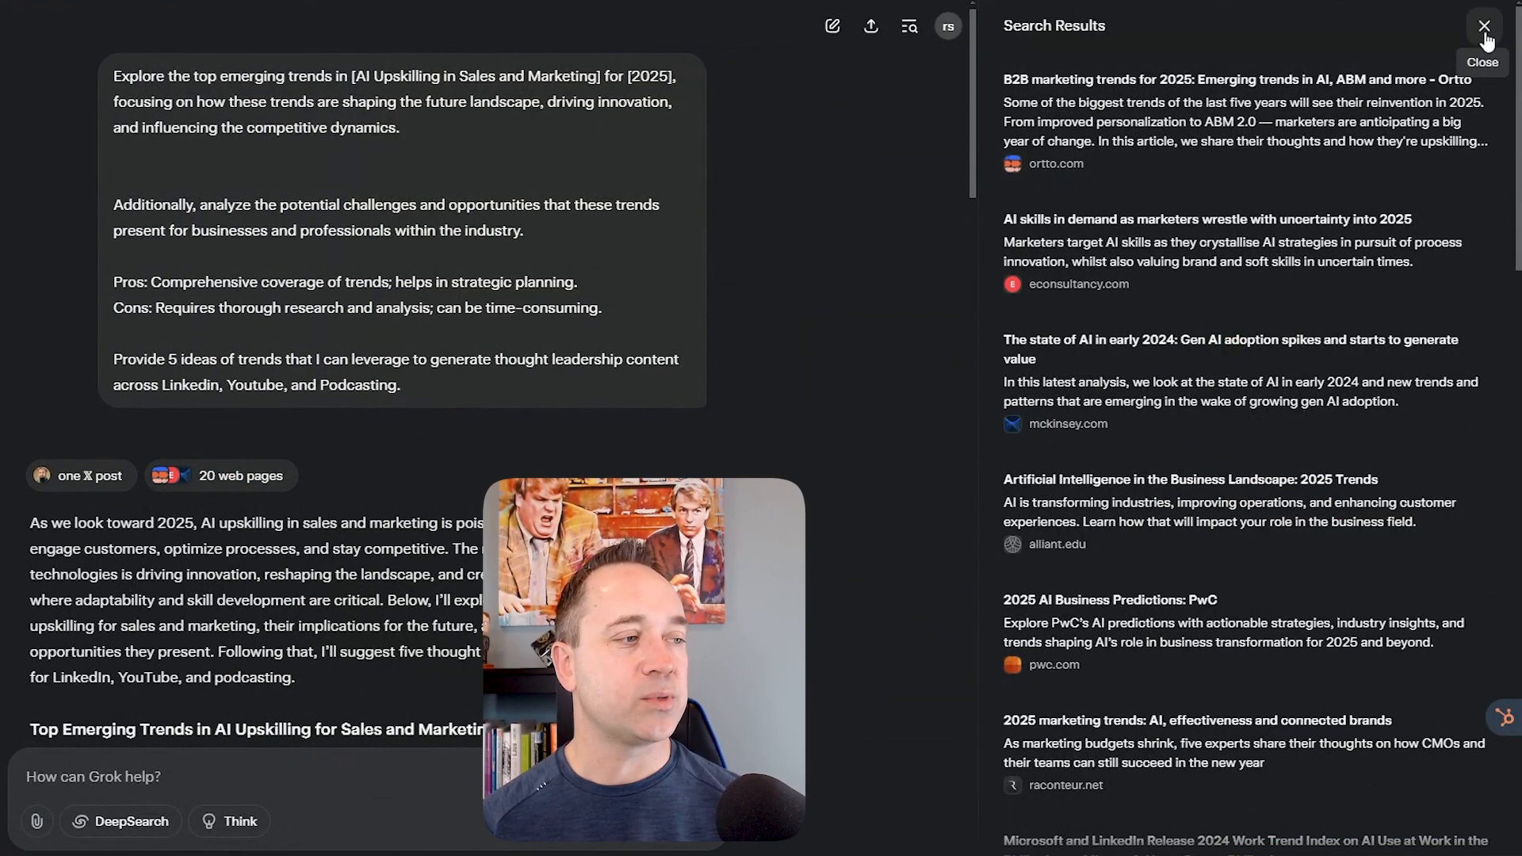
pyautogui.click(1483, 25)
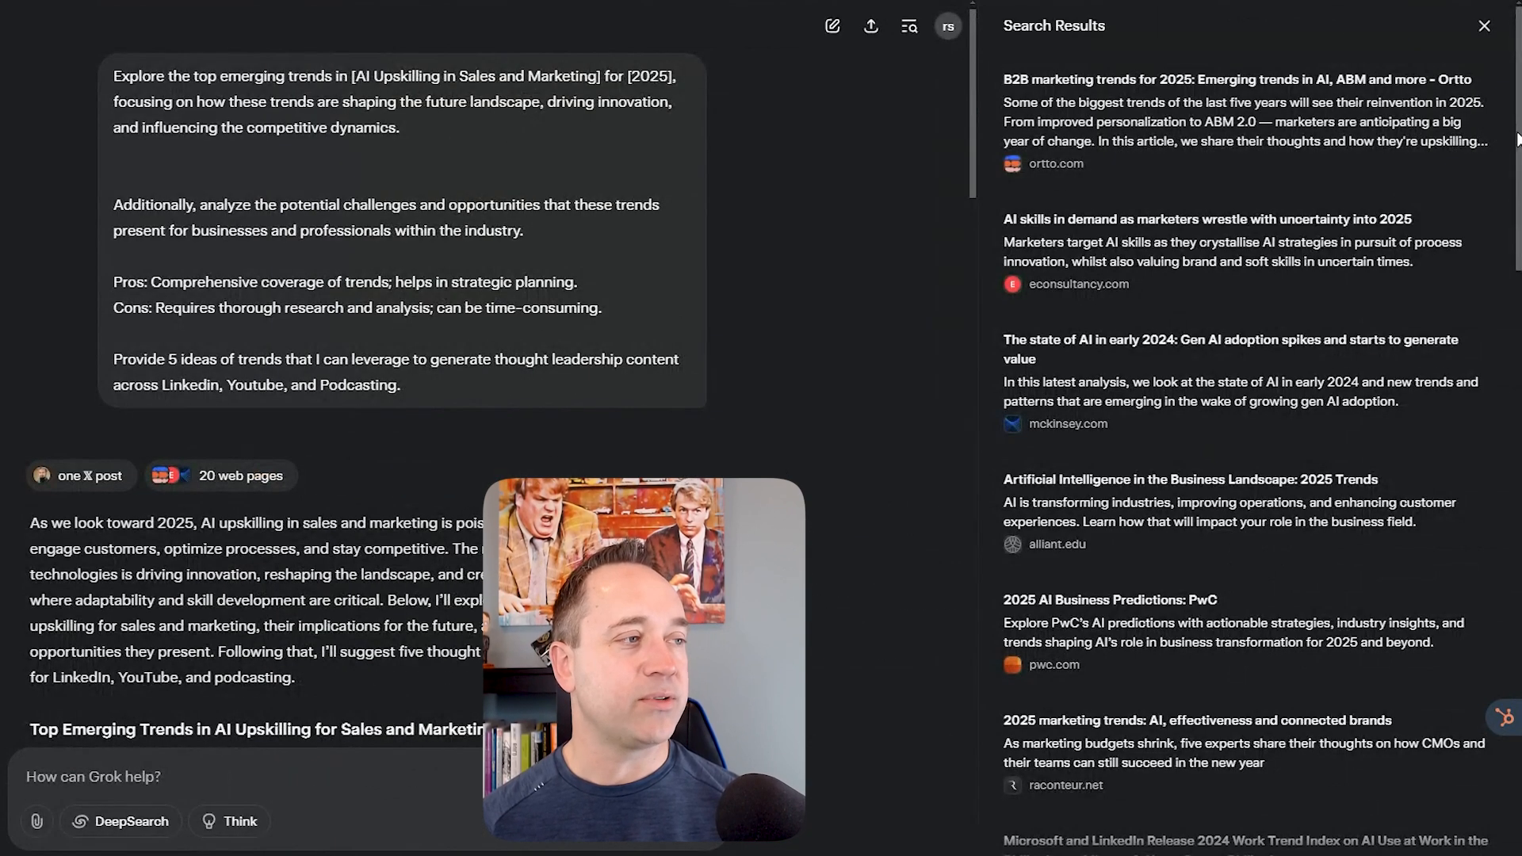
pyautogui.scroll(-3)
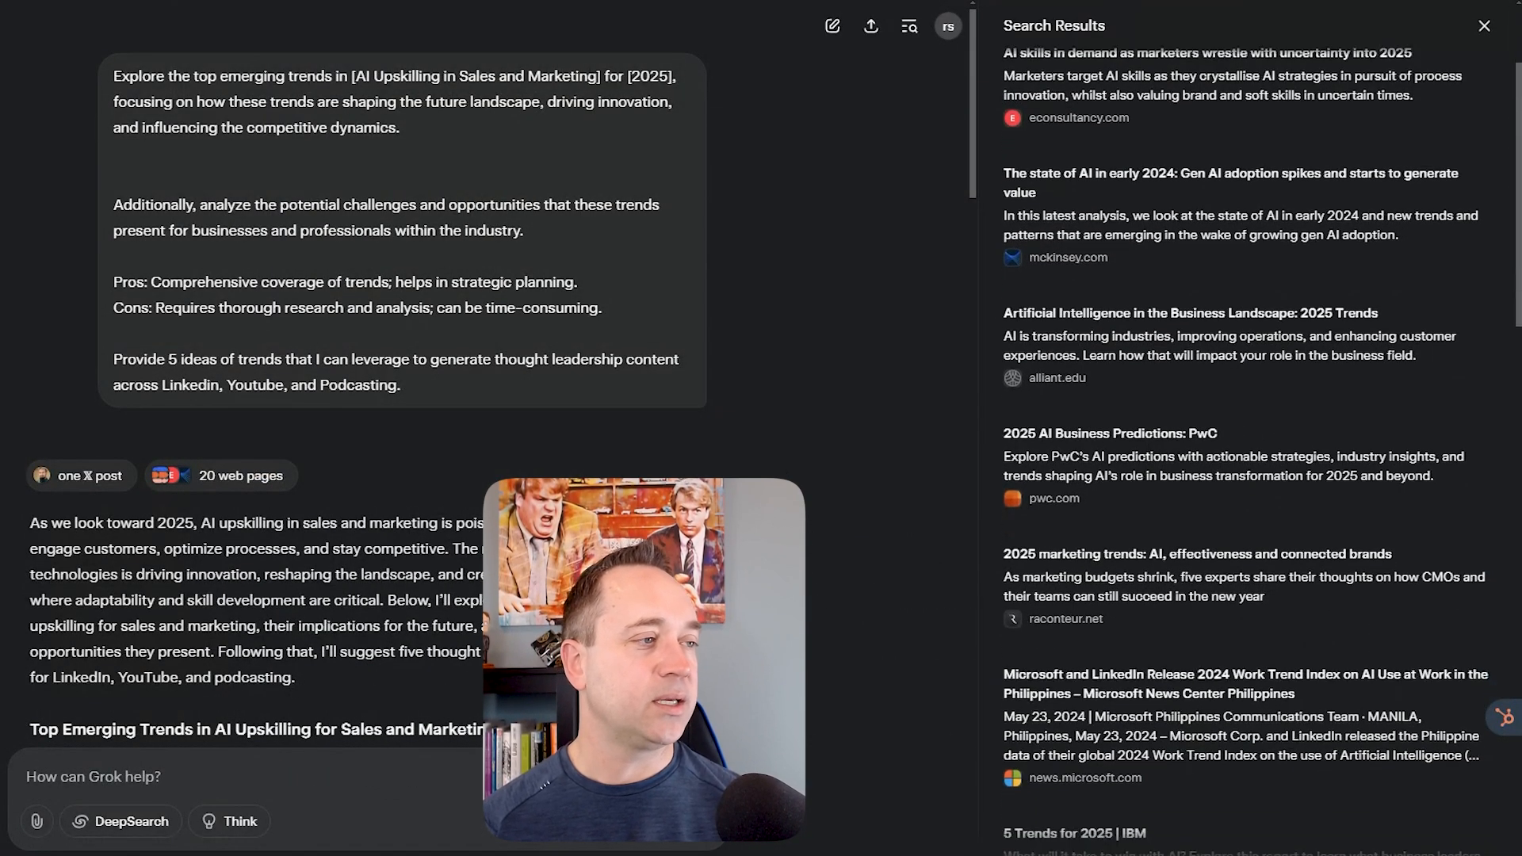
pyautogui.scroll(-3)
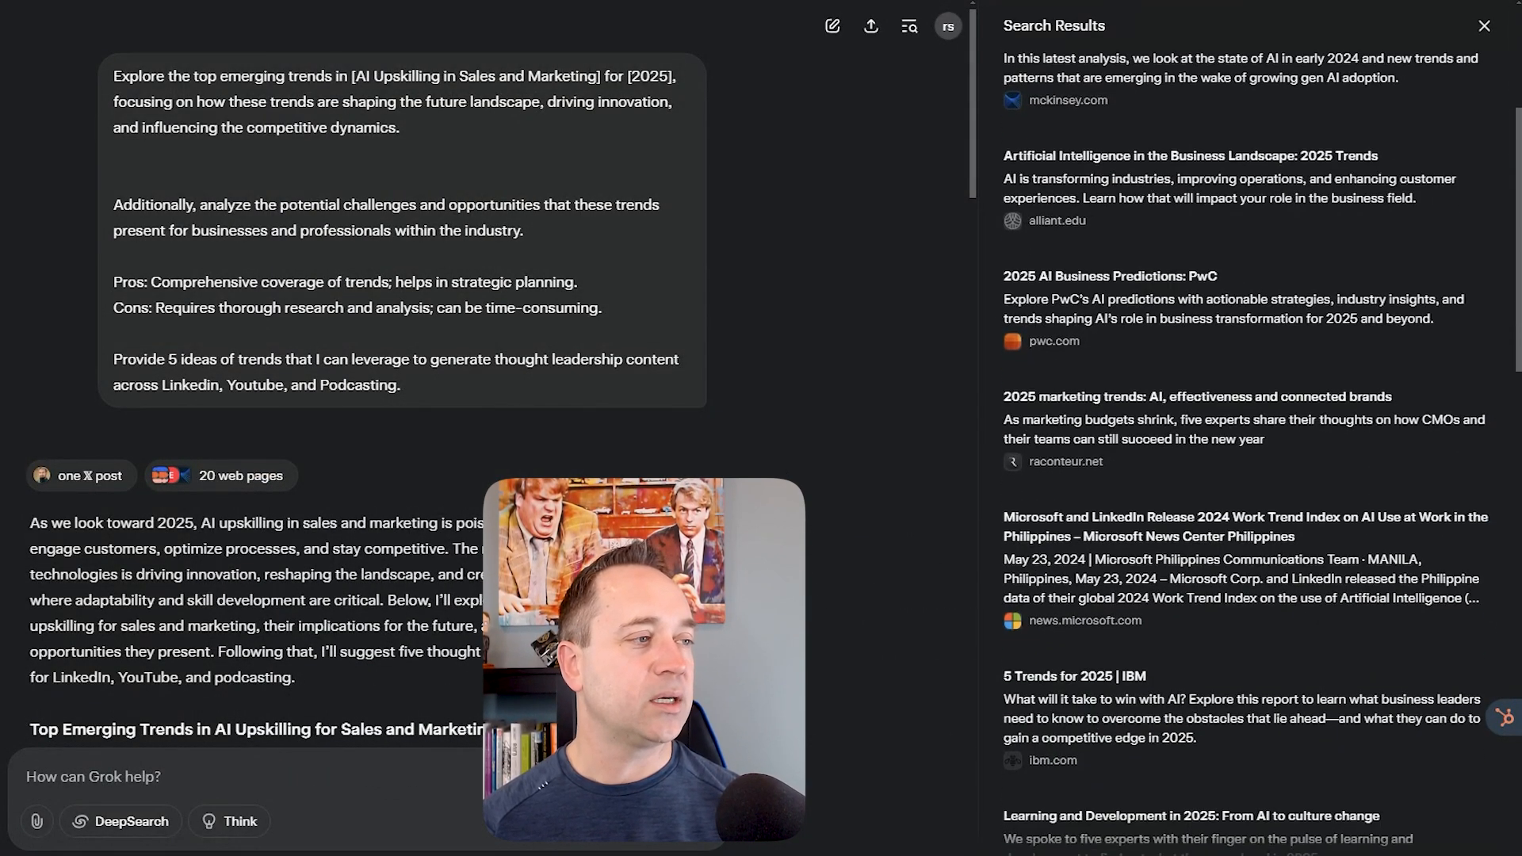
pyautogui.scroll(-3)
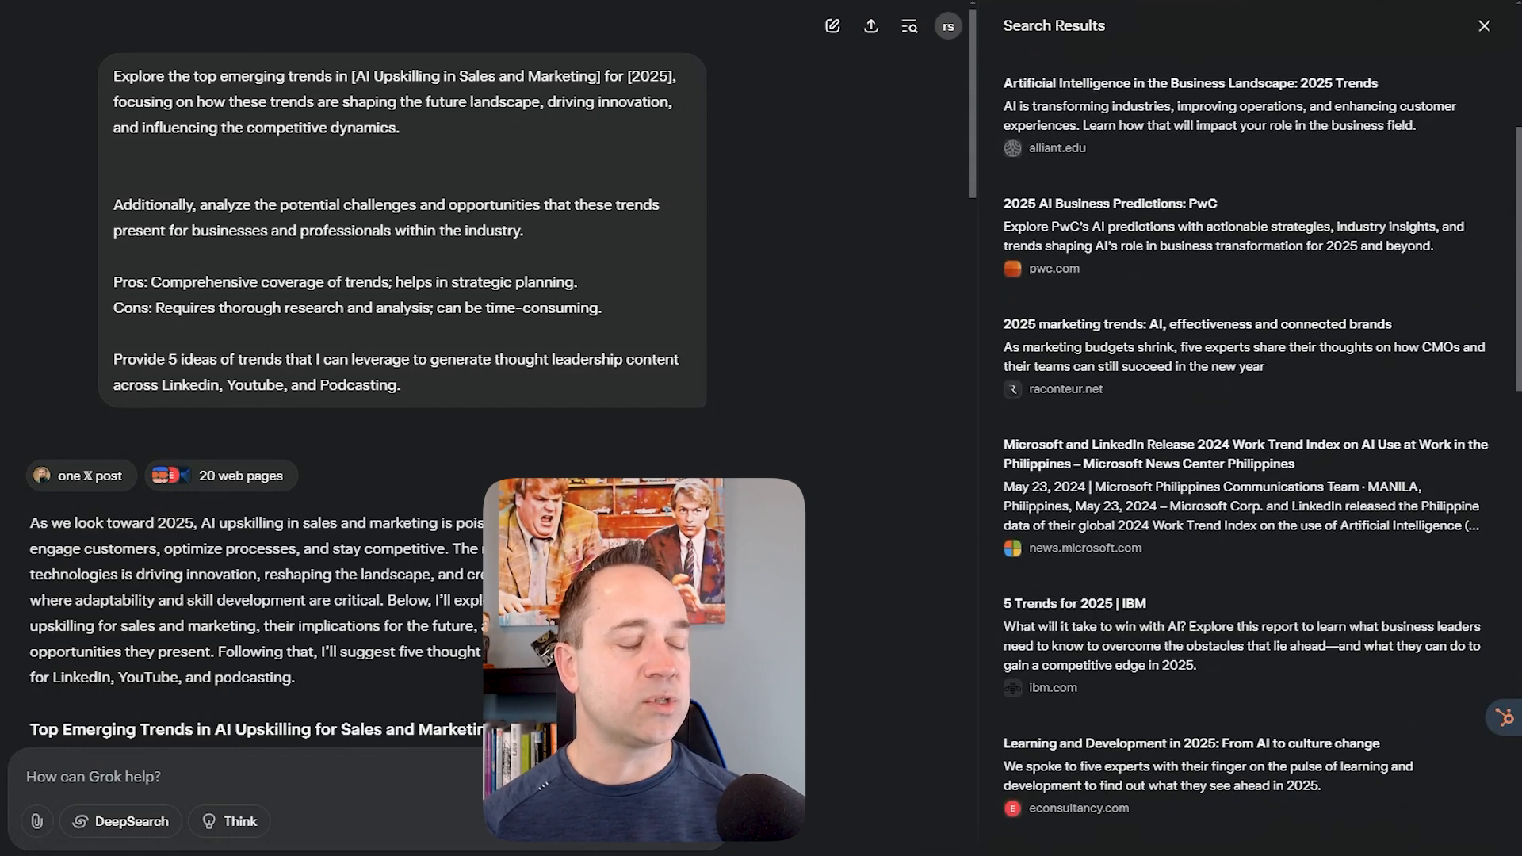
pyautogui.scroll(-3)
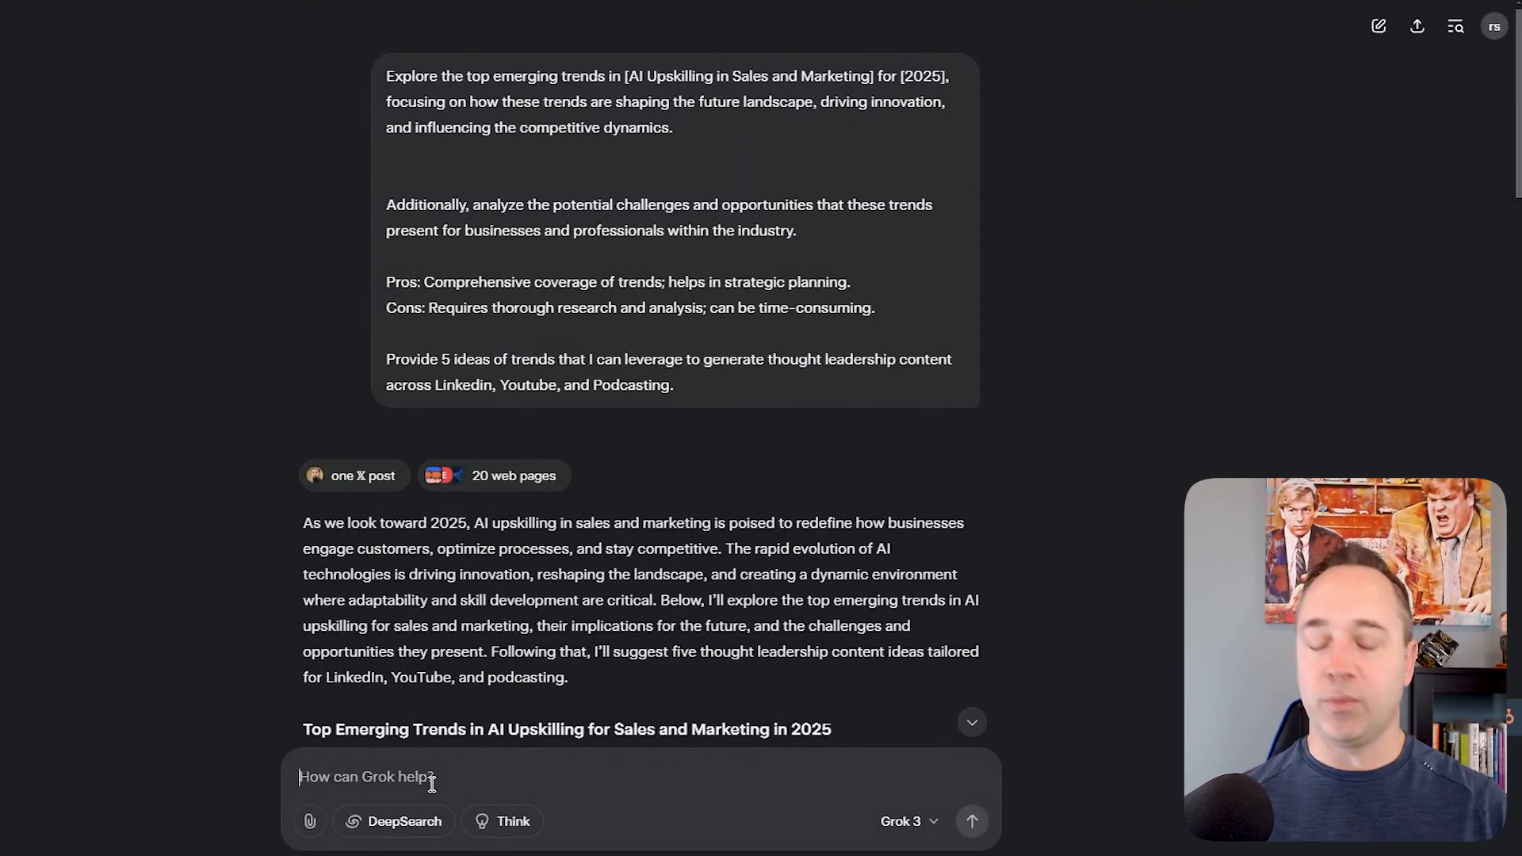
# Ask Grok to 'now make this 10x better'.
pyautogui.write('c')
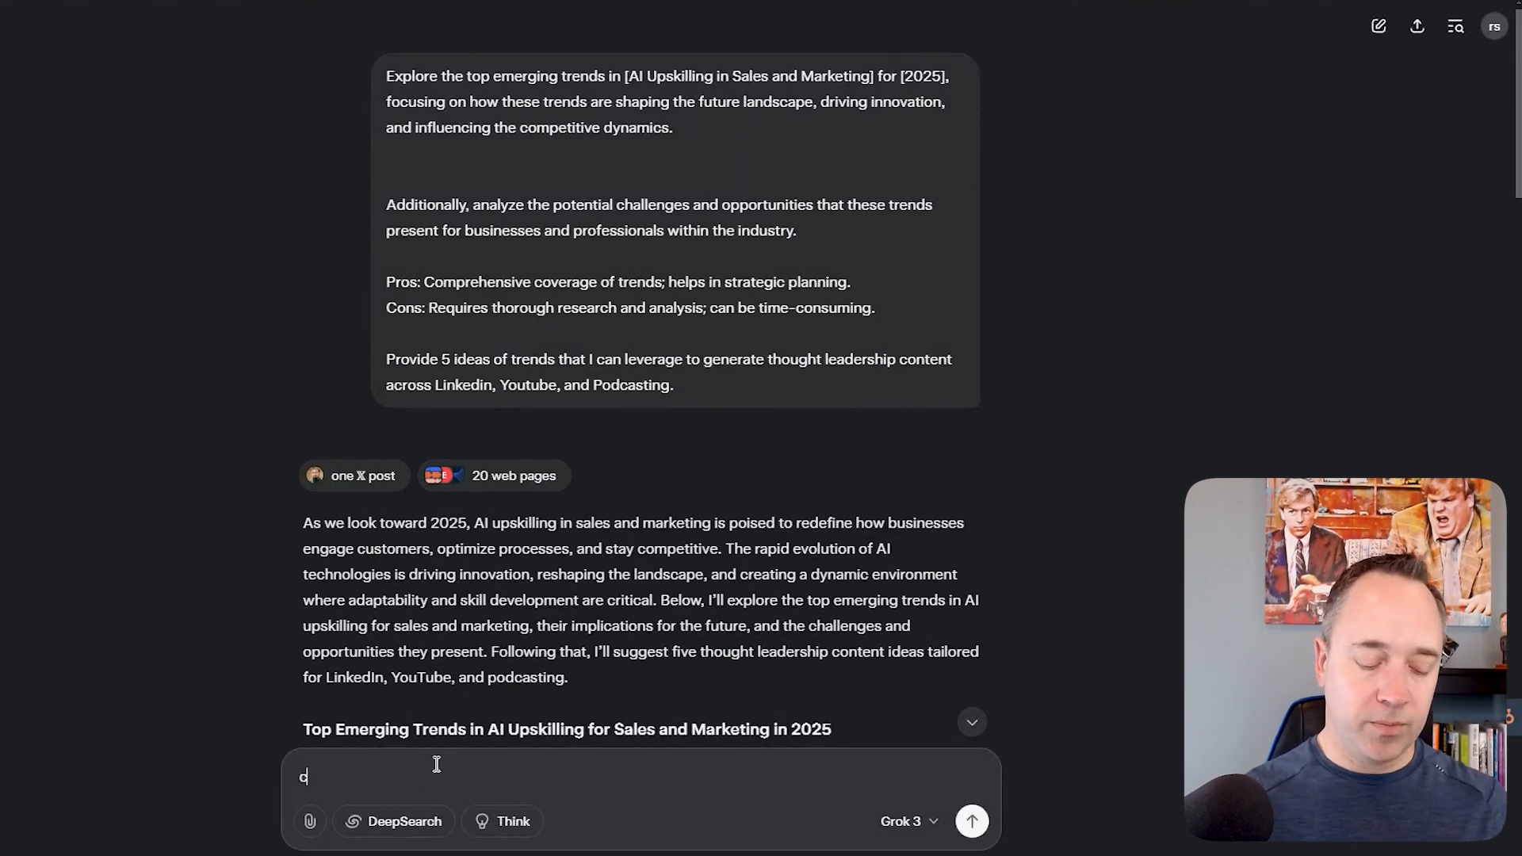
pyautogui.write('now make this 10x bette')
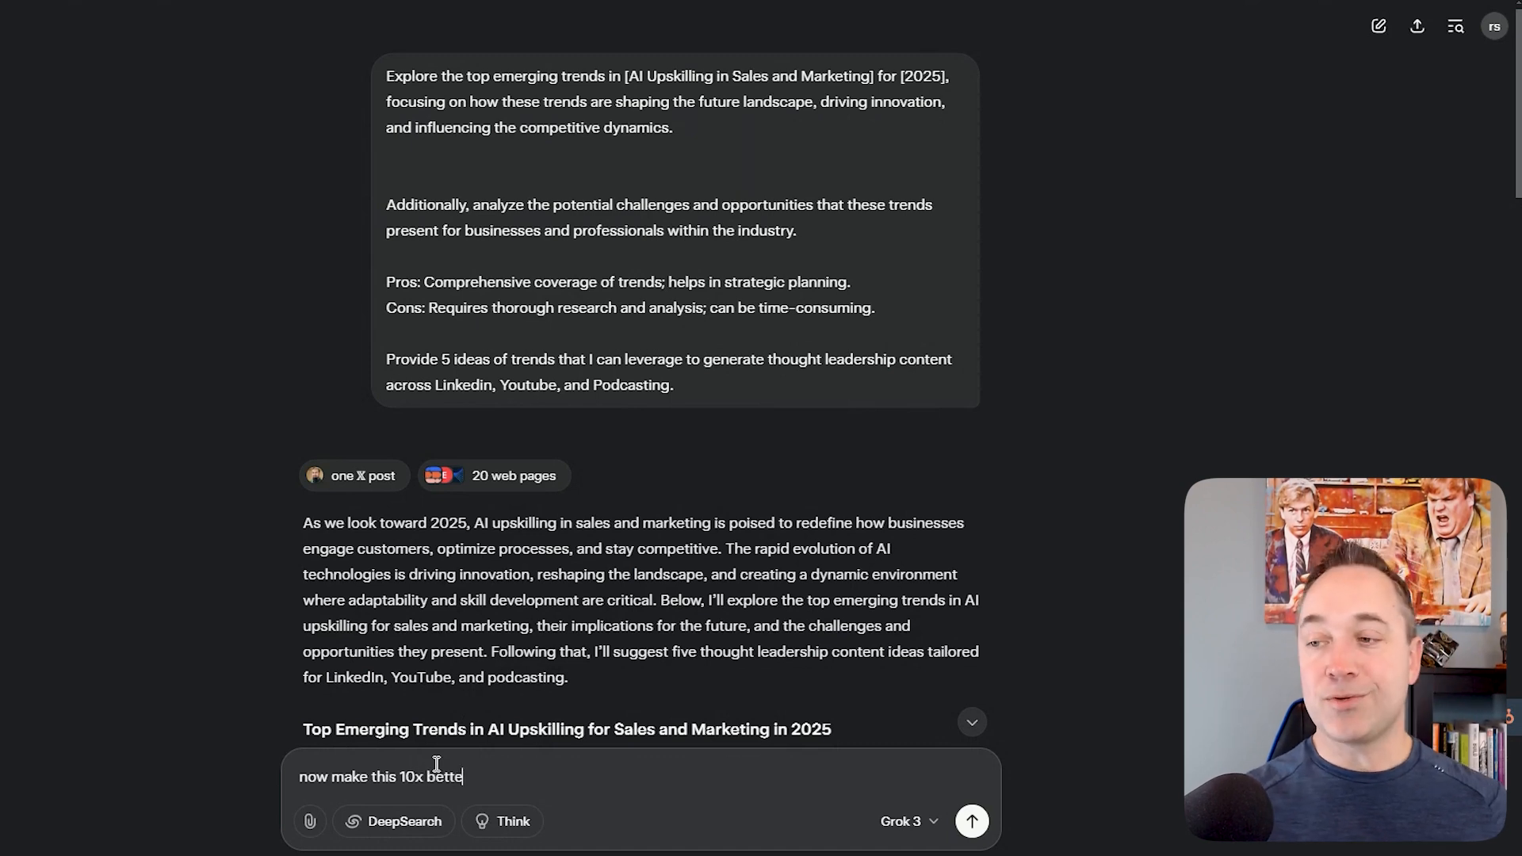
pyautogui.click(970, 820)
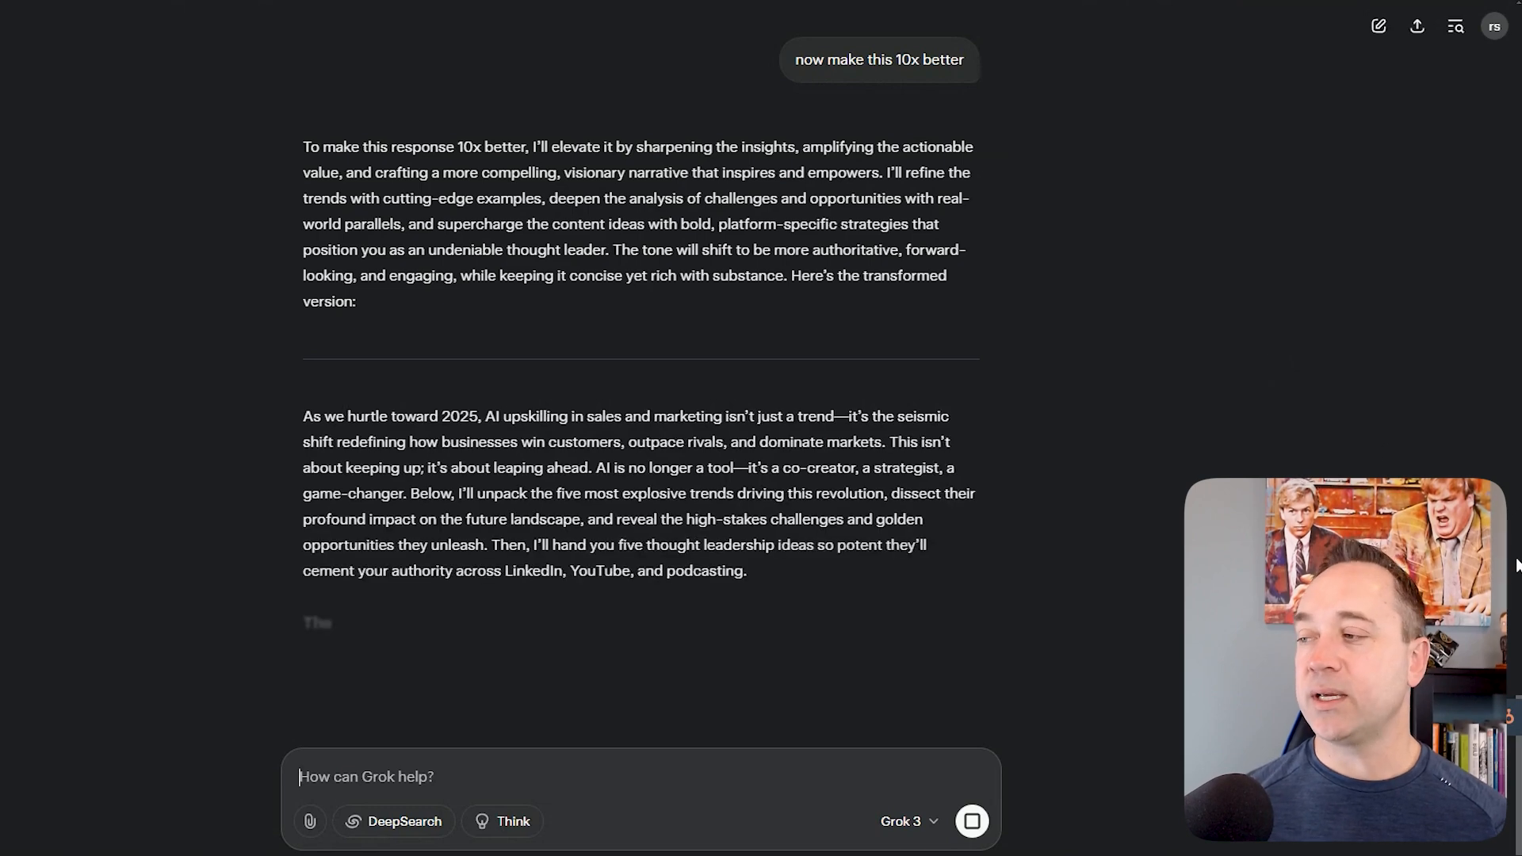
# Read Grok's rewritten report through content ideas to the 'Why This Is 10x Better' list.
pyautogui.scroll(-3)
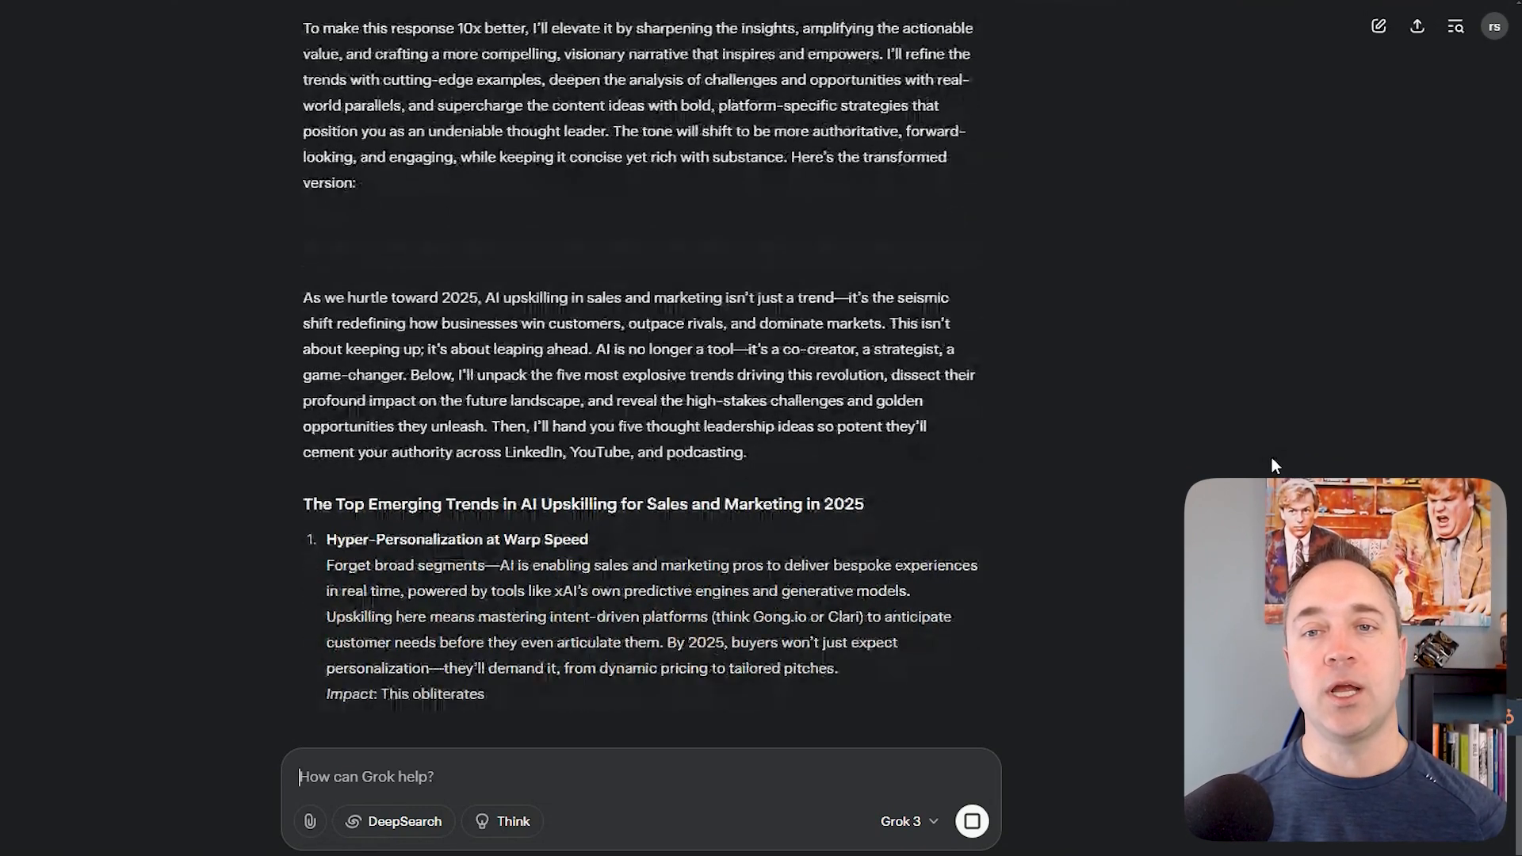
pyautogui.scroll(-3)
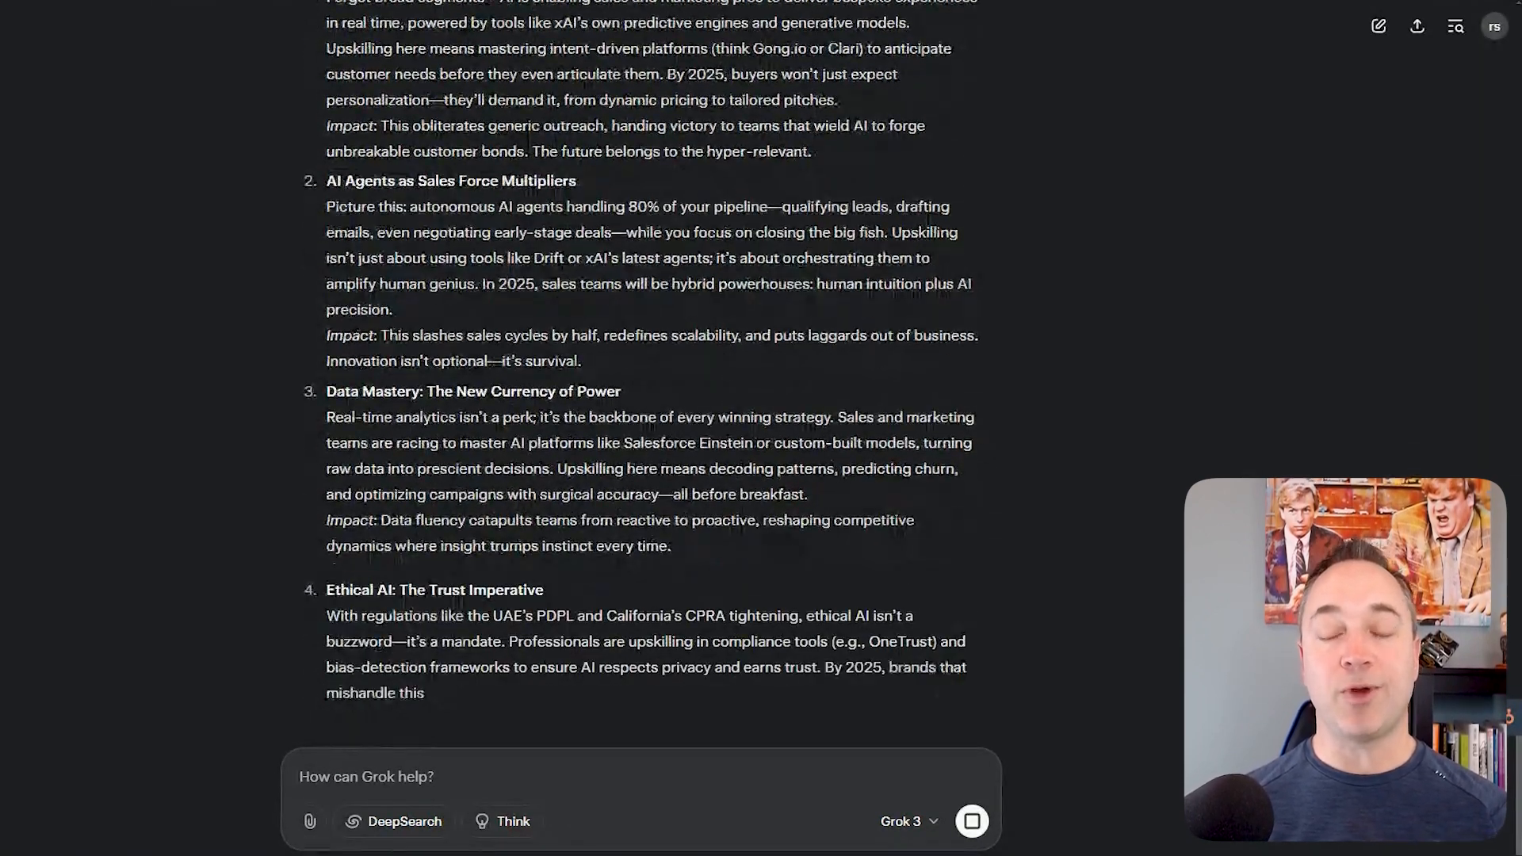
pyautogui.scroll(-3)
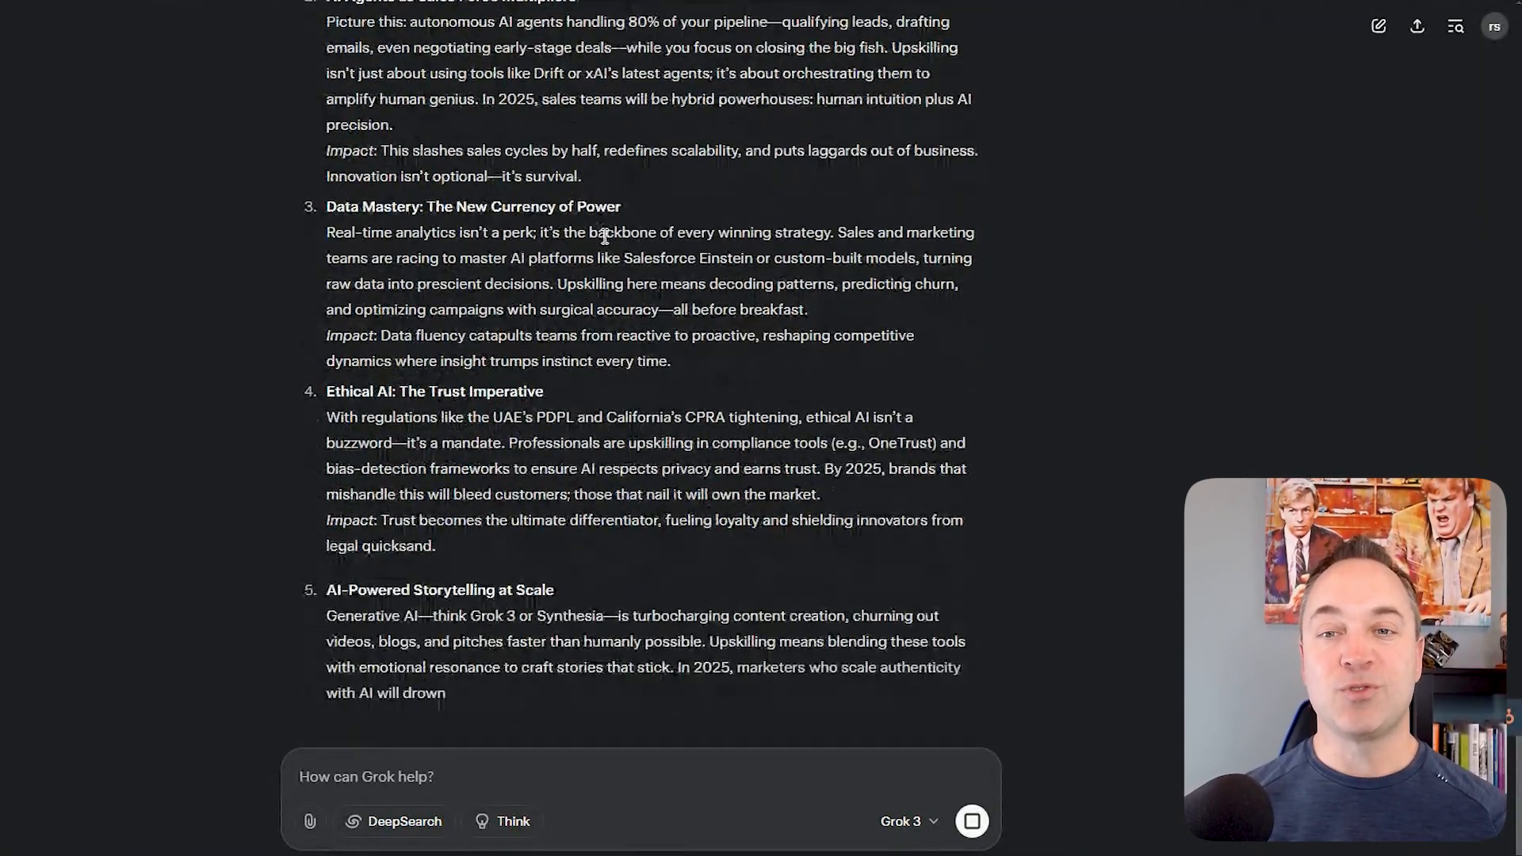
pyautogui.scroll(-3)
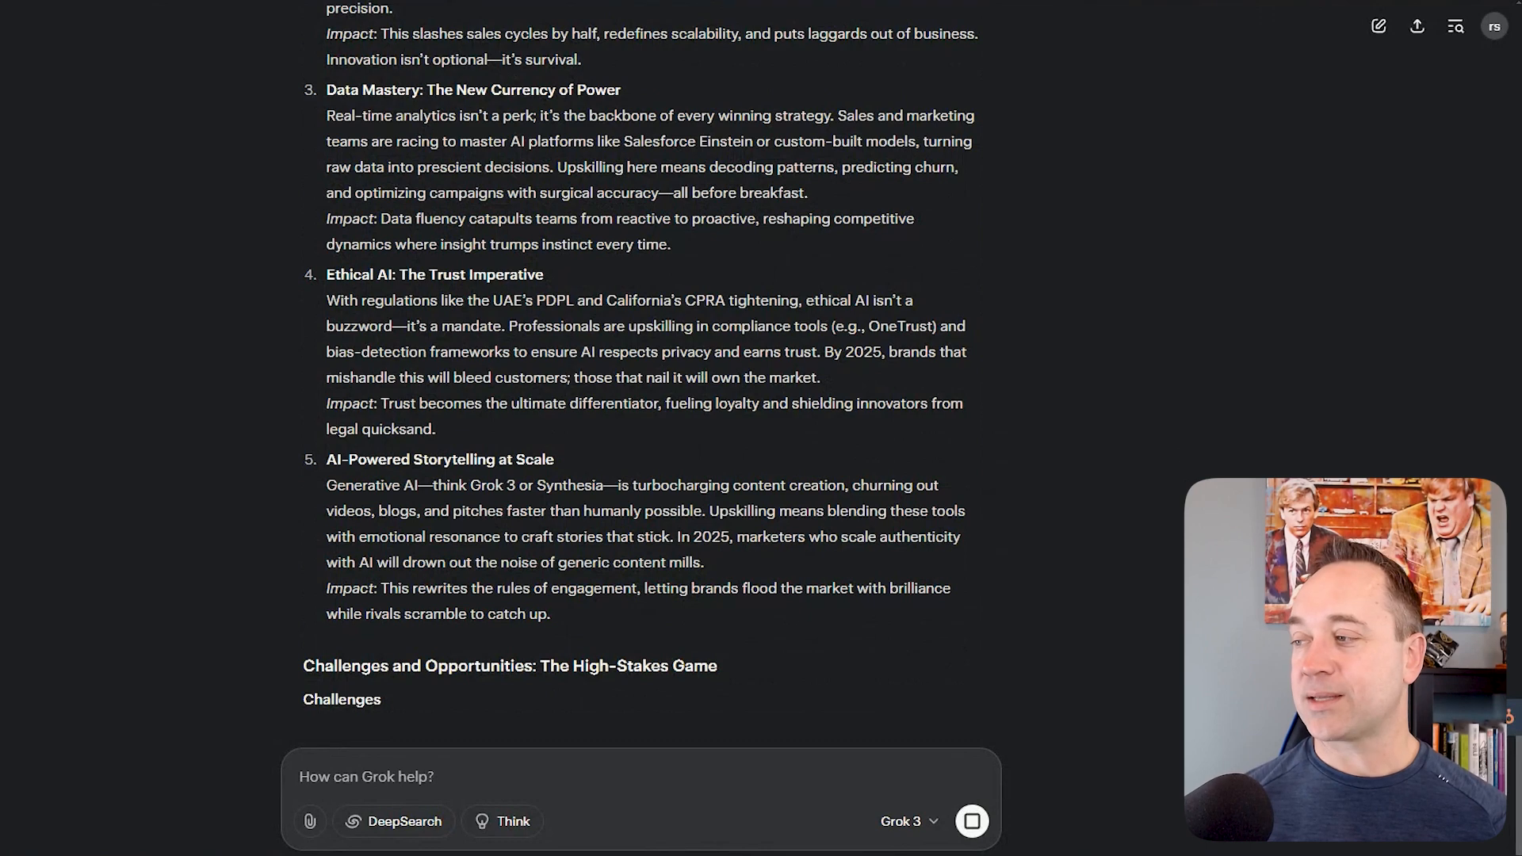
pyautogui.scroll(-3)
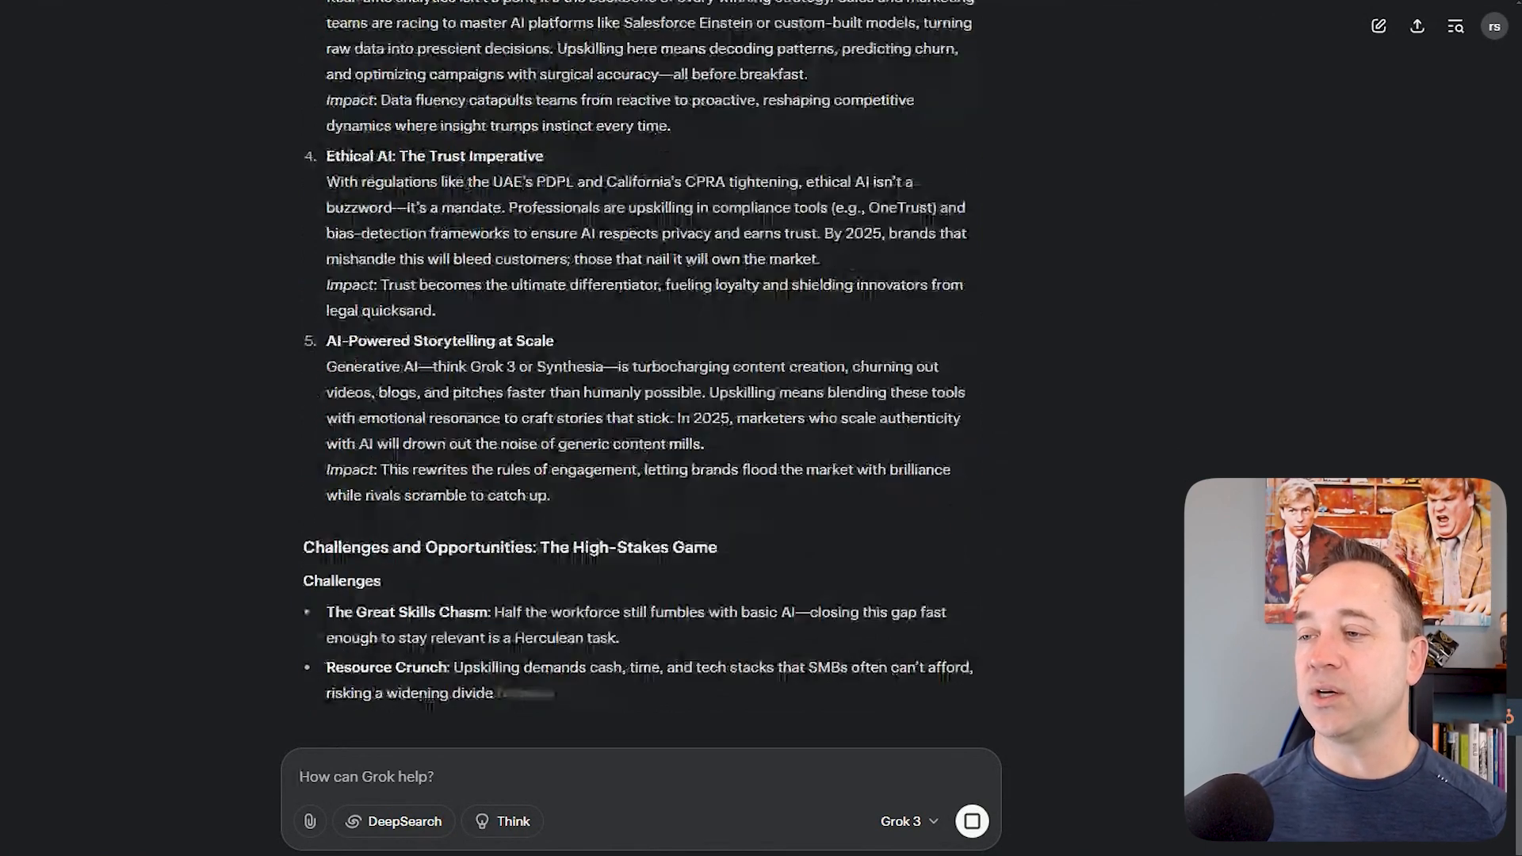
pyautogui.scroll(-3)
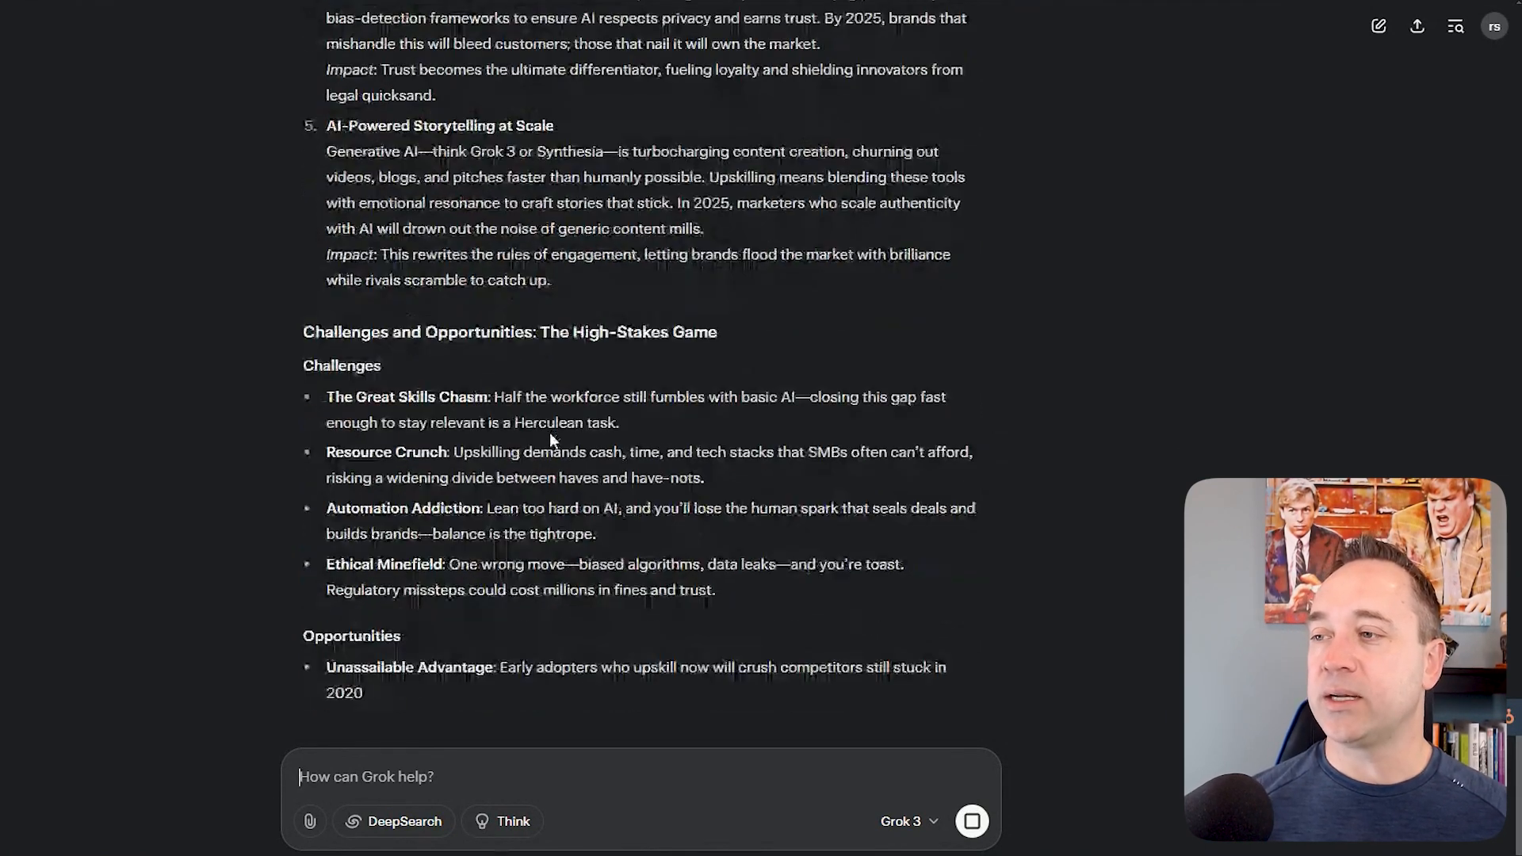
pyautogui.scroll(-3)
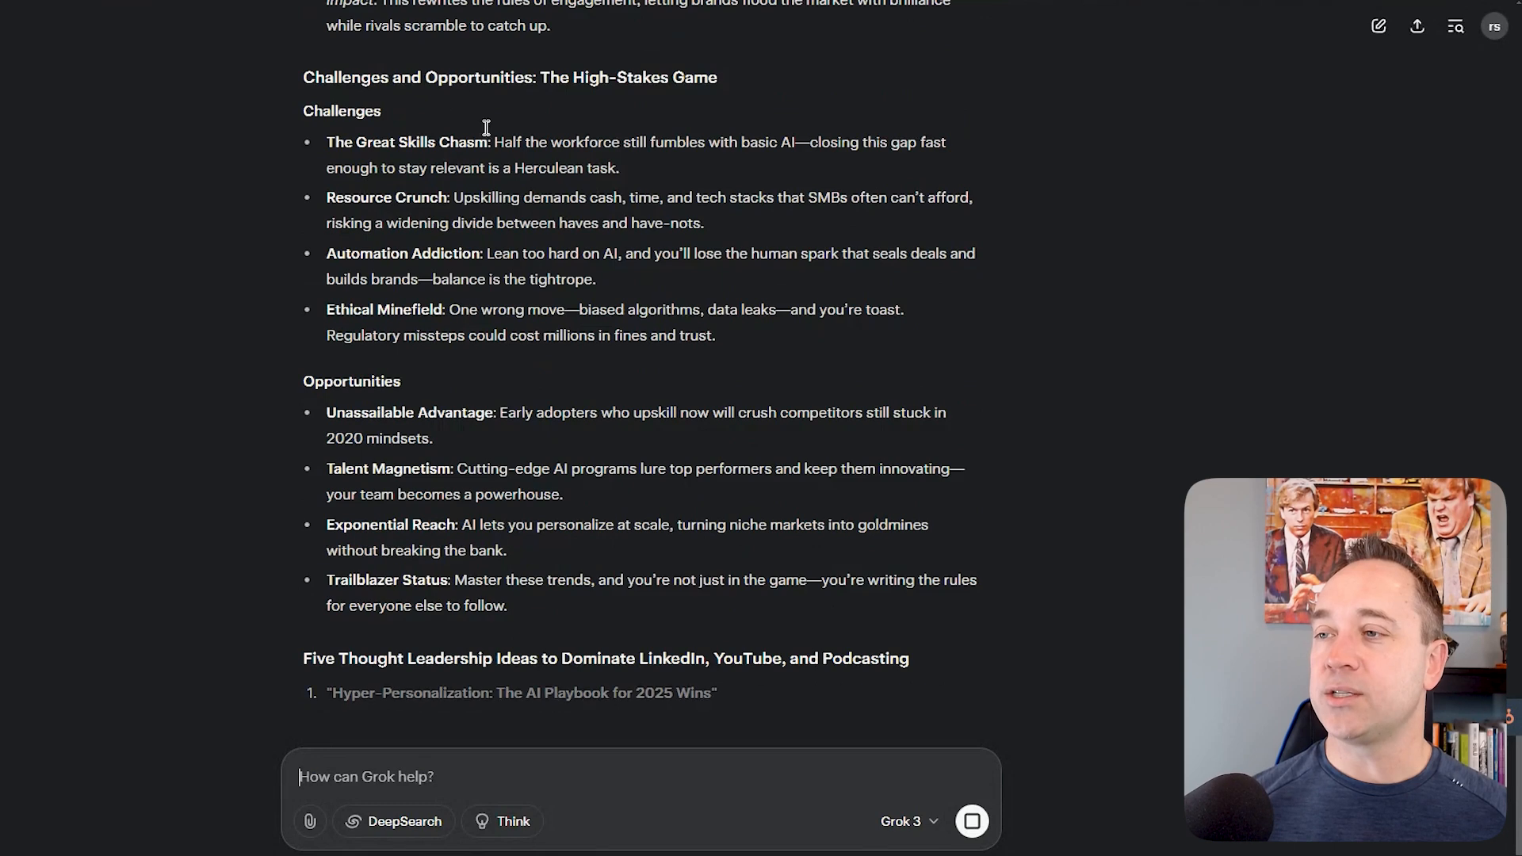
pyautogui.scroll(-3)
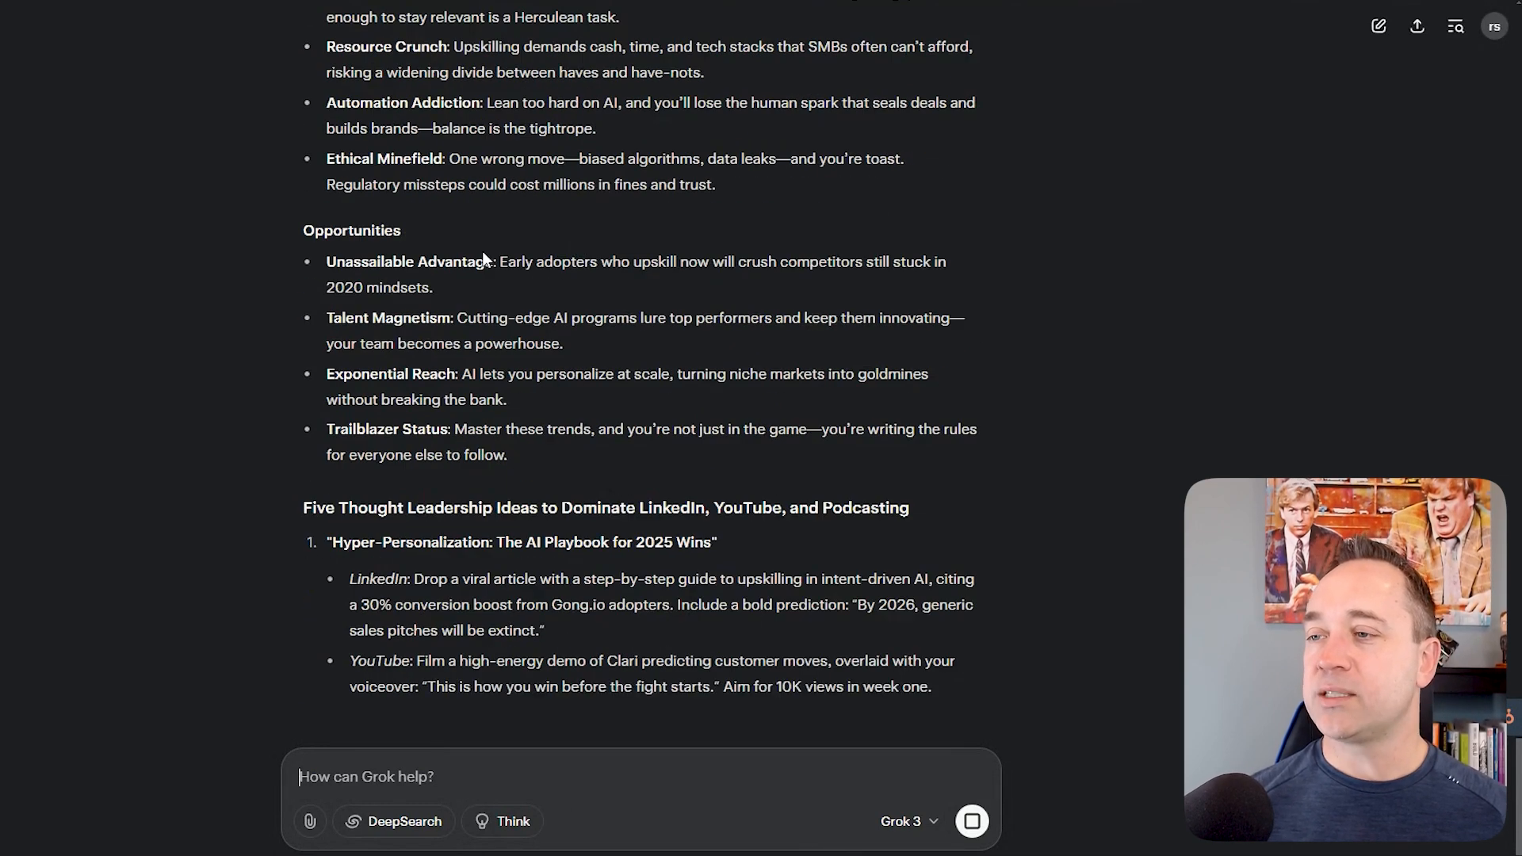
pyautogui.scroll(-3)
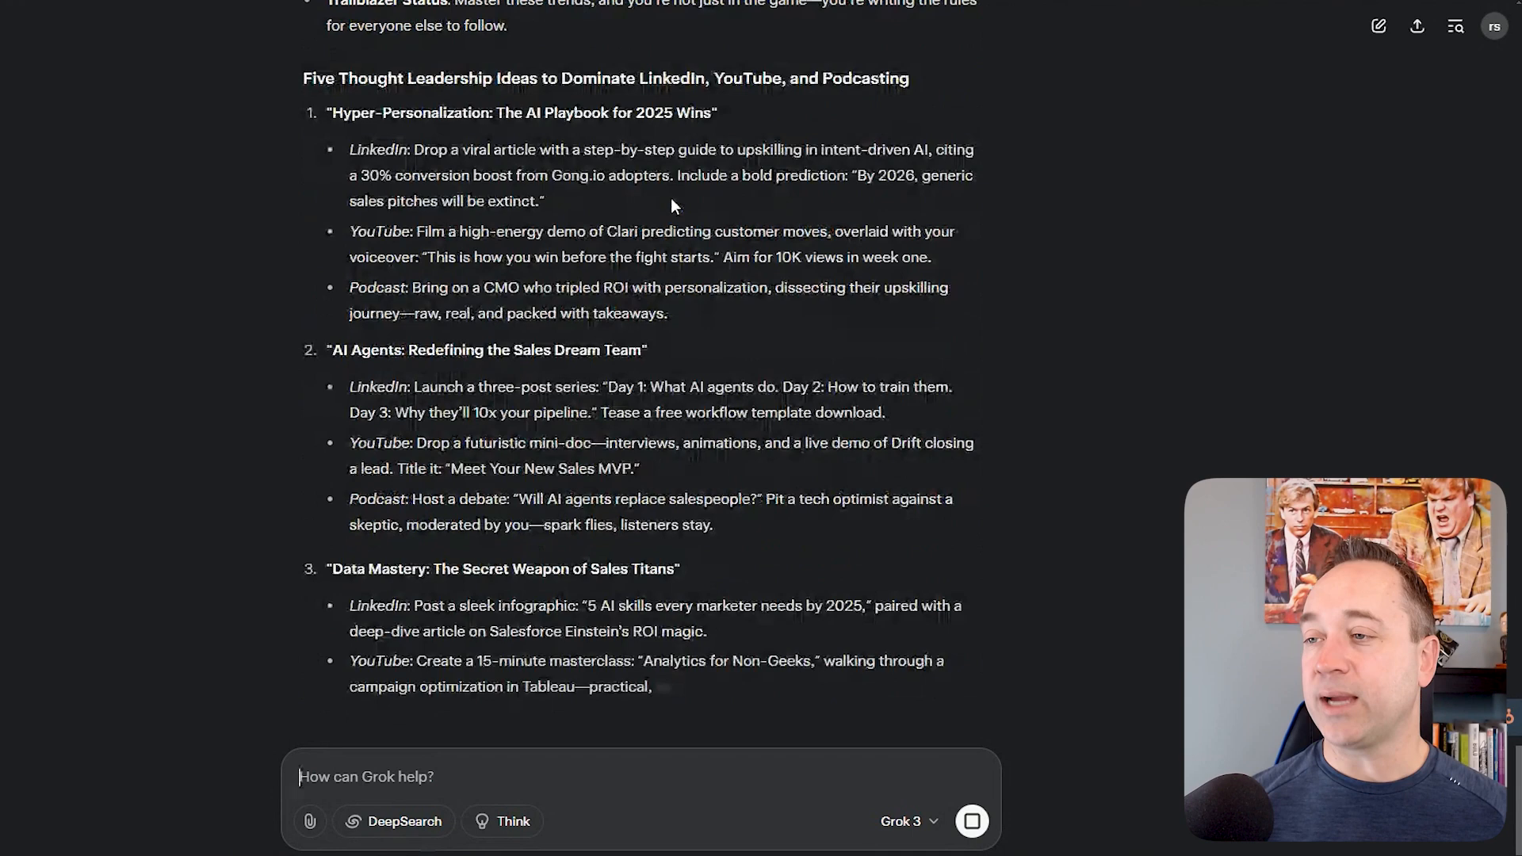
pyautogui.scroll(-3)
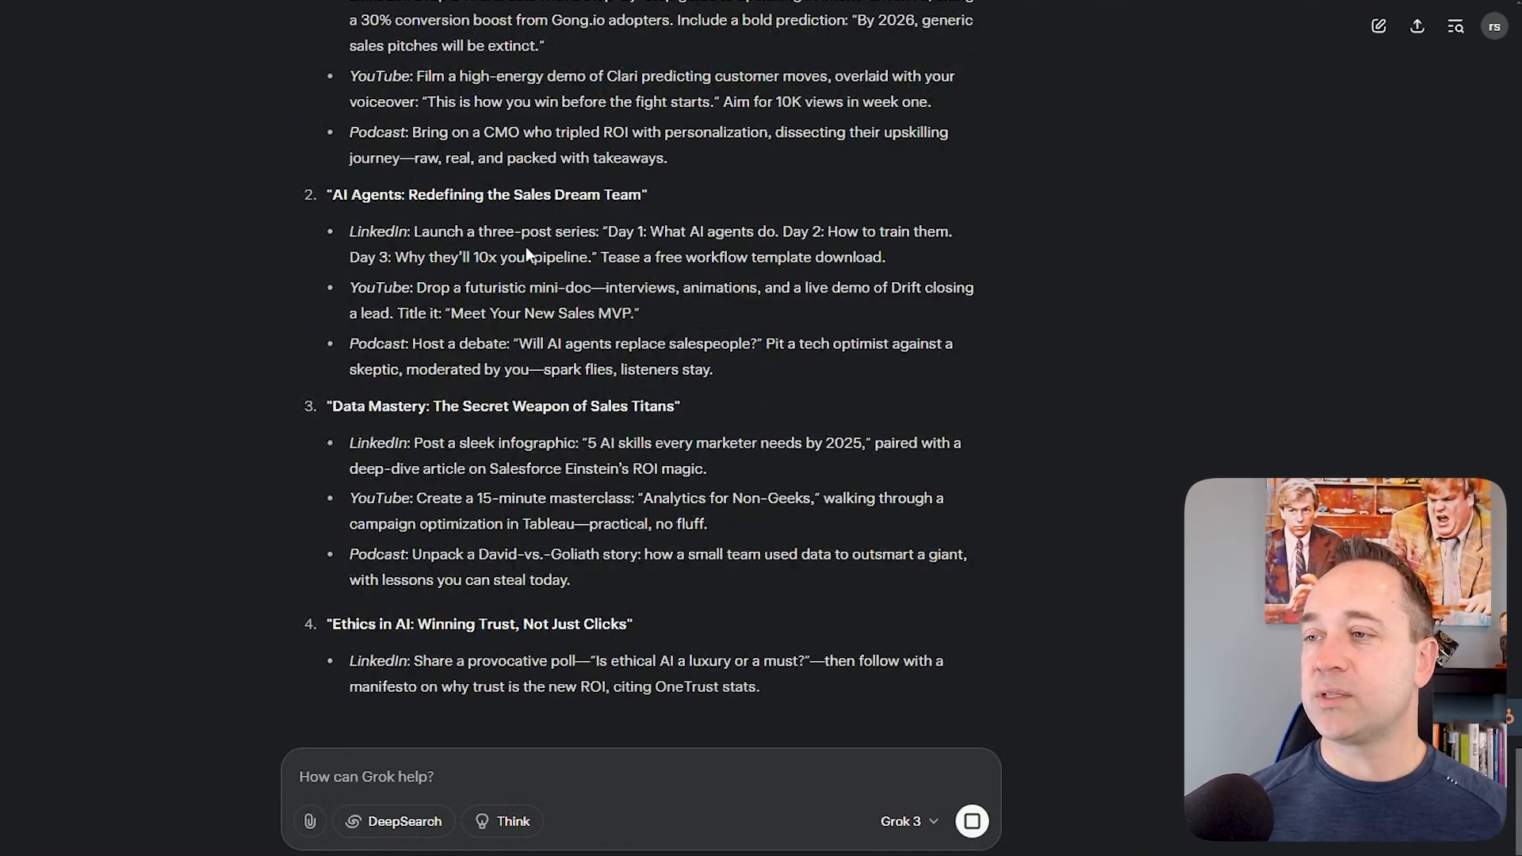
pyautogui.scroll(-3)
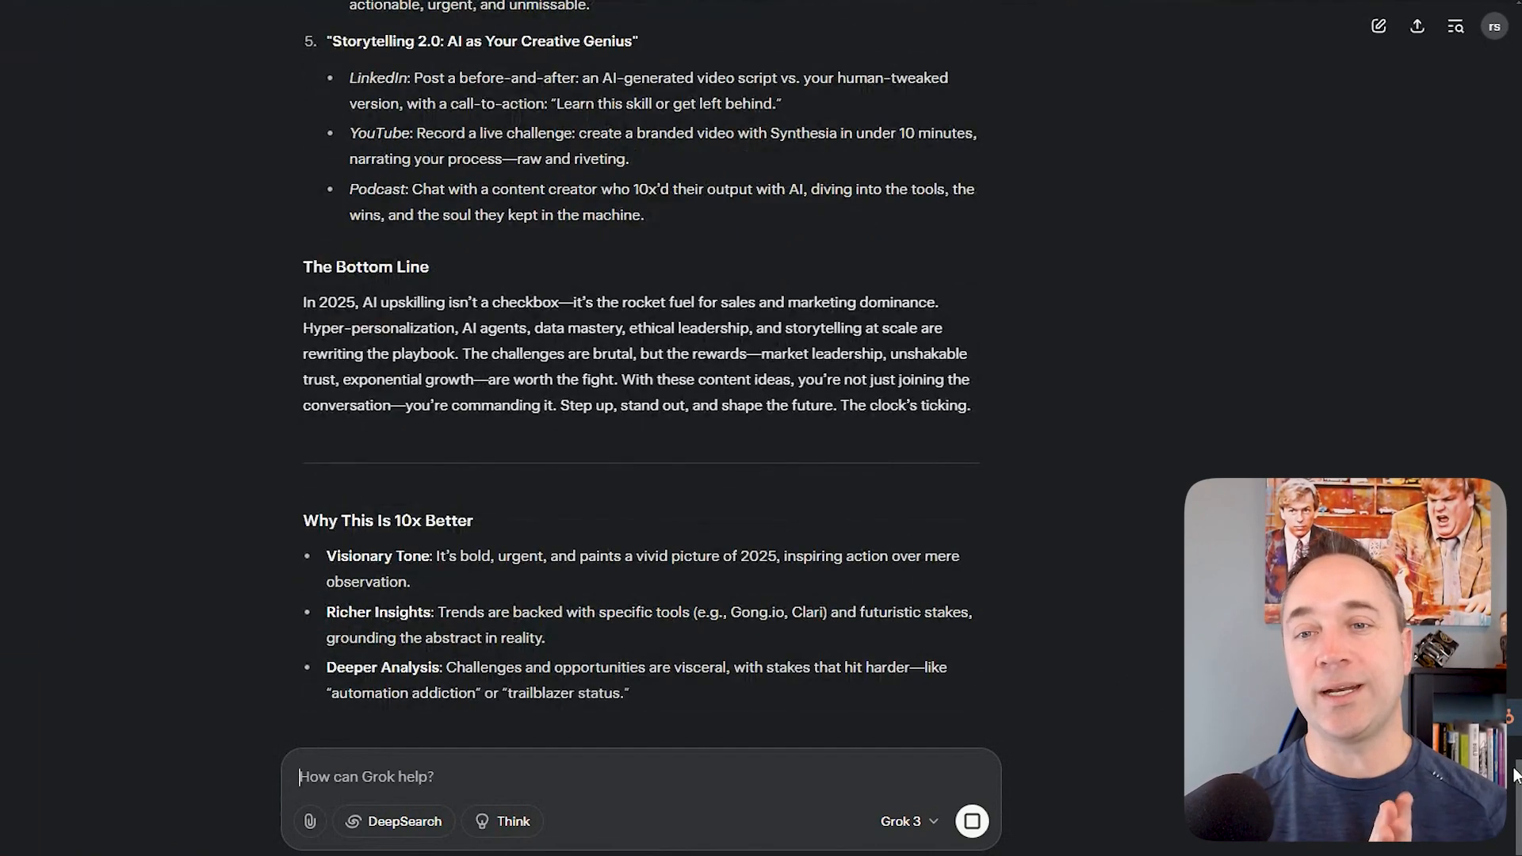
pyautogui.scroll(-3)
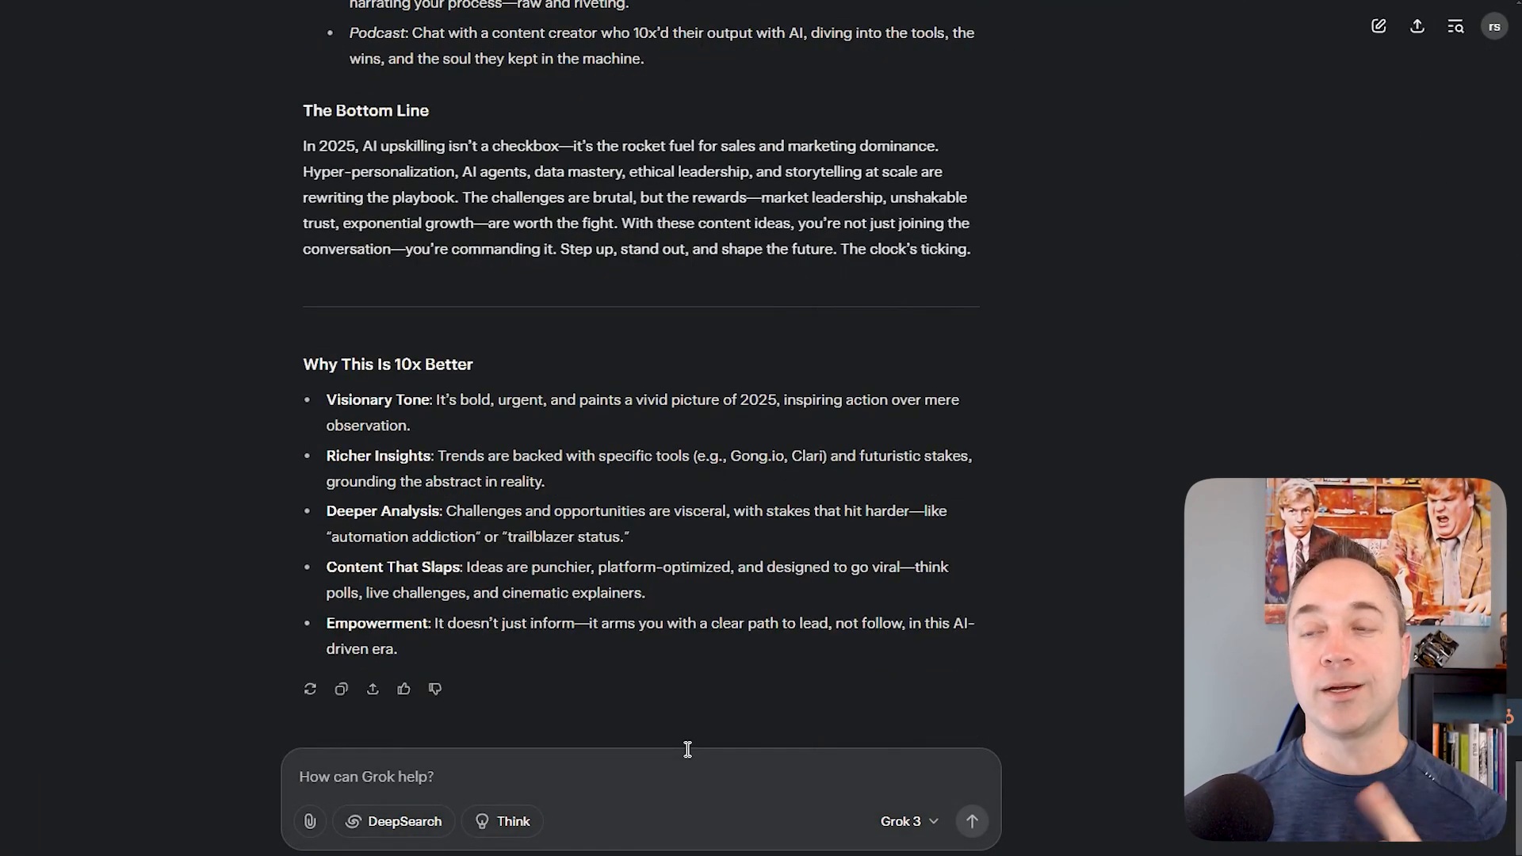
pyautogui.moveTo(837, 804)
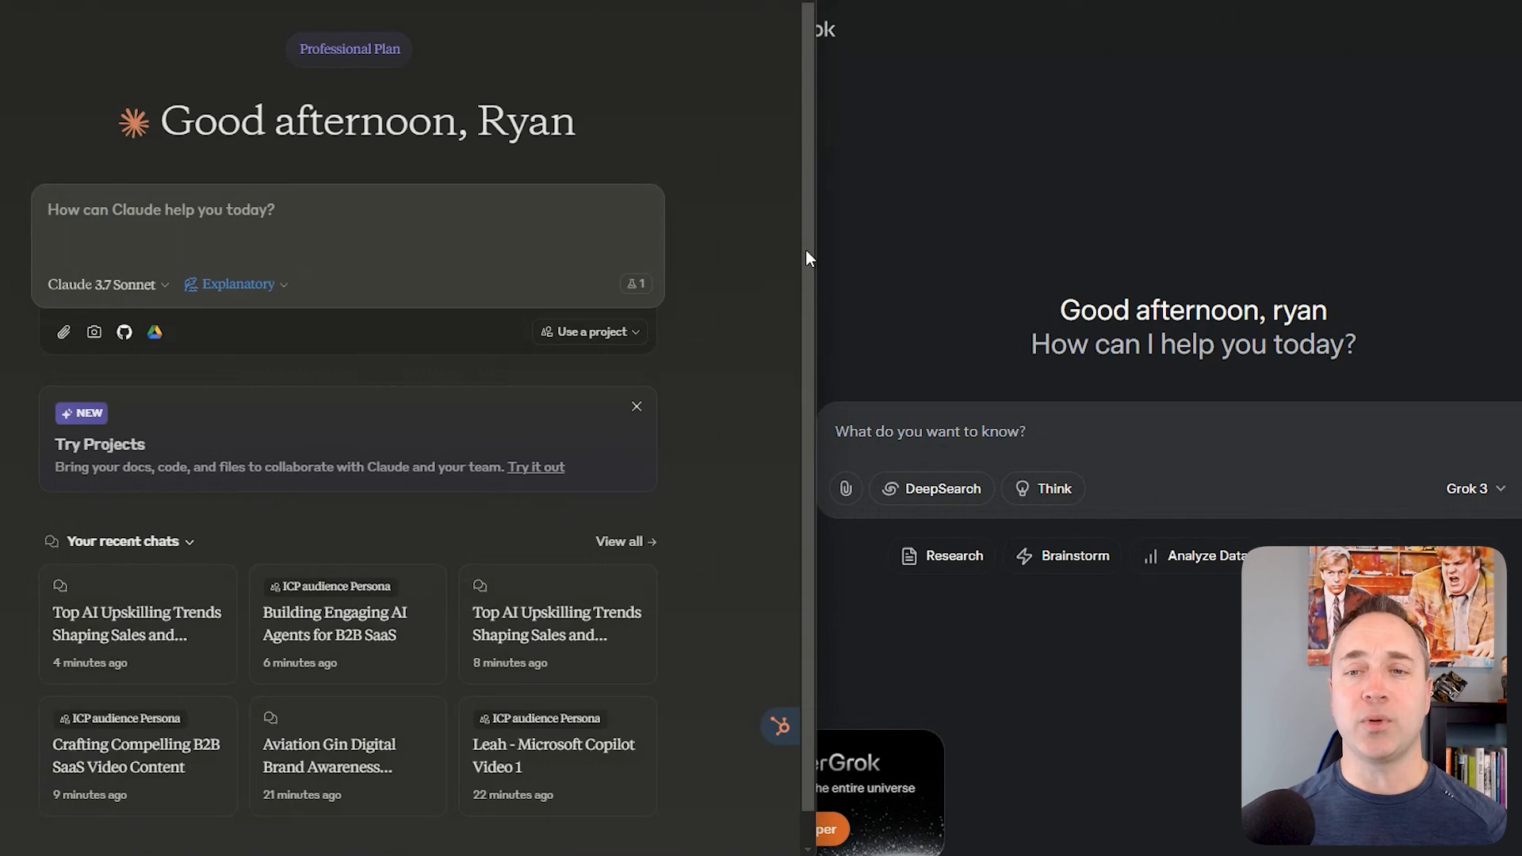
# Insert the /brand analysis prompt in both chats, naming Aviation Gin in Claude's copy.
pyautogui.click(189, 209)
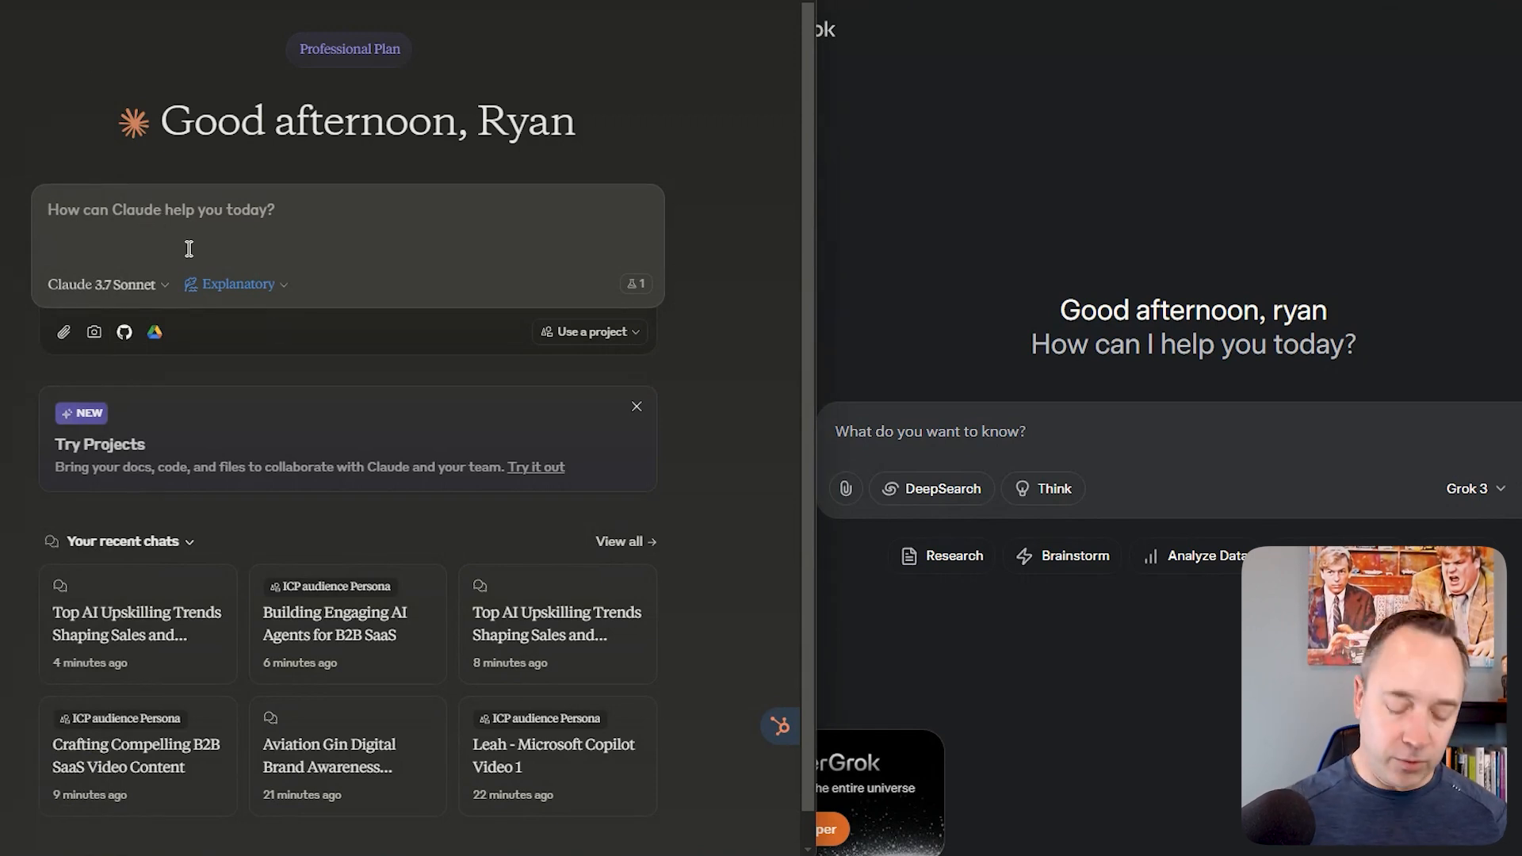
pyautogui.write('/br')
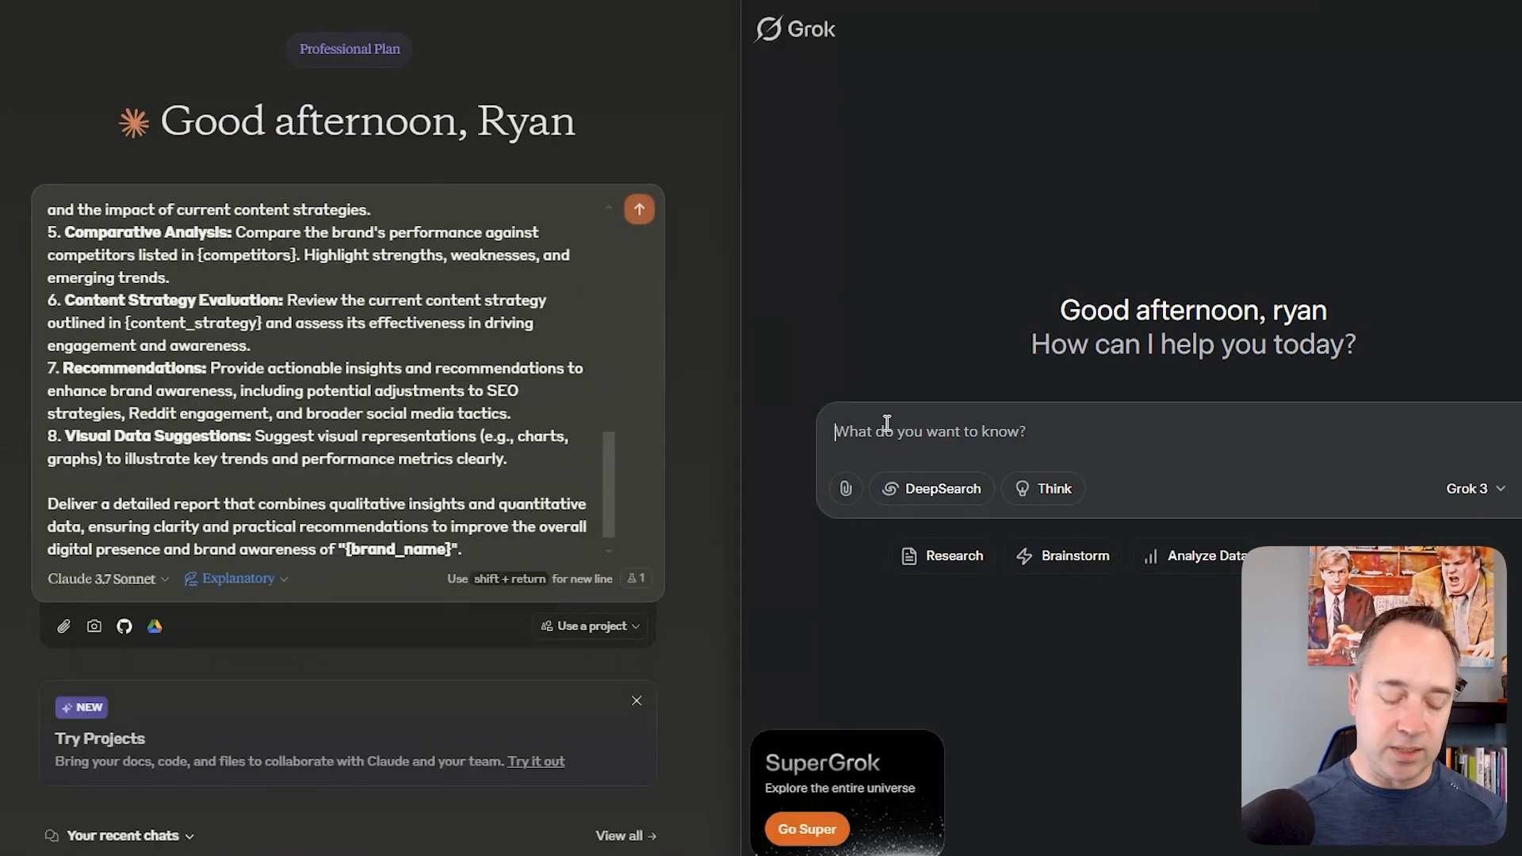
pyautogui.write('/brand')
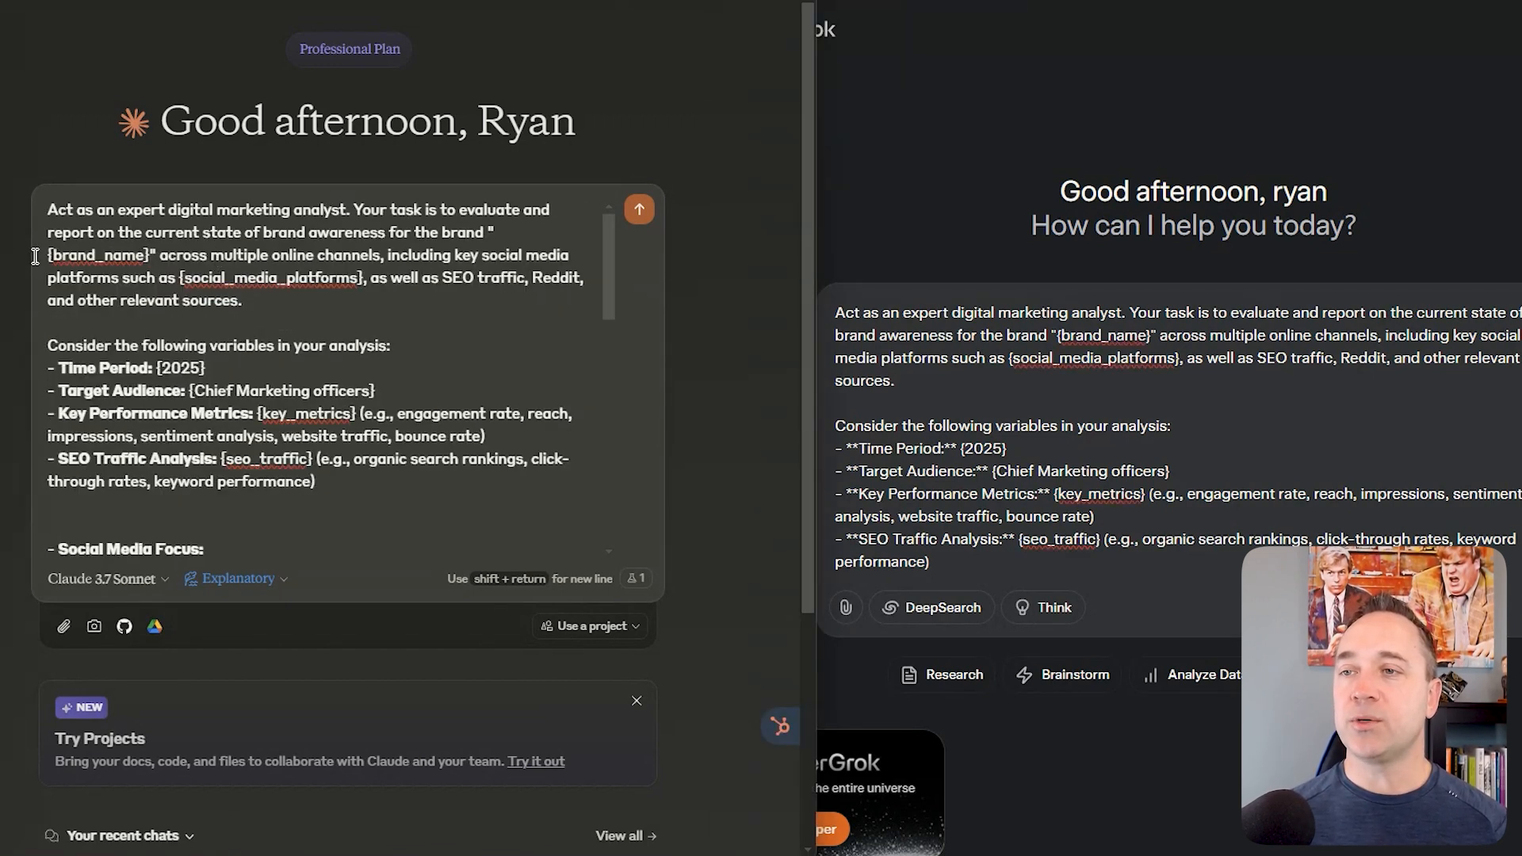
pyautogui.doubleClick(99, 254)
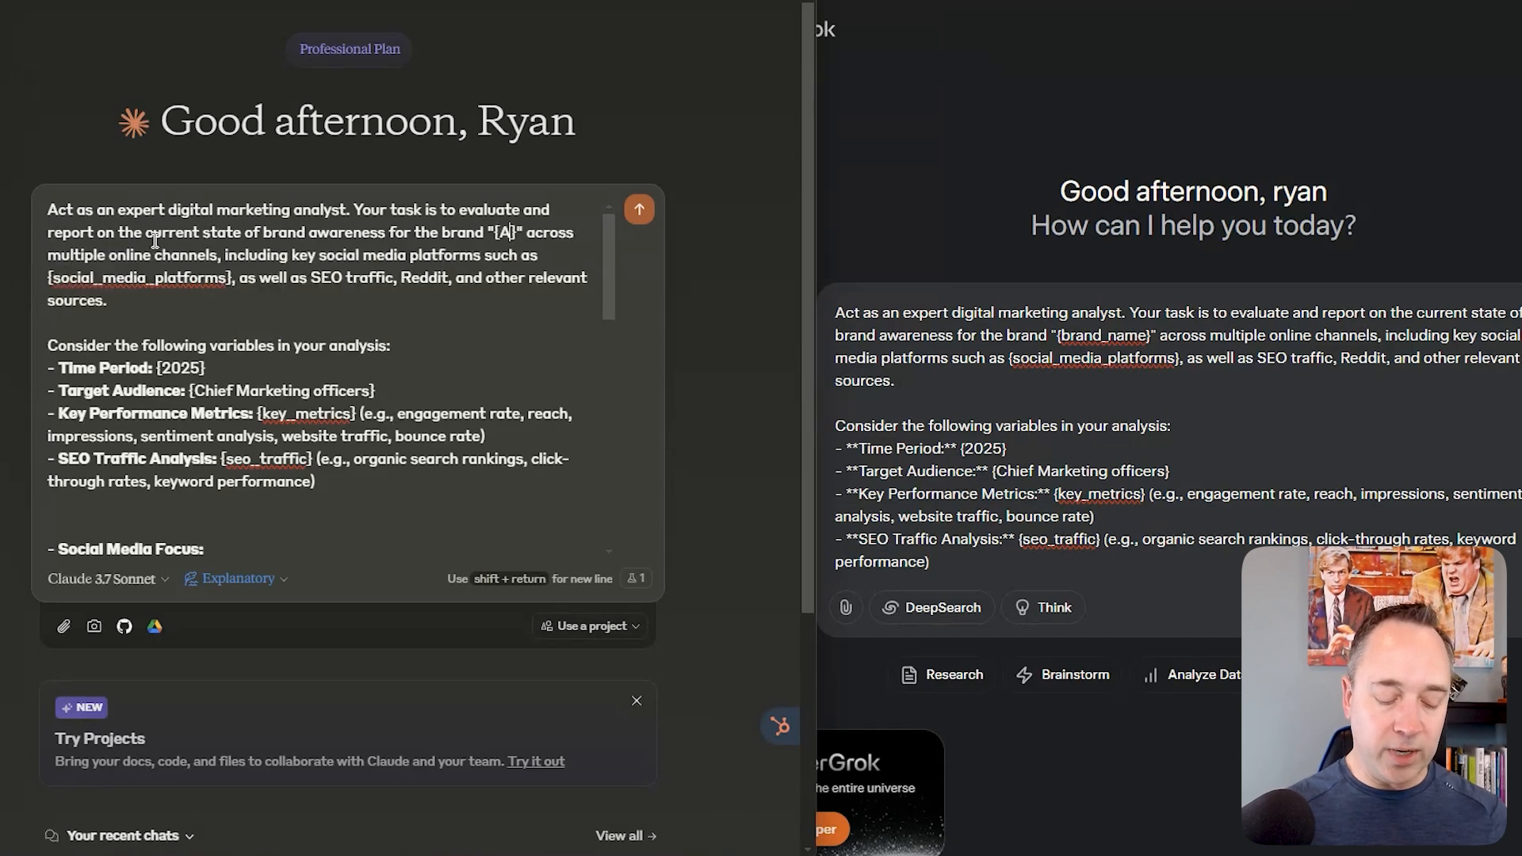
pyautogui.write('Aviation Gin')
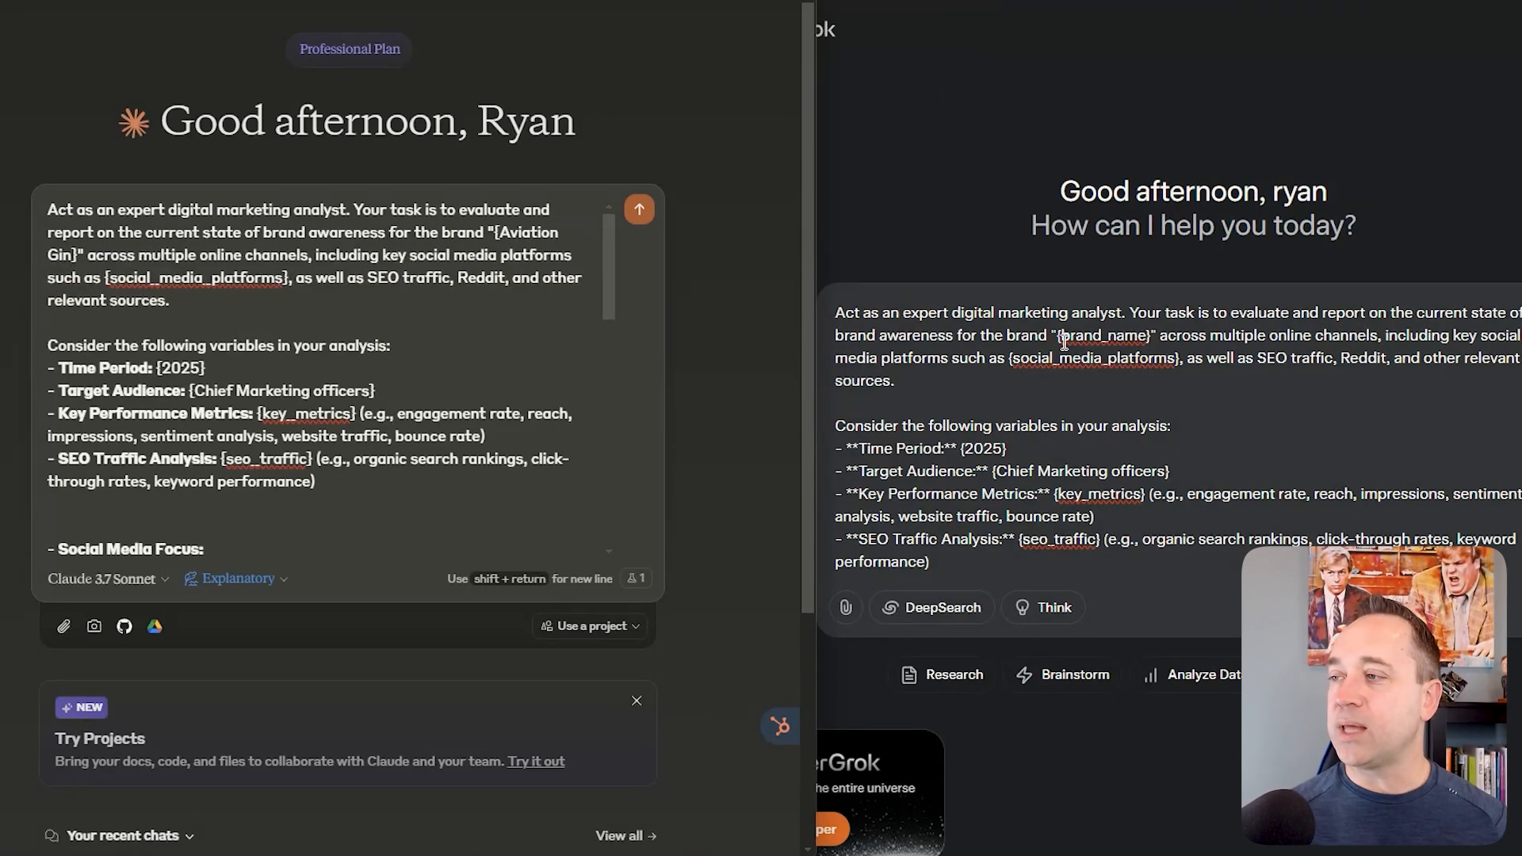
pyautogui.doubleClick(1102, 334)
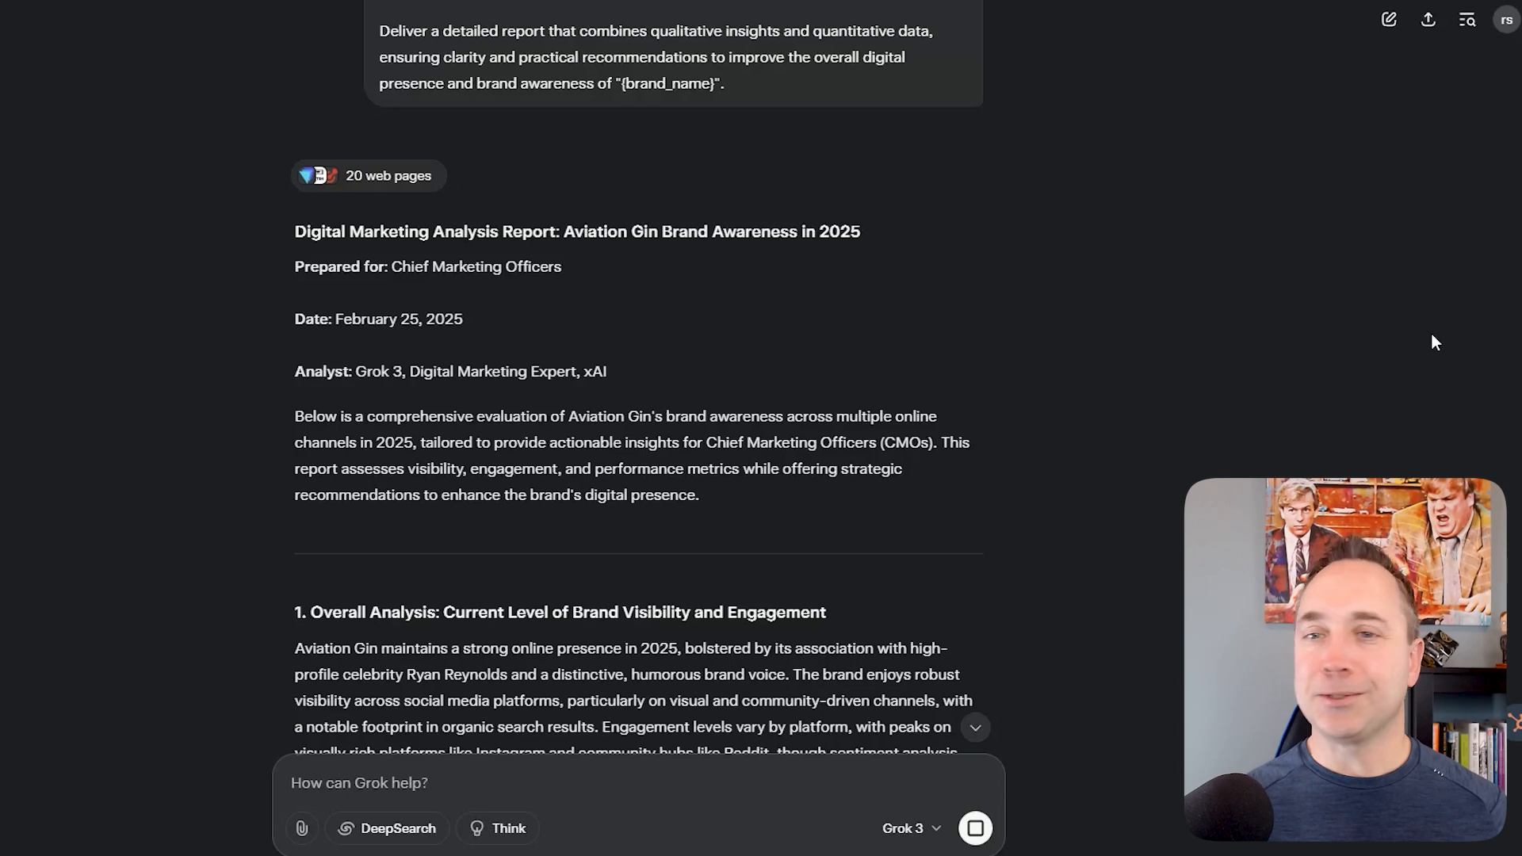
pyautogui.scroll(-3)
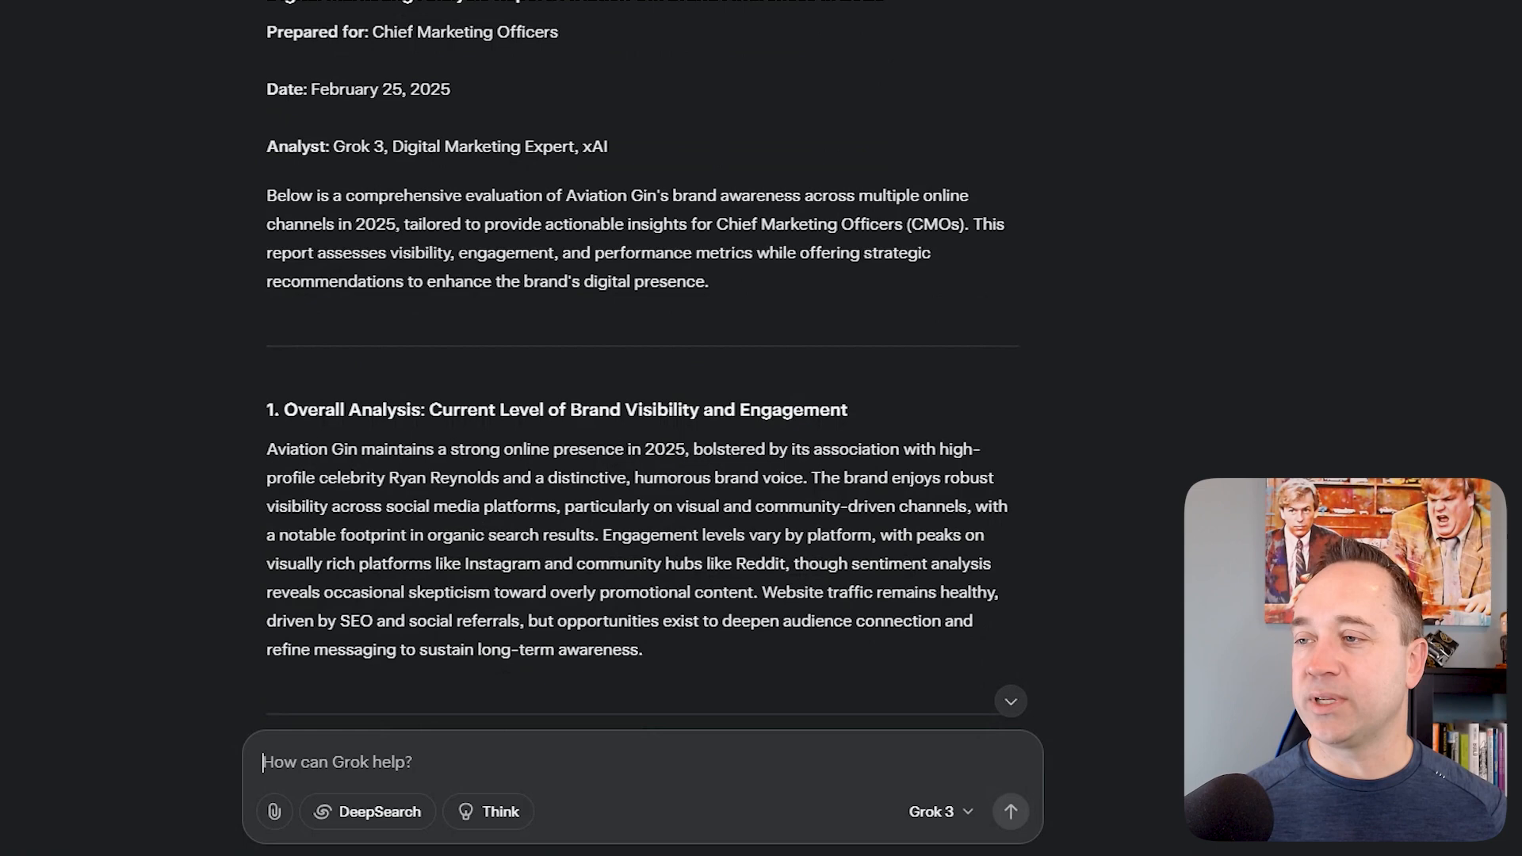
pyautogui.scroll(-3)
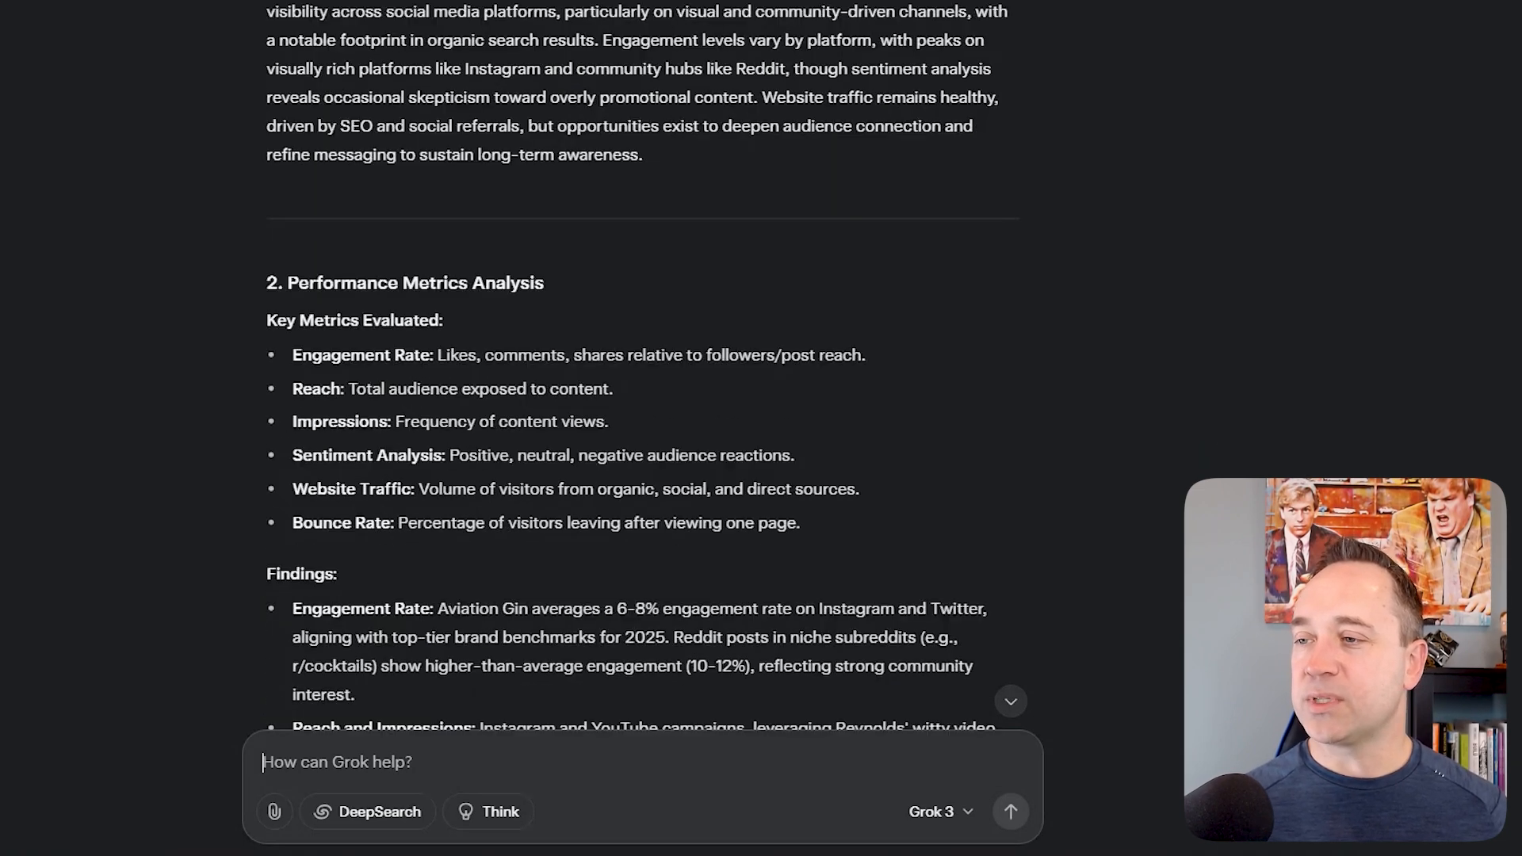
pyautogui.scroll(-3)
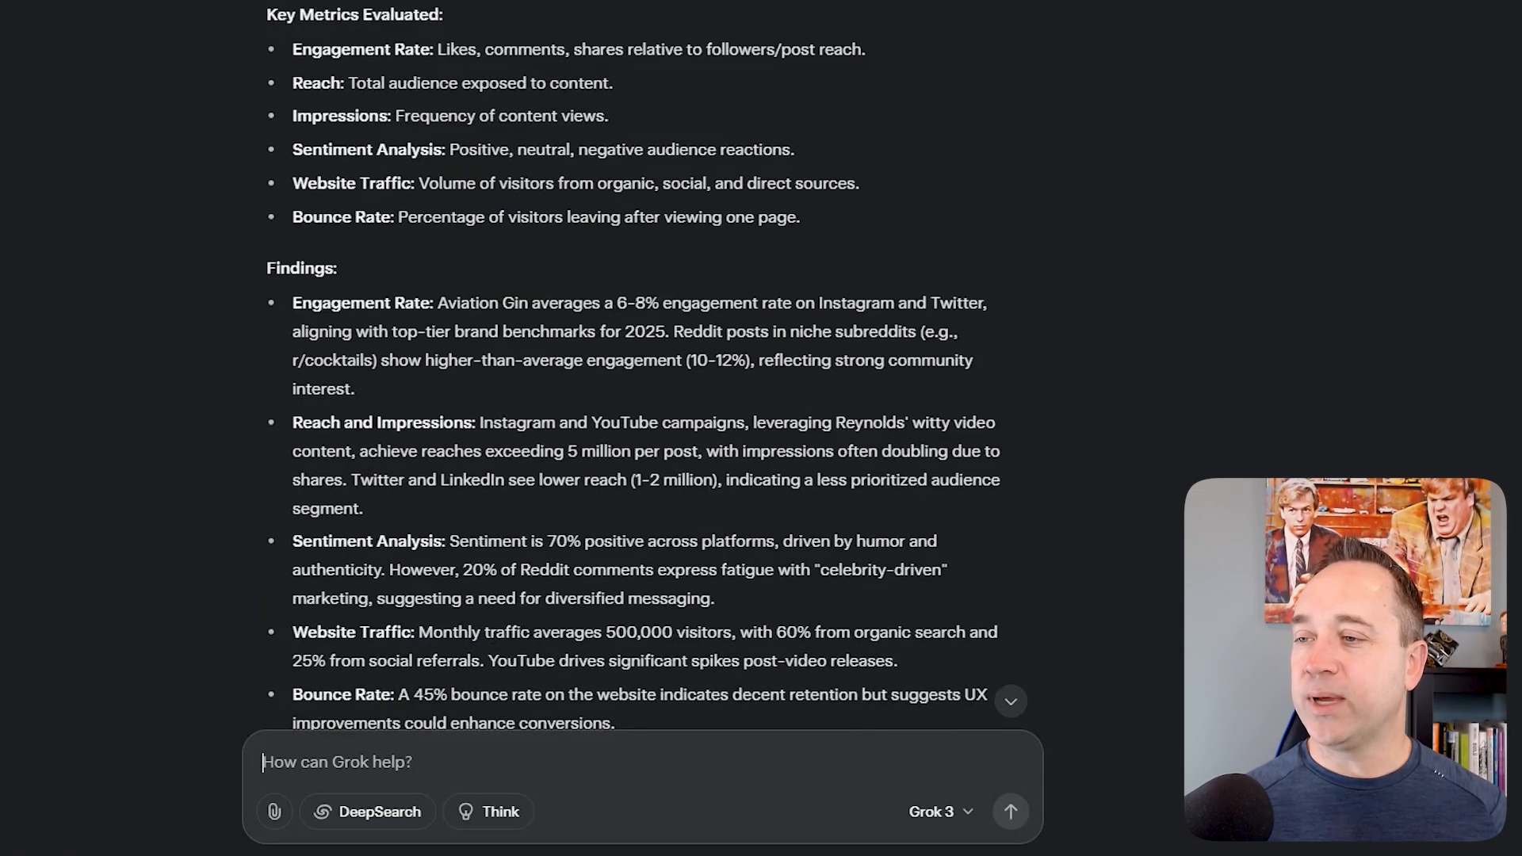
pyautogui.scroll(-3)
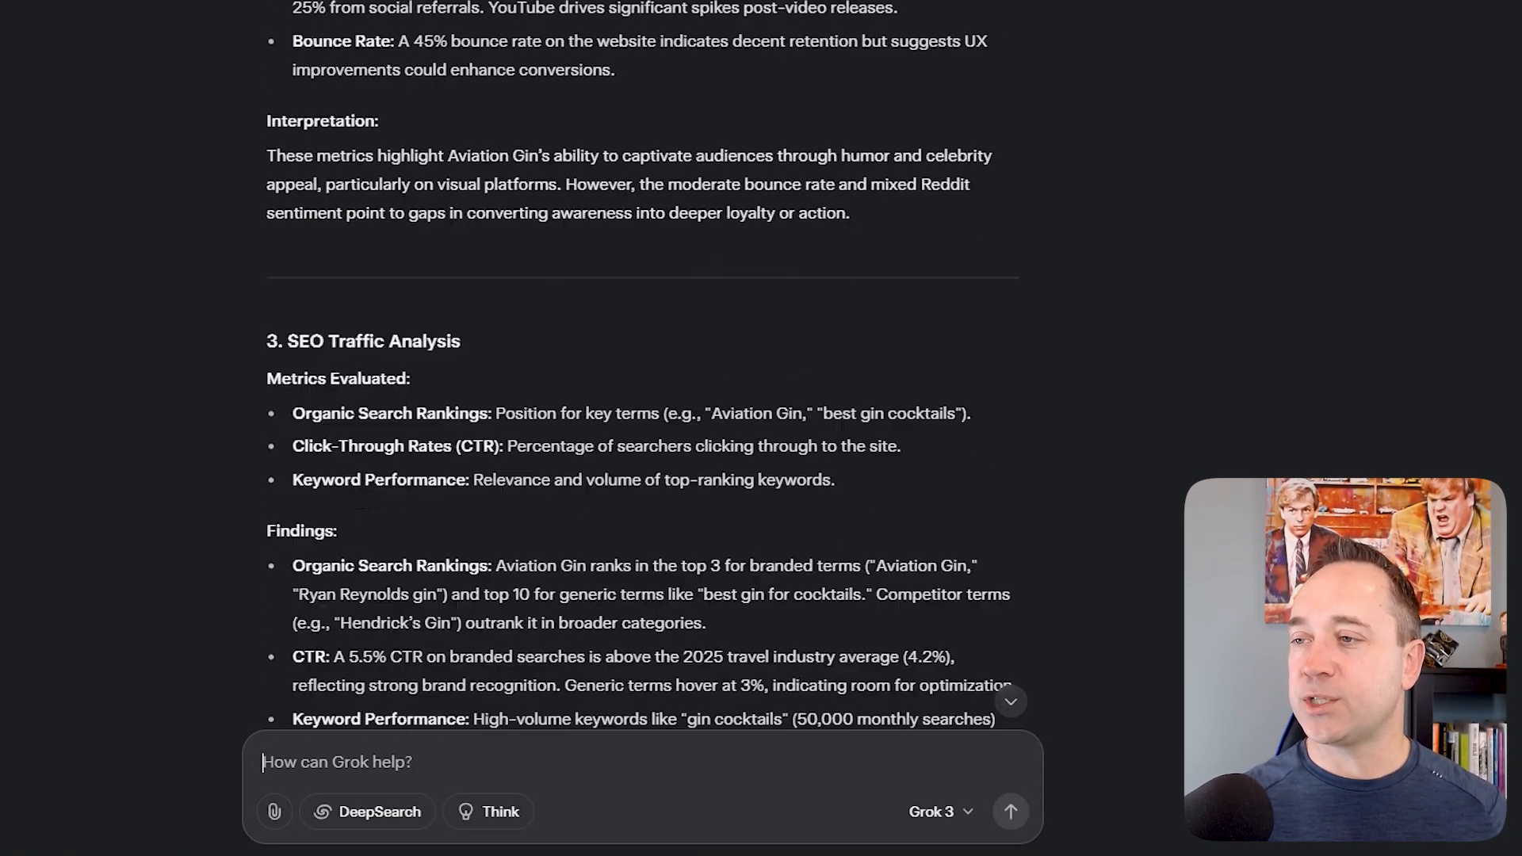
pyautogui.scroll(-3)
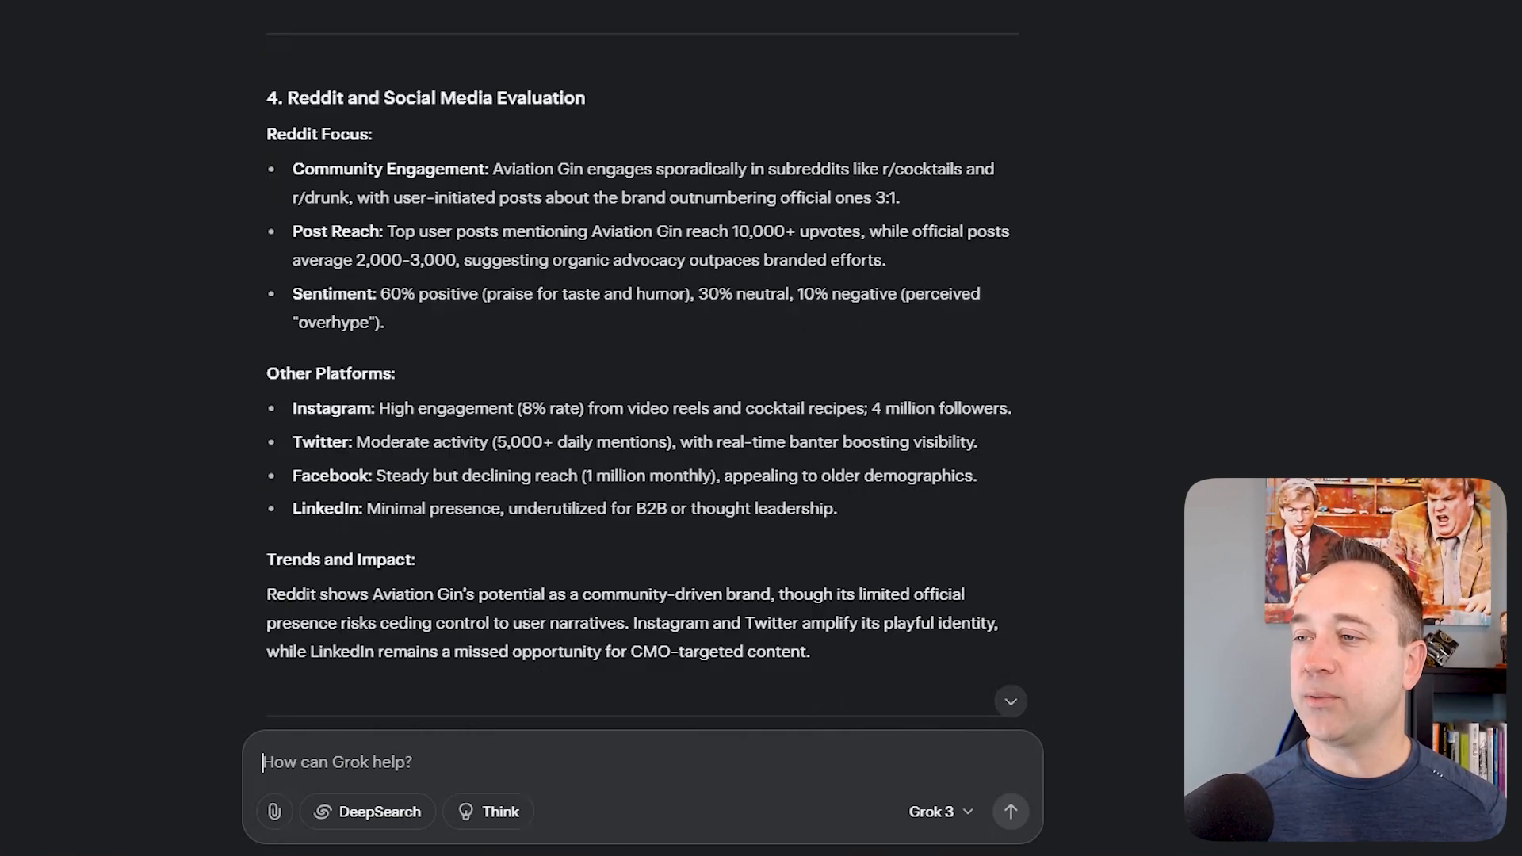
pyautogui.scroll(-3)
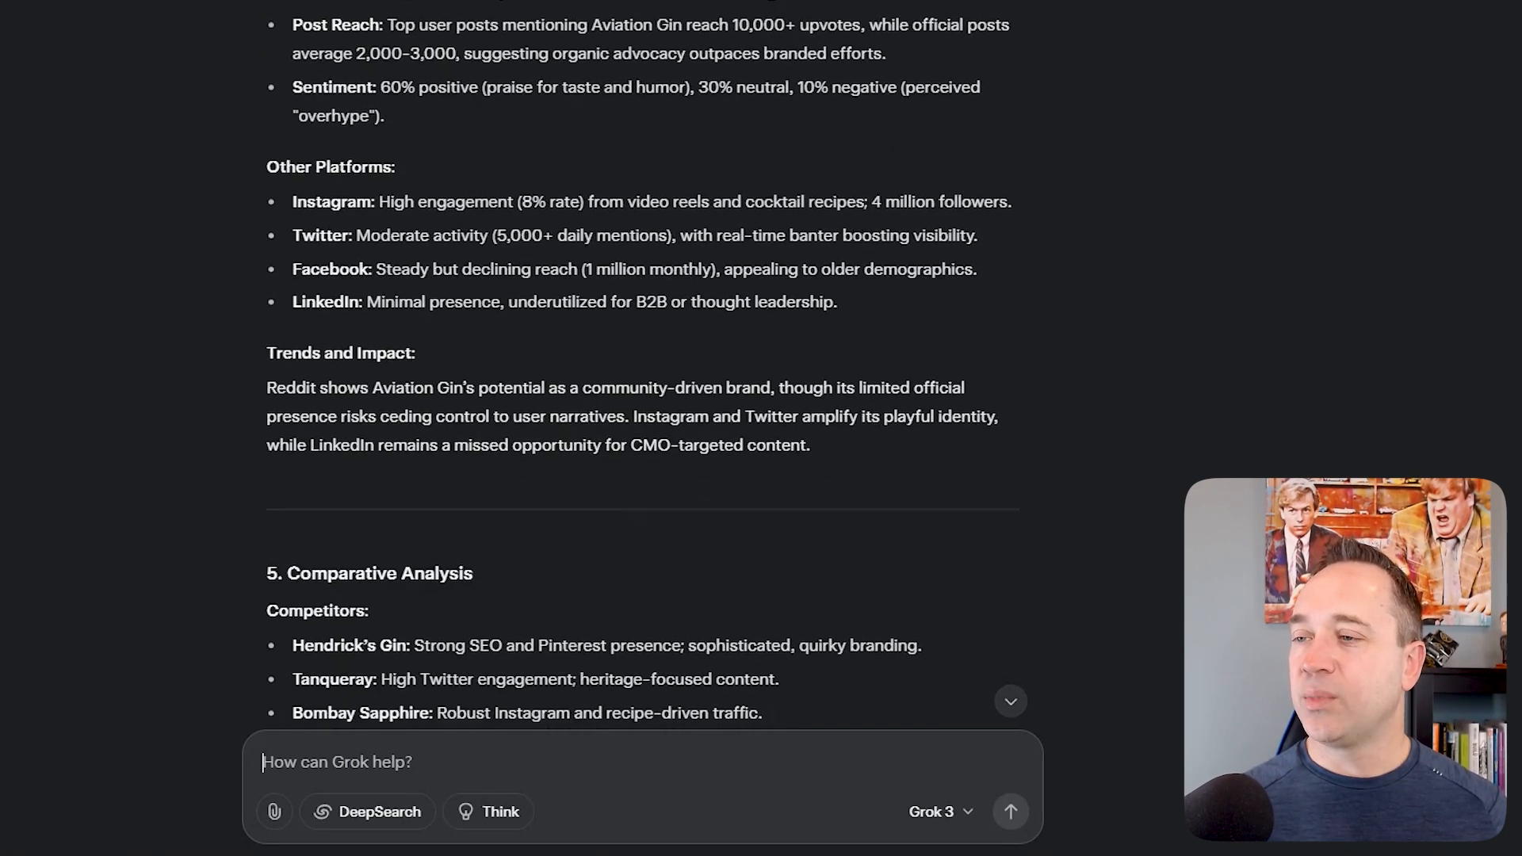
pyautogui.scroll(-3)
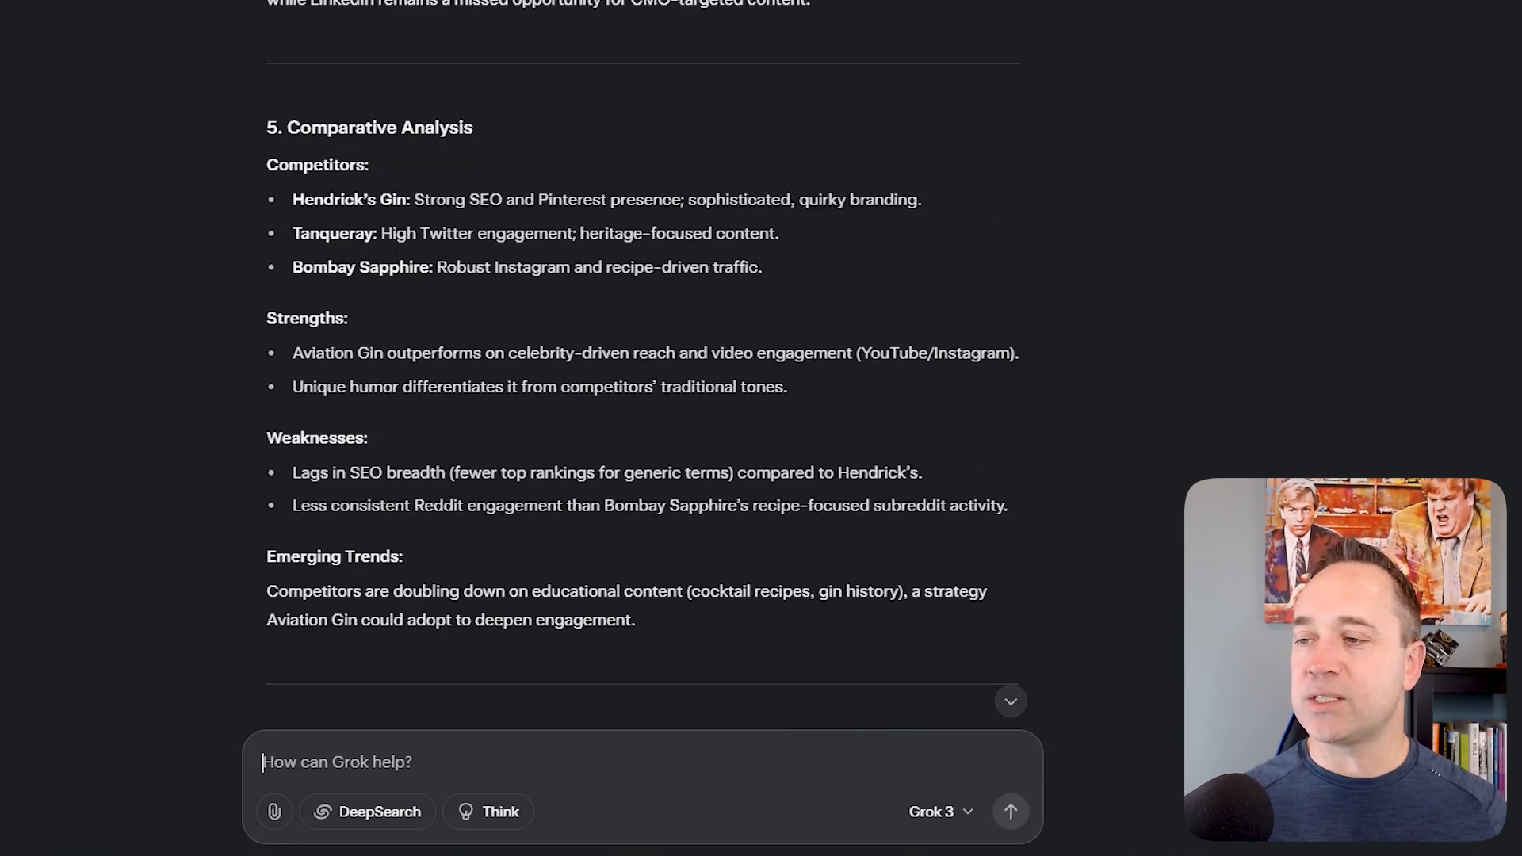
pyautogui.scroll(-3)
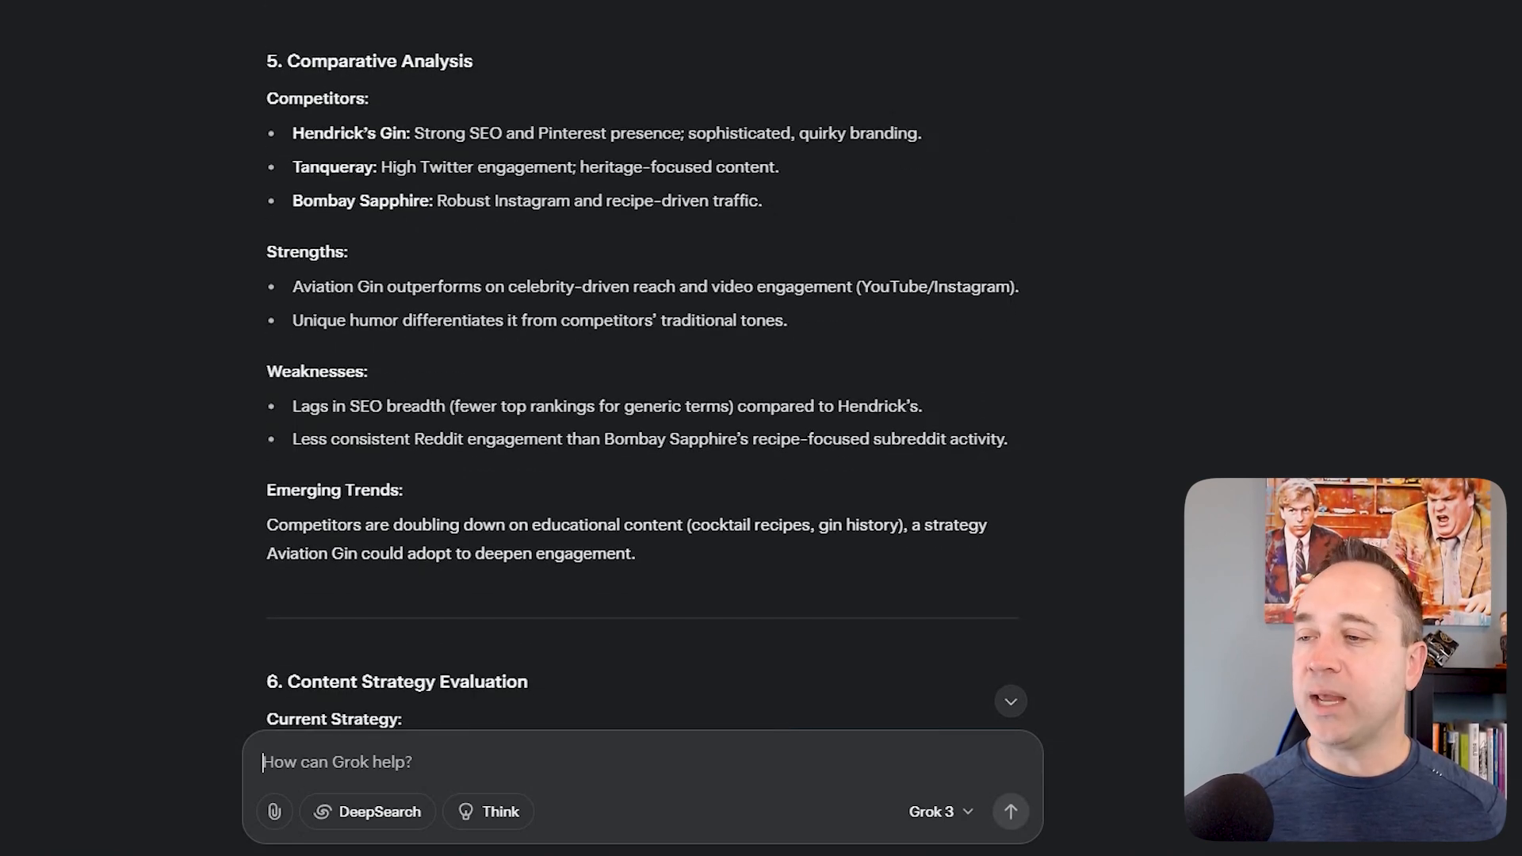
pyautogui.scroll(-3)
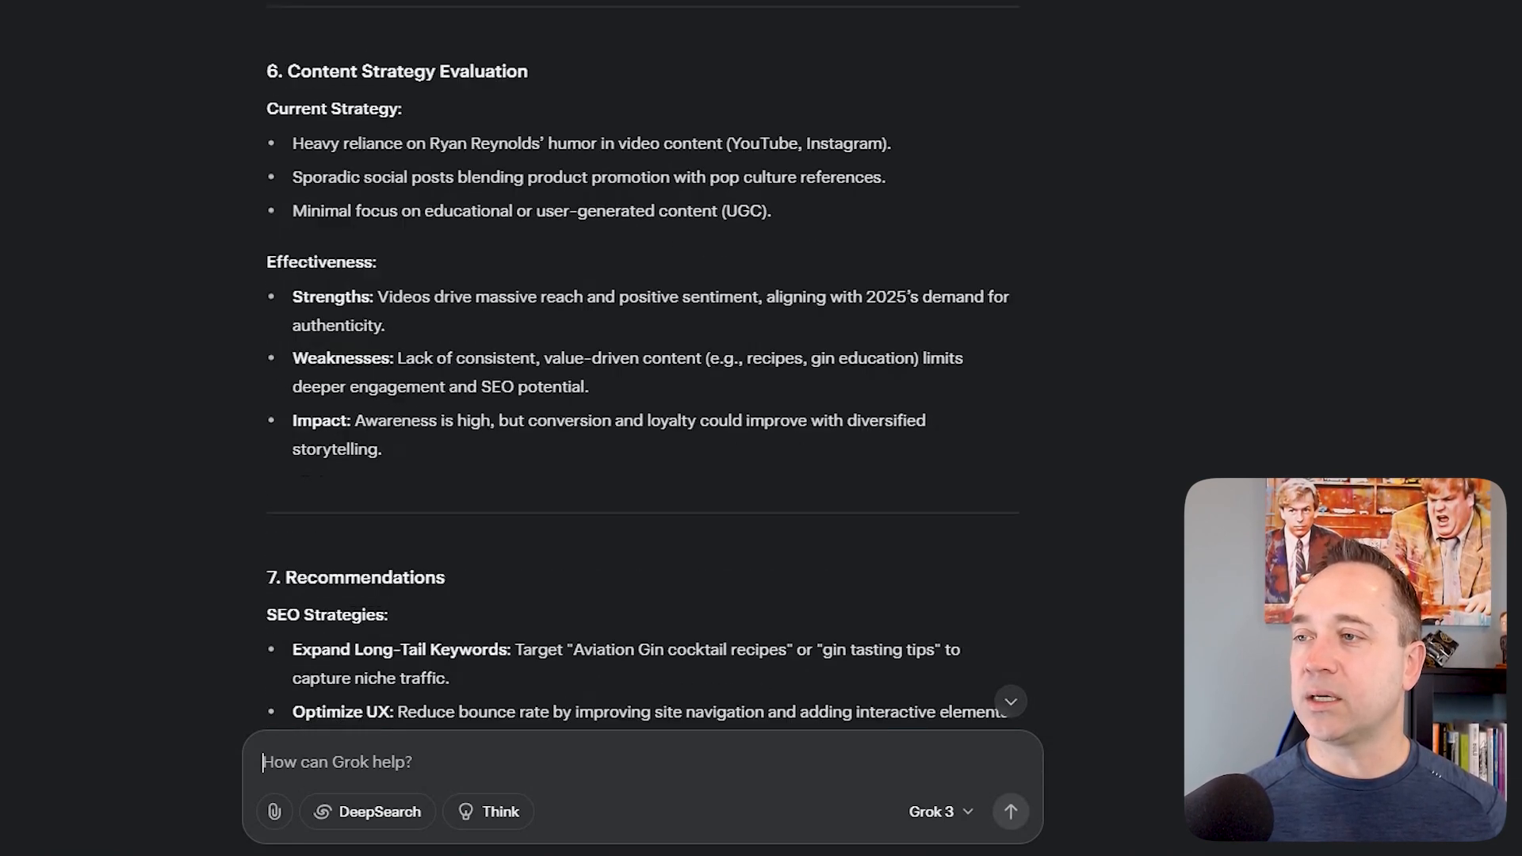
pyautogui.scroll(-3)
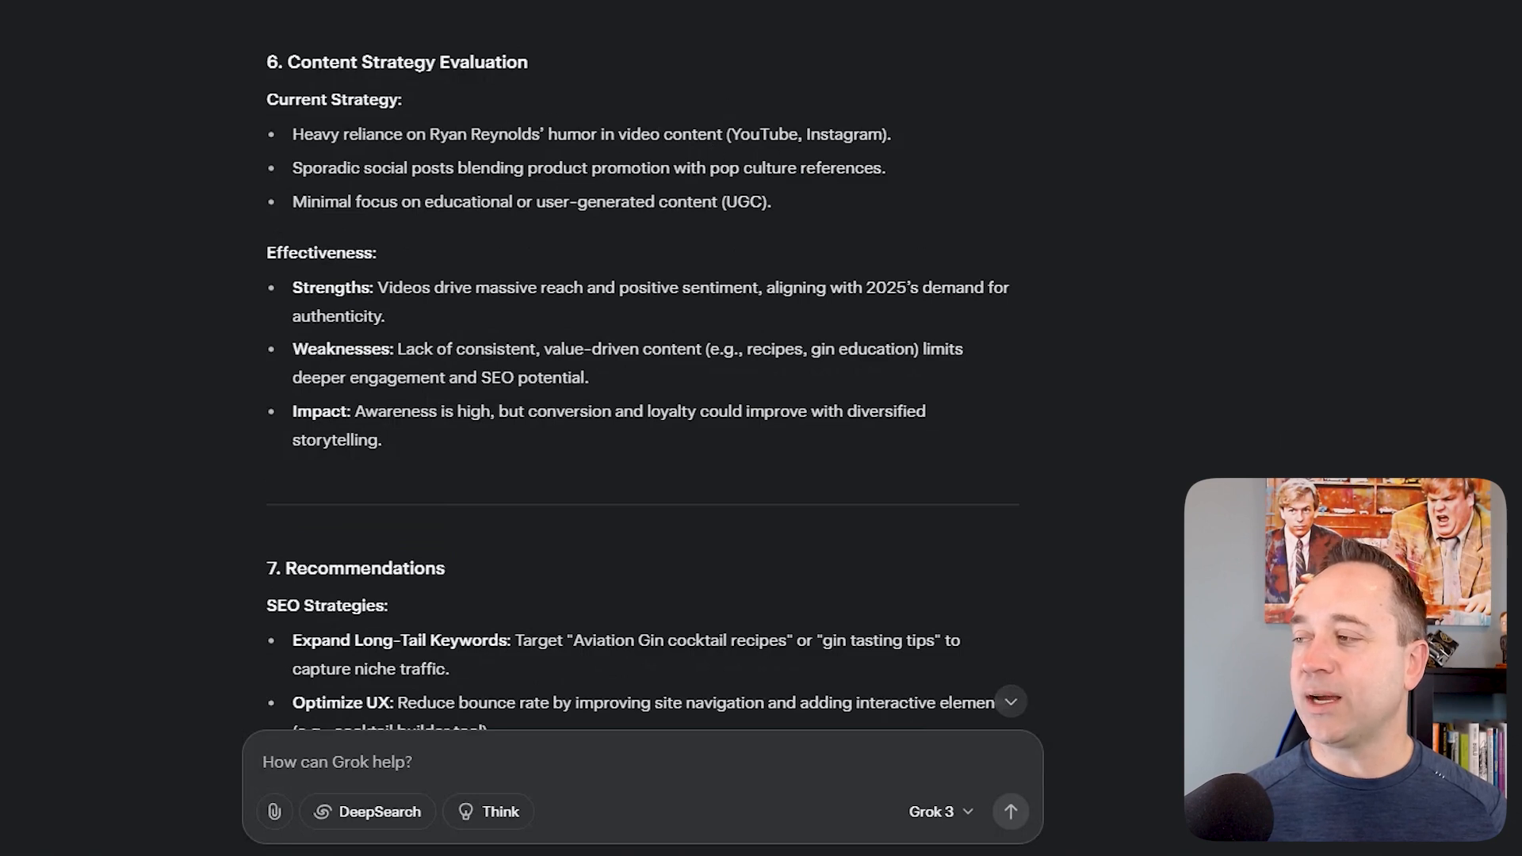
pyautogui.scroll(-3)
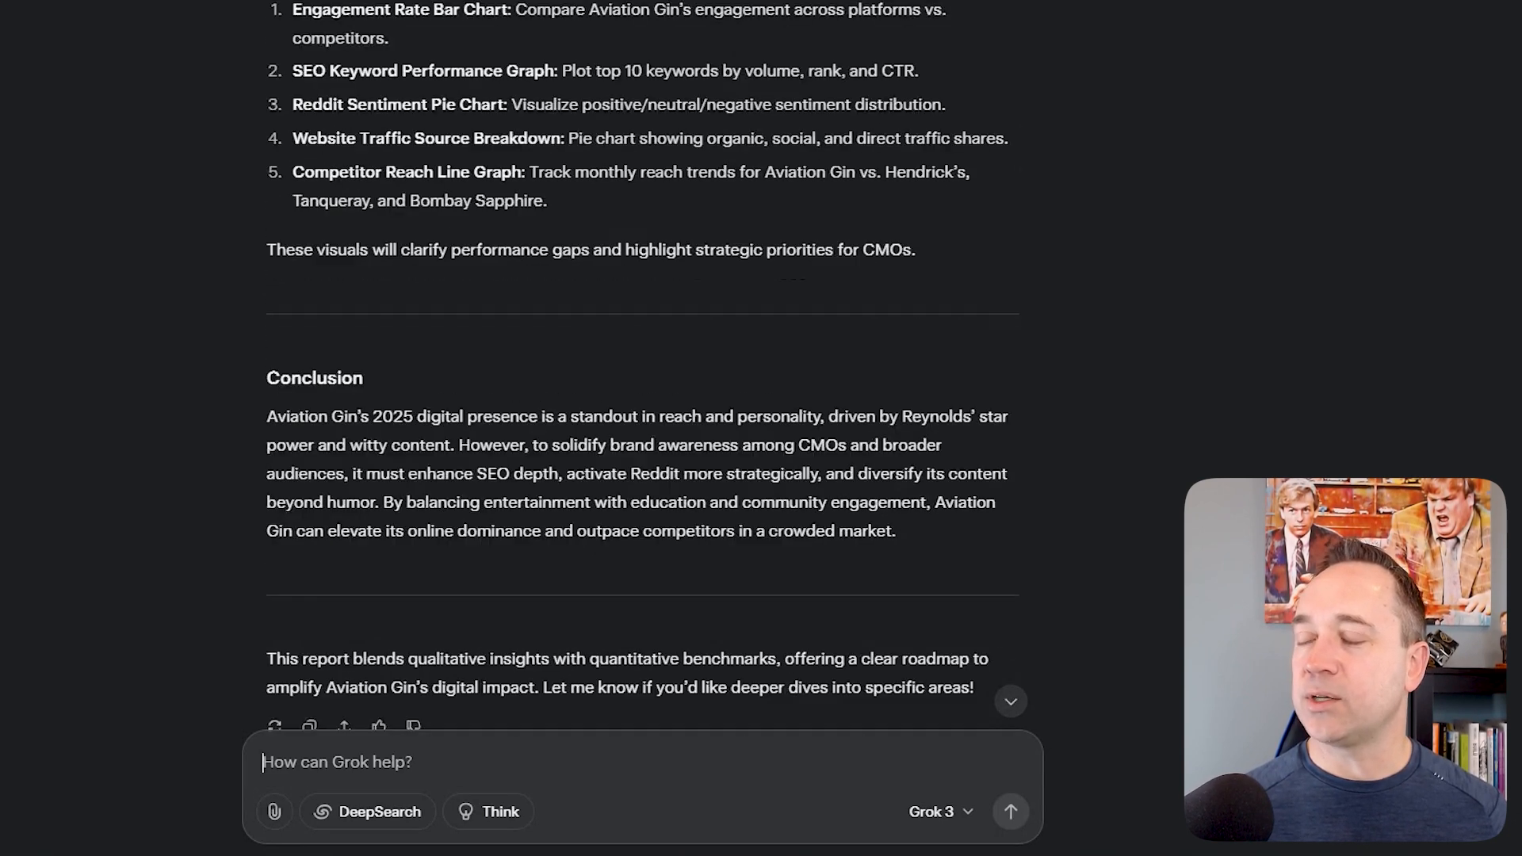
pyautogui.scroll(-3)
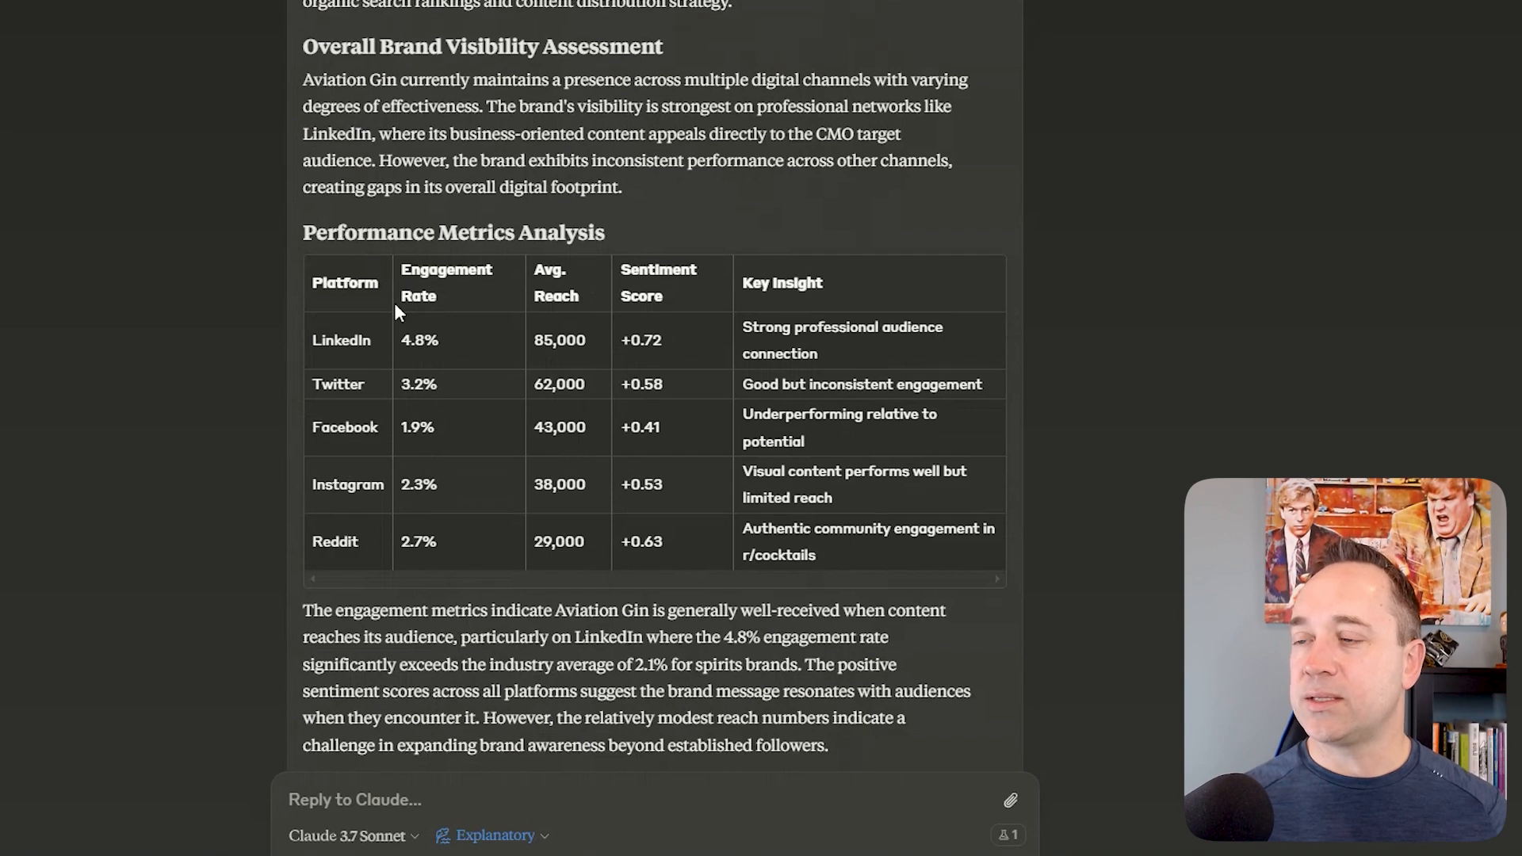
pyautogui.moveTo(495, 391)
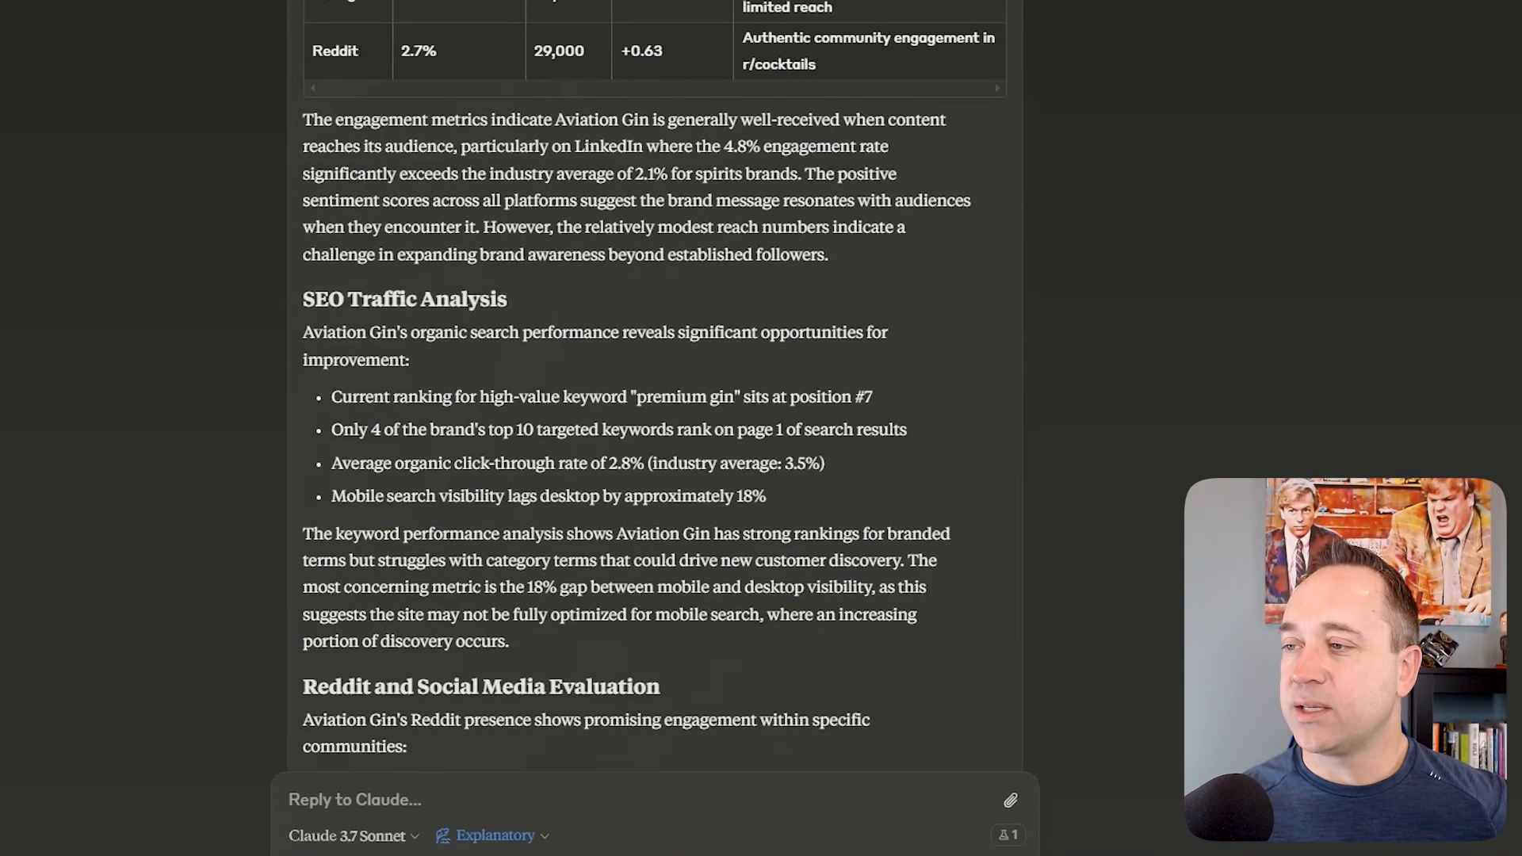
pyautogui.scroll(-3)
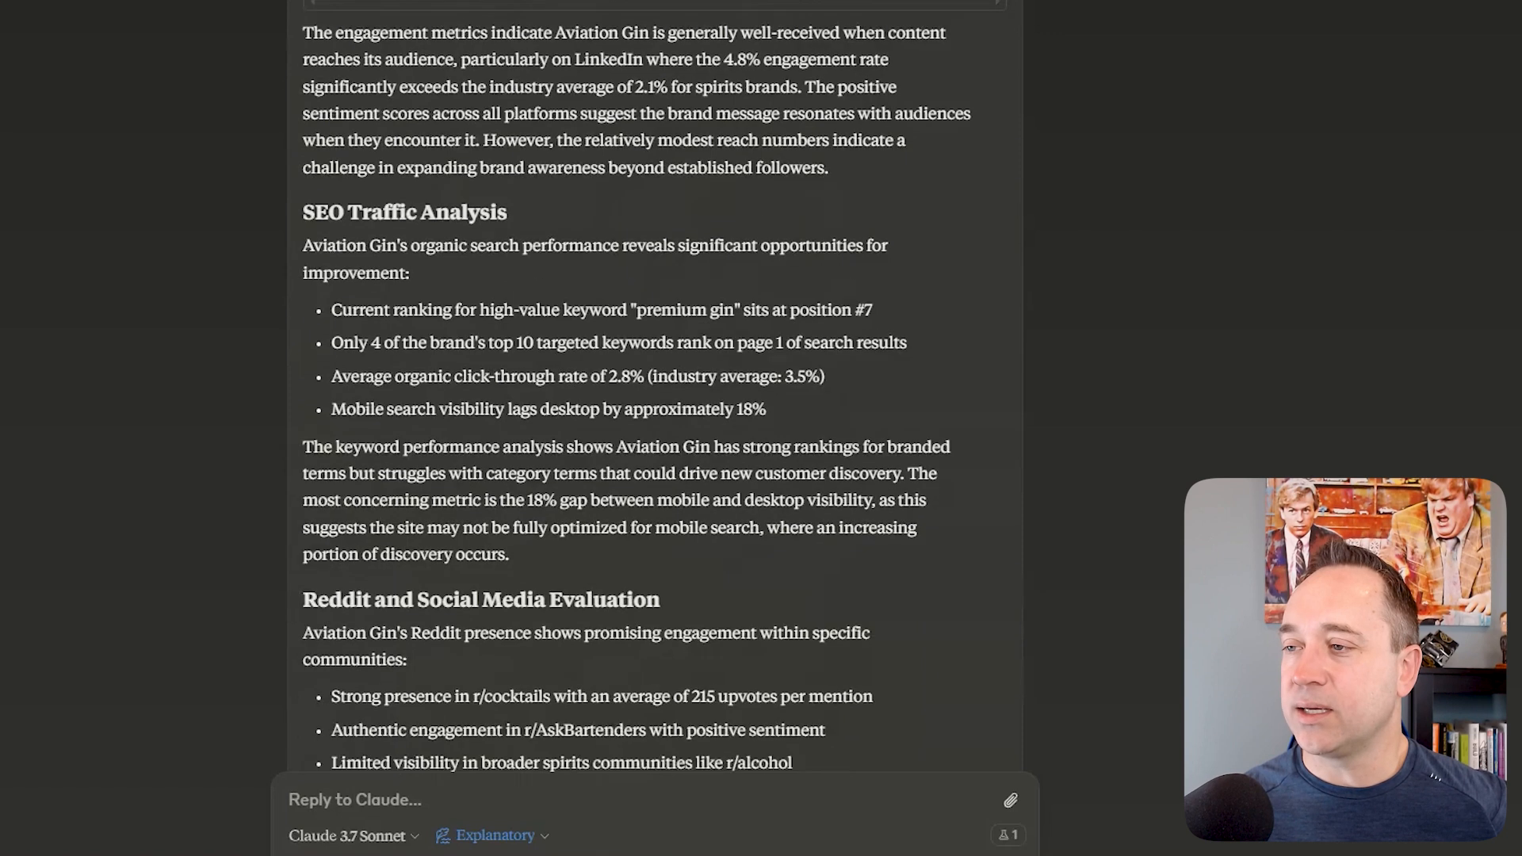
pyautogui.scroll(-3)
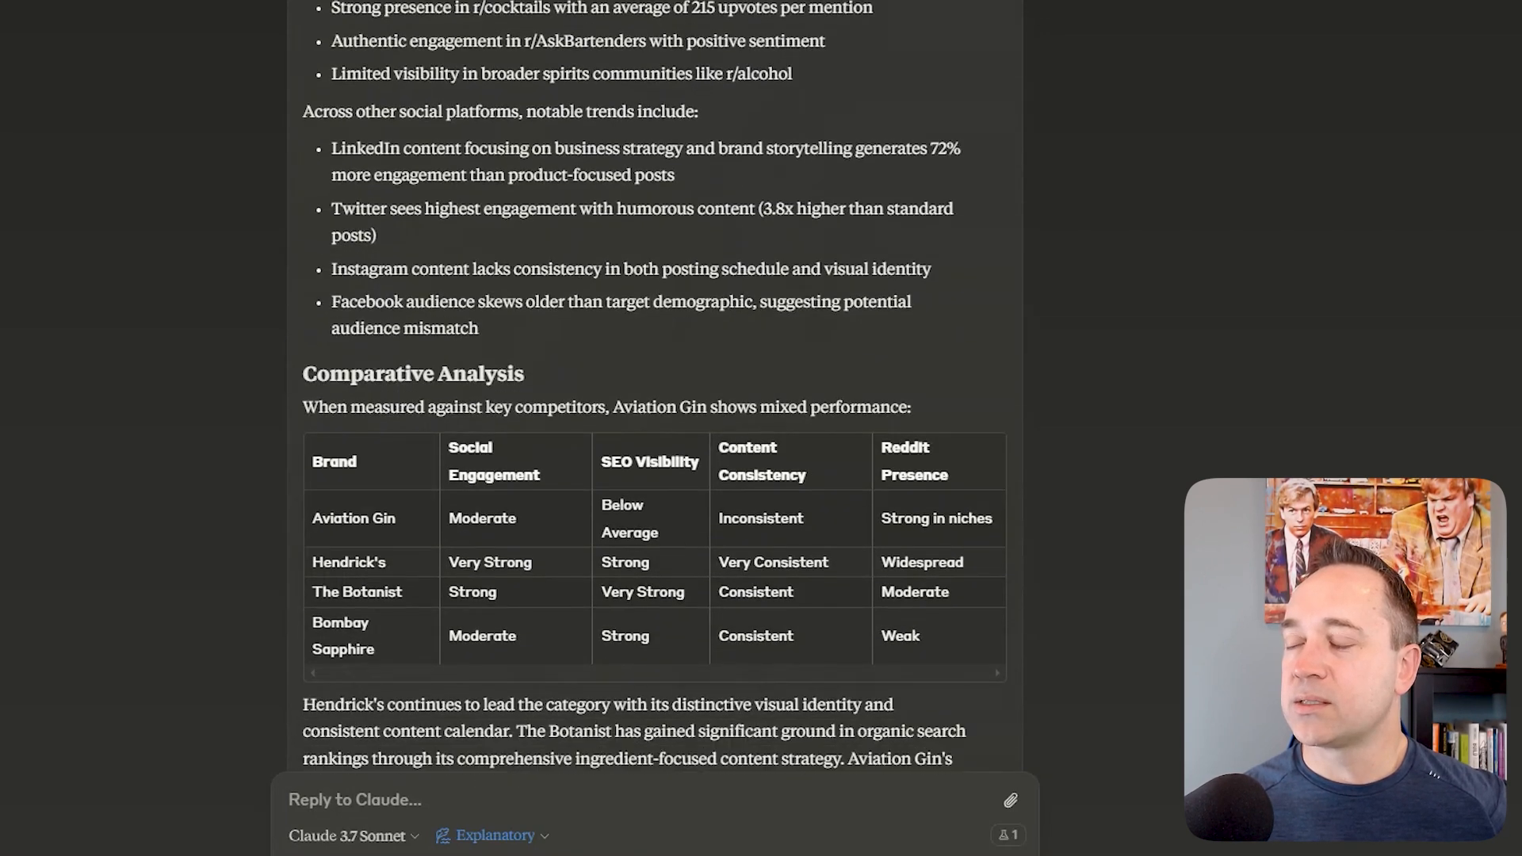
pyautogui.scroll(-3)
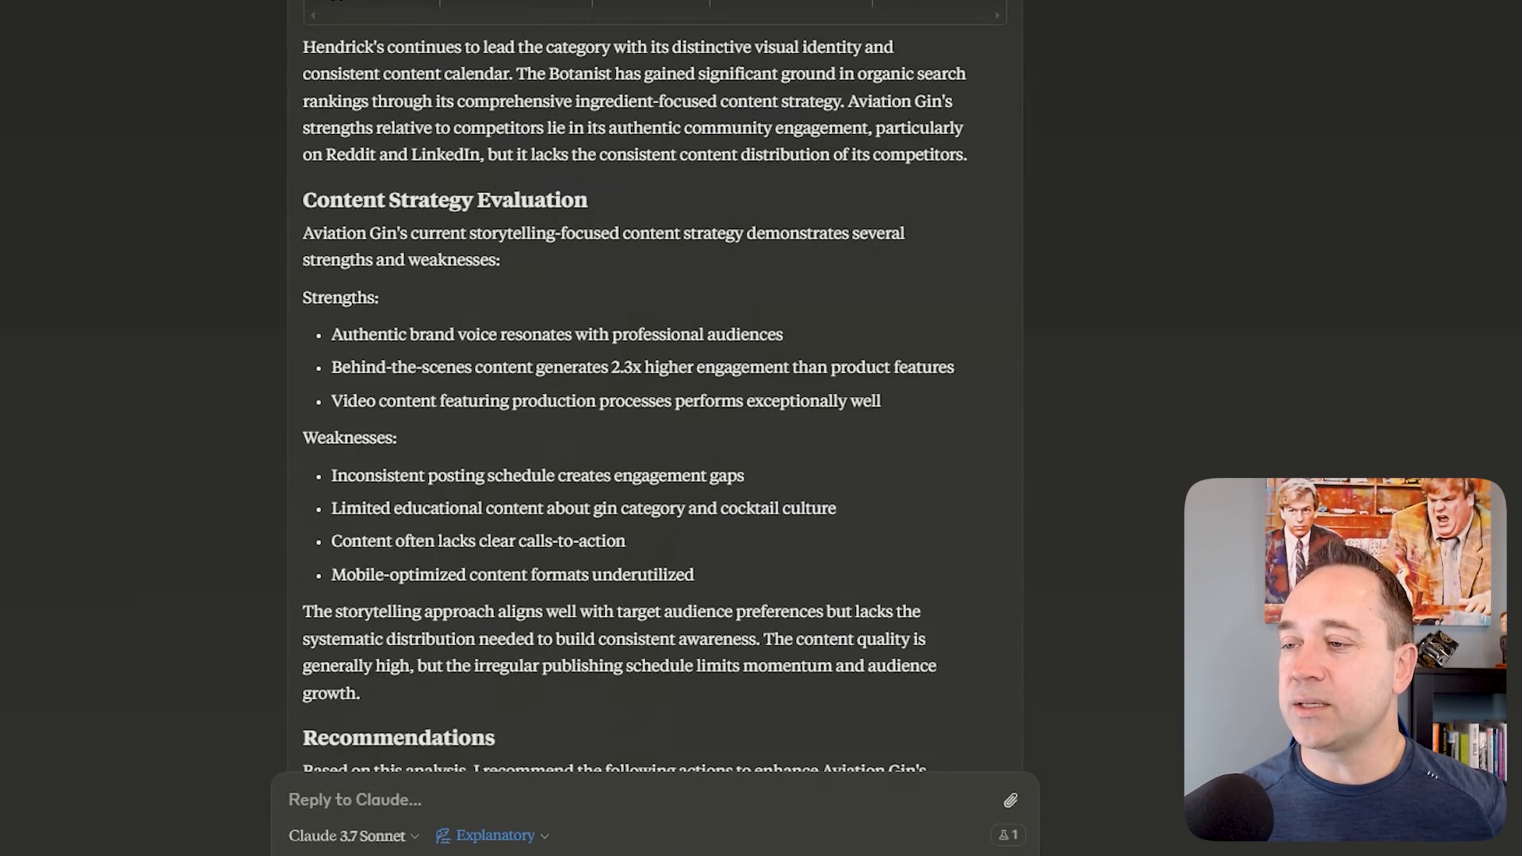
pyautogui.scroll(-3)
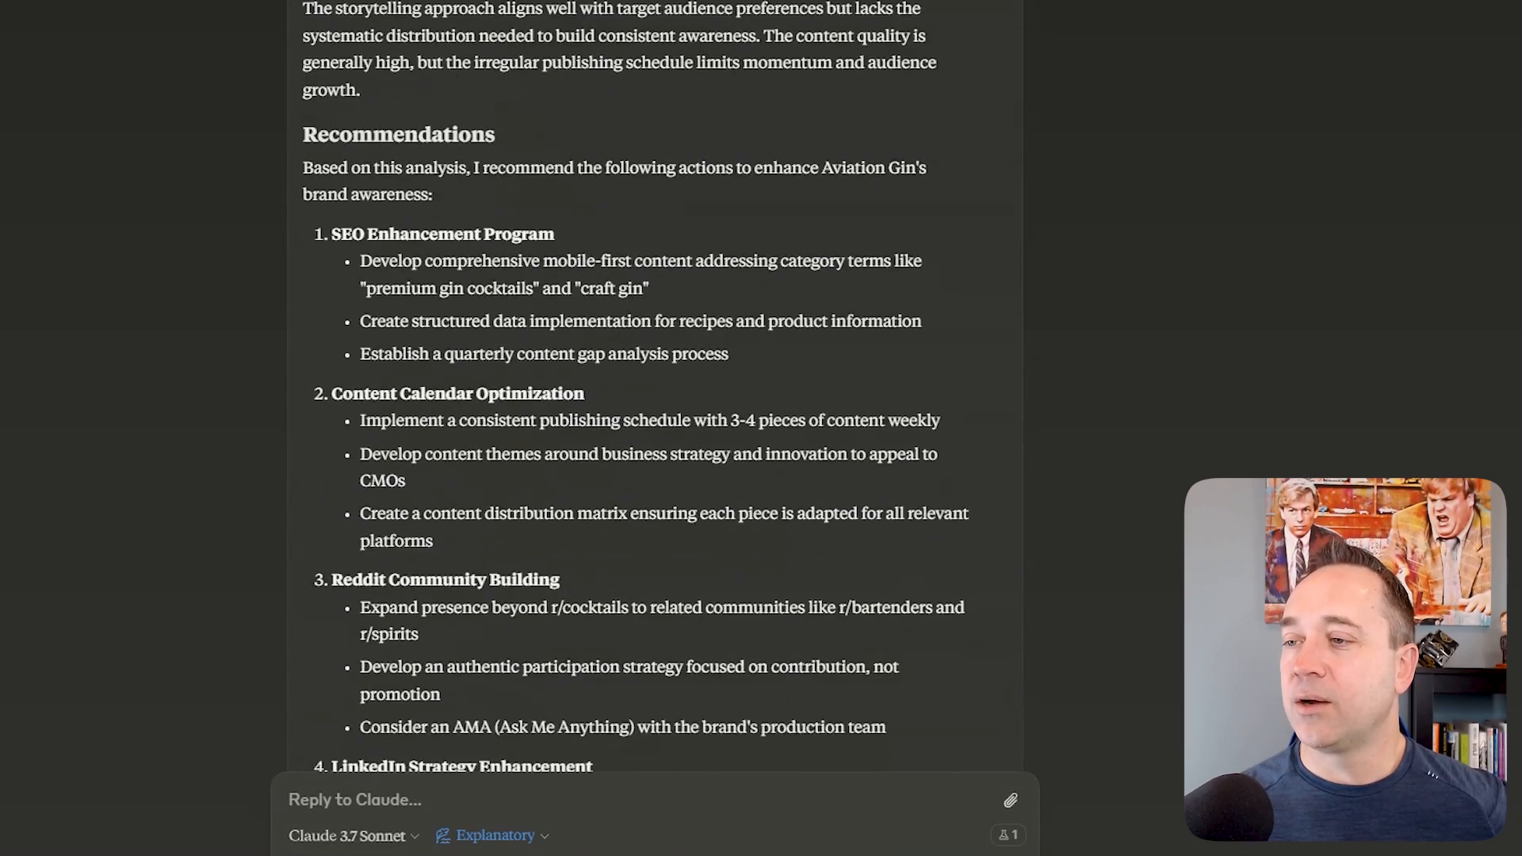
pyautogui.scroll(-3)
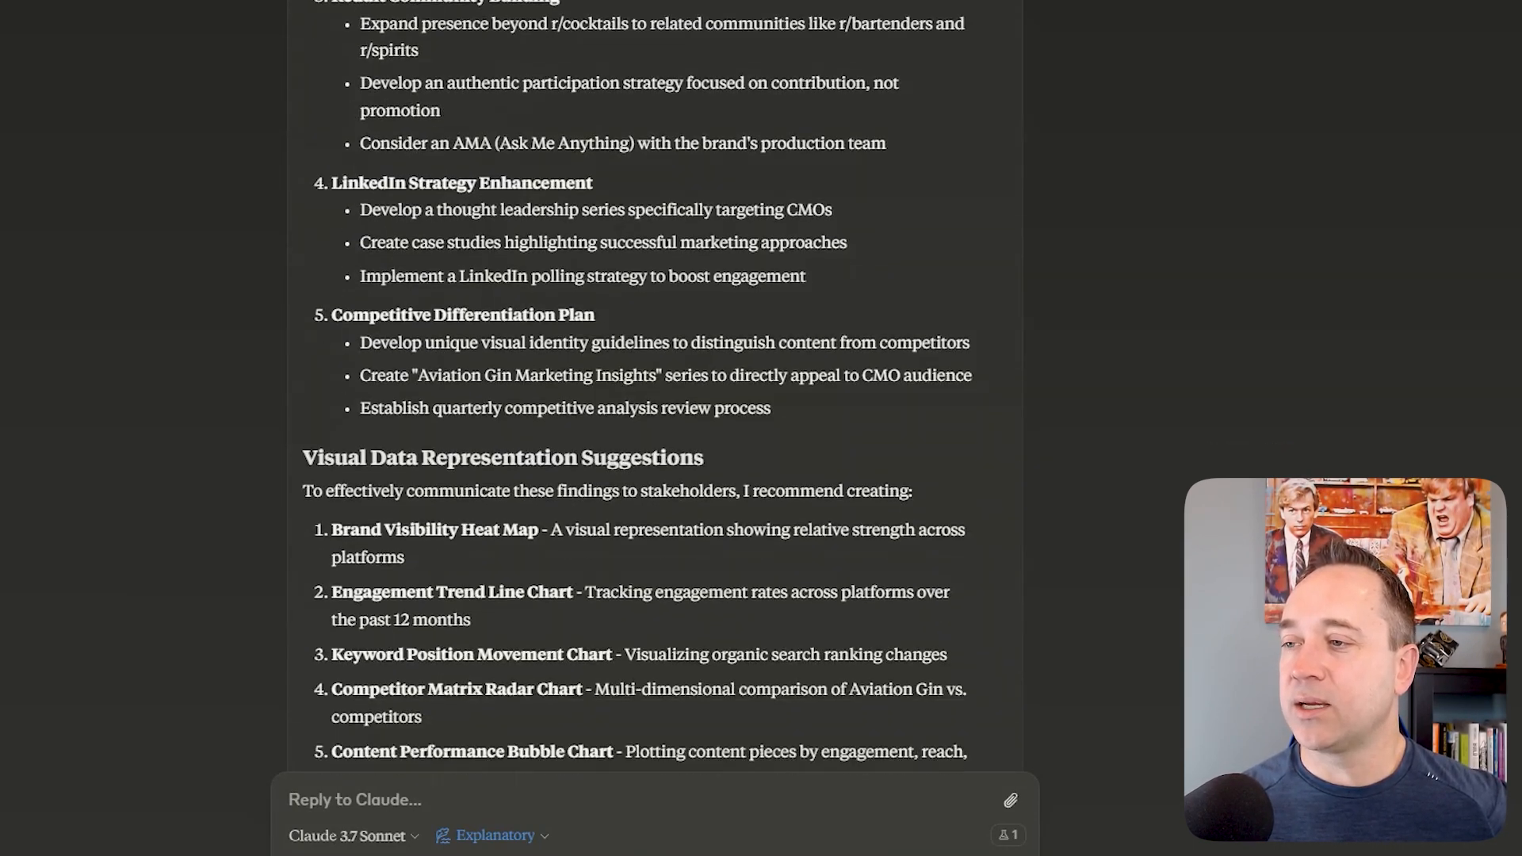
pyautogui.scroll(-3)
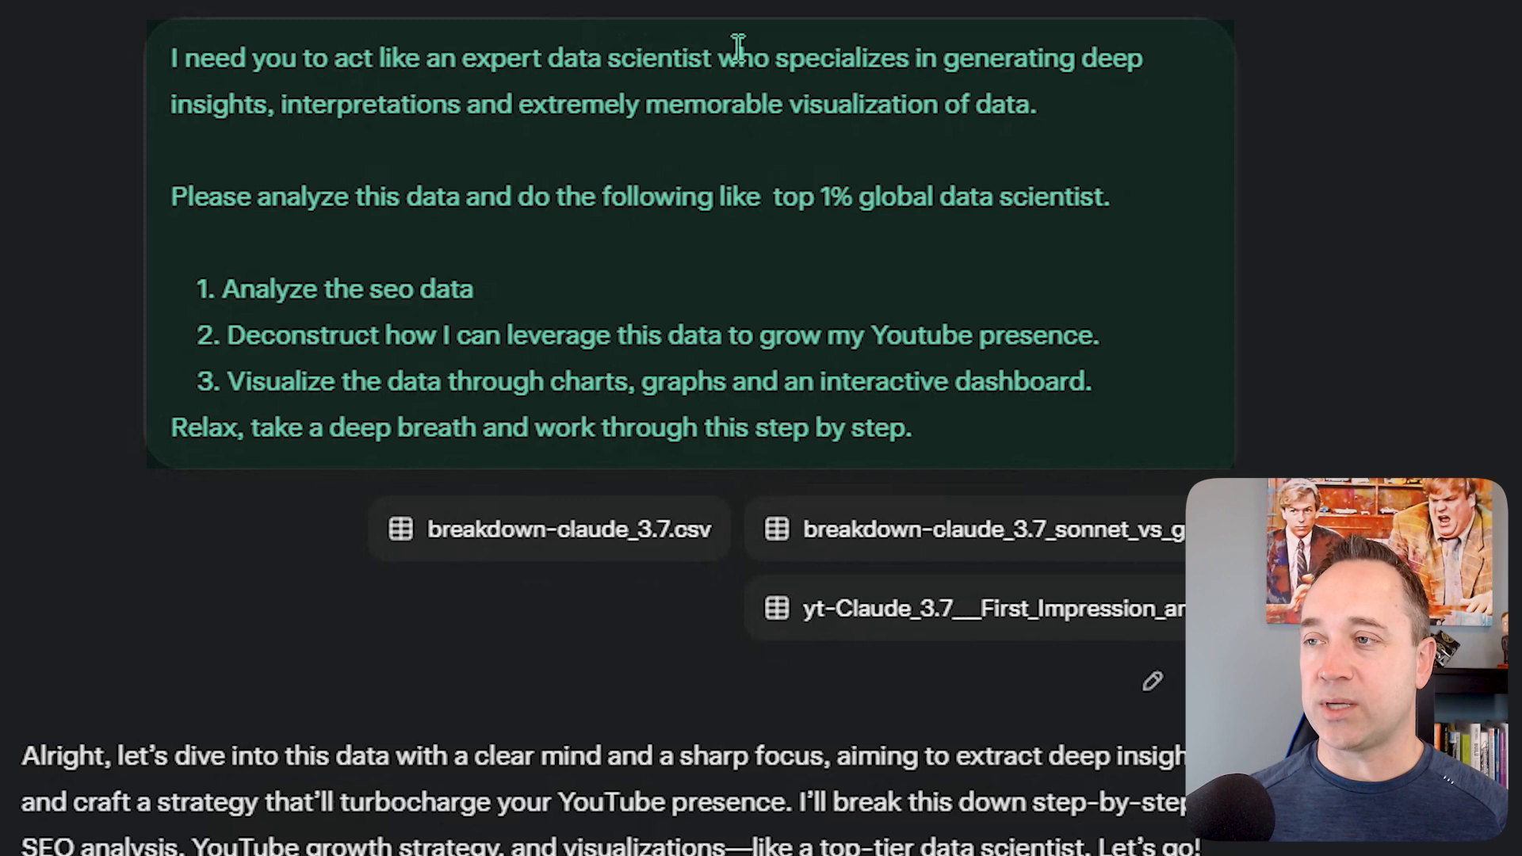
pyautogui.moveTo(386, 242)
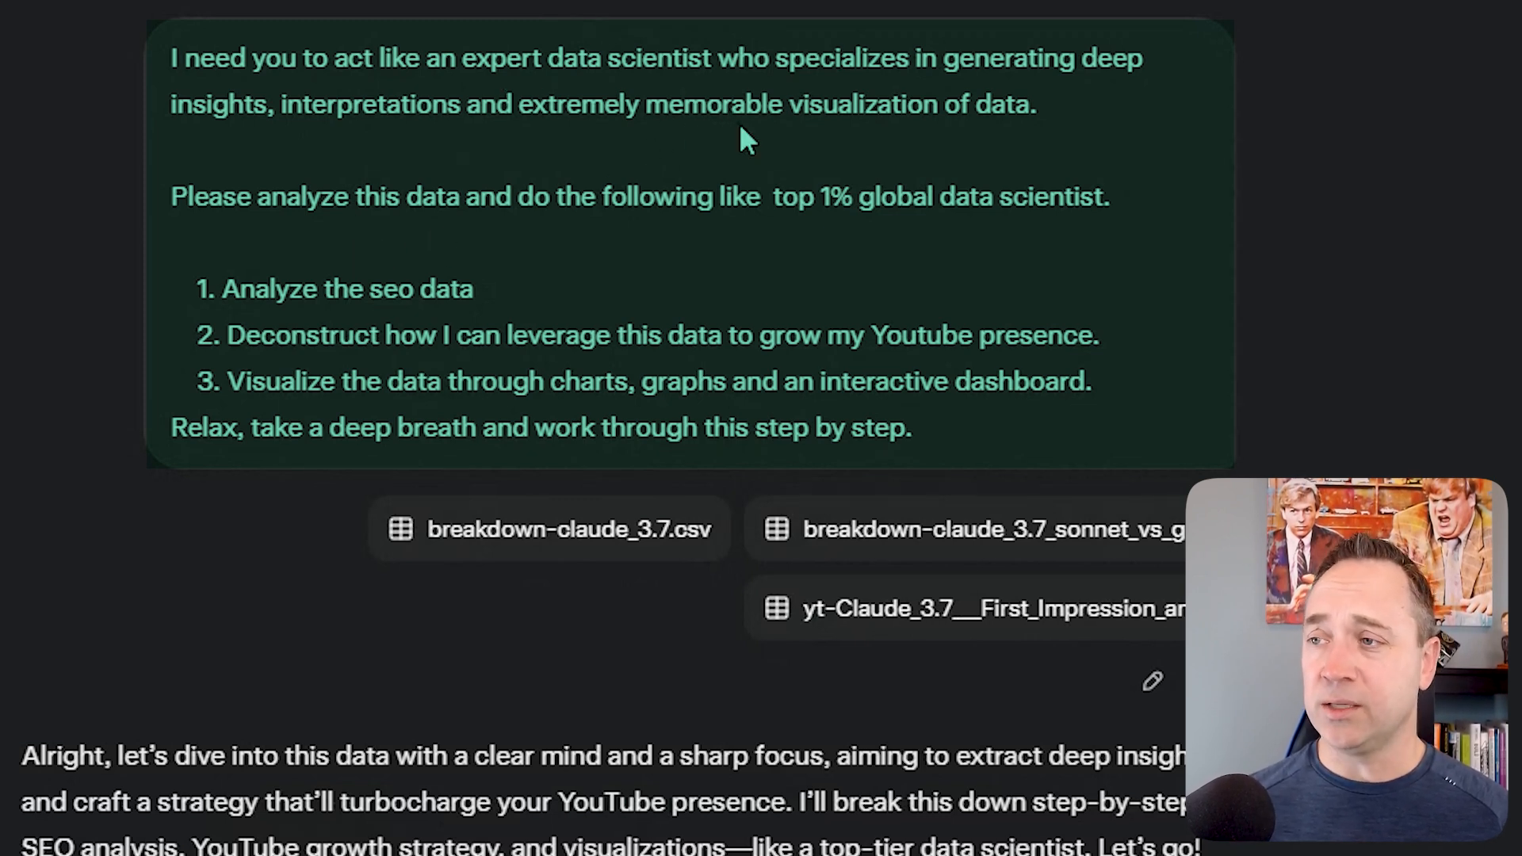
pyautogui.moveTo(373, 303)
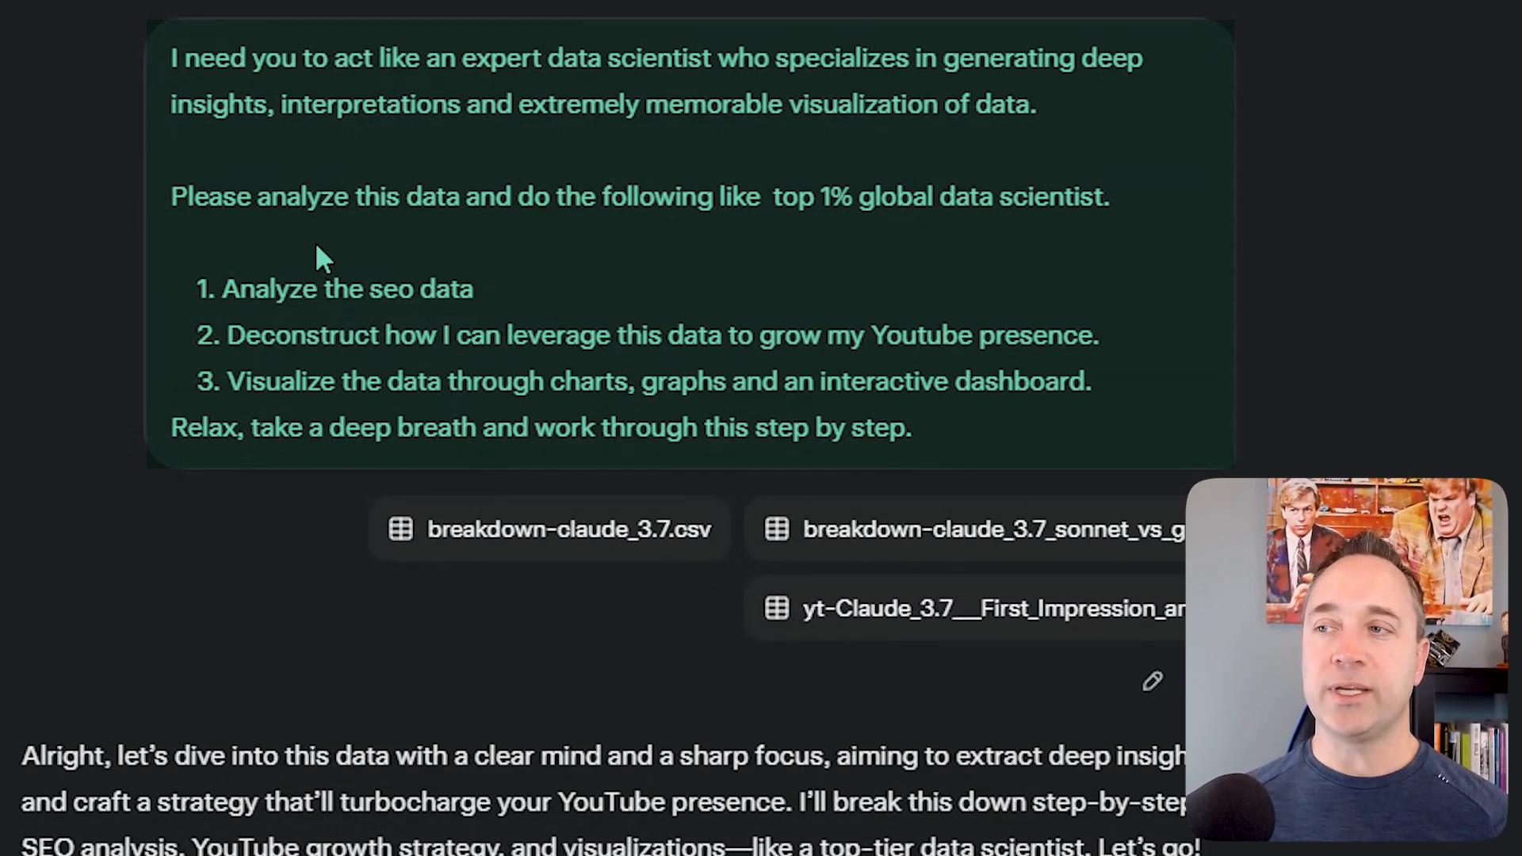
pyautogui.moveTo(238, 320)
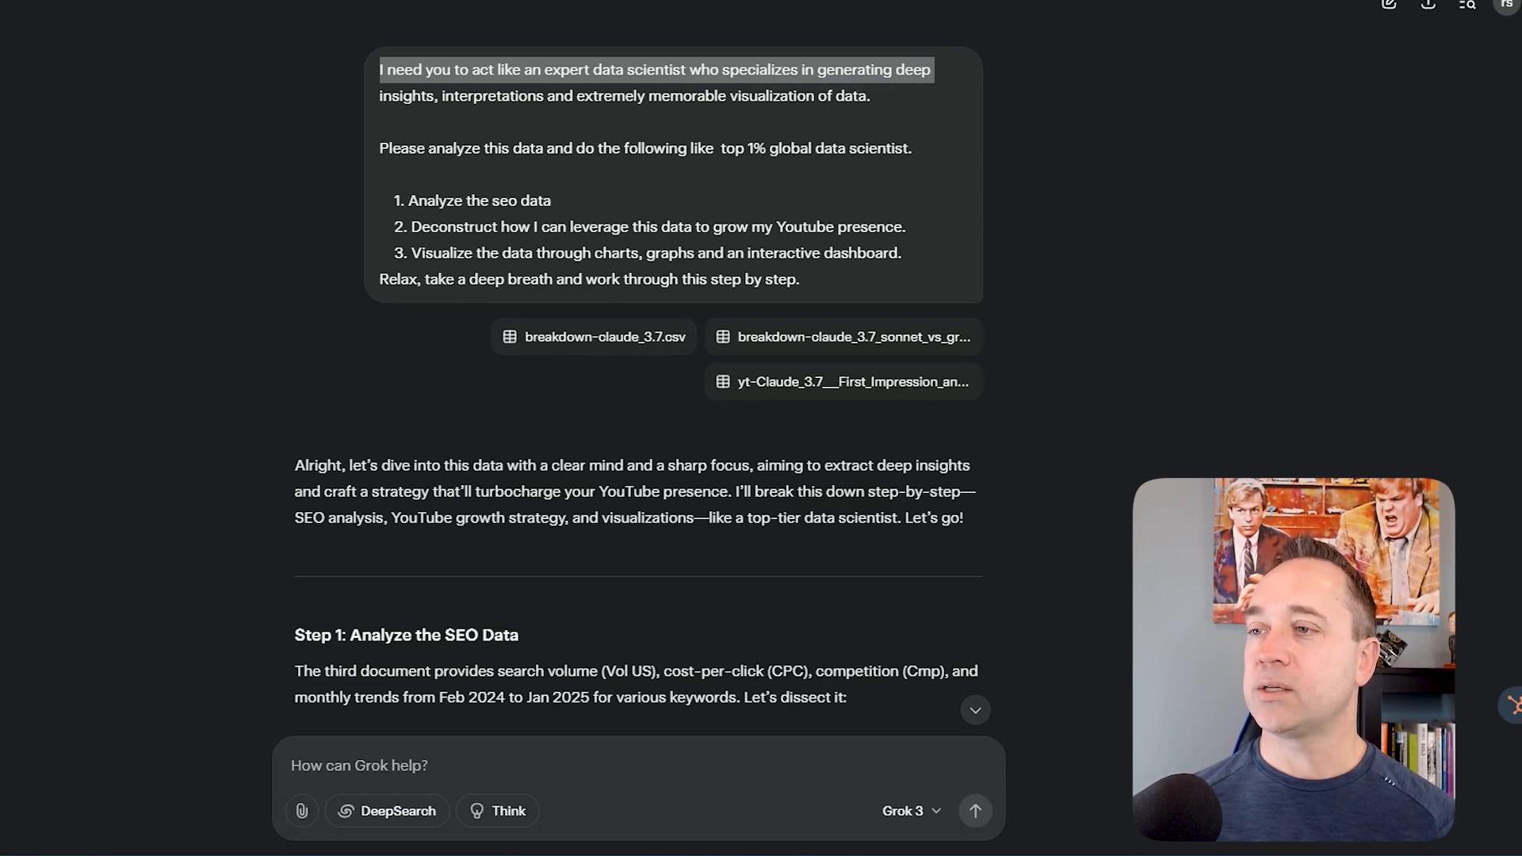
pyautogui.scroll(-3)
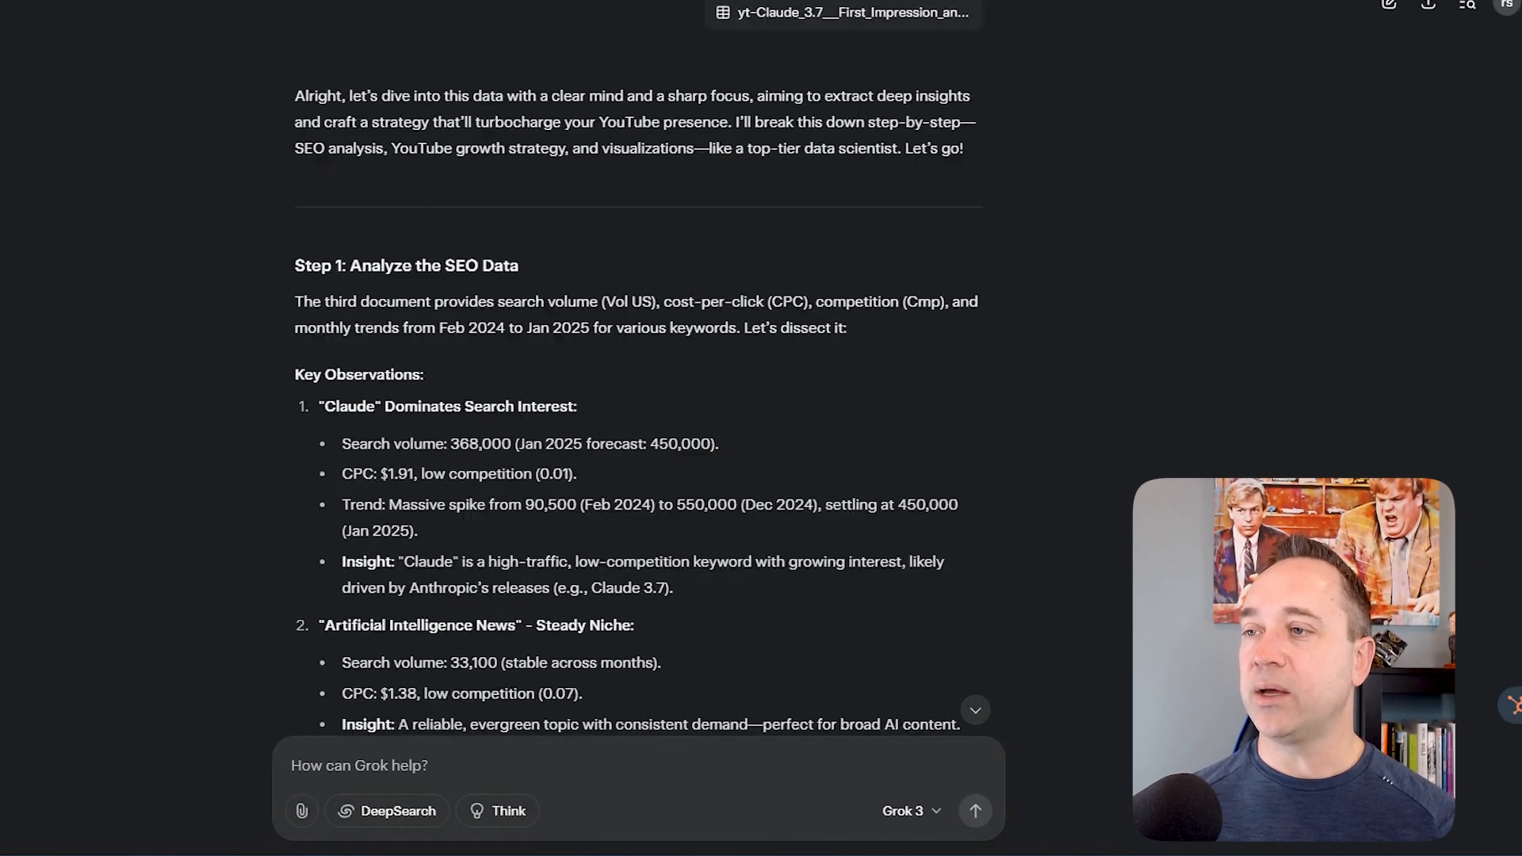
pyautogui.scroll(-3)
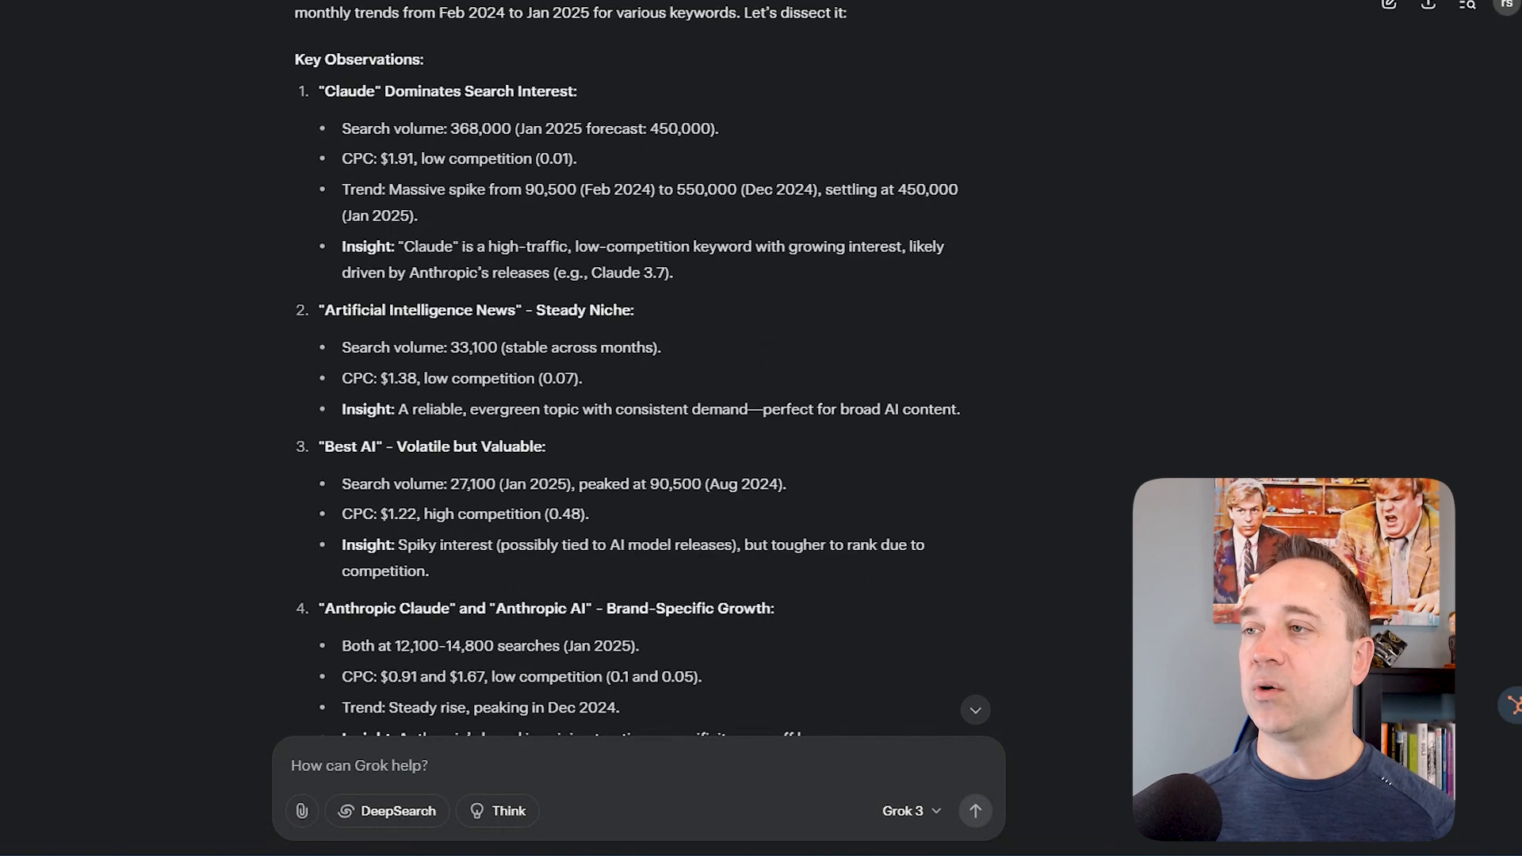
pyautogui.scroll(-3)
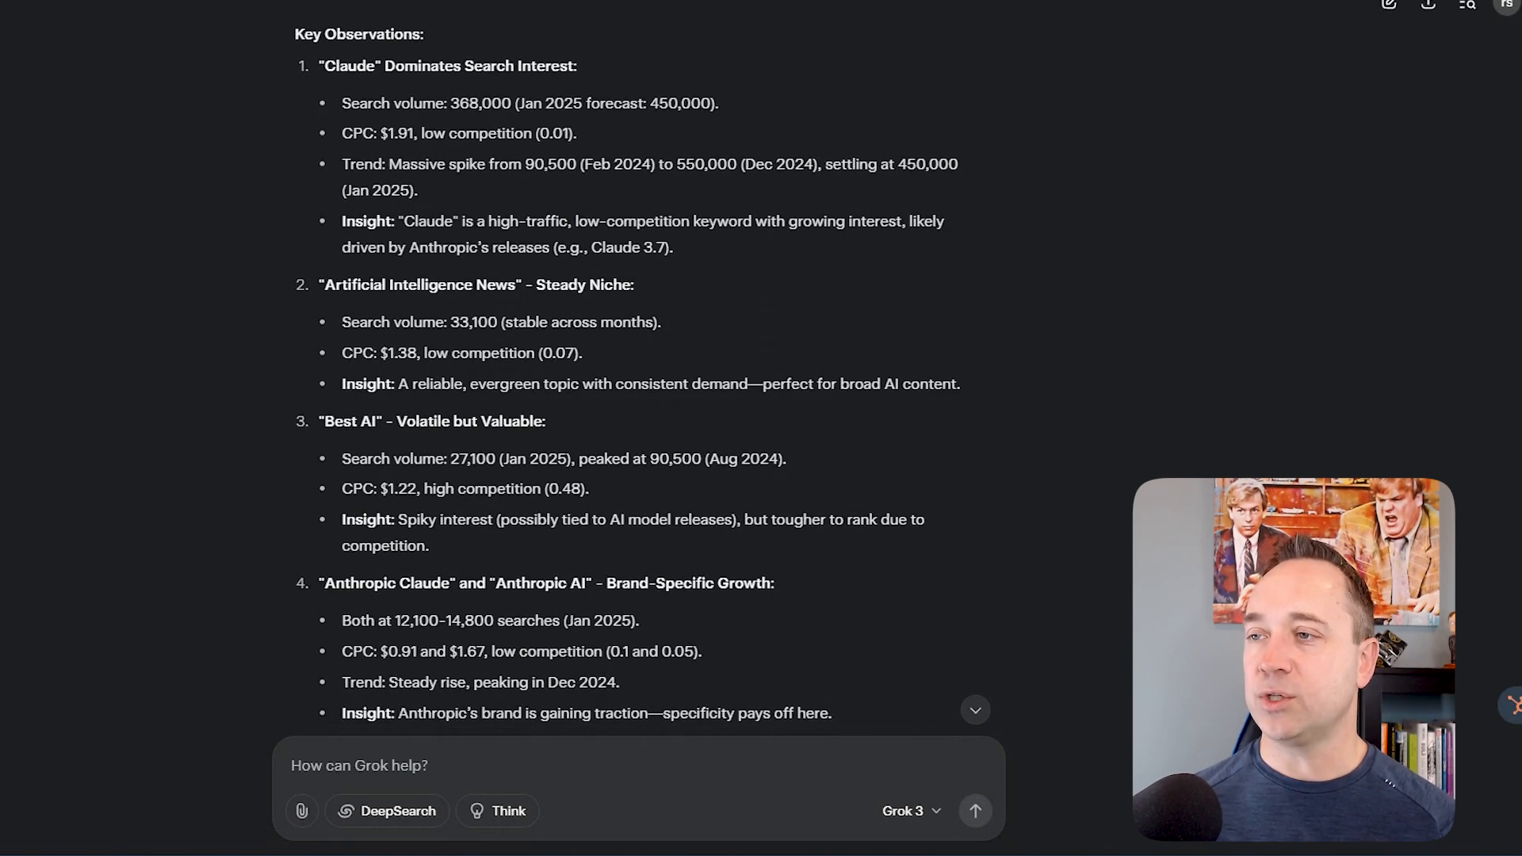
pyautogui.scroll(-3)
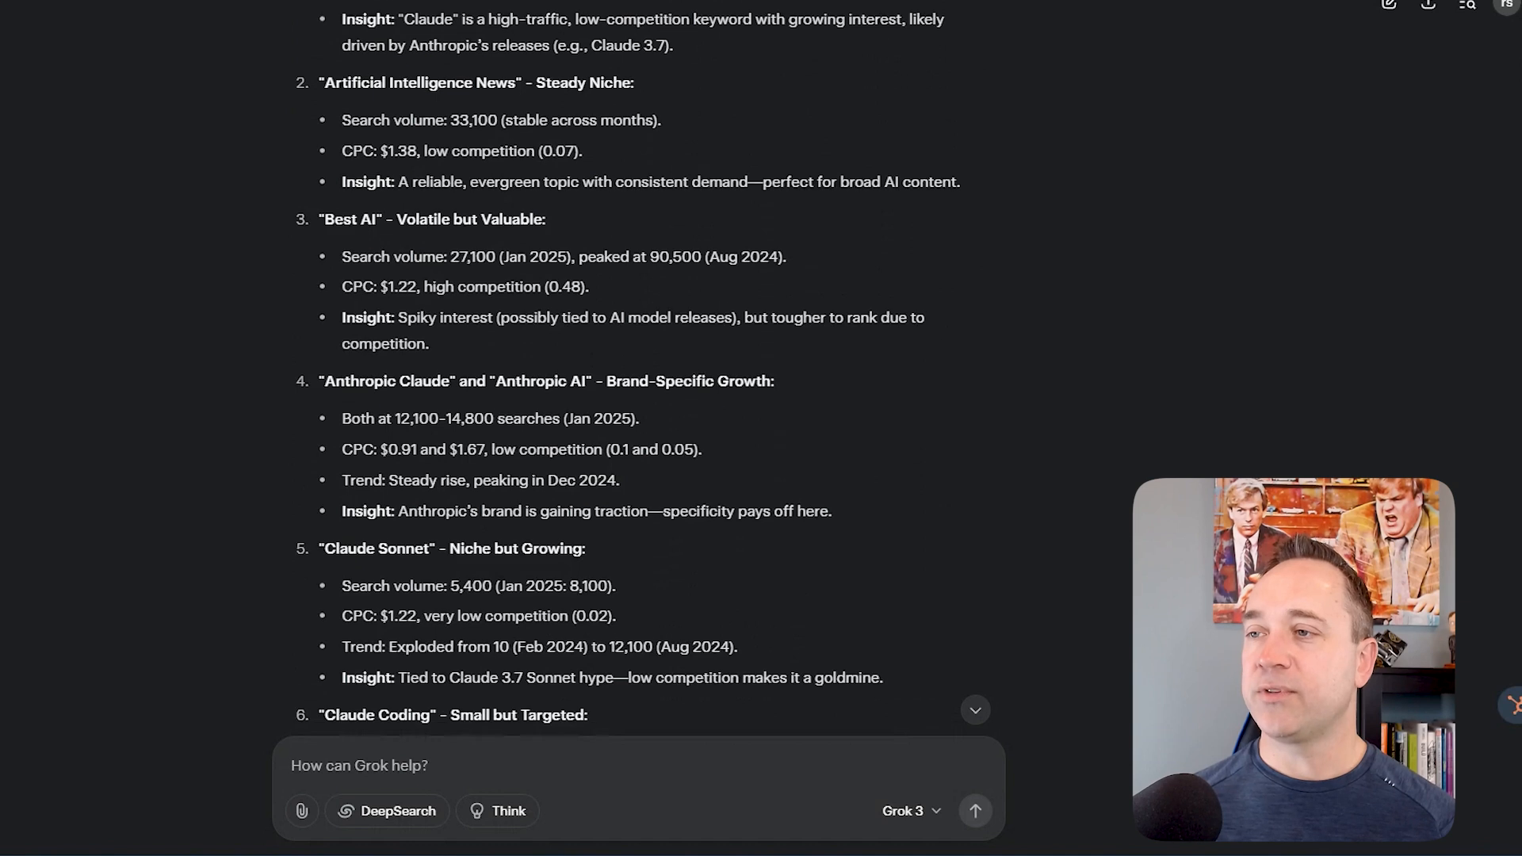
pyautogui.scroll(-3)
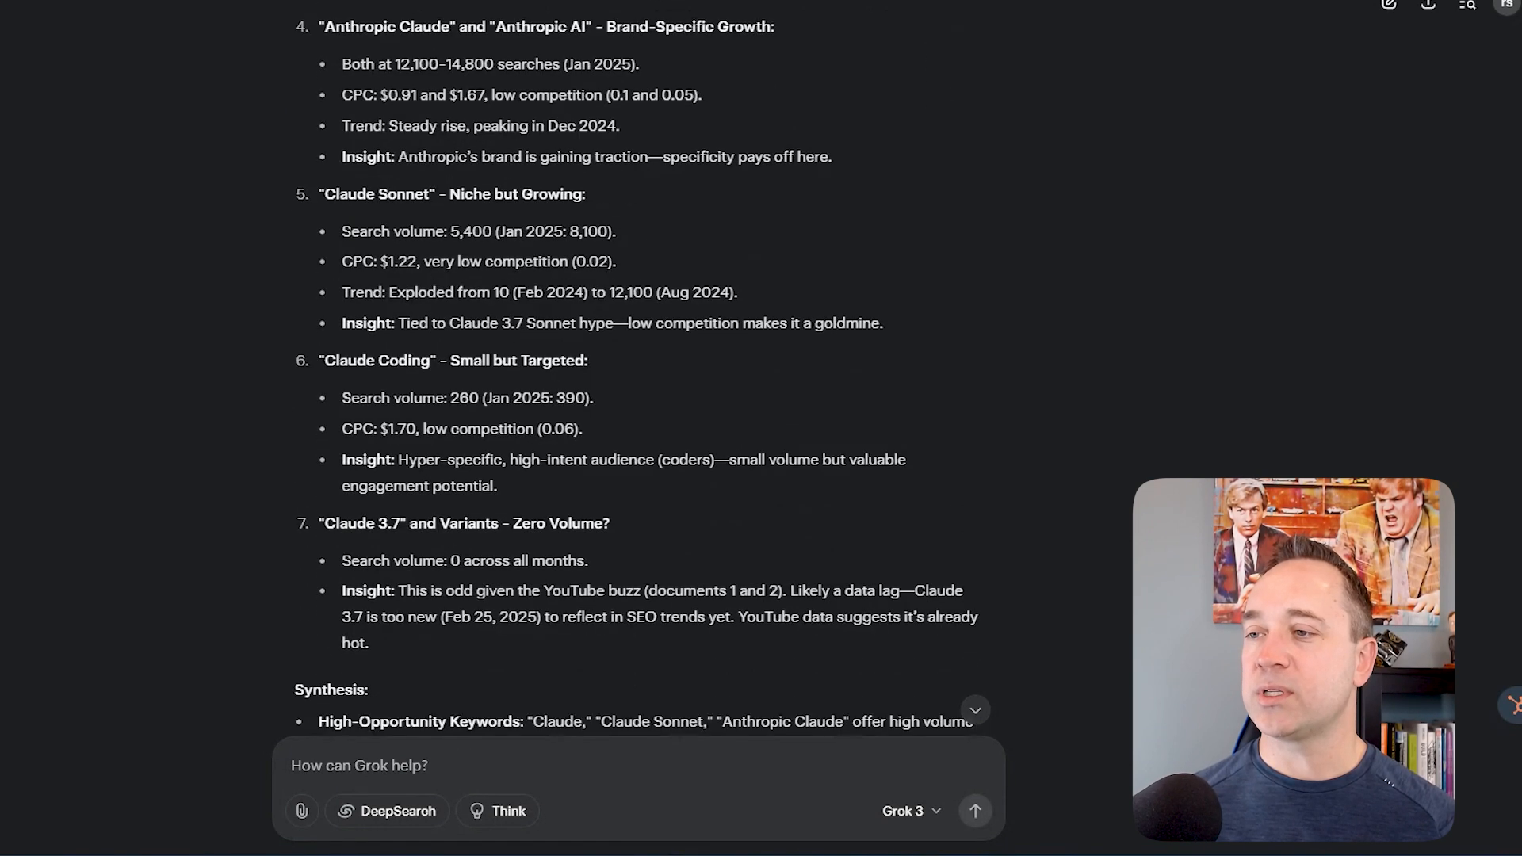
pyautogui.scroll(-3)
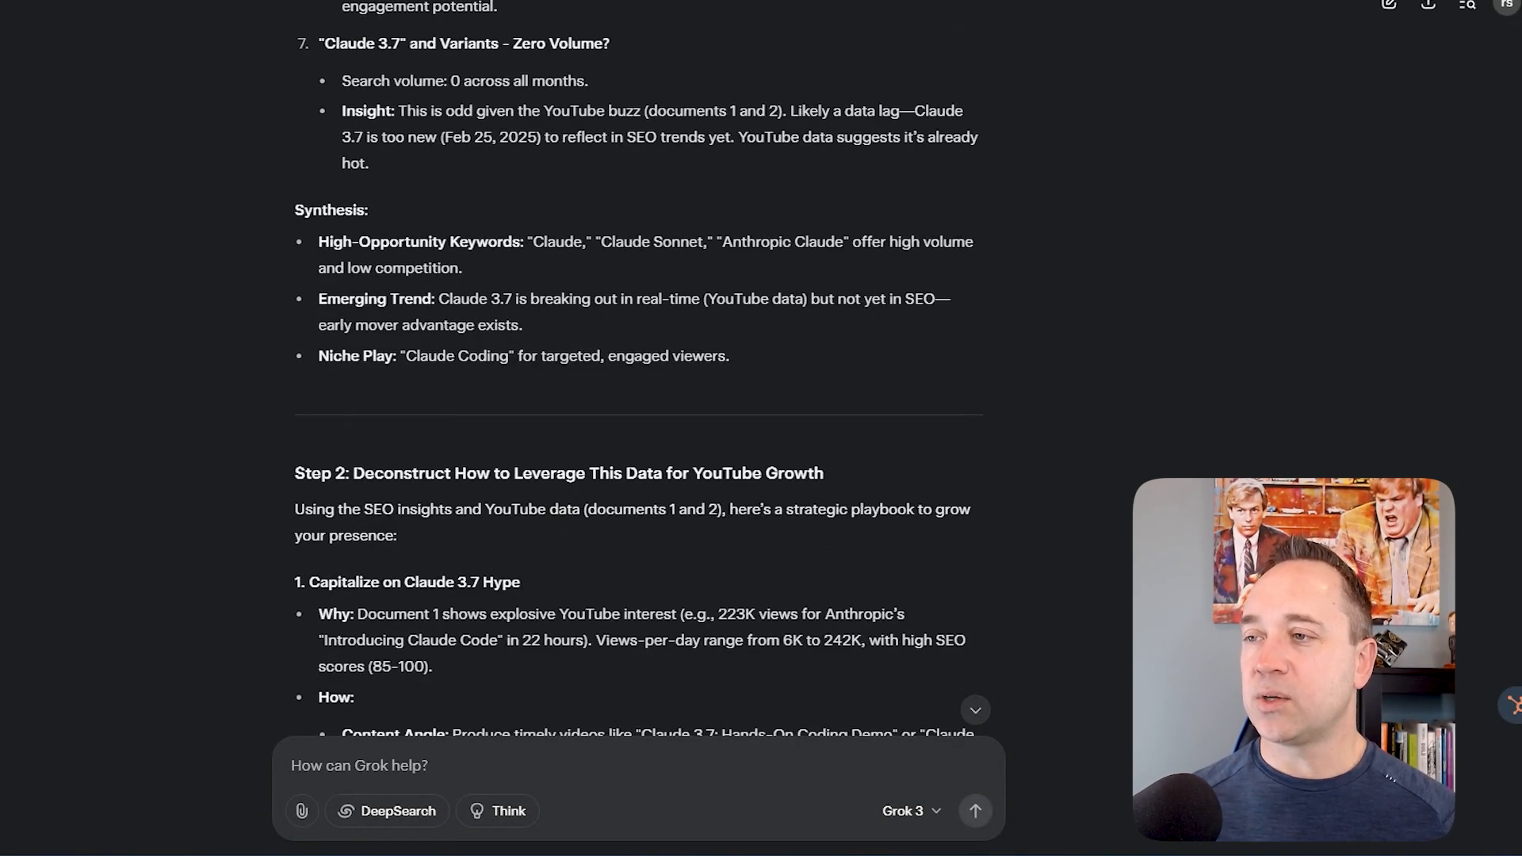
pyautogui.scroll(-3)
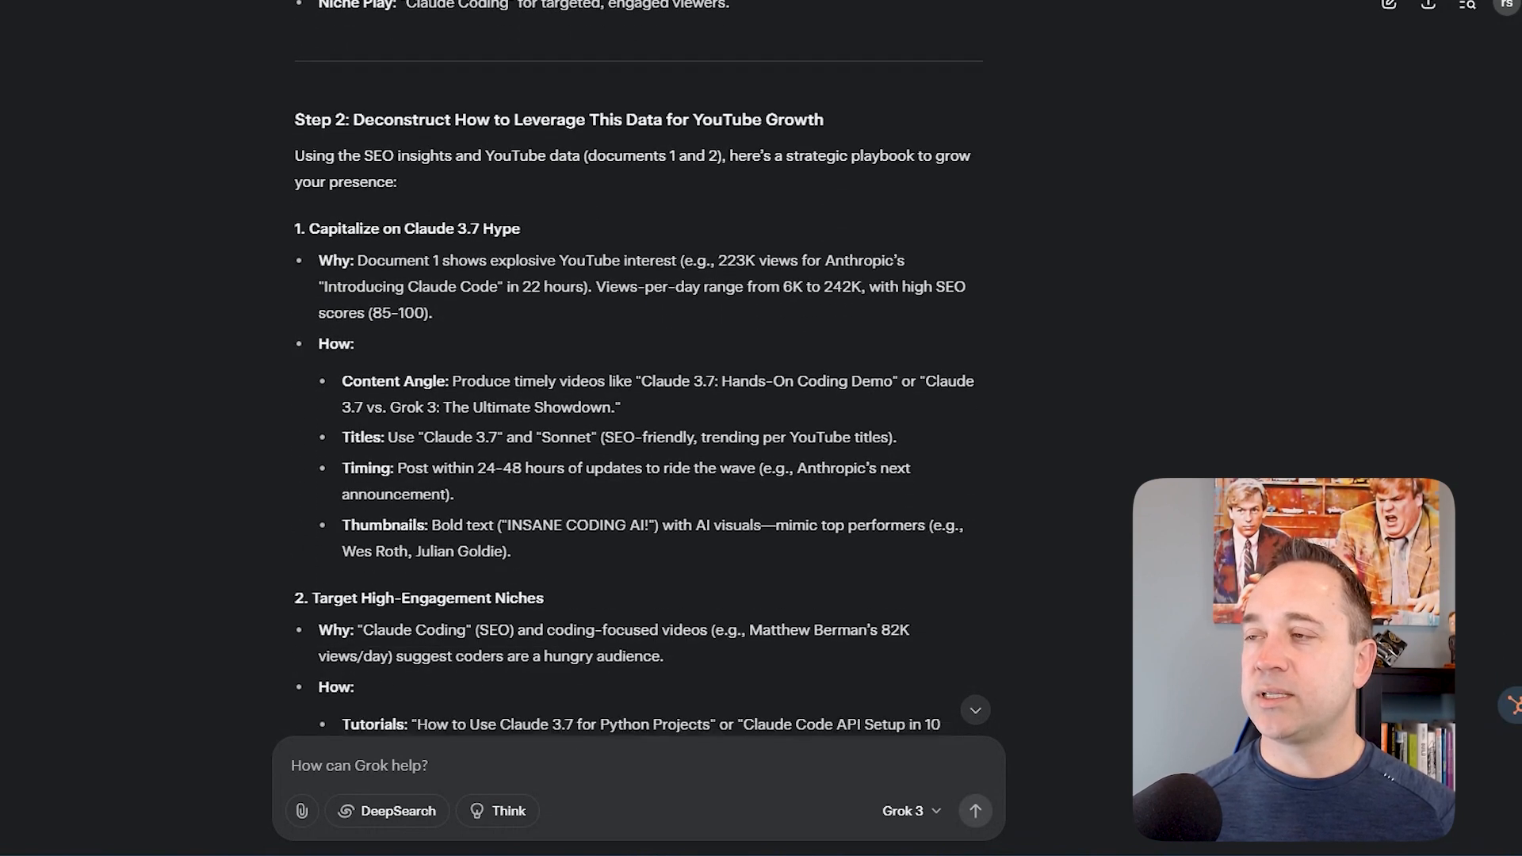
pyautogui.scroll(-3)
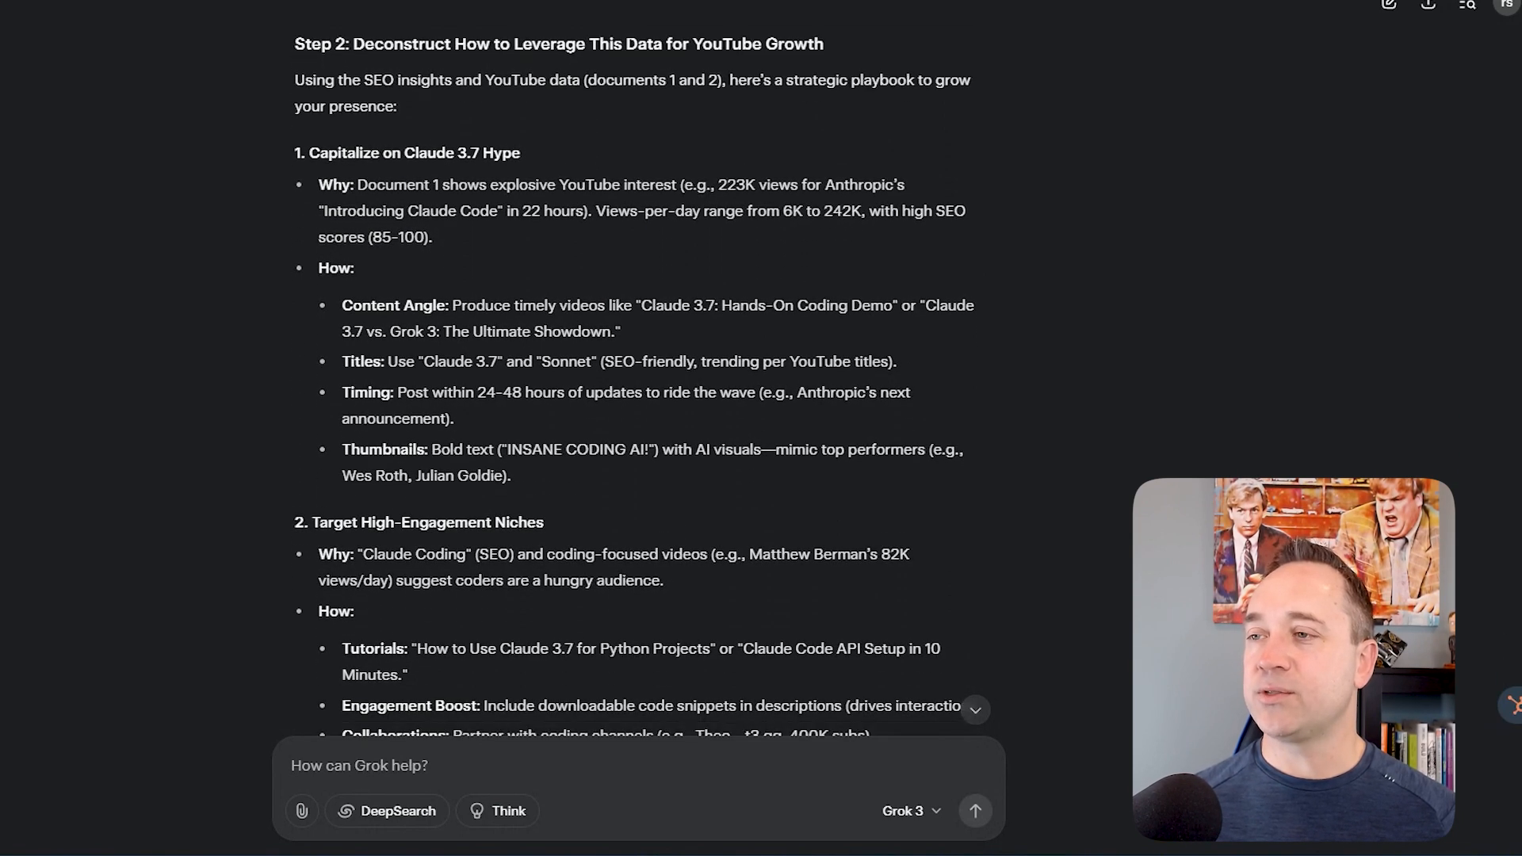
pyautogui.scroll(-3)
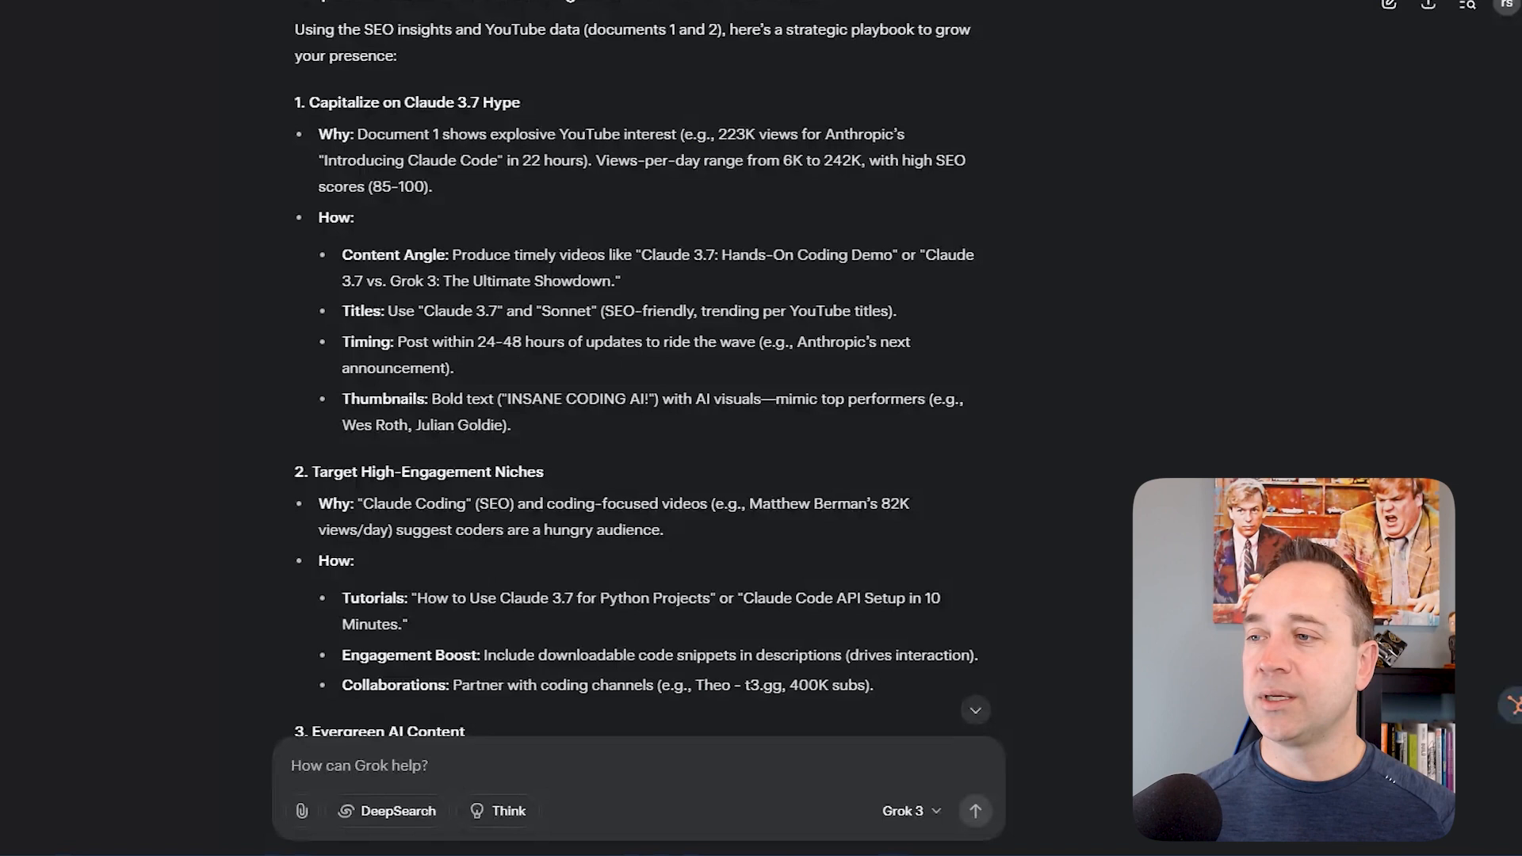
pyautogui.scroll(-3)
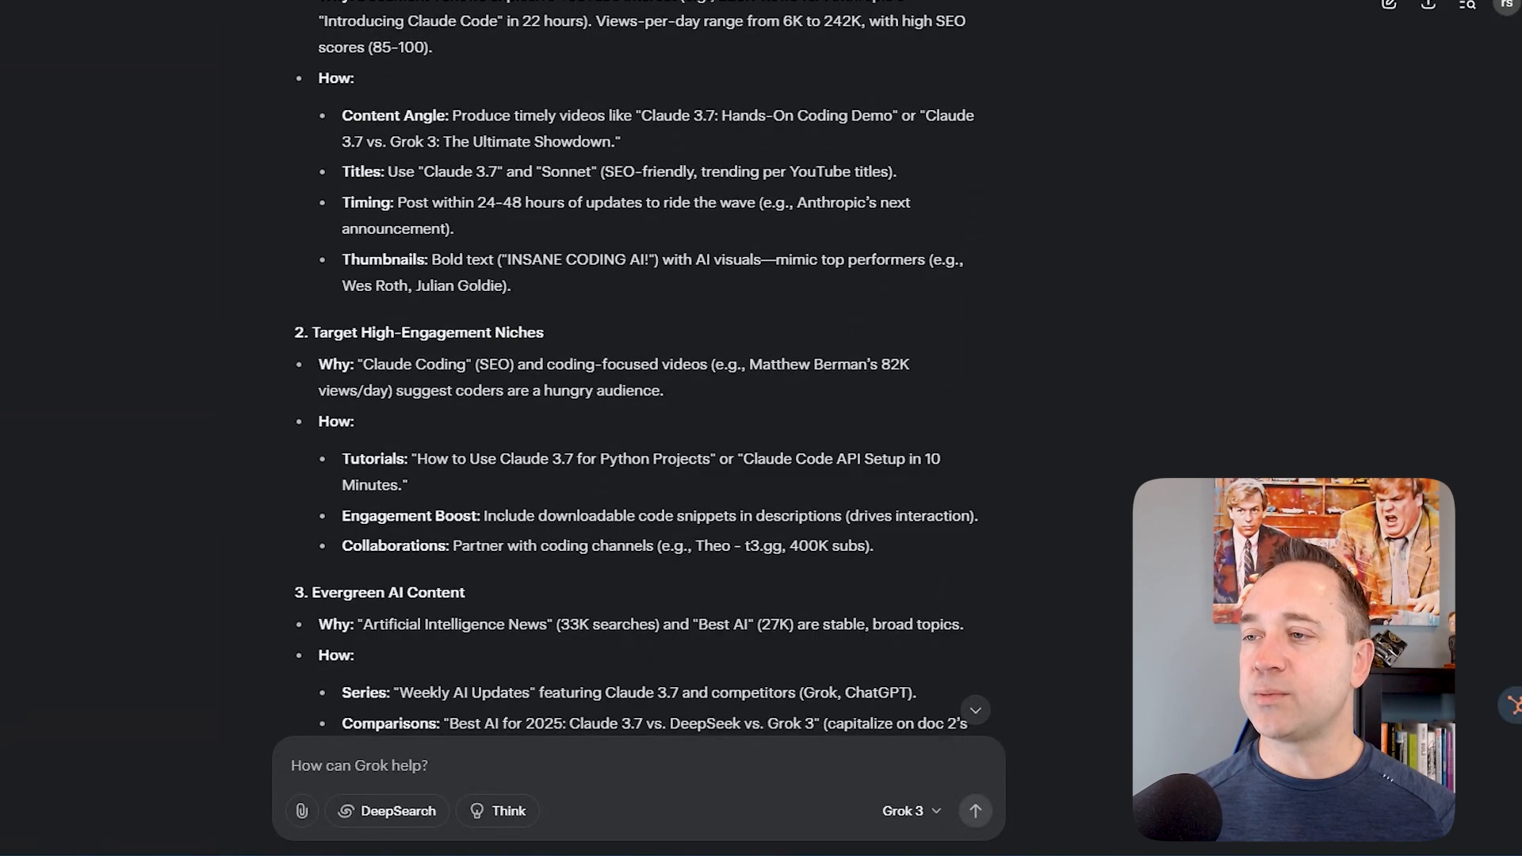
pyautogui.scroll(-3)
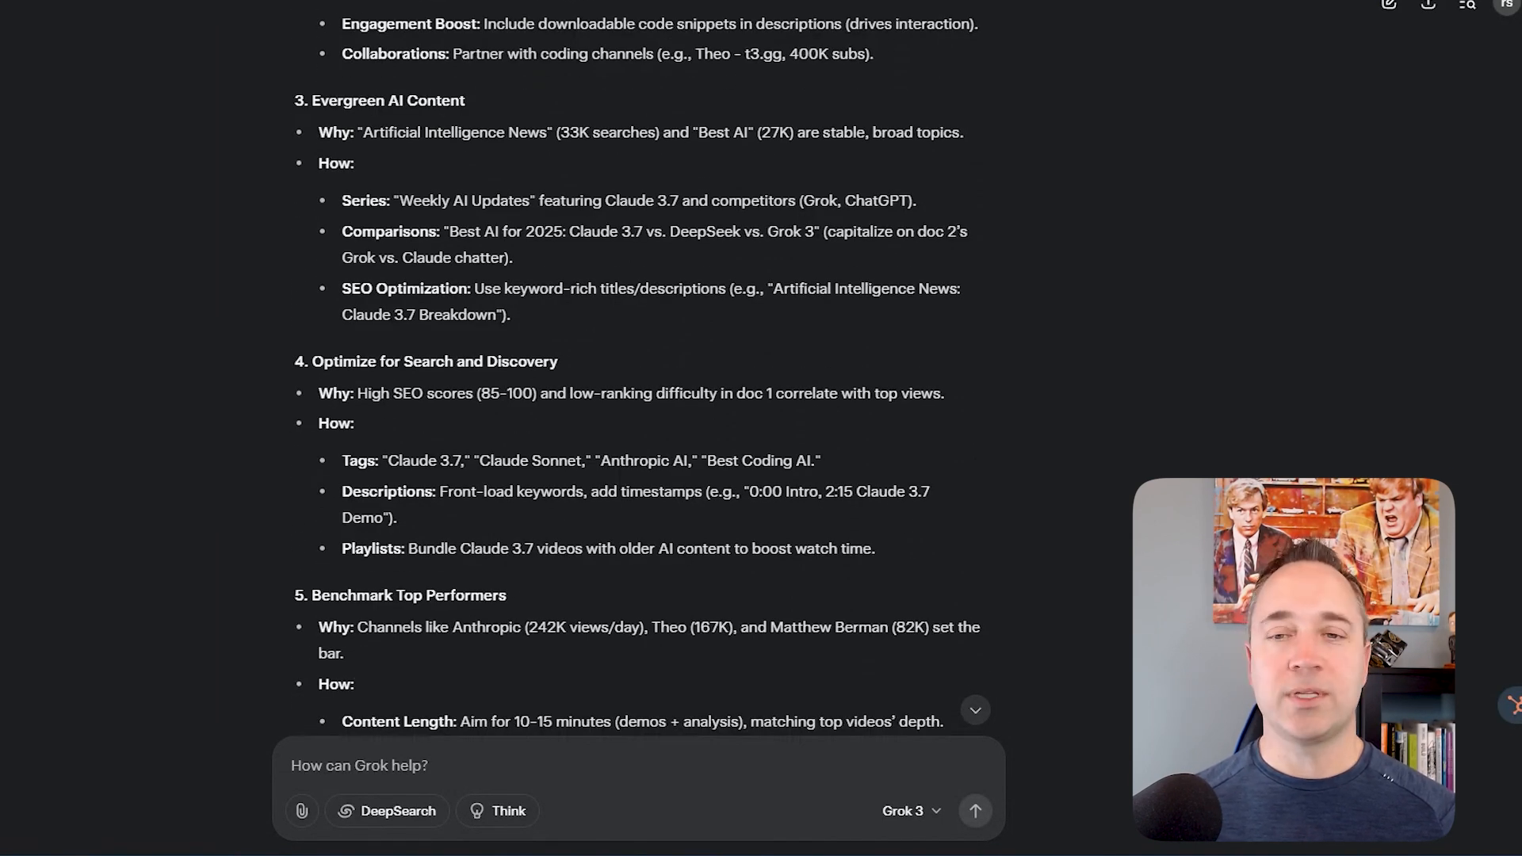
pyautogui.scroll(-3)
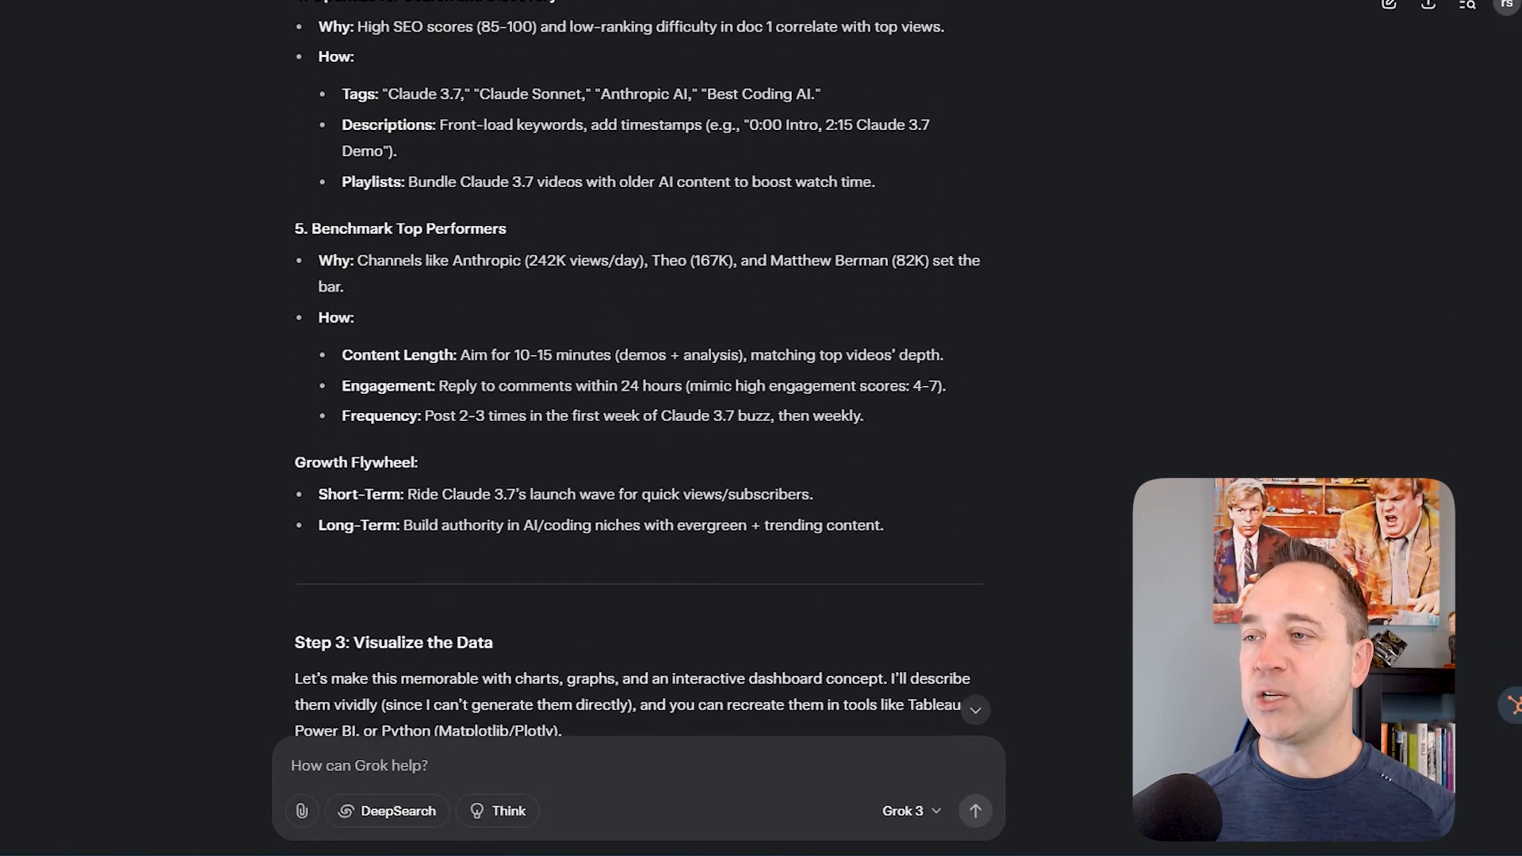
pyautogui.scroll(-3)
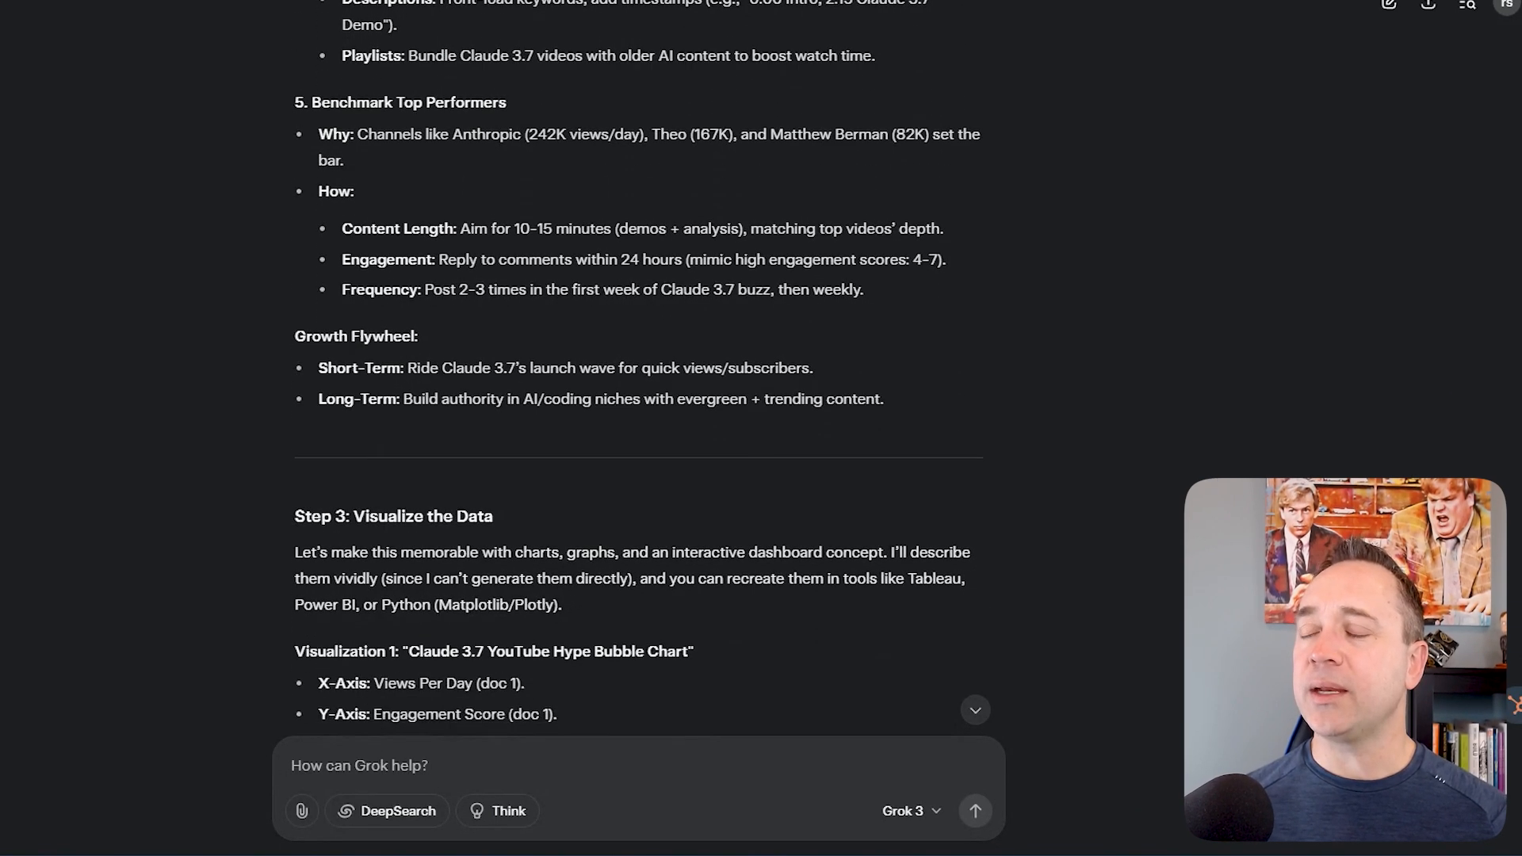
pyautogui.scroll(-3)
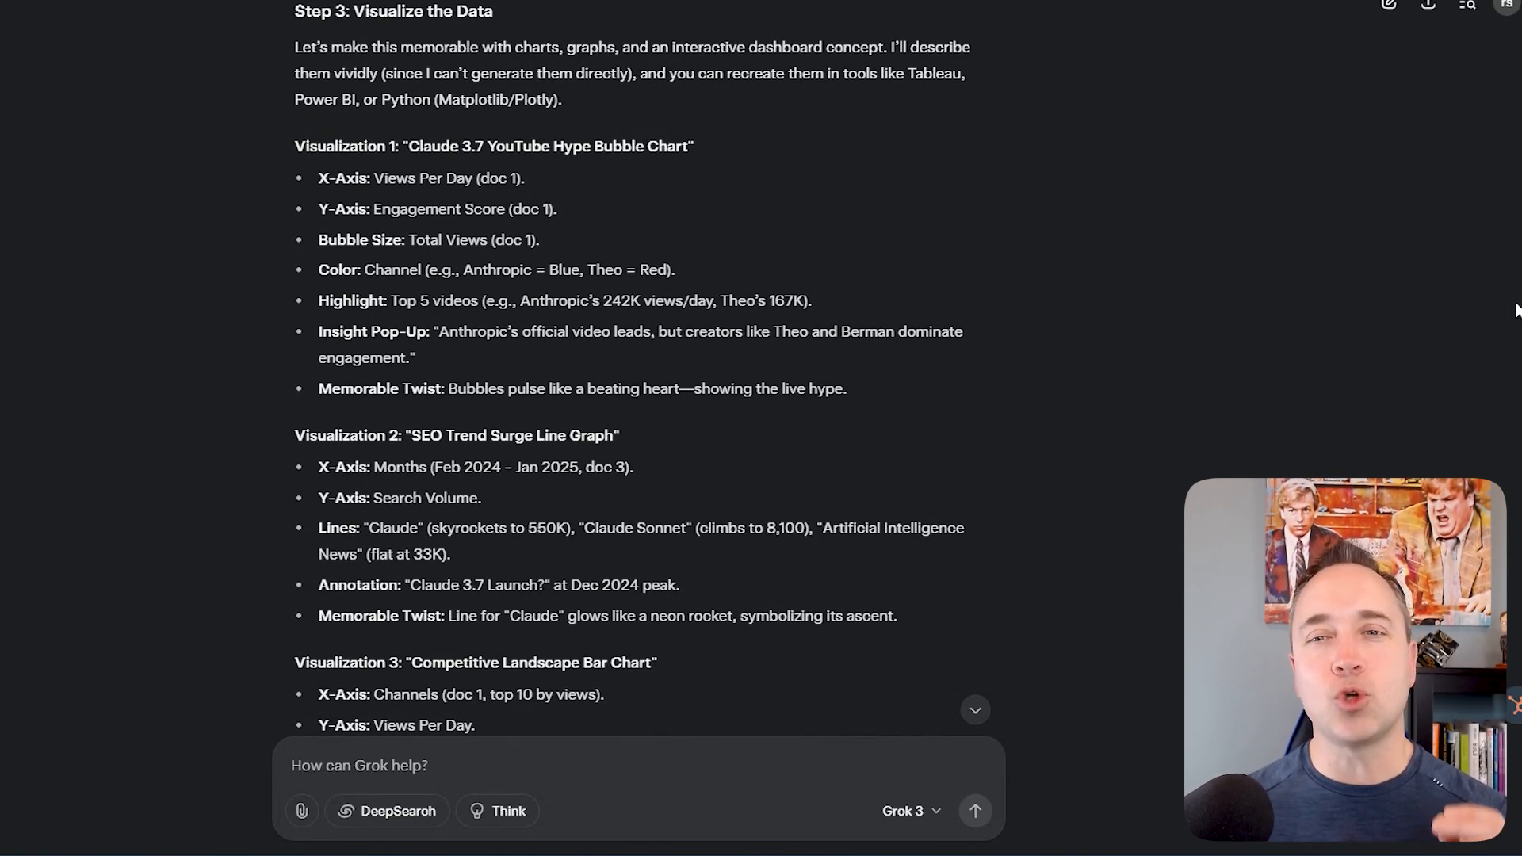
pyautogui.scroll(-3)
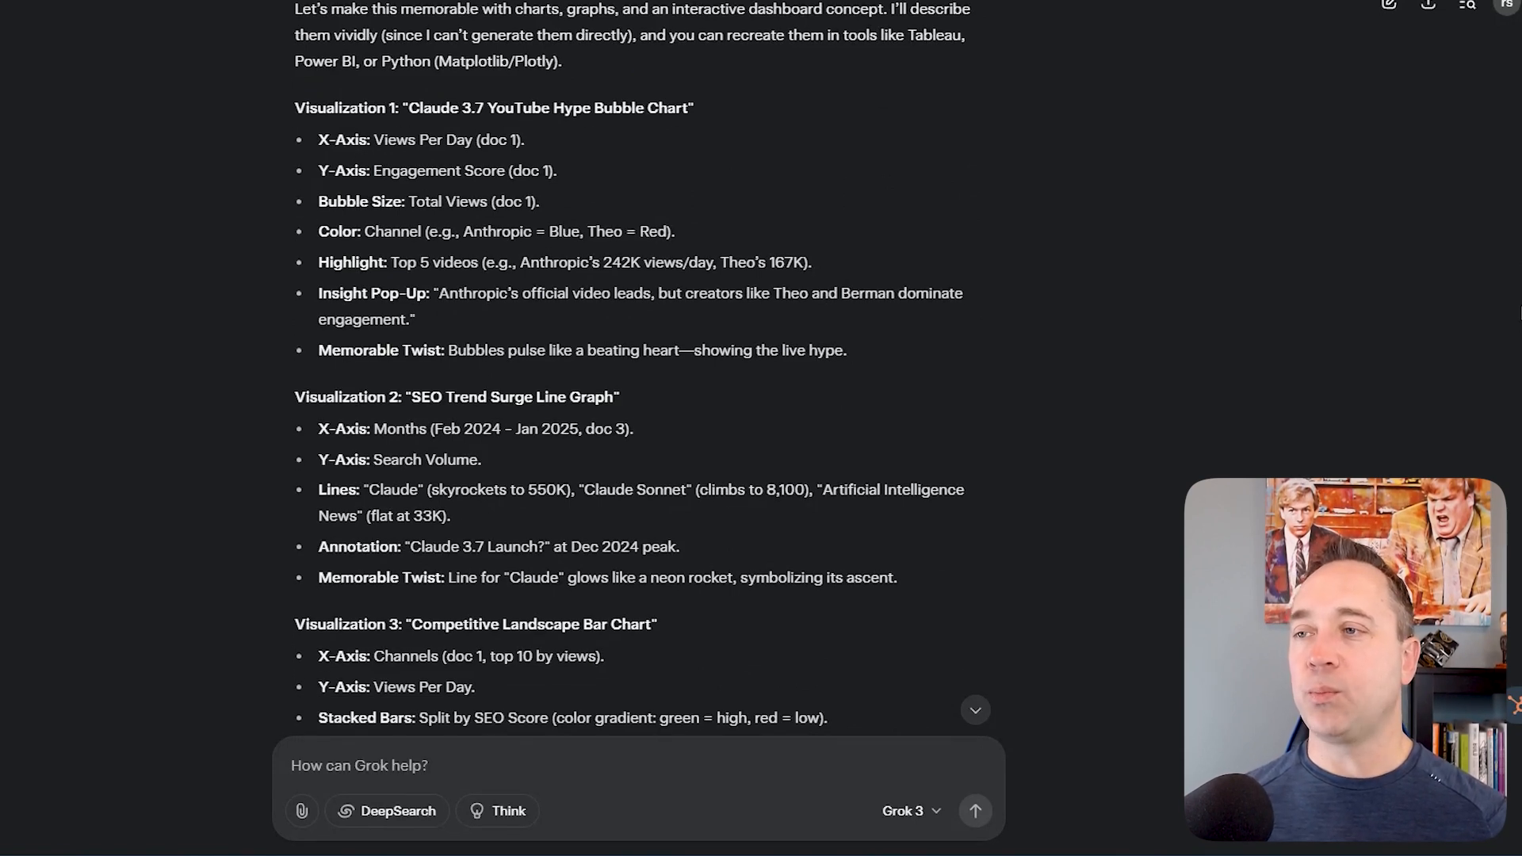
pyautogui.scroll(-3)
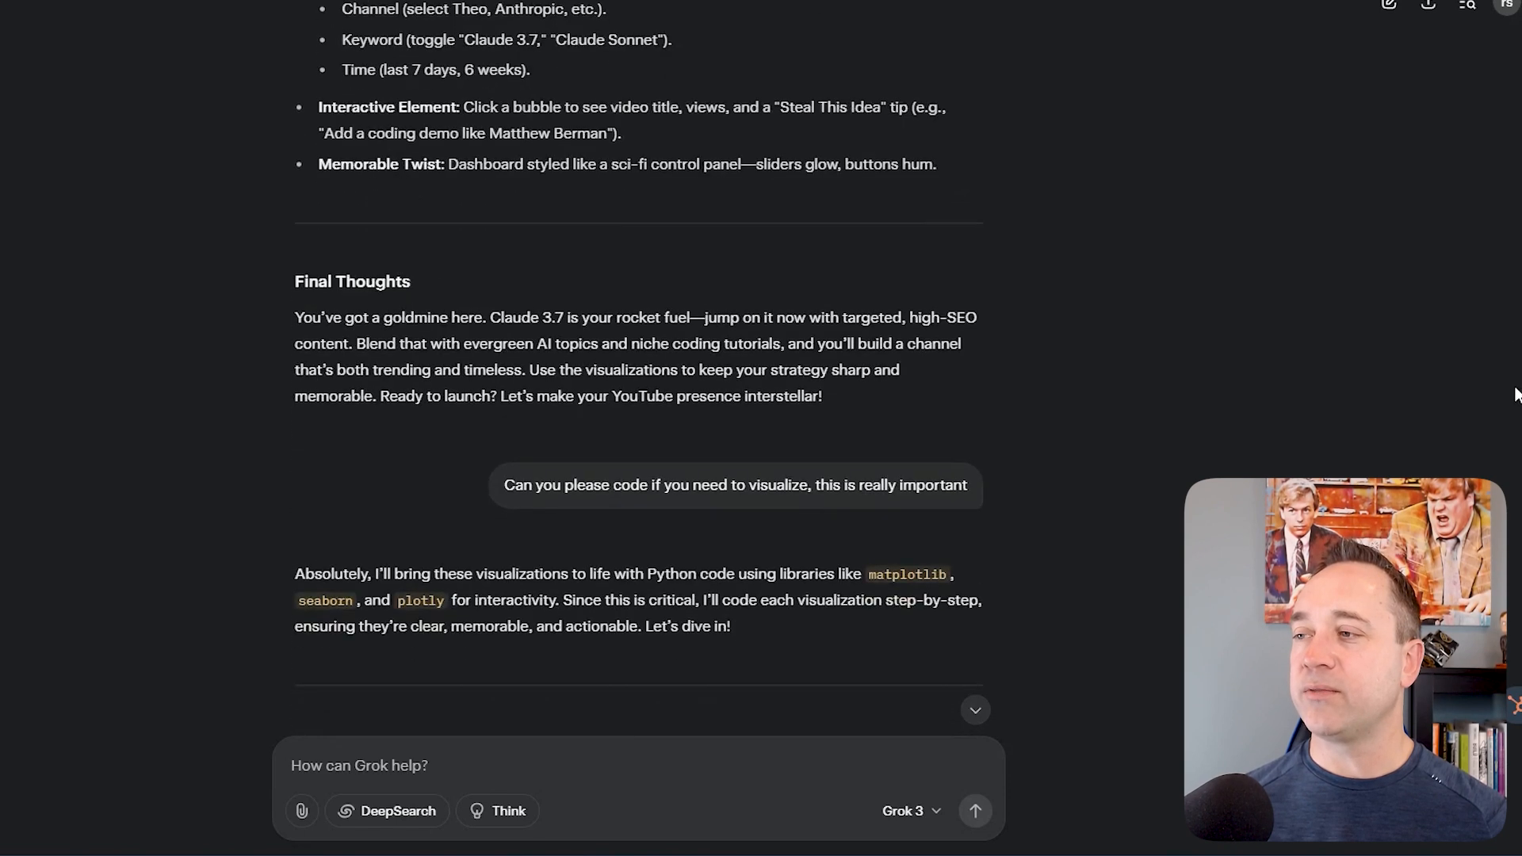
pyautogui.scroll(-3)
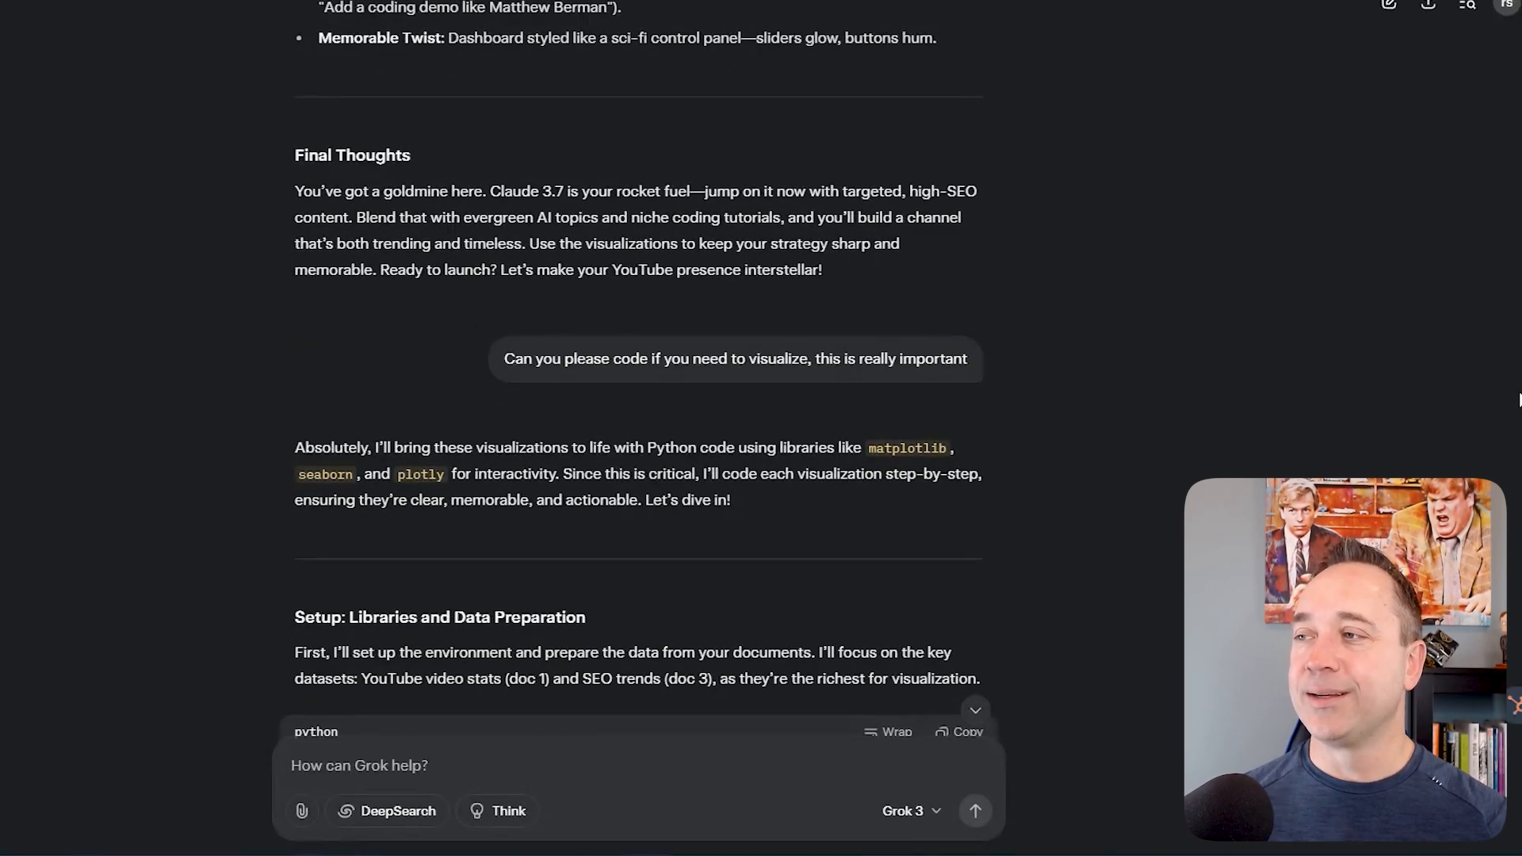
pyautogui.scroll(-3)
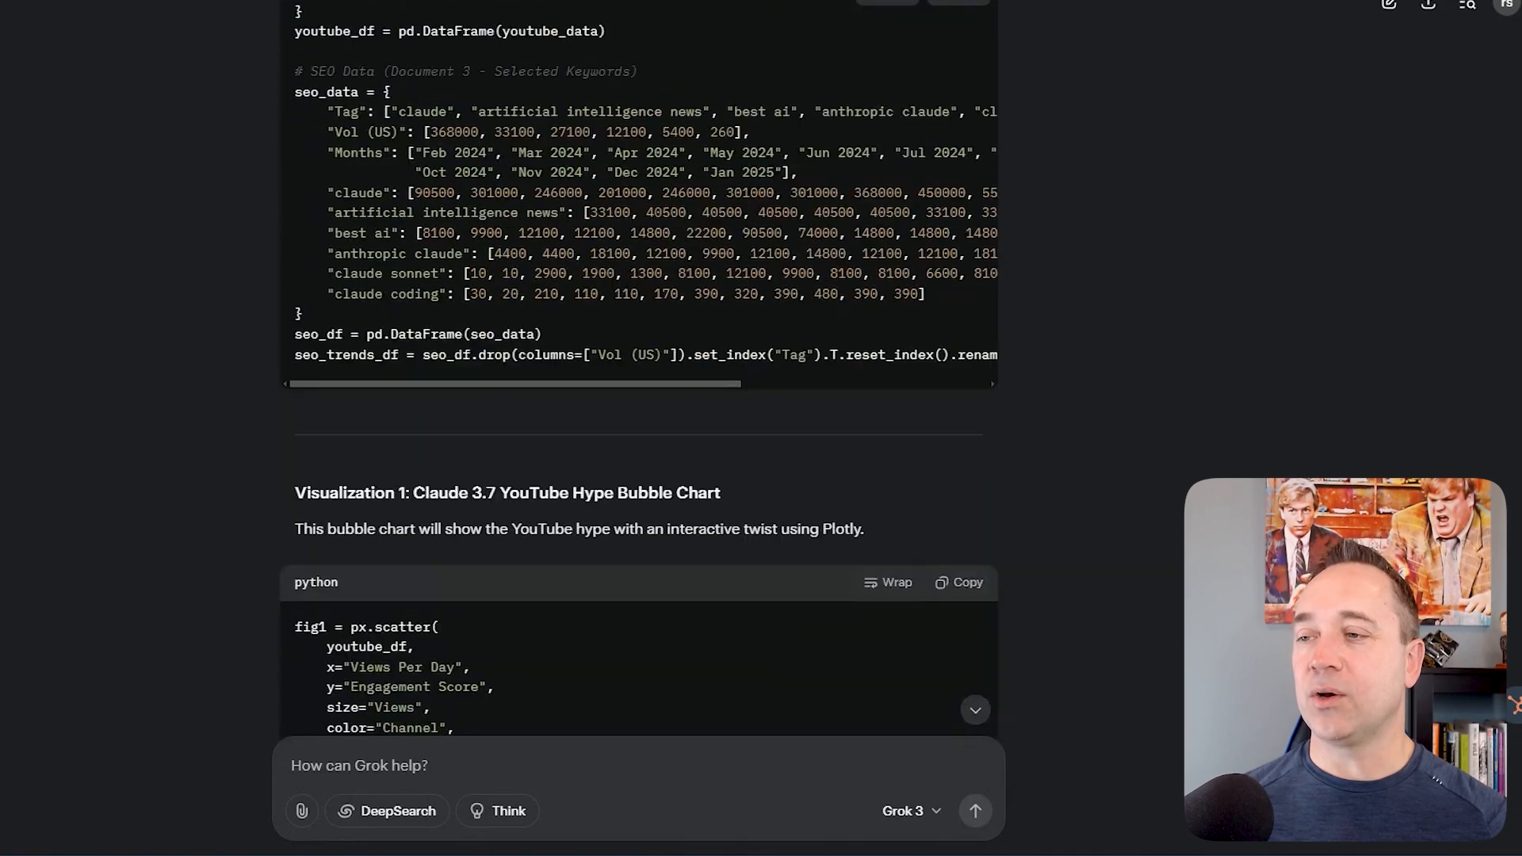
pyautogui.scroll(-3)
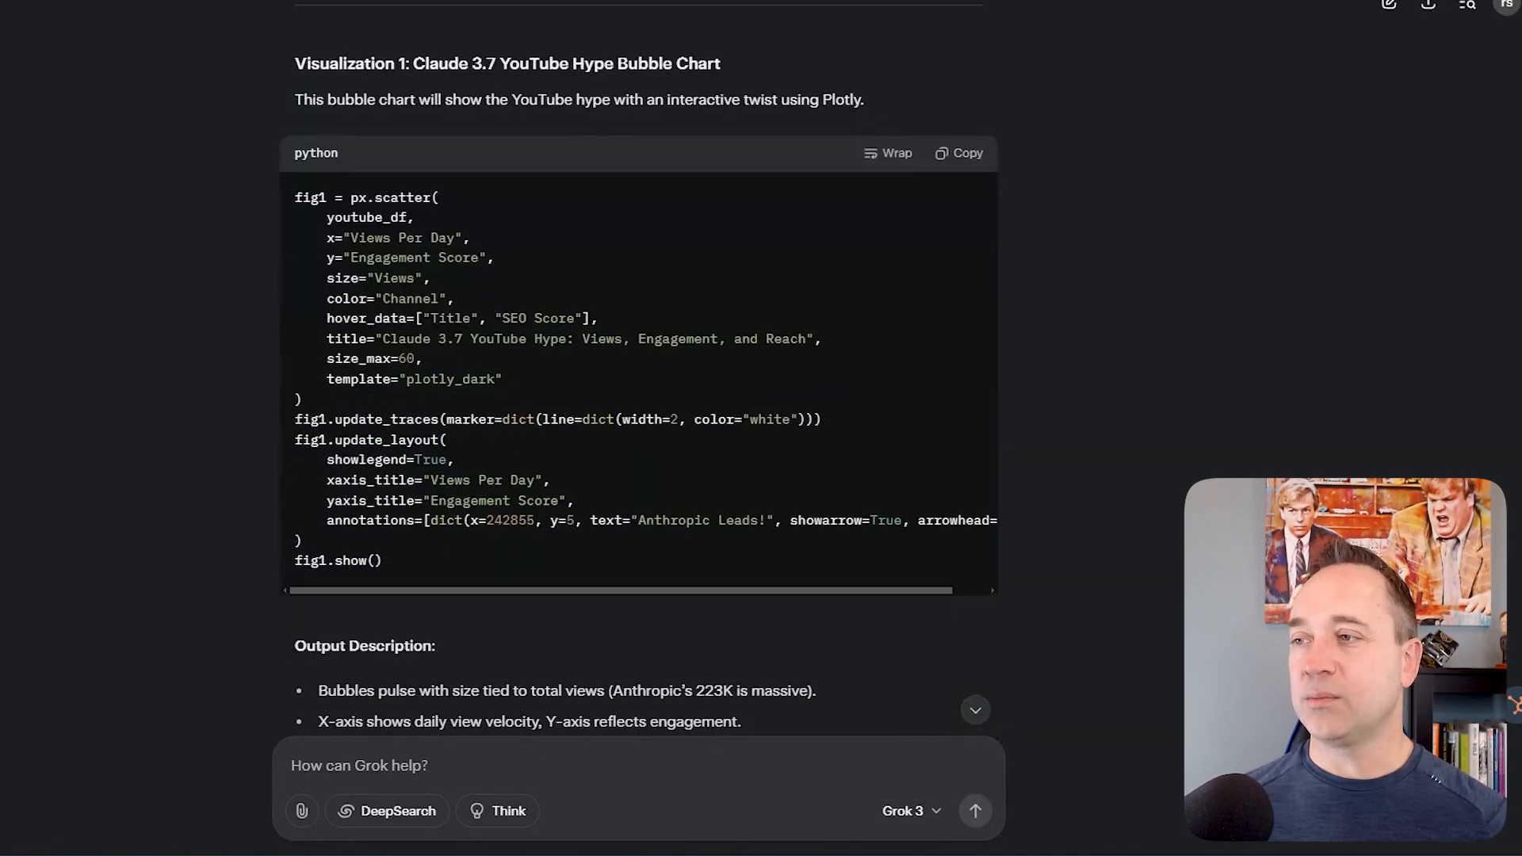
pyautogui.scroll(-3)
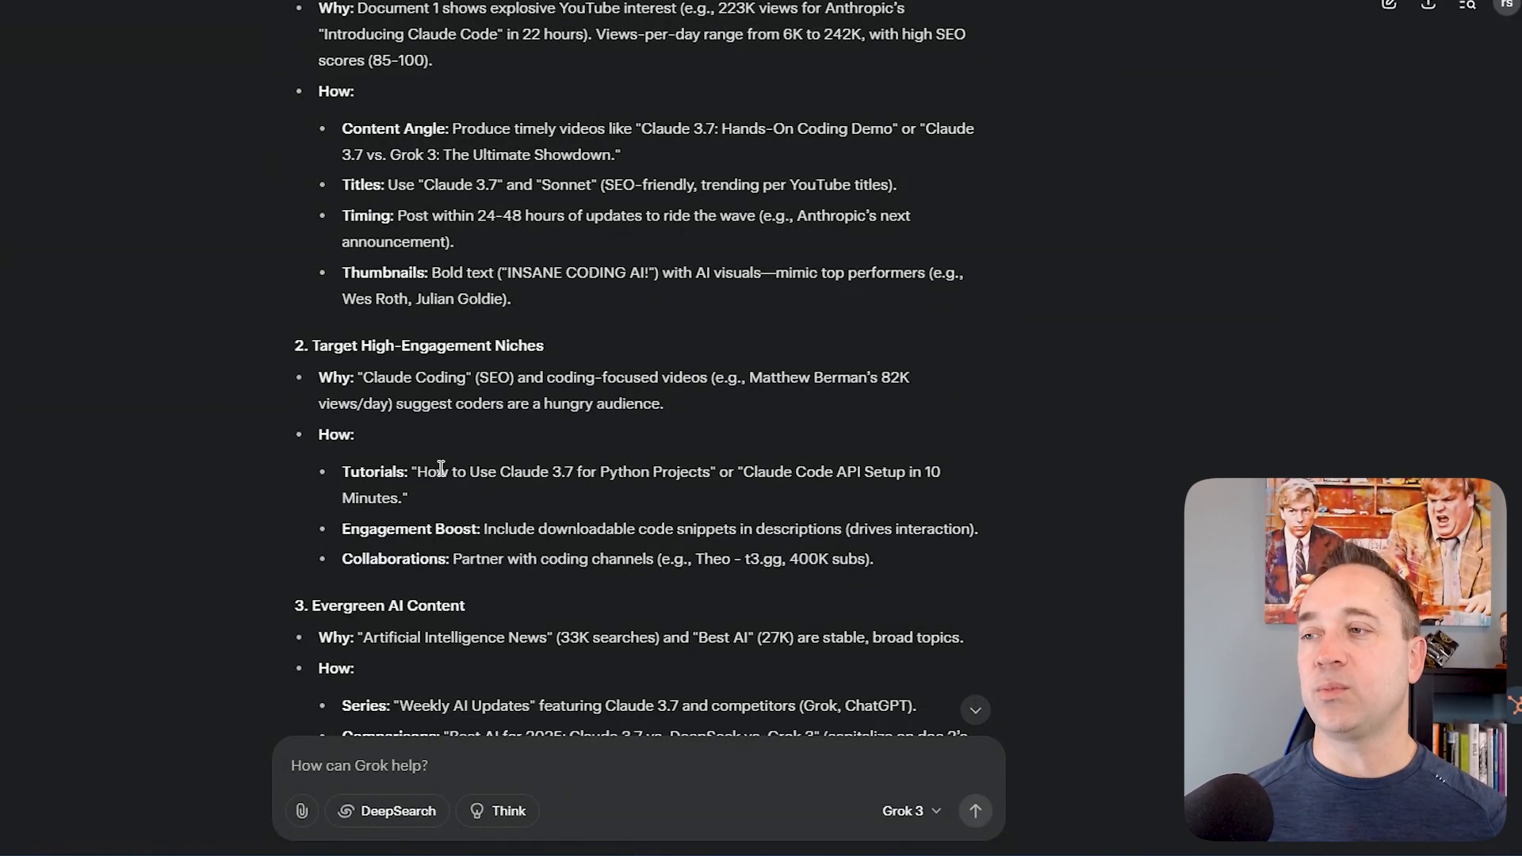
pyautogui.moveTo(545, 493)
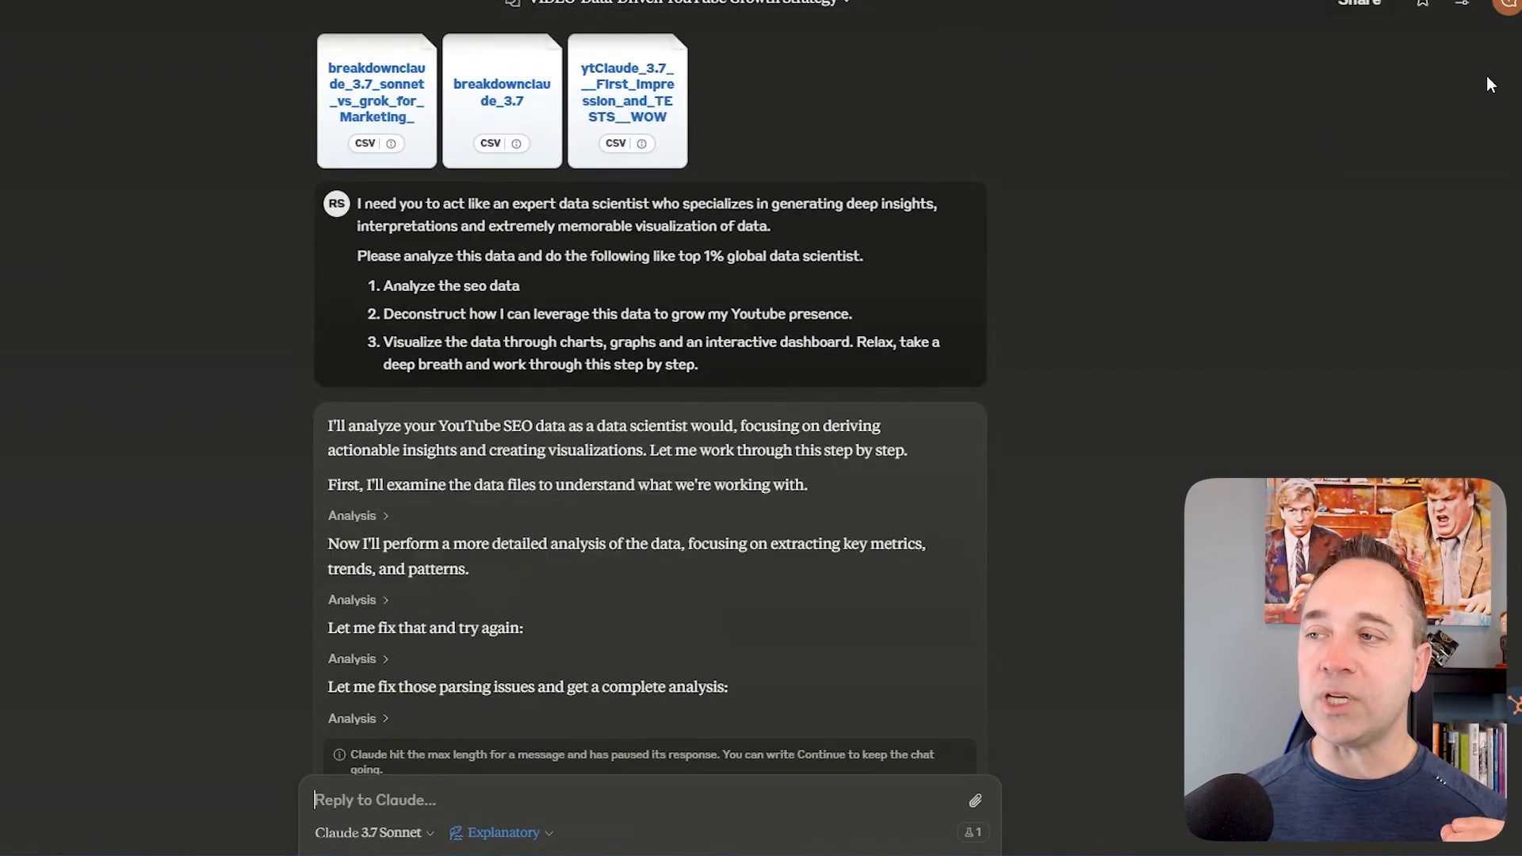
pyautogui.scroll(-3)
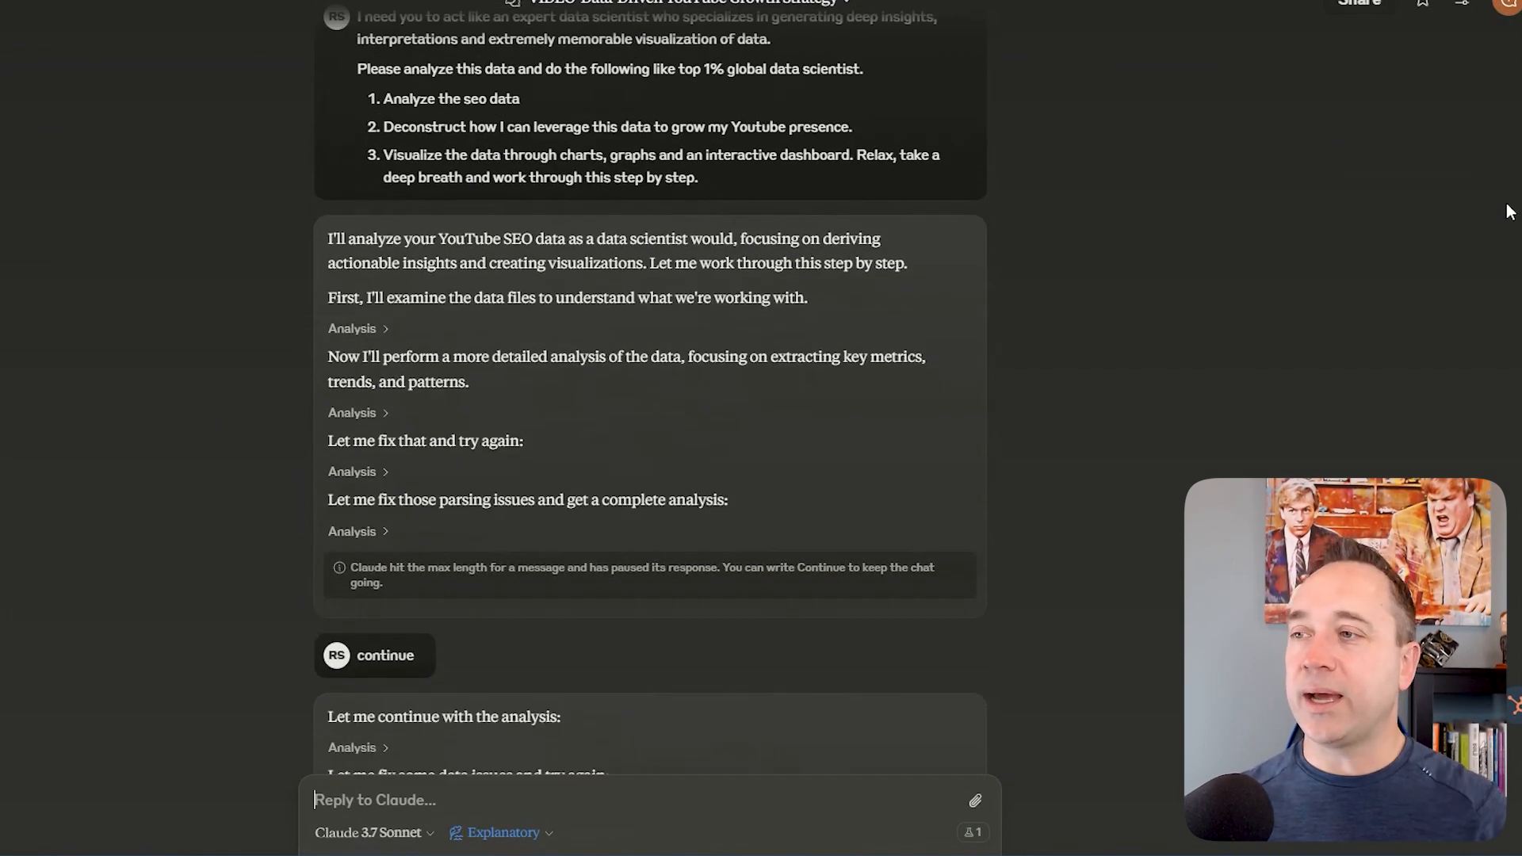
pyautogui.scroll(-3)
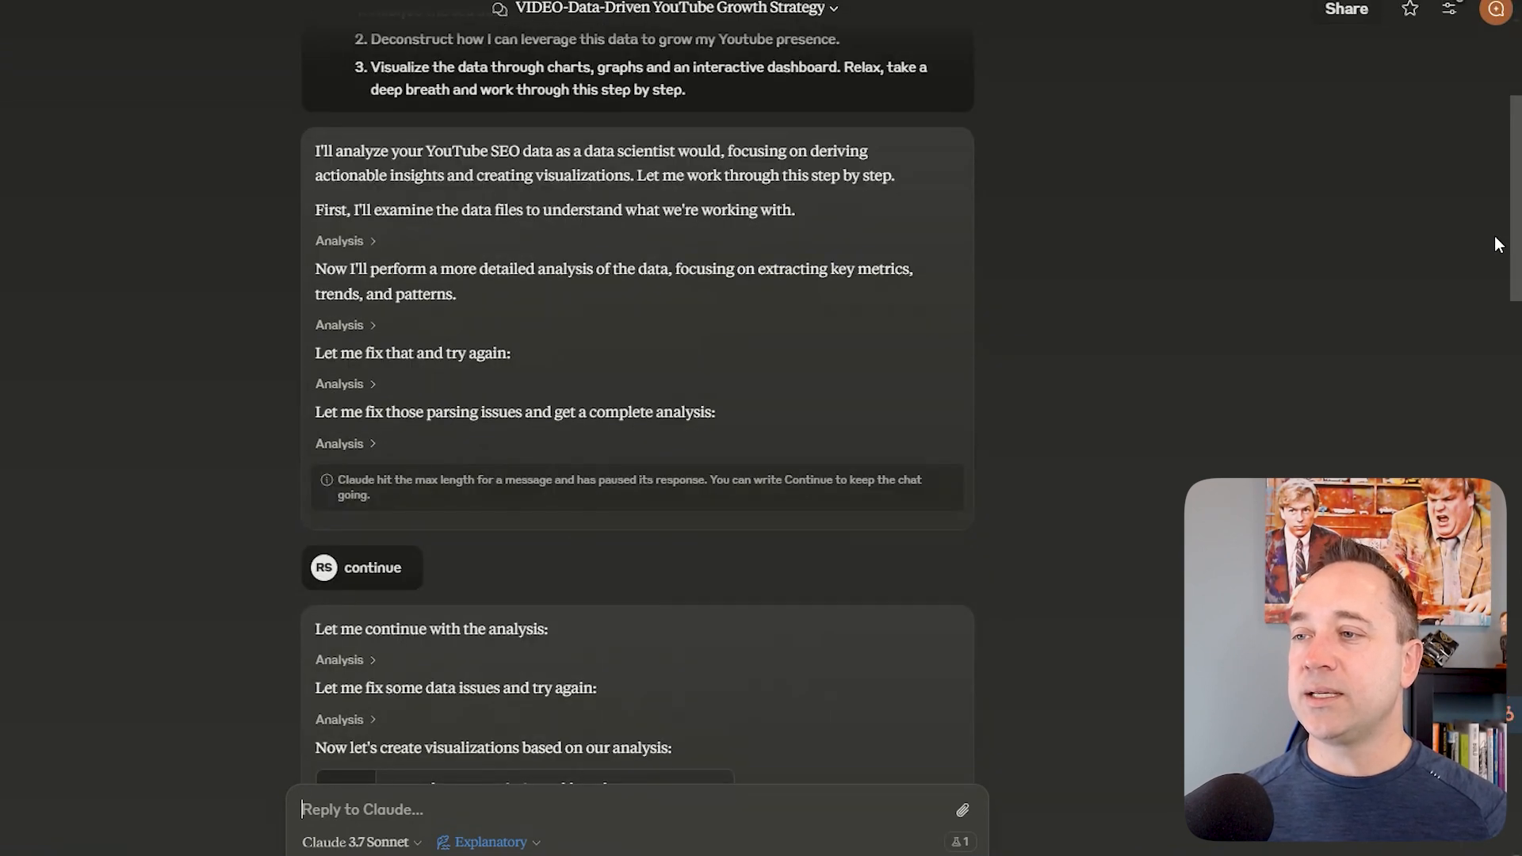
pyautogui.scroll(-3)
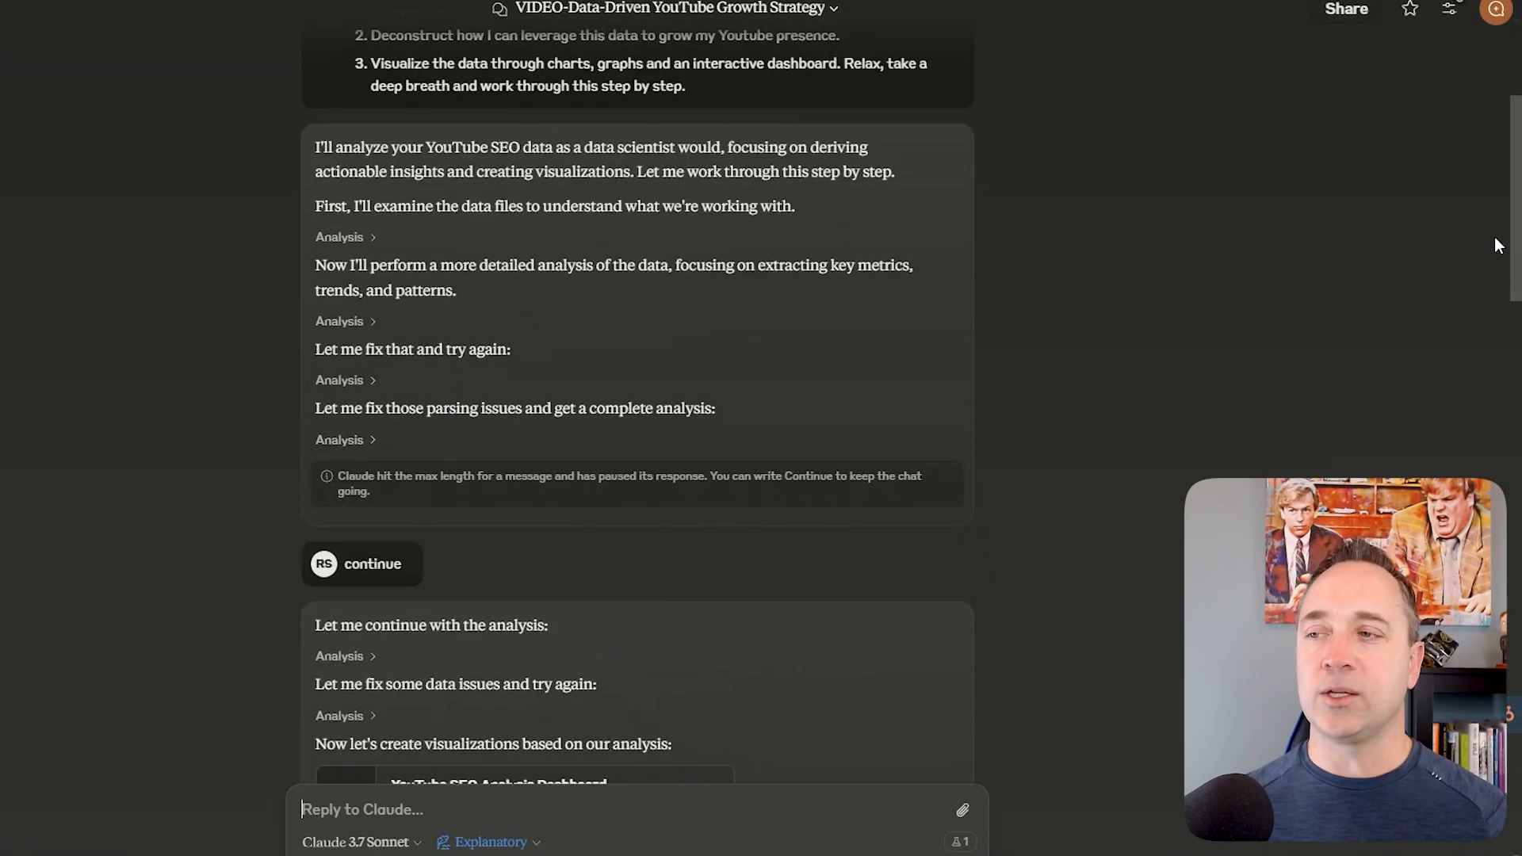
pyautogui.scroll(-3)
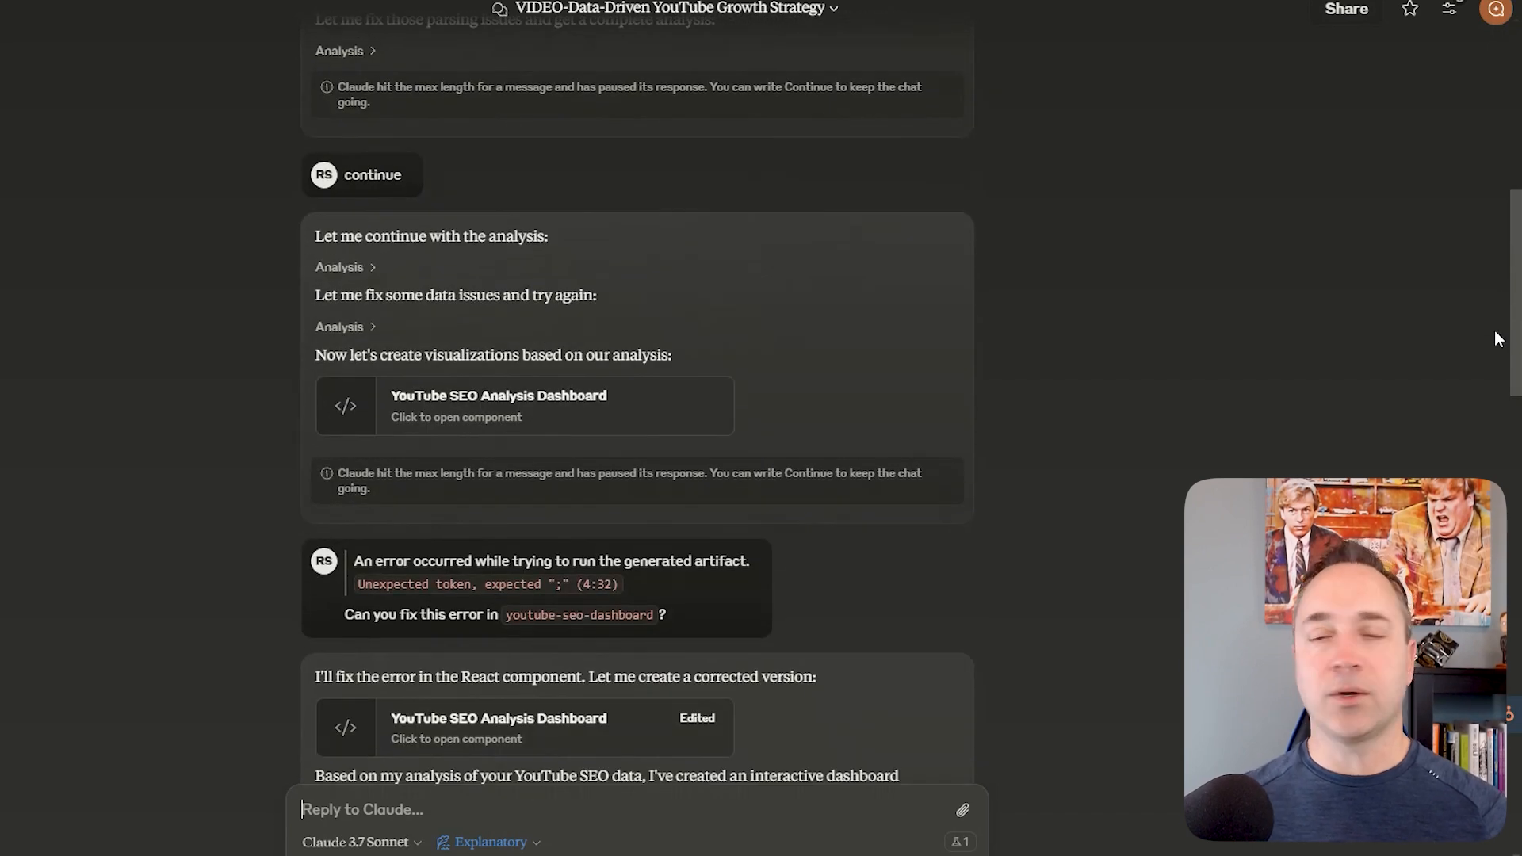
pyautogui.scroll(-3)
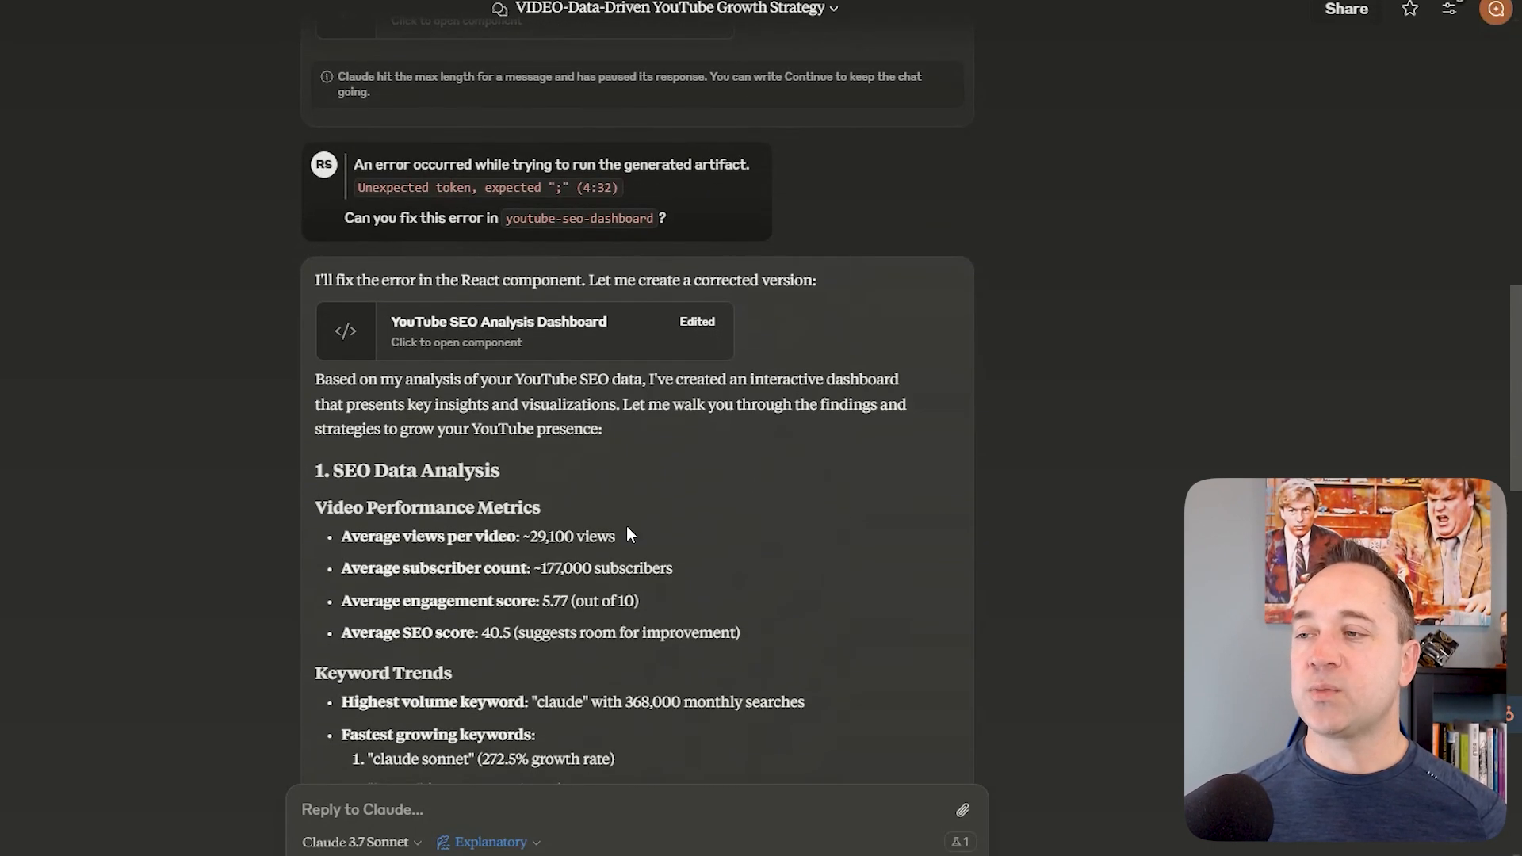
pyautogui.scroll(-3)
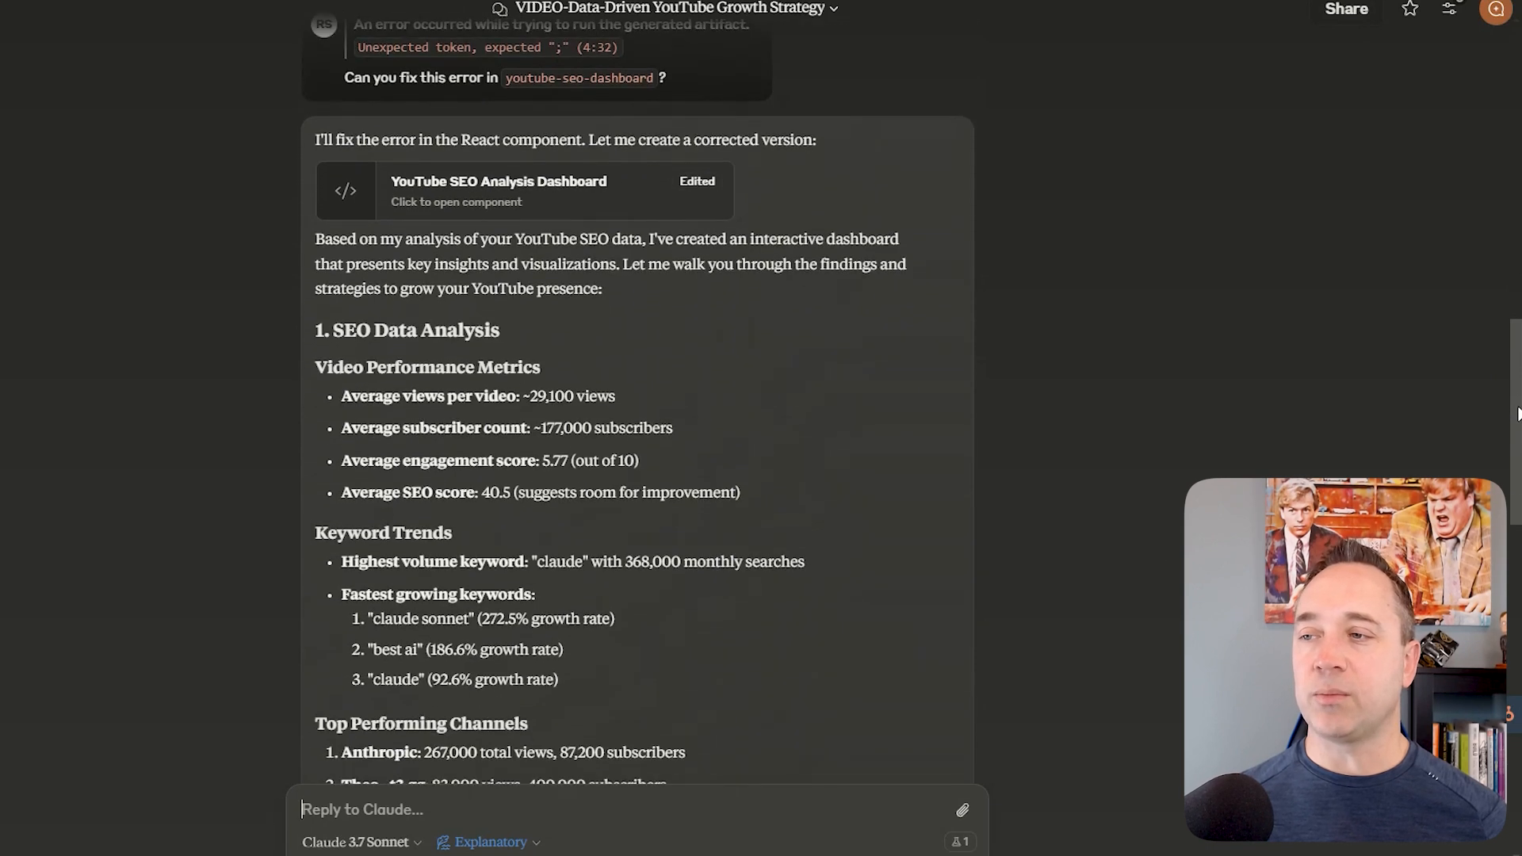
pyautogui.scroll(-3)
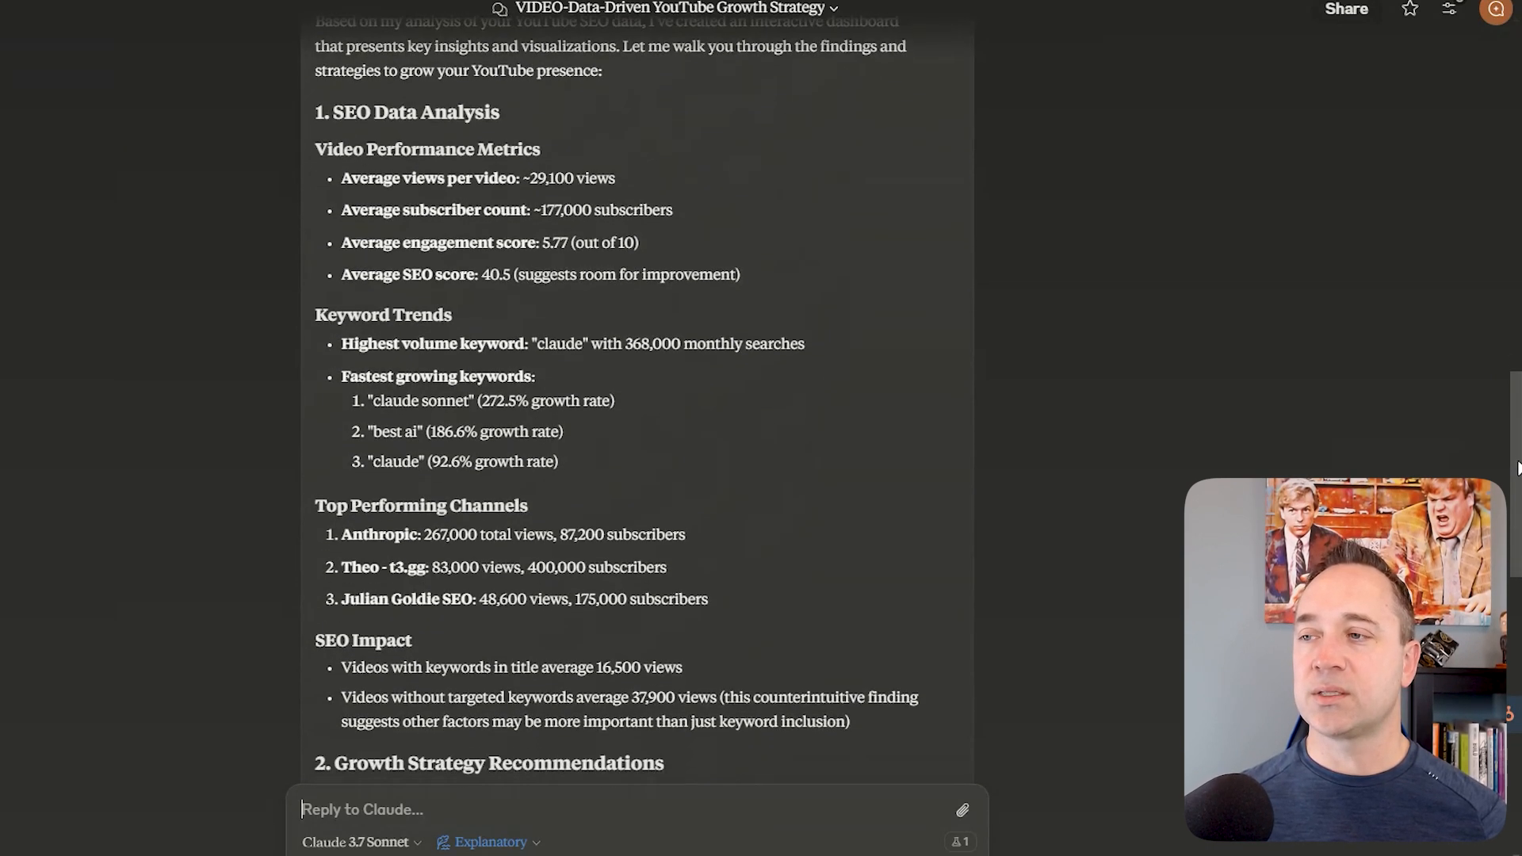
pyautogui.scroll(-3)
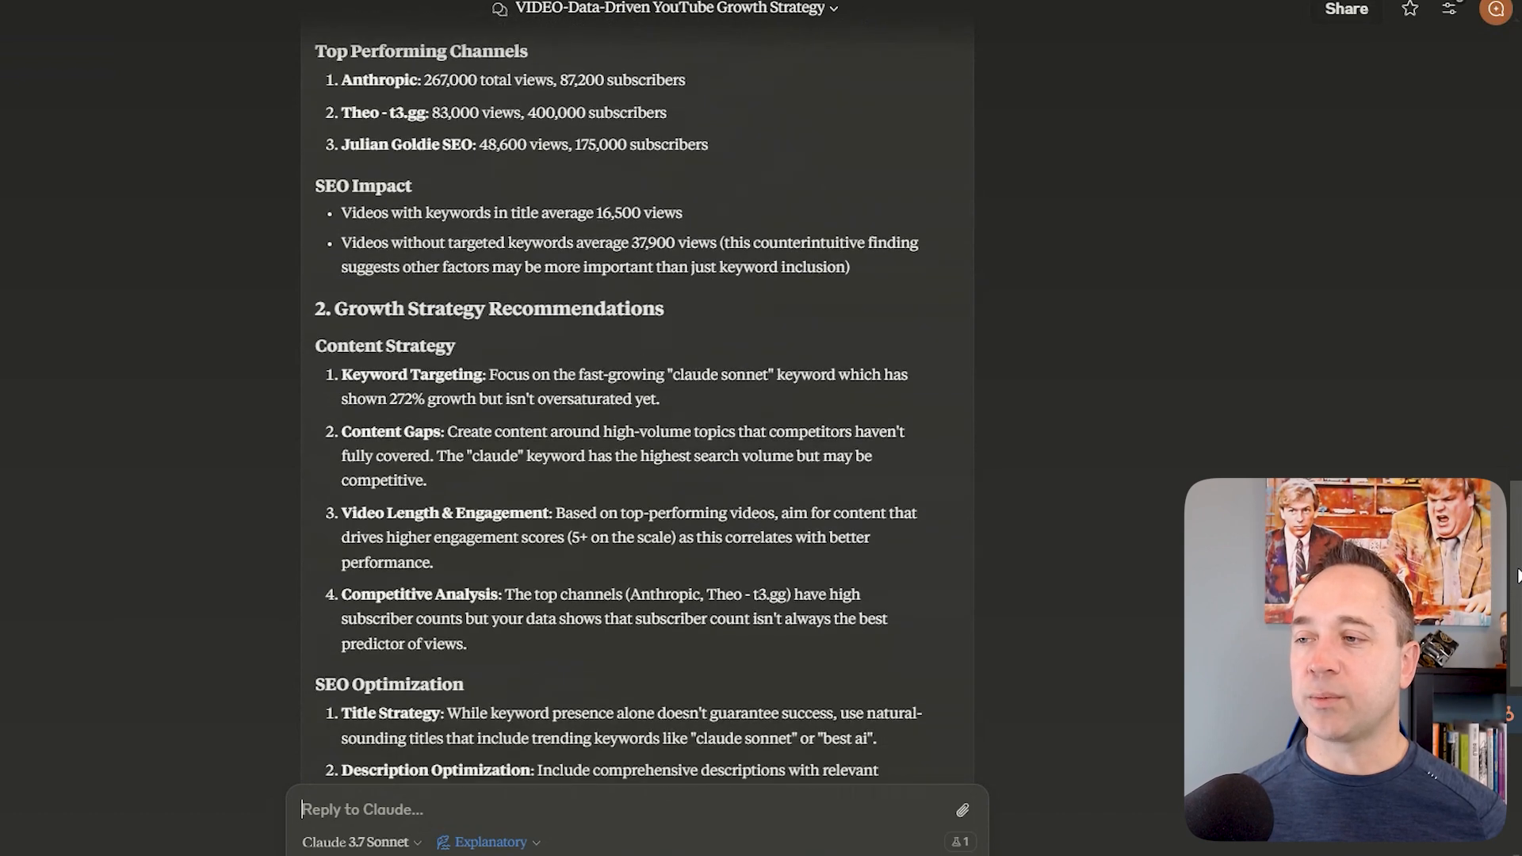
pyautogui.scroll(-3)
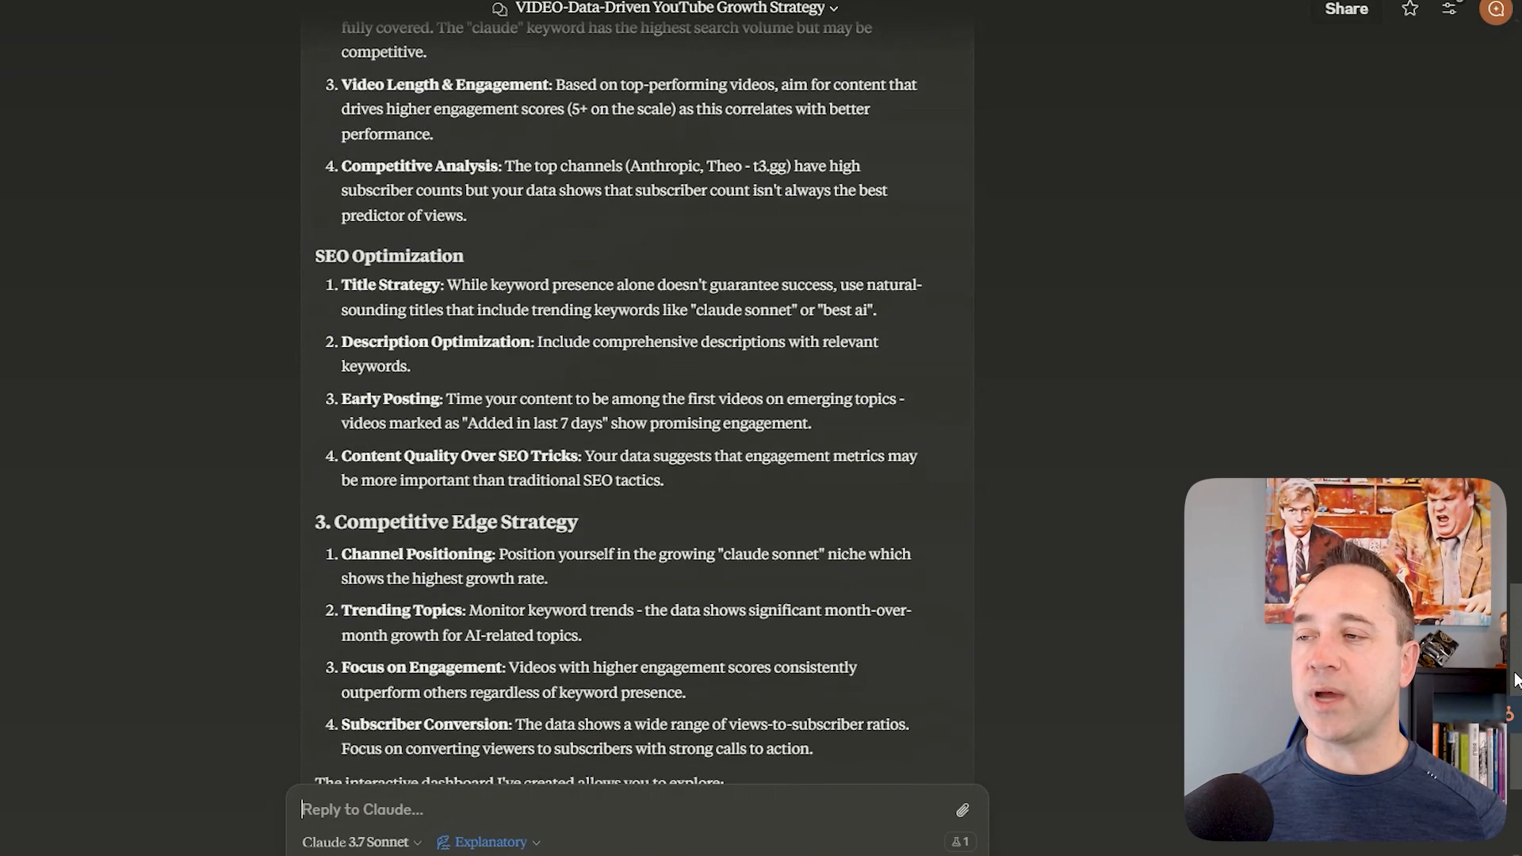
pyautogui.scroll(-3)
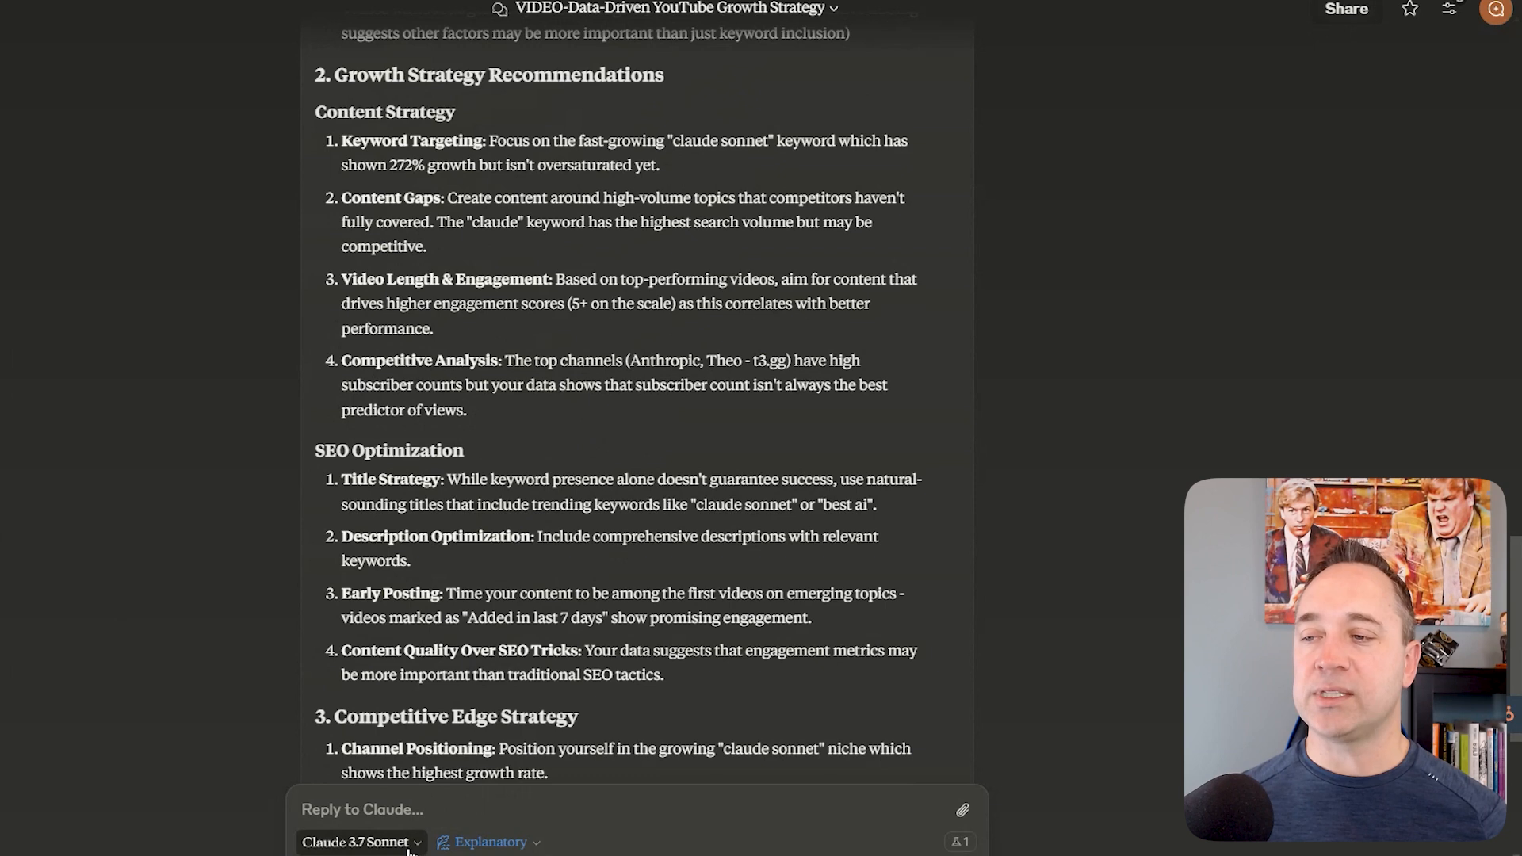
# Check Claude's model options, keeping Claude 3.7 Sonnet selected.
pyautogui.click(361, 841)
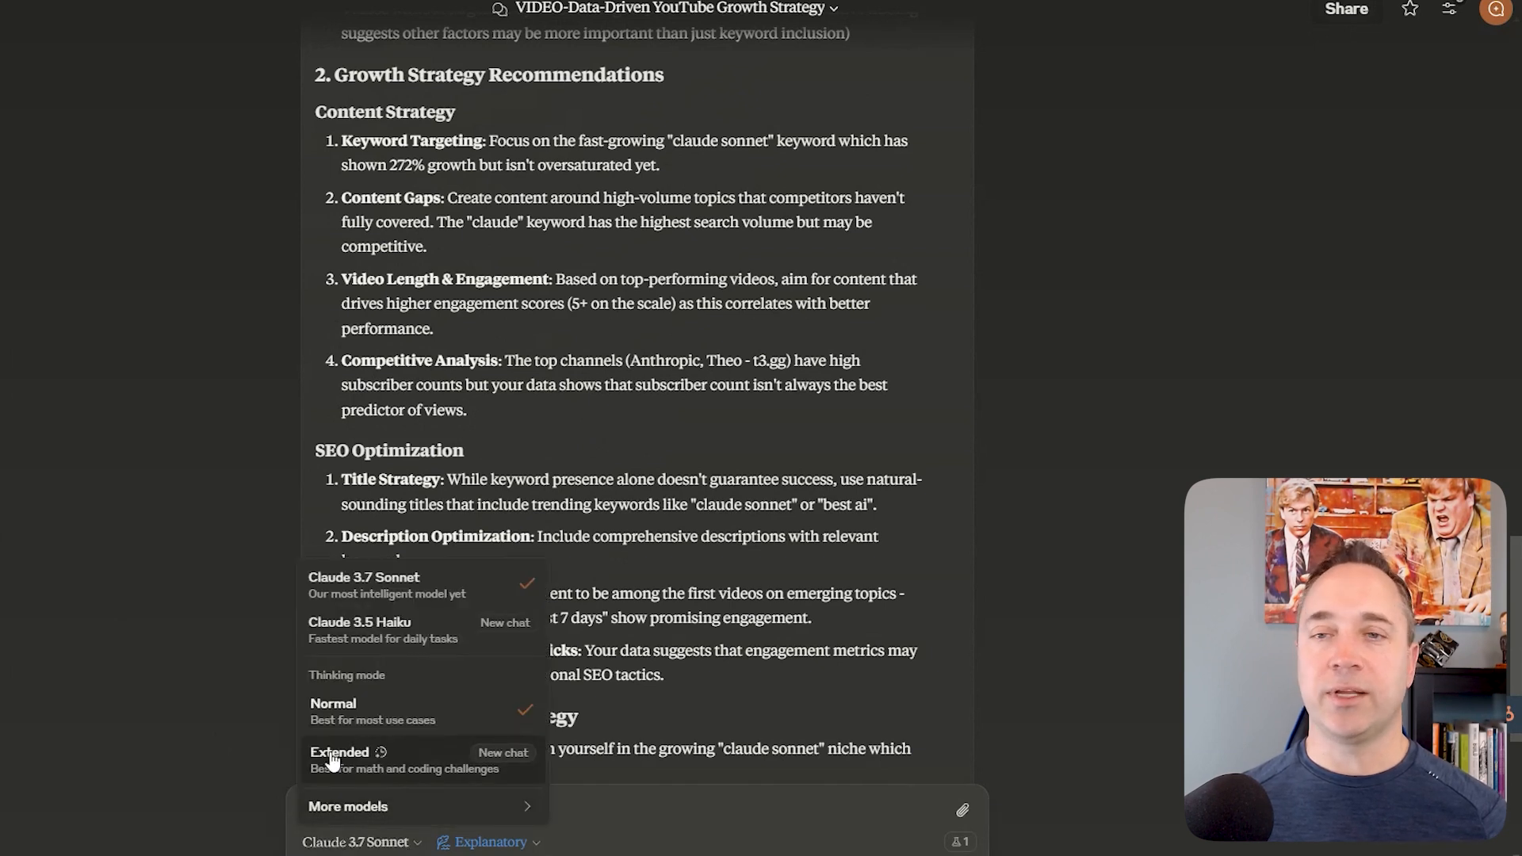
pyautogui.click(493, 499)
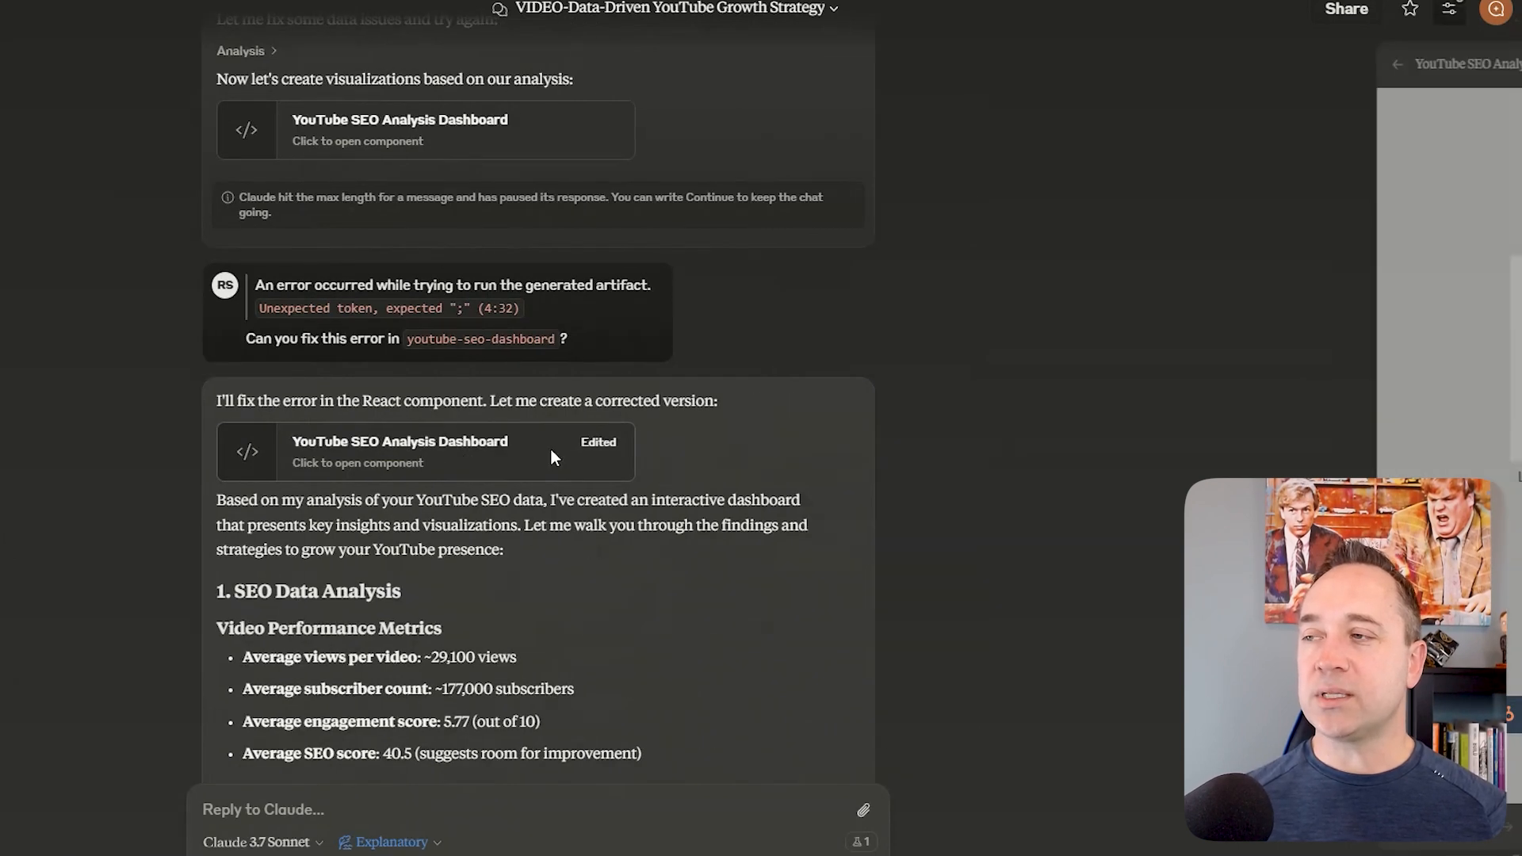
# Open the corrected dashboard, browse its Video Performance charts, and switch to Keyword Analysis.
pyautogui.click(399, 450)
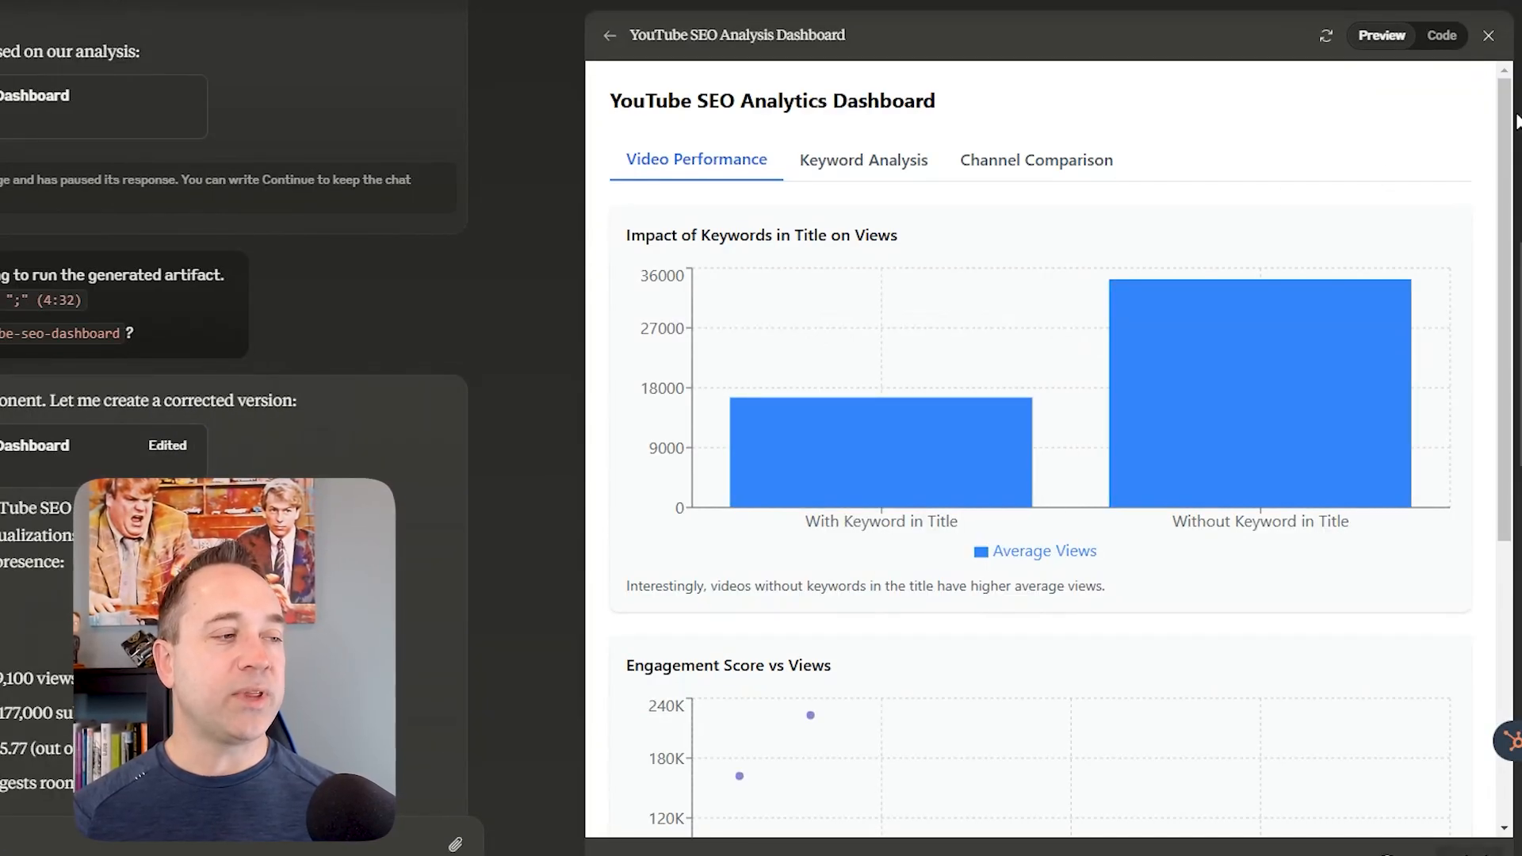
pyautogui.scroll(-3)
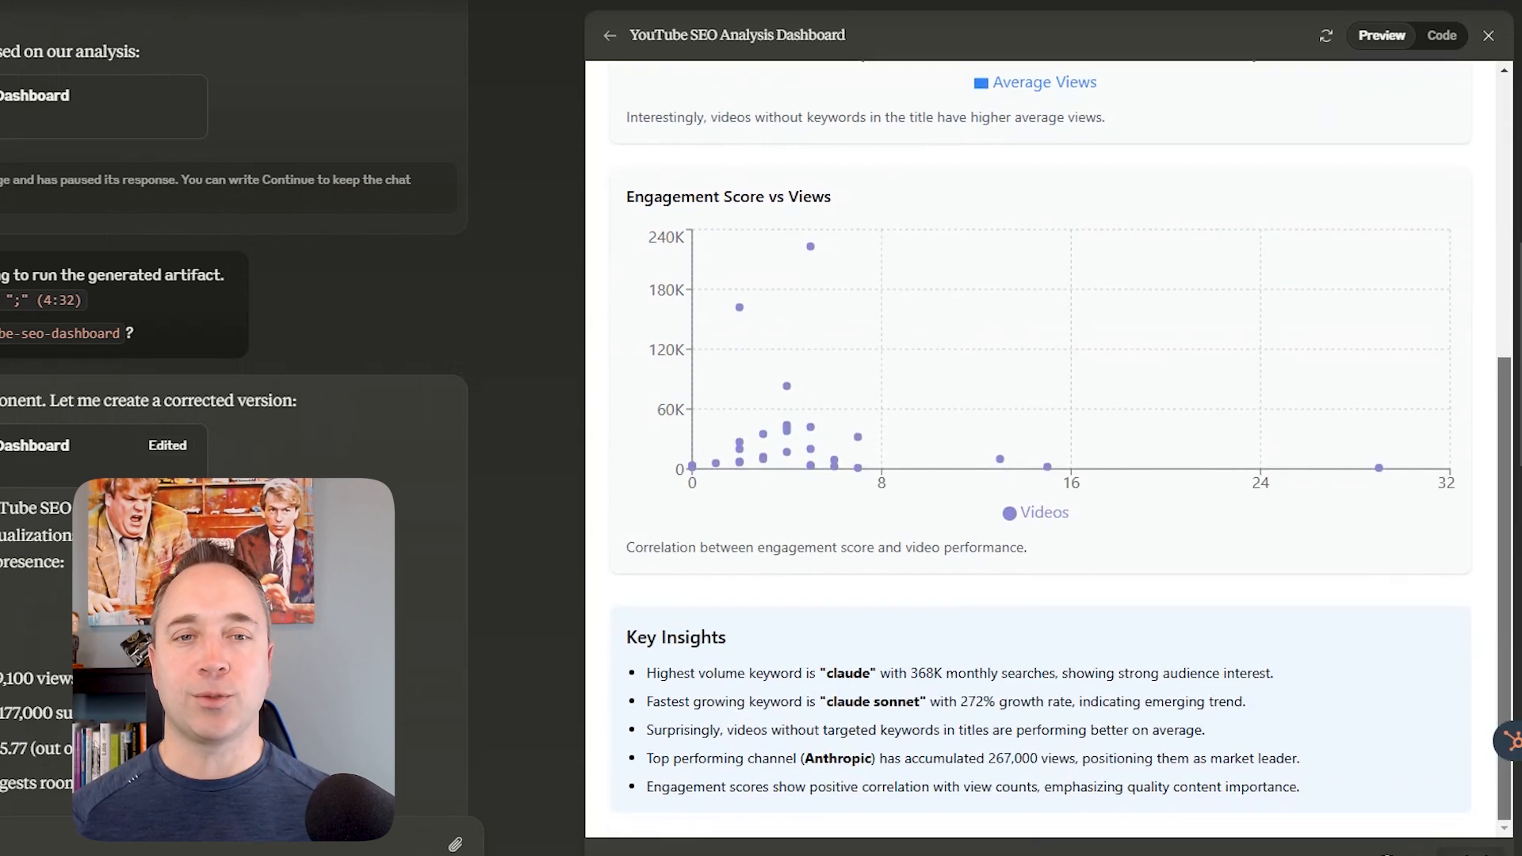
pyautogui.scroll(3)
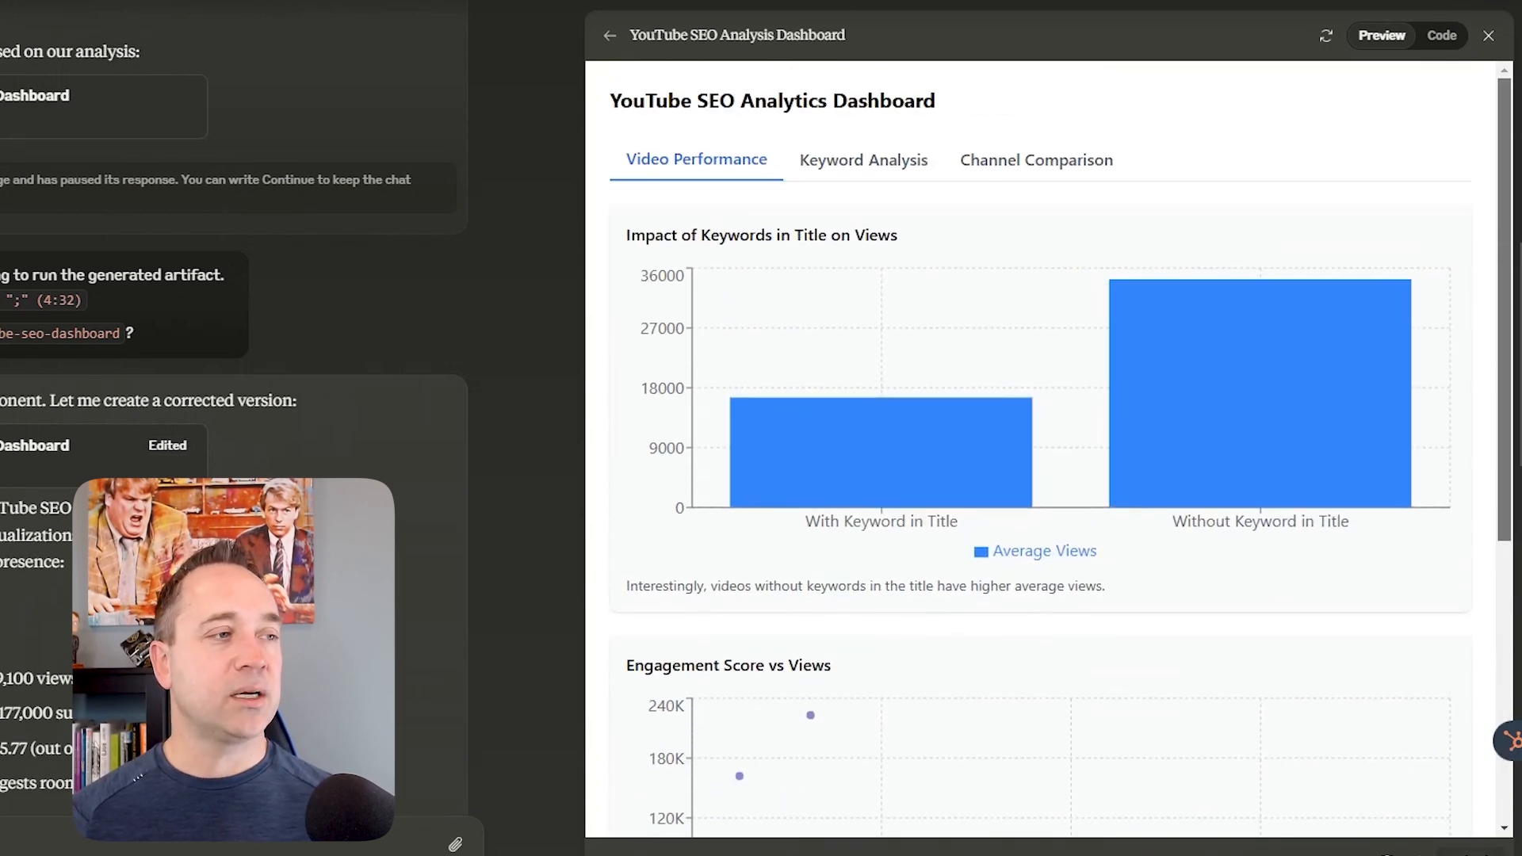
pyautogui.moveTo(863, 161)
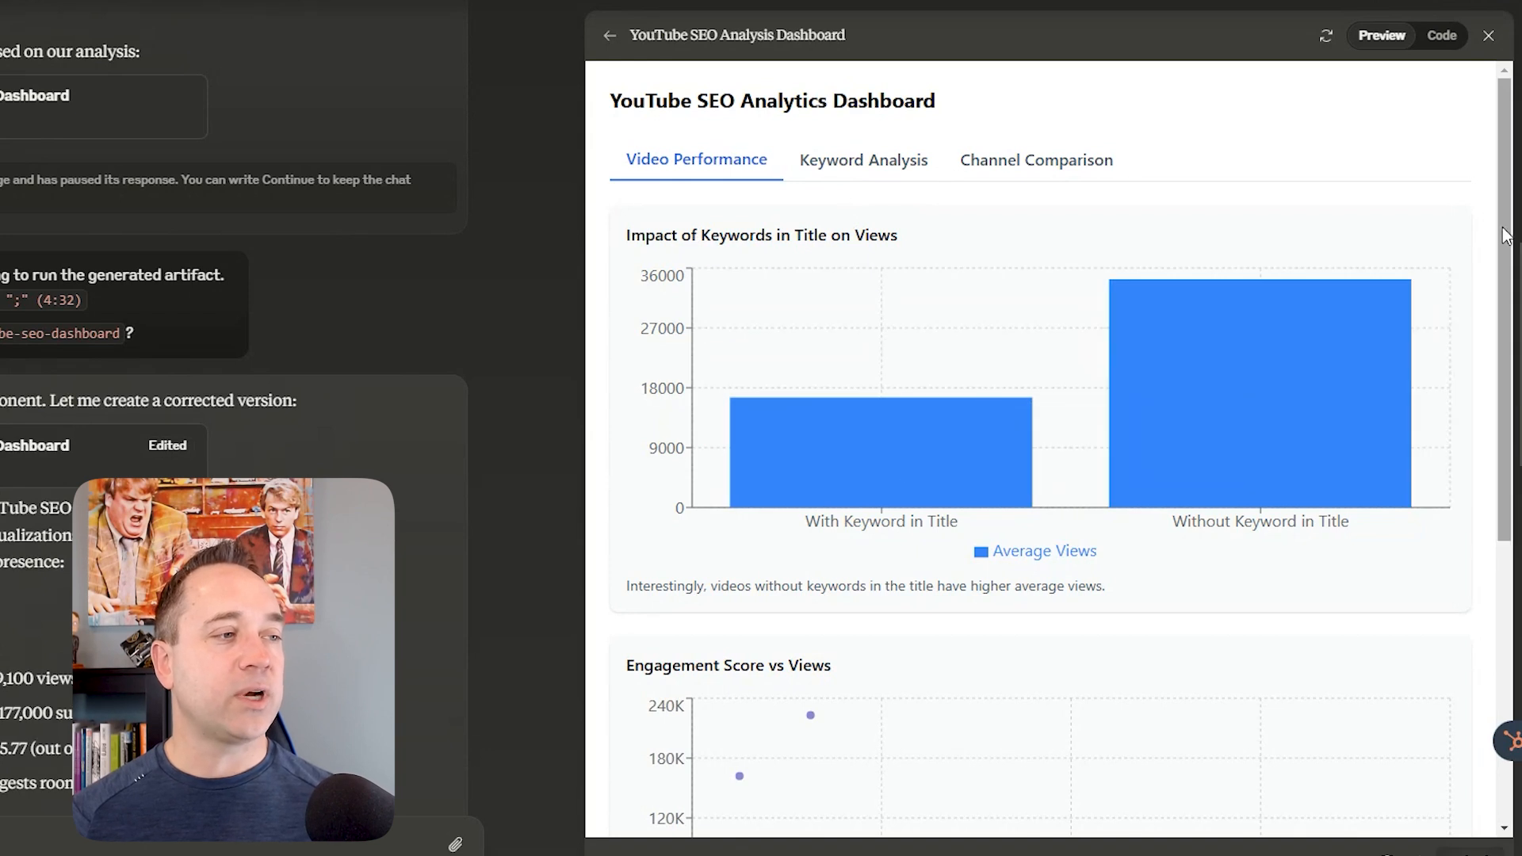
pyautogui.scroll(-3)
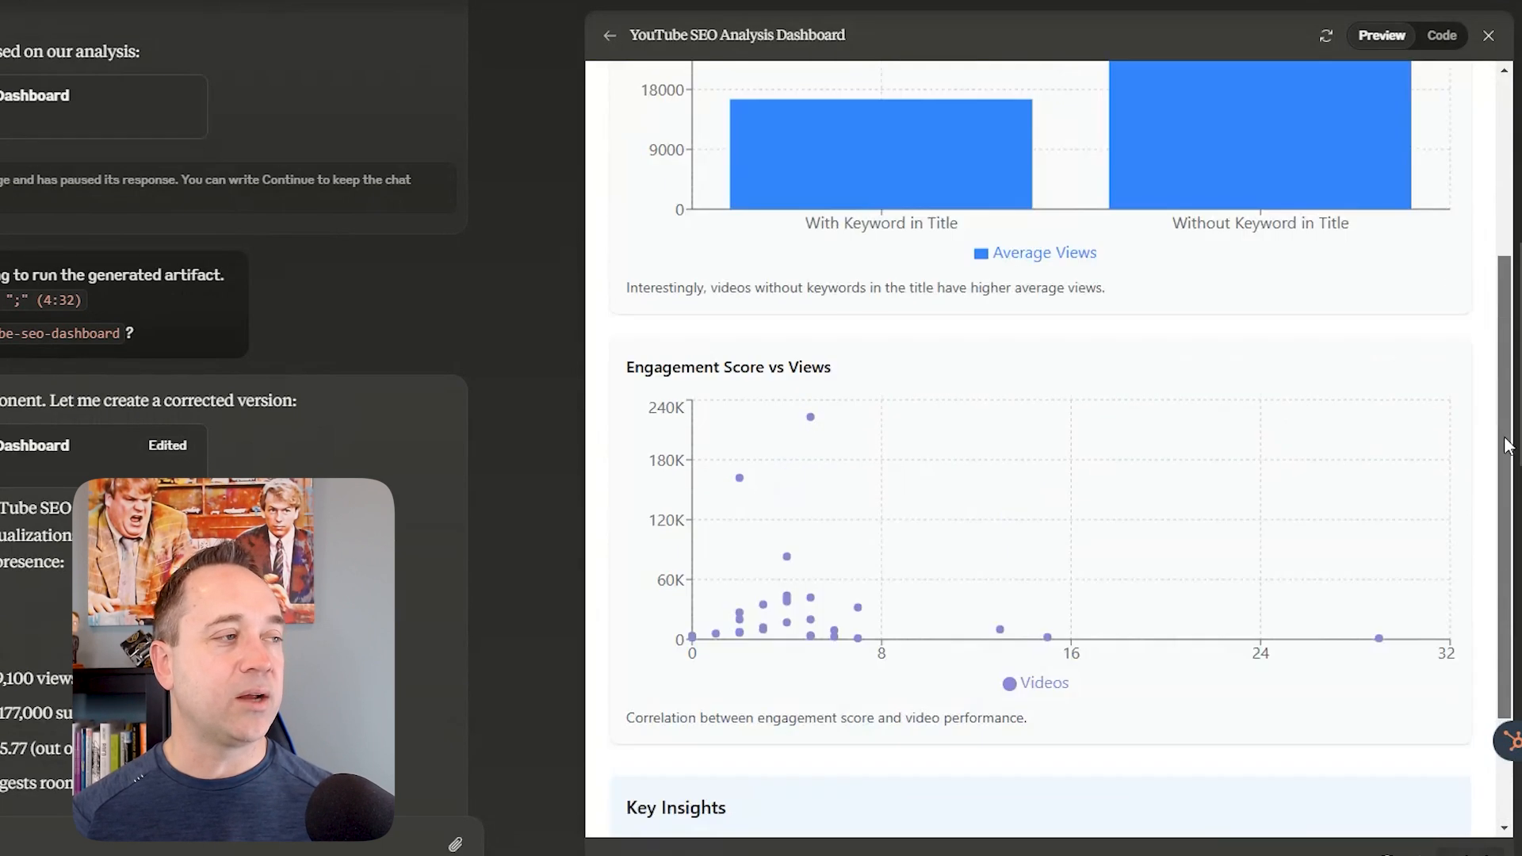
pyautogui.click(862, 160)
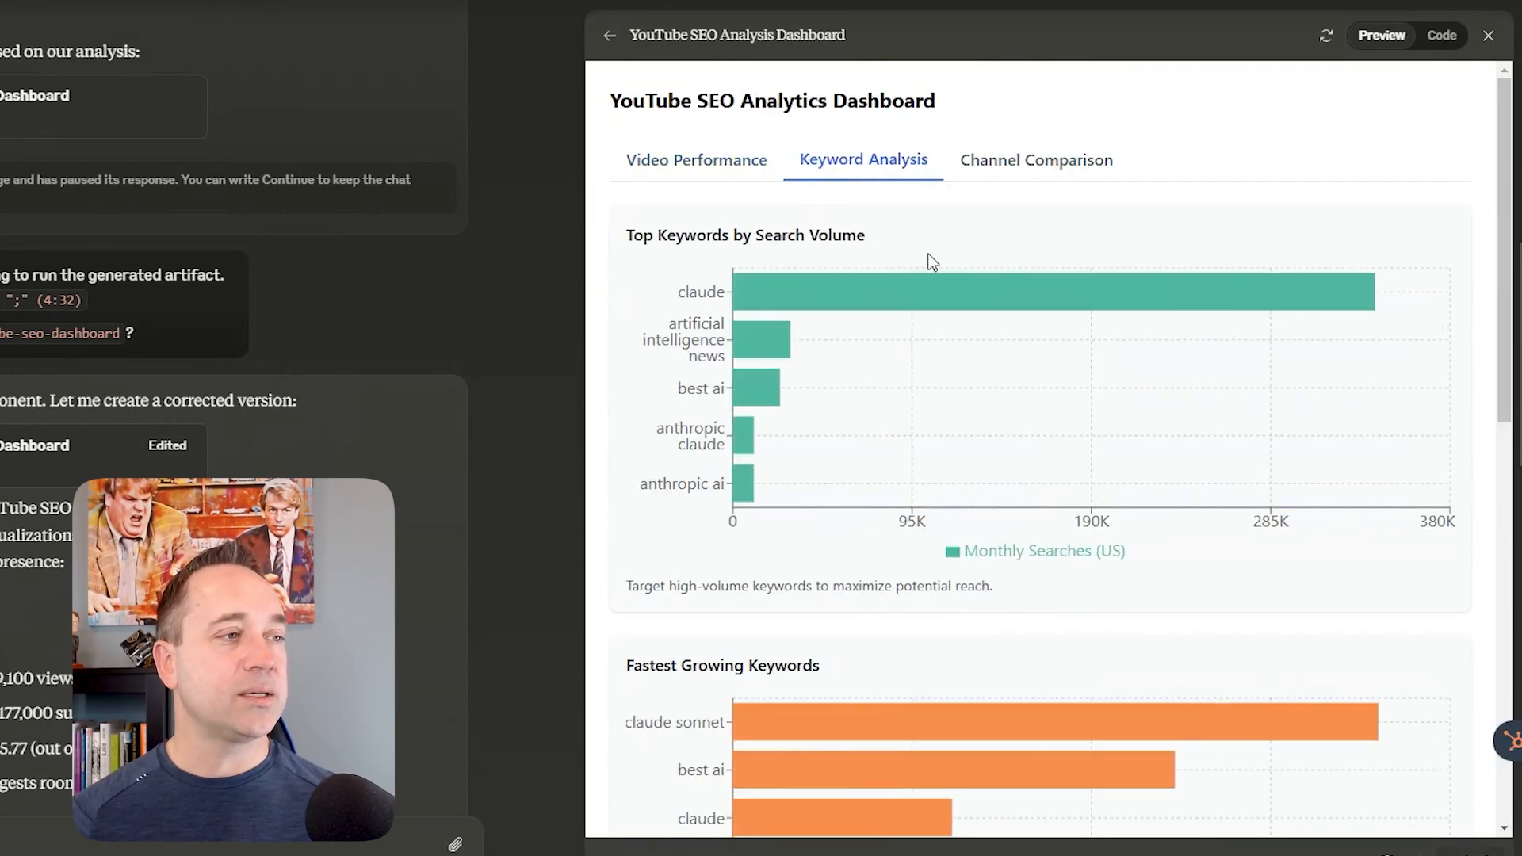
# Review the keyword trend chart and insights, then browse the Channel Comparison charts.
pyautogui.scroll(-3)
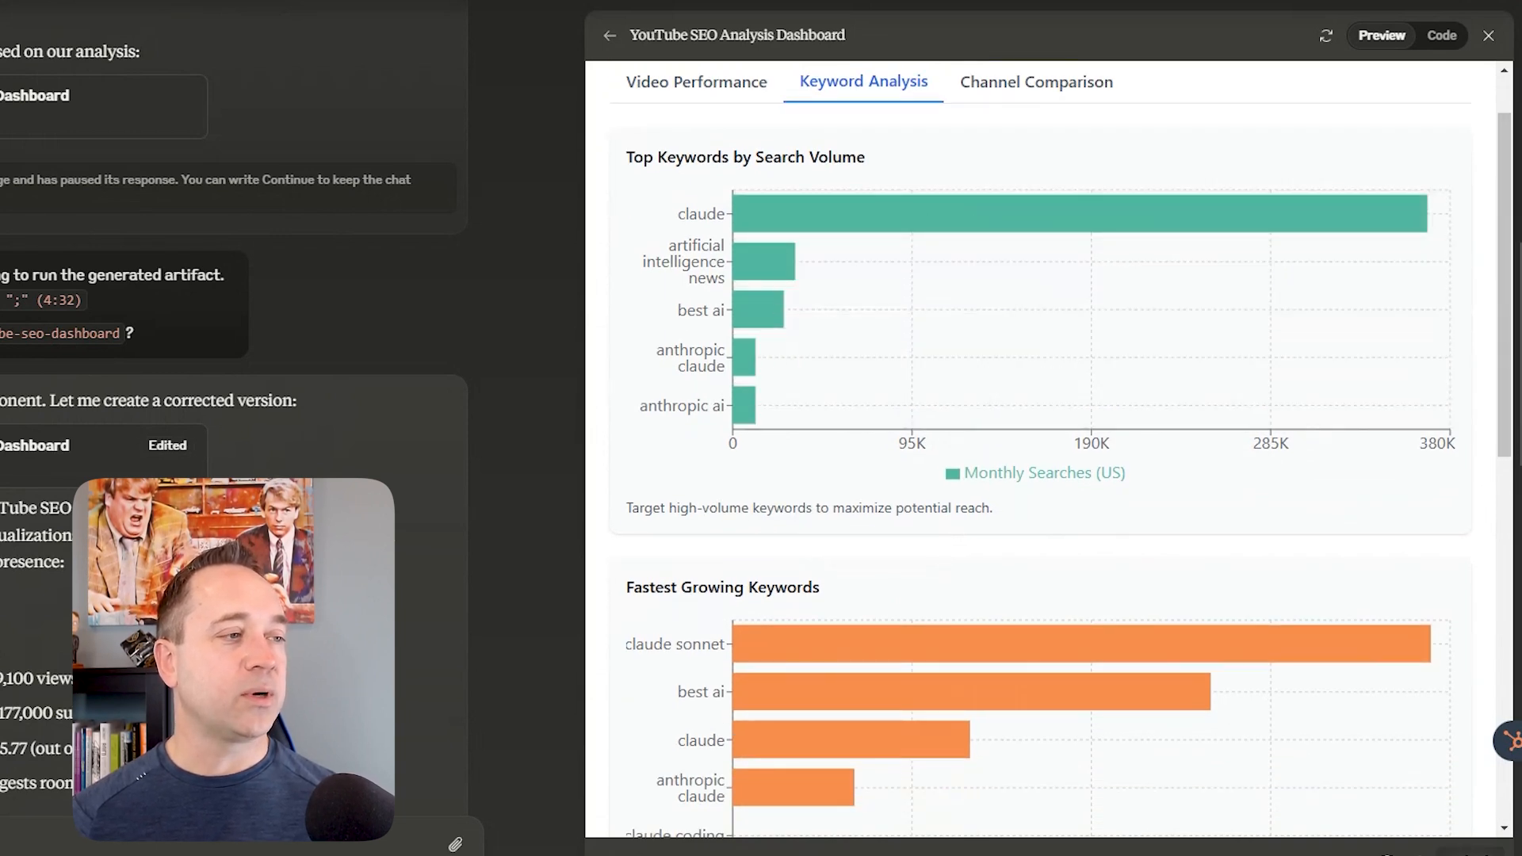
pyautogui.scroll(-3)
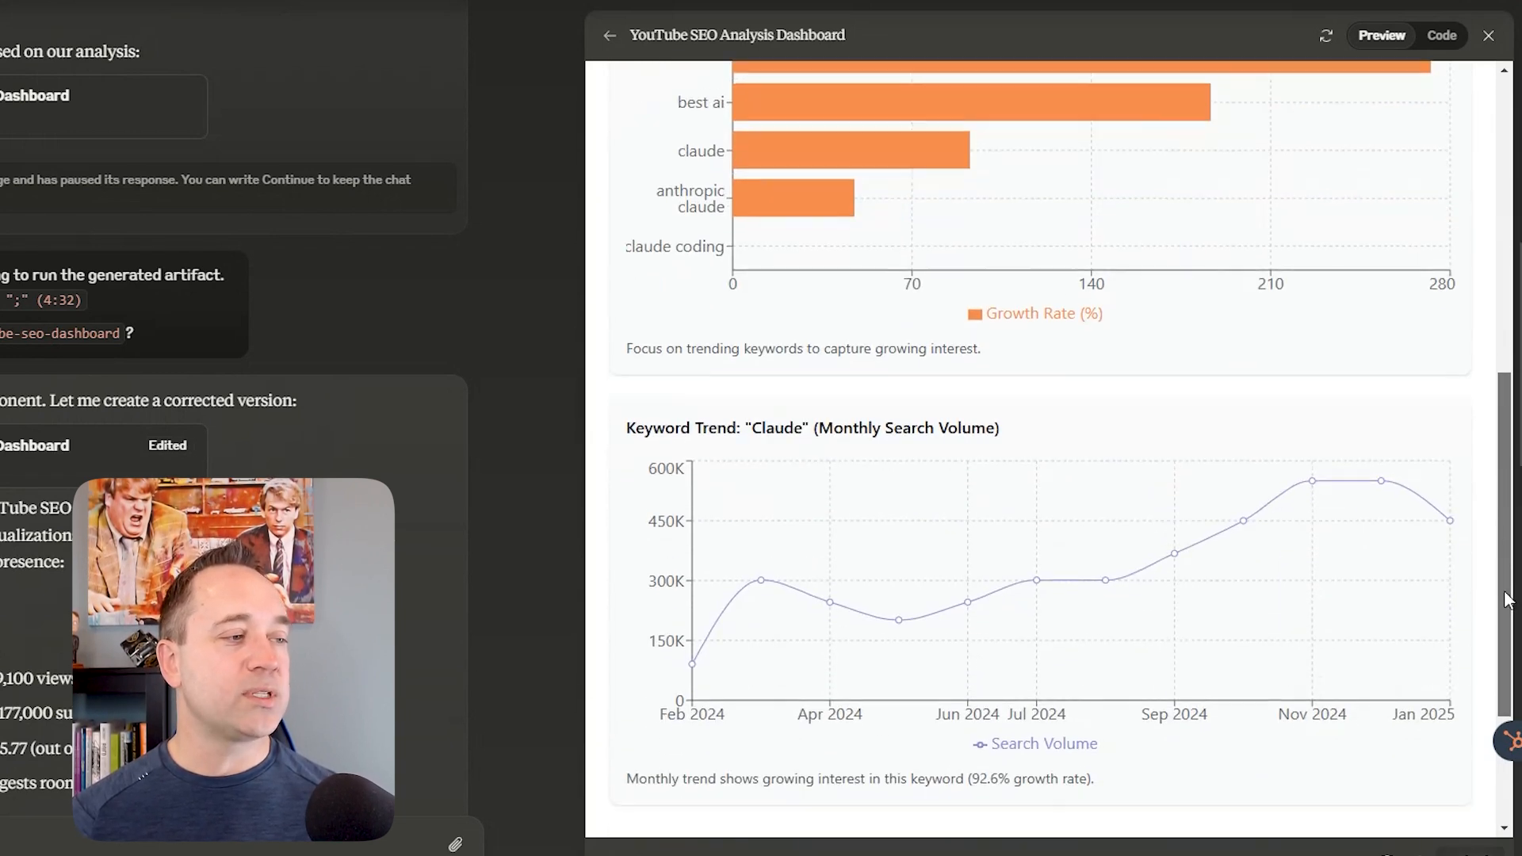
pyautogui.scroll(-3)
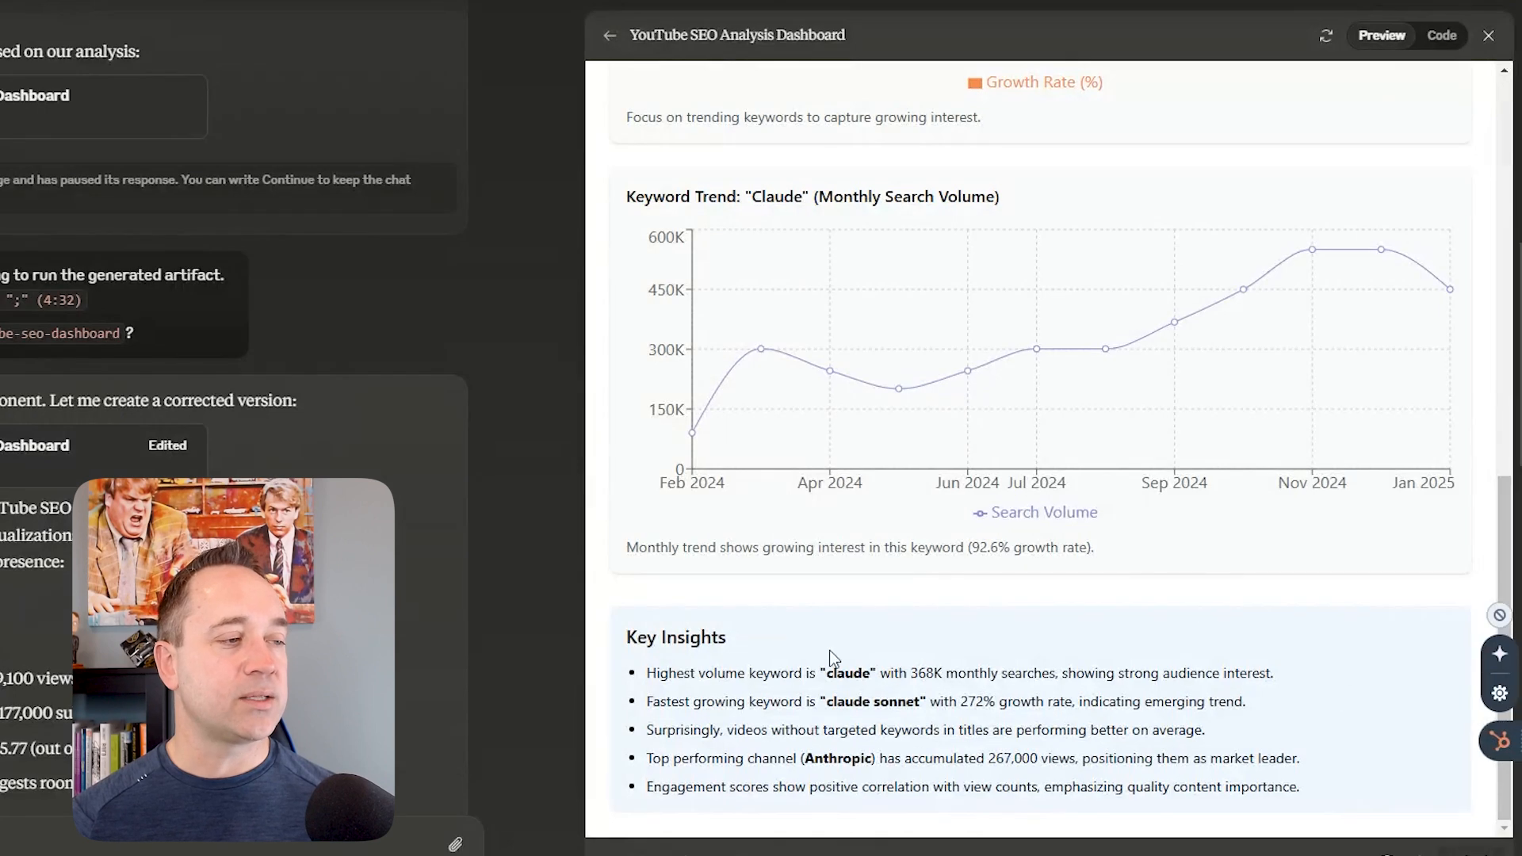
pyautogui.moveTo(1065, 749)
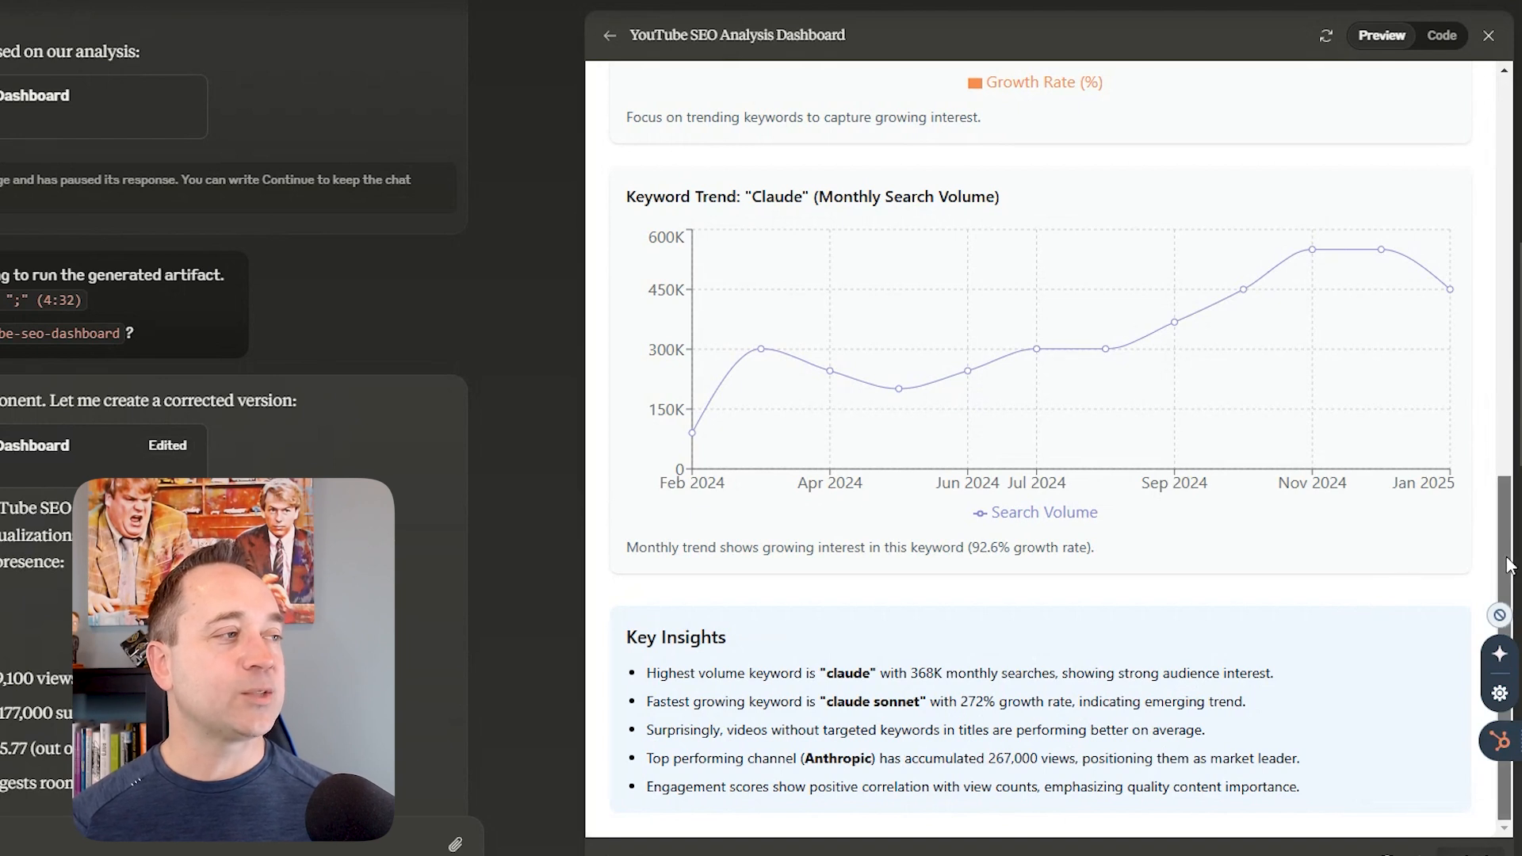
pyautogui.scroll(3)
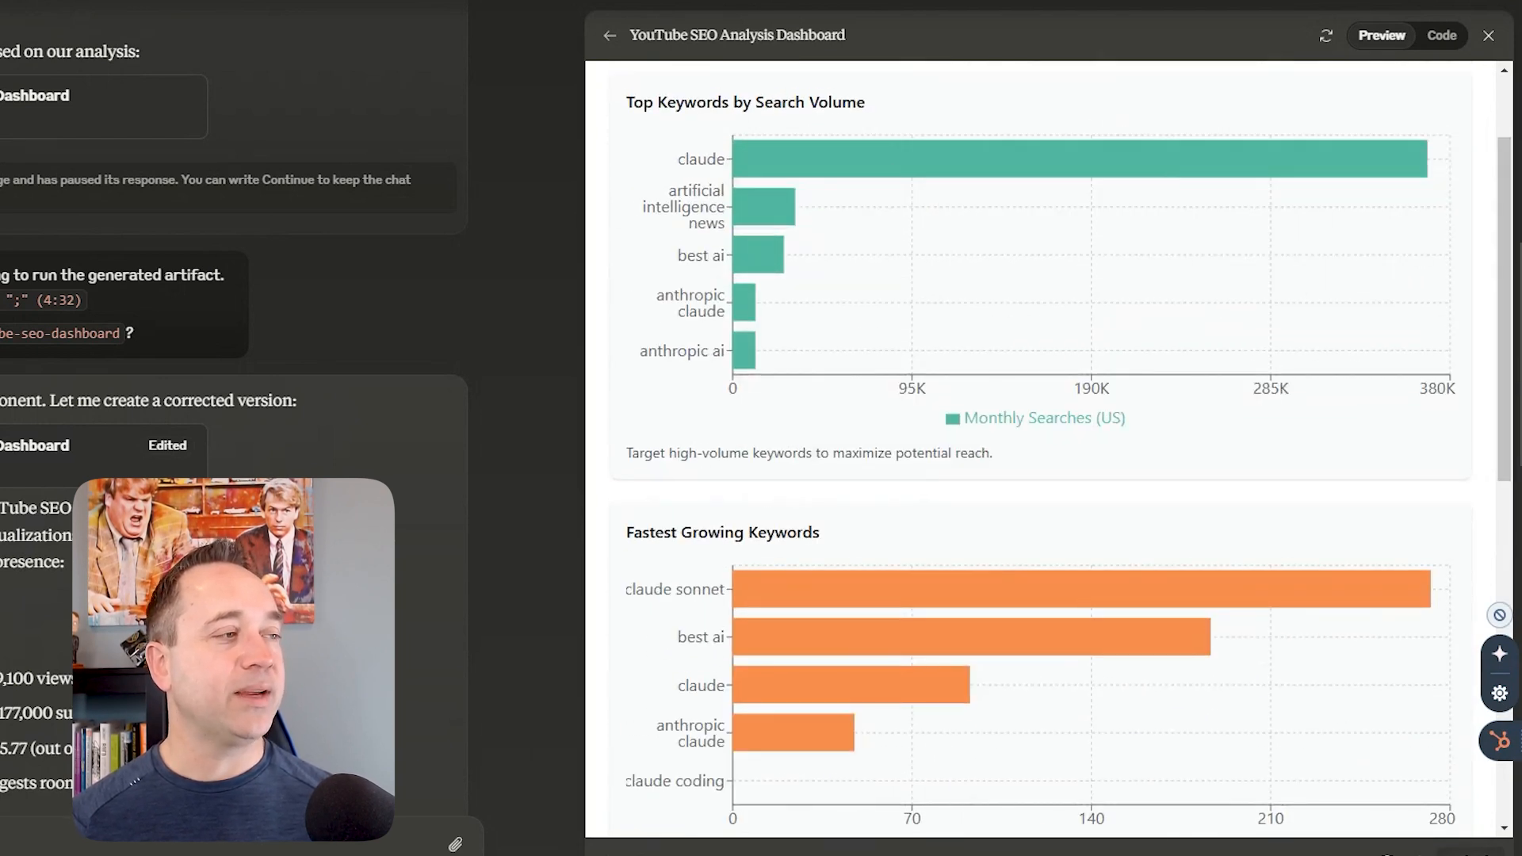
pyautogui.click(1034, 159)
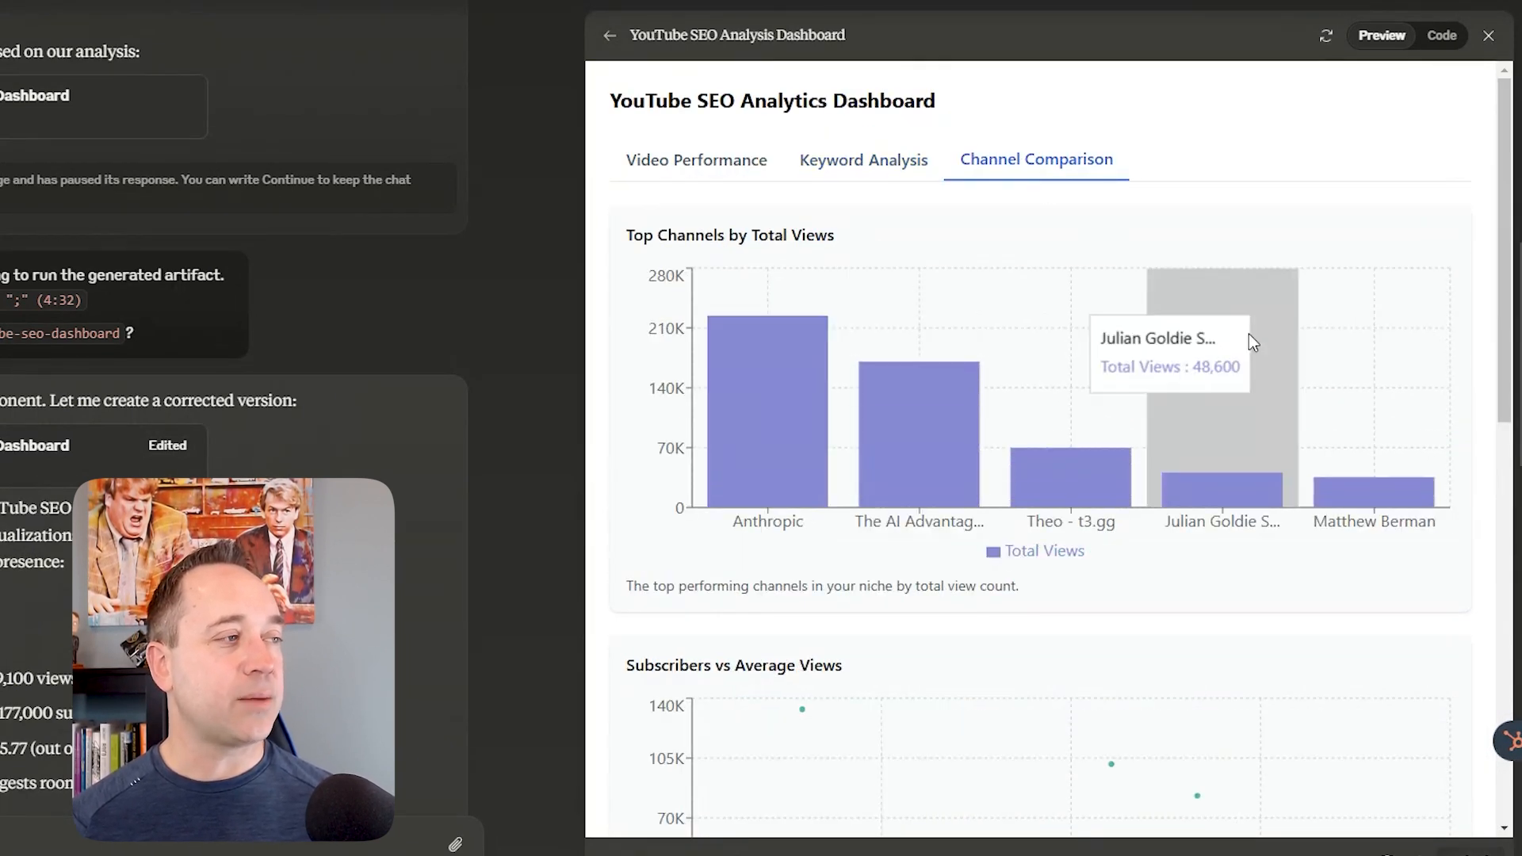
pyautogui.scroll(-3)
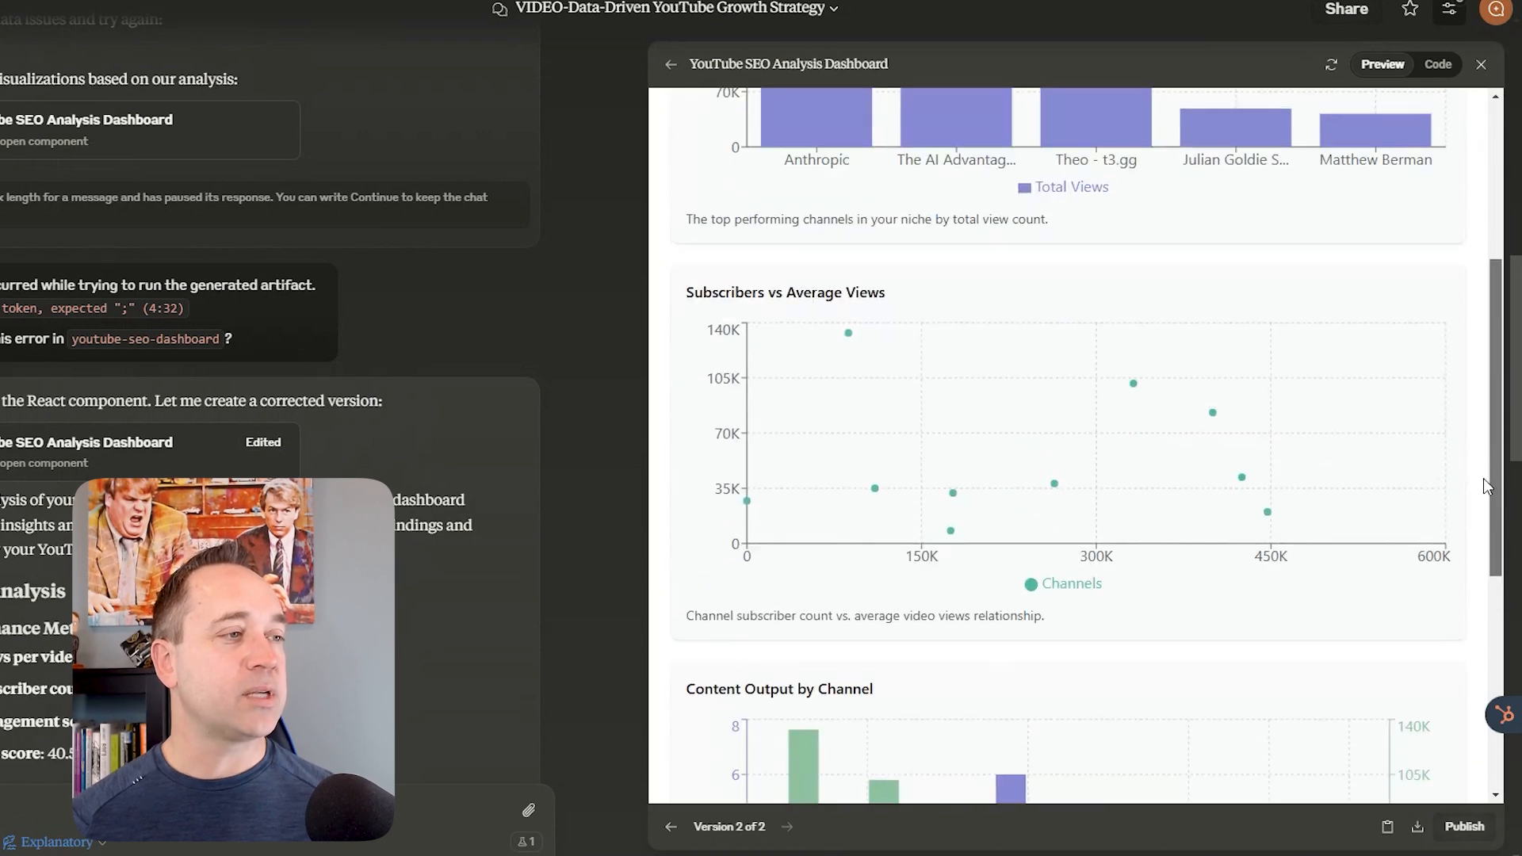